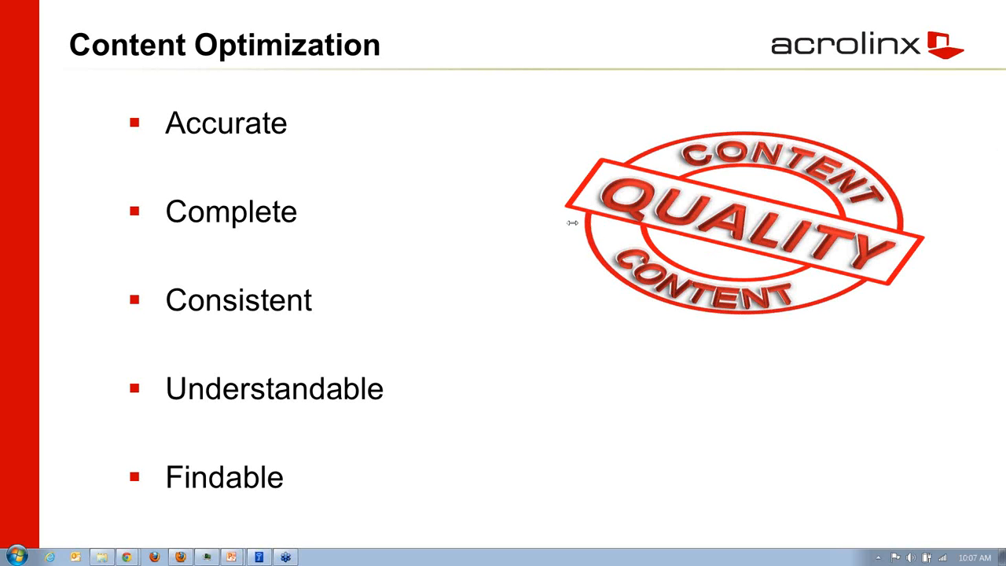
mouse_move(572, 226)
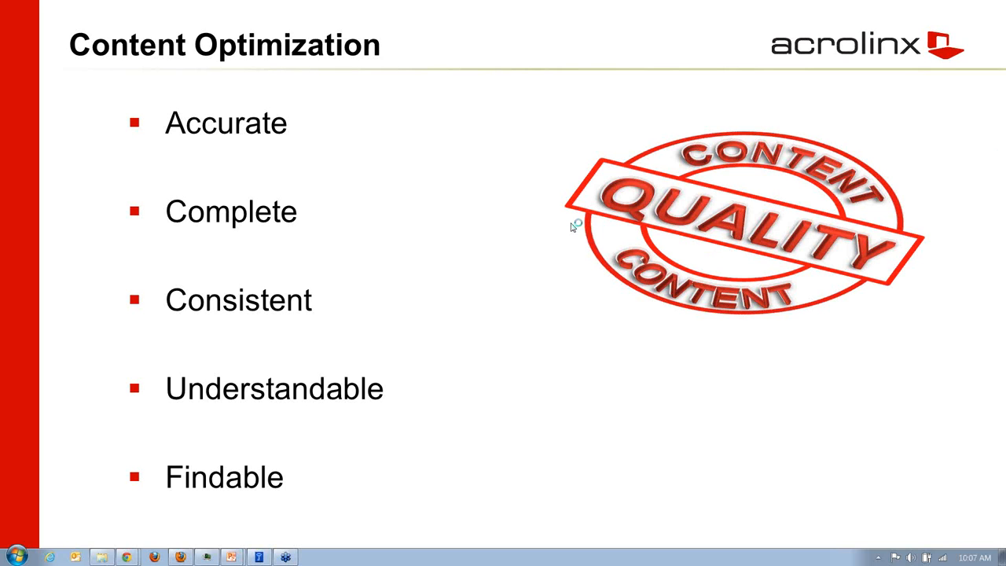
mouse_move(541, 220)
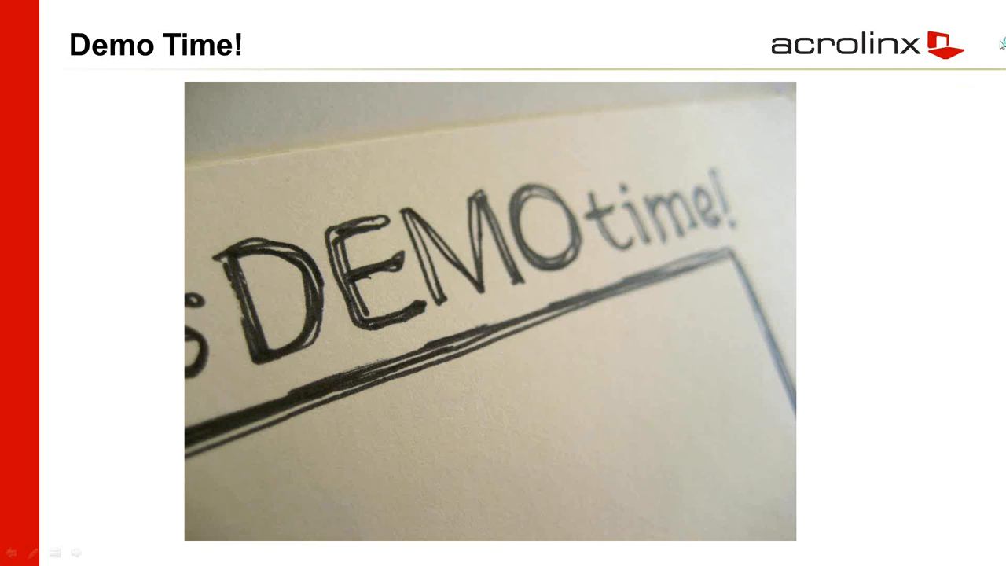
mouse_move(984, 218)
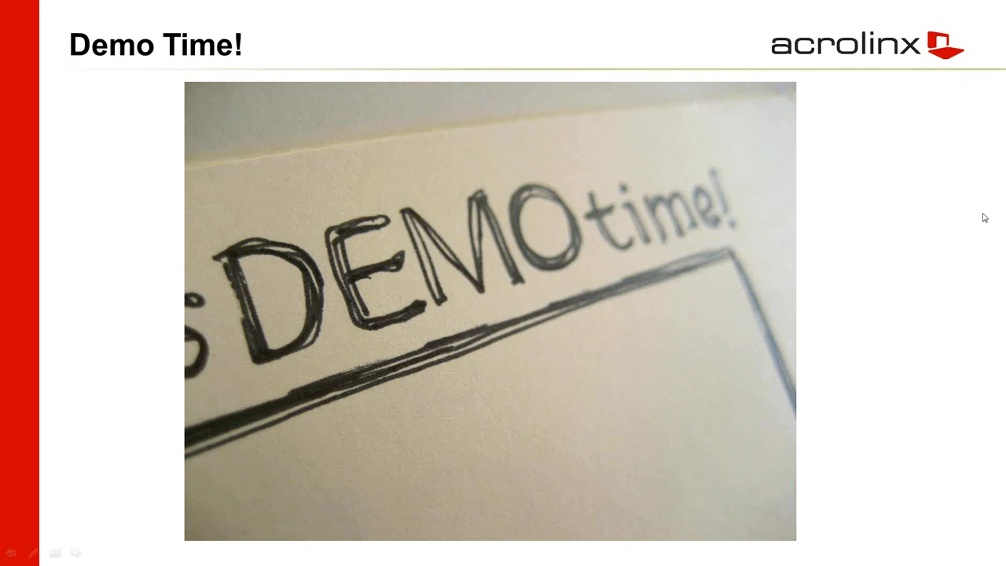
mouse_move(934, 228)
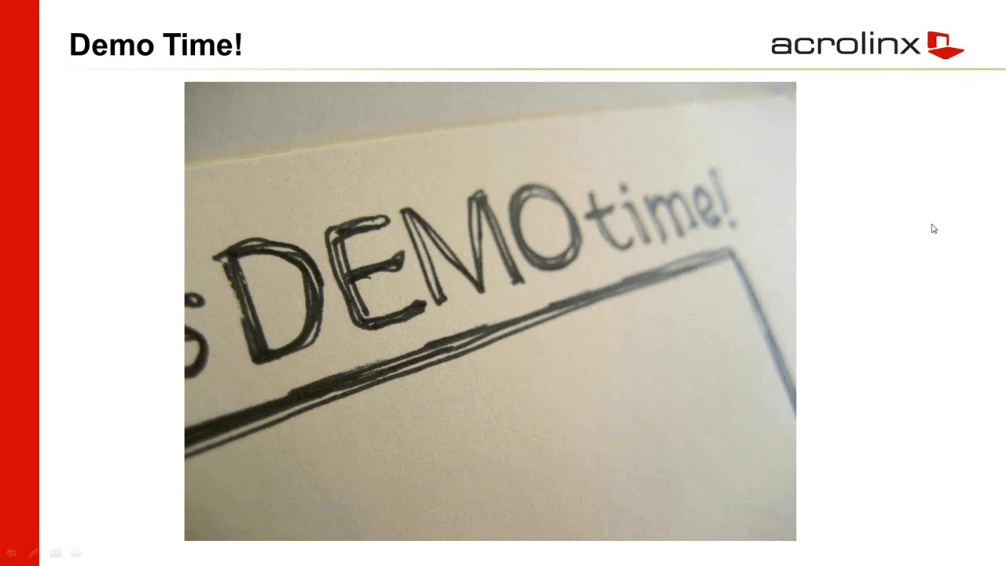
mouse_move(995, 214)
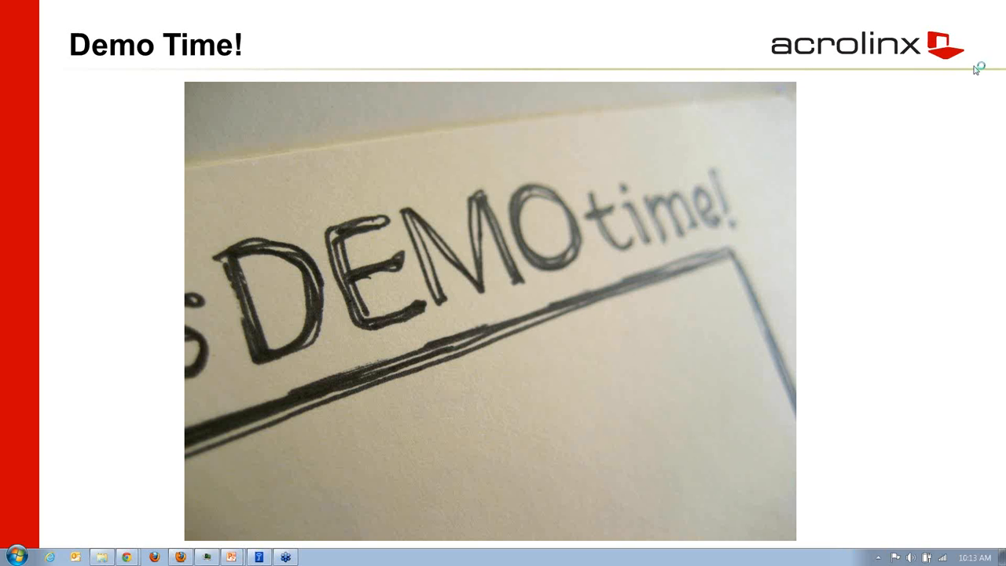
mouse_move(561, 298)
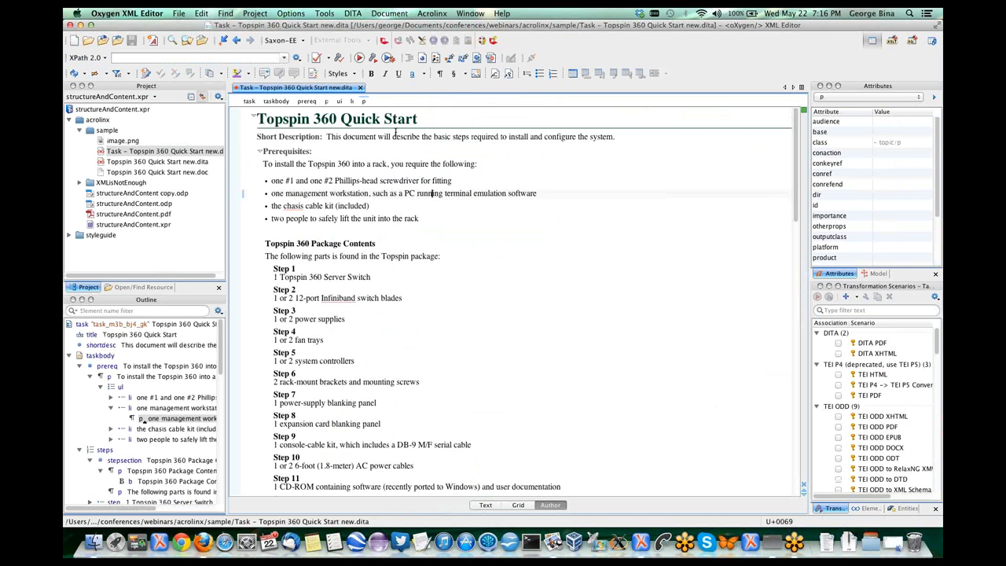
mouse_move(332, 177)
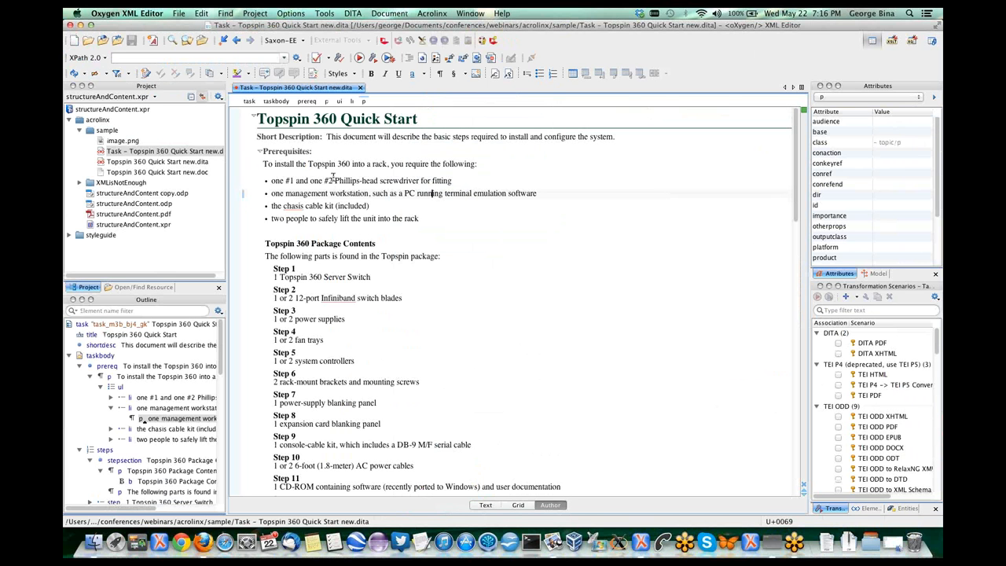
left_click(393, 137)
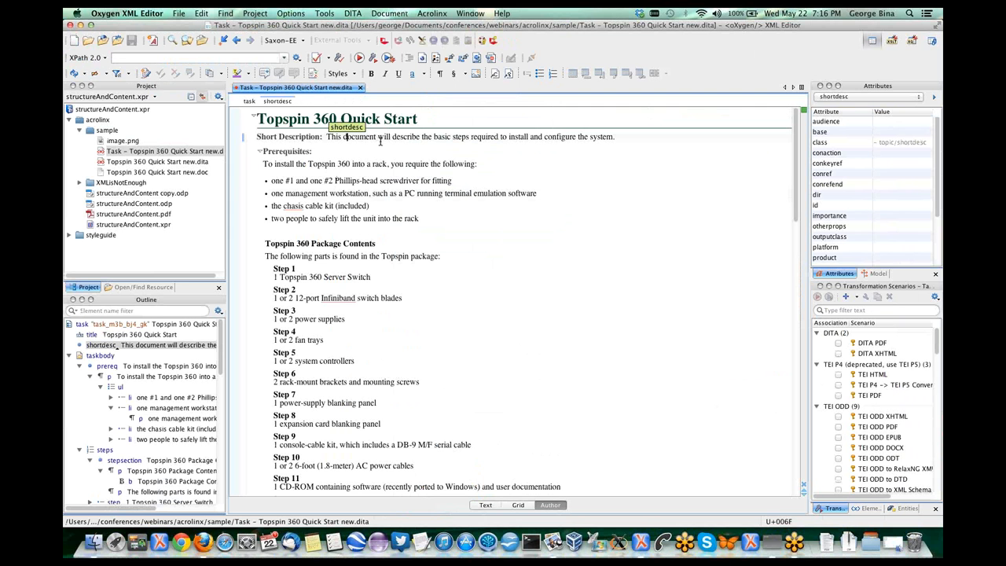
mouse_move(458, 199)
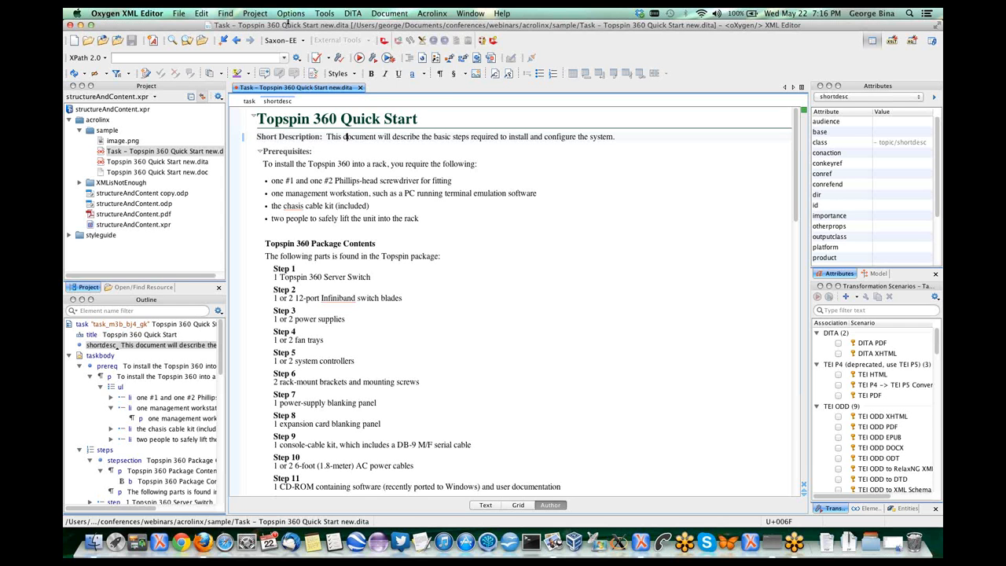
left_click(291, 13)
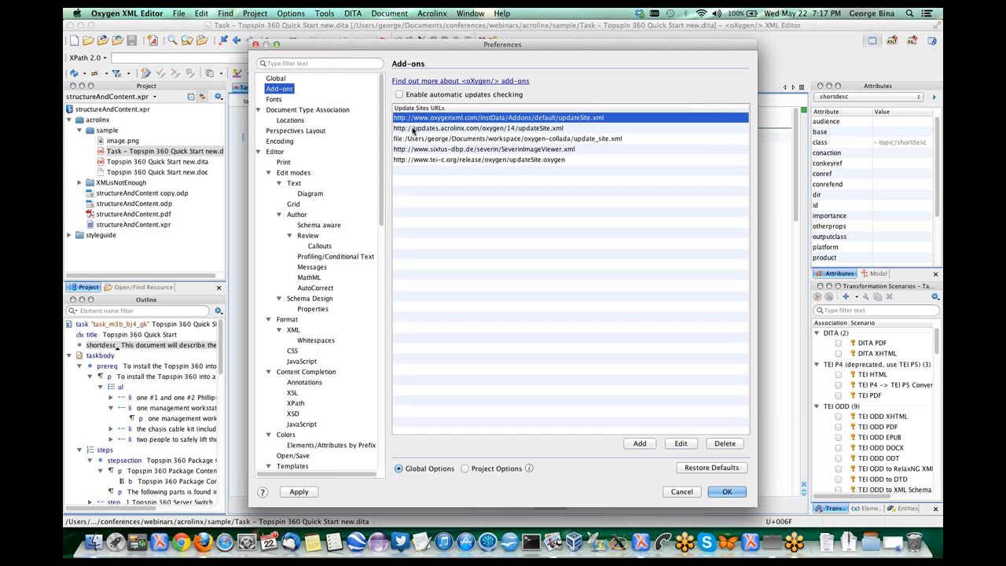
left_click(482, 128)
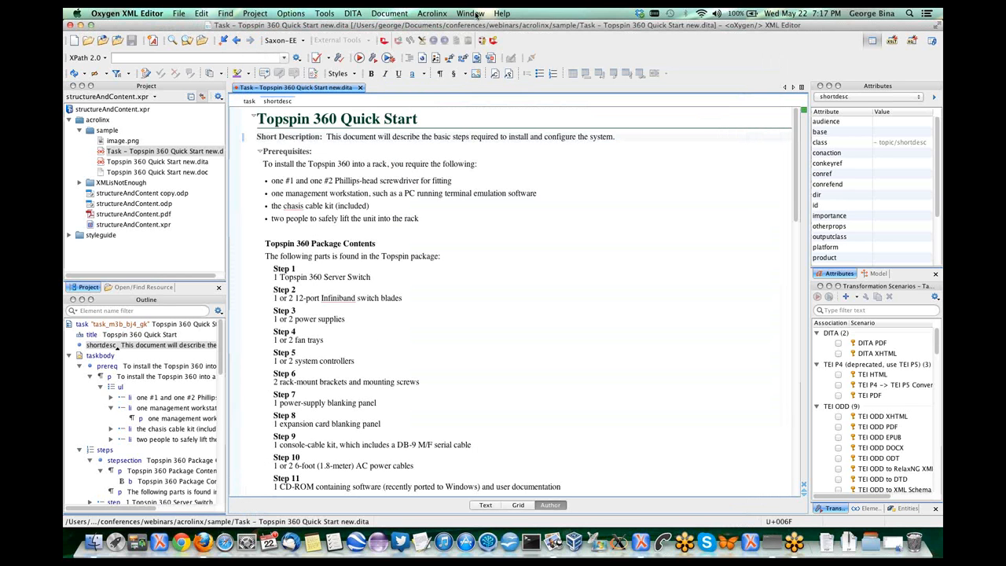
left_click(502, 13)
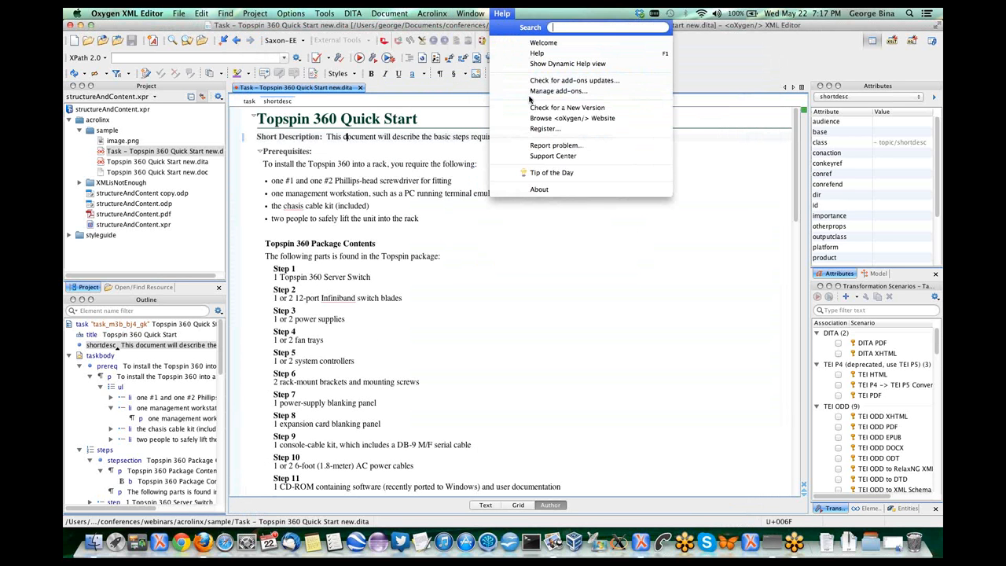
mouse_move(559, 92)
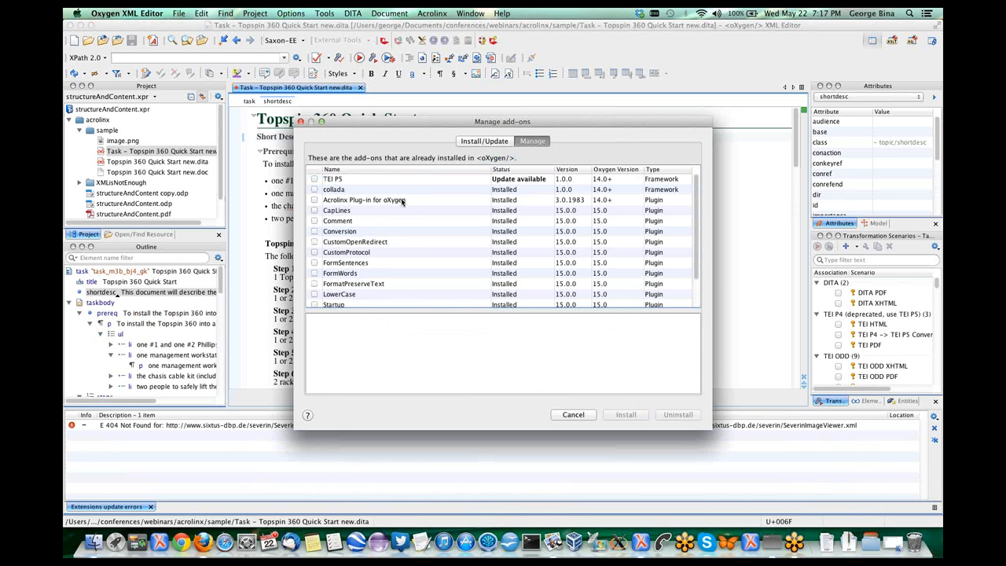
left_click(366, 199)
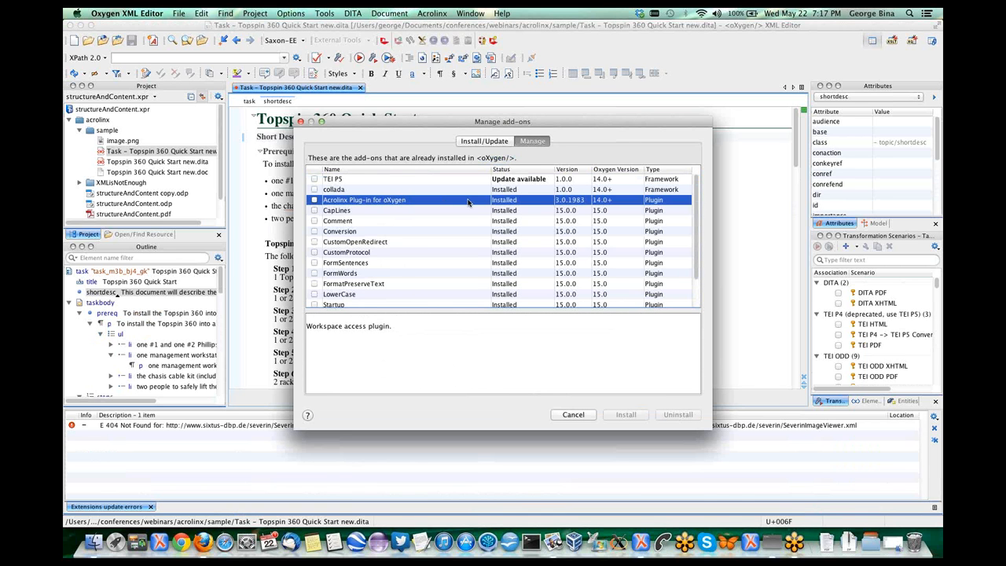
mouse_move(467, 202)
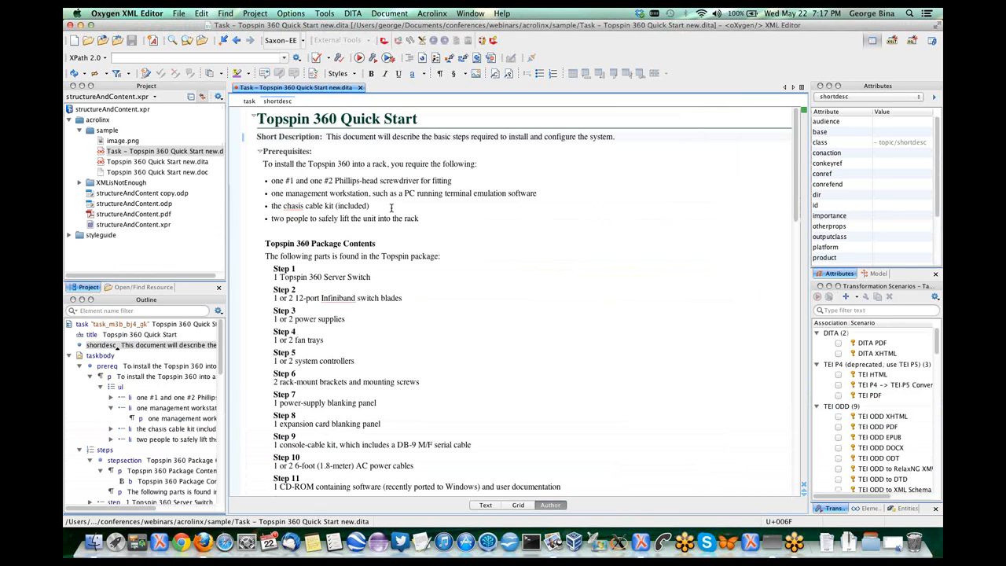
mouse_move(420, 173)
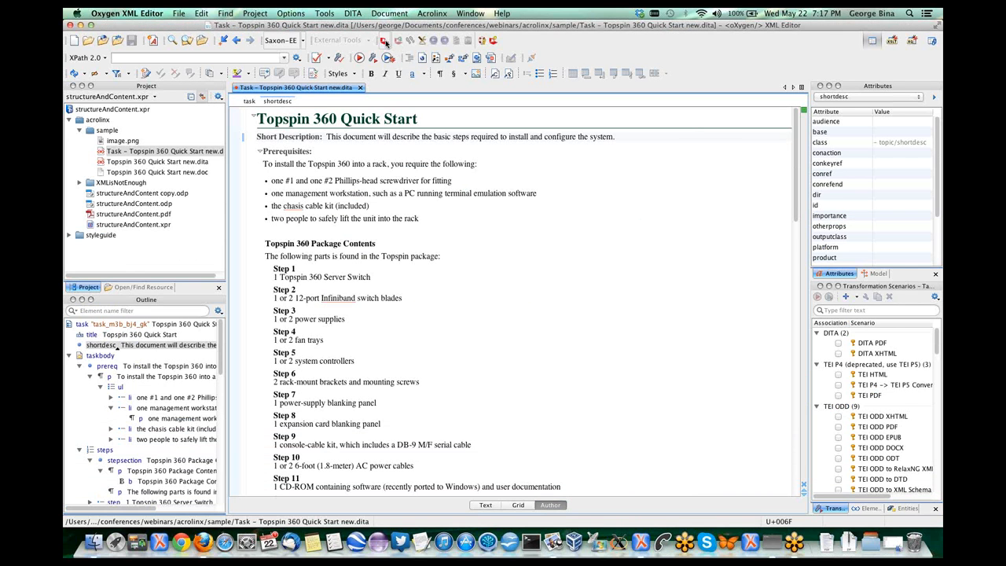
mouse_move(359, 56)
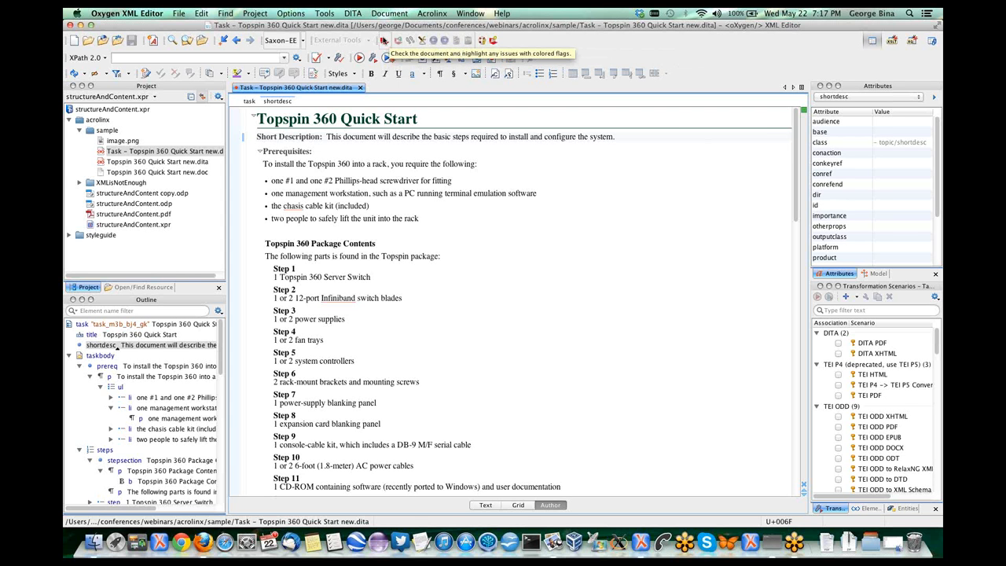
mouse_move(503, 43)
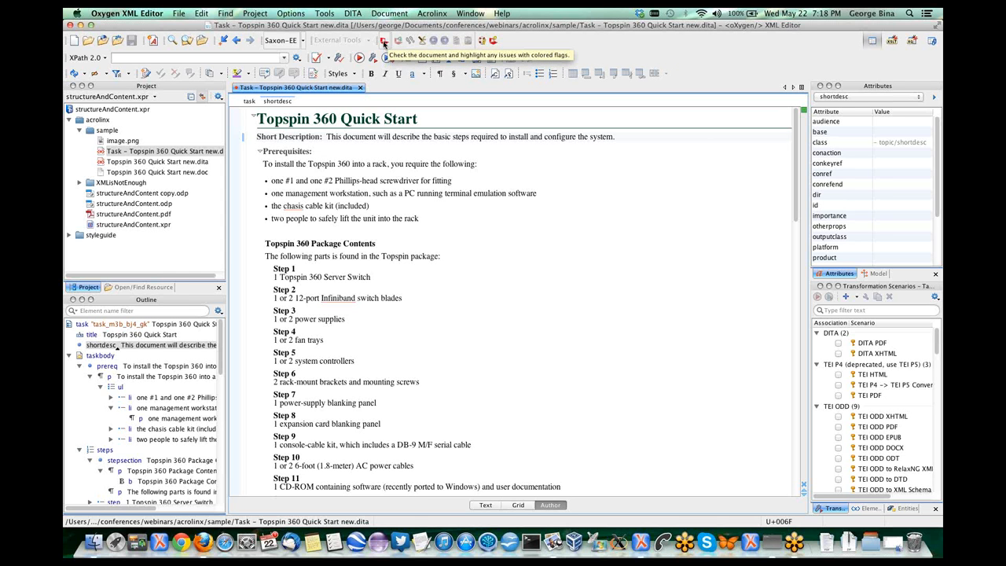
mouse_move(383, 49)
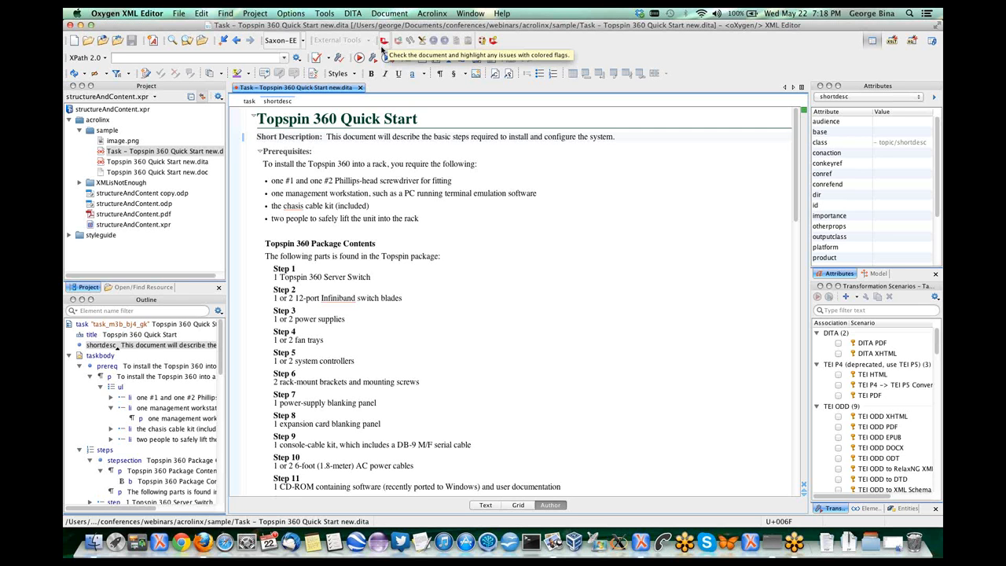
mouse_move(409, 40)
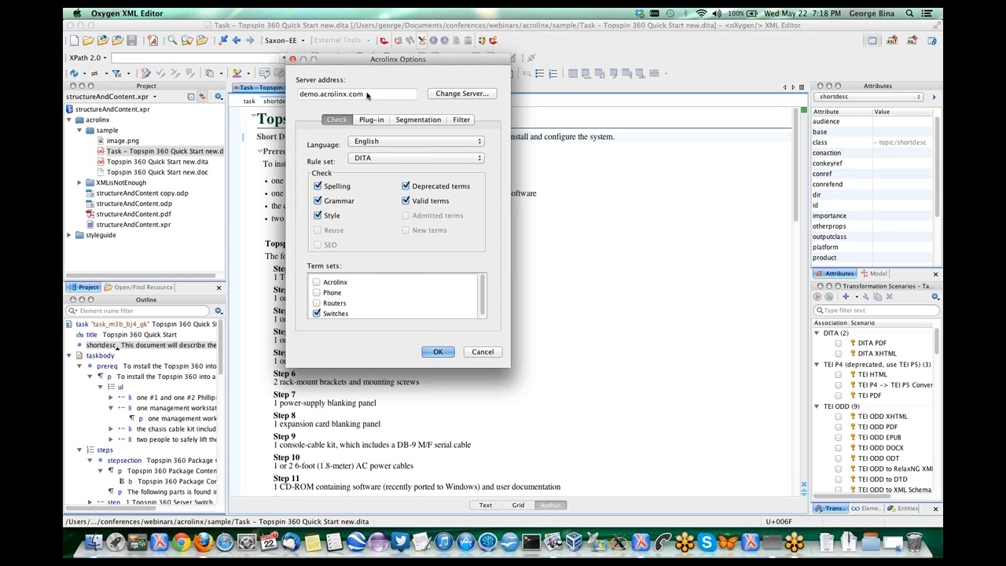
mouse_move(383, 144)
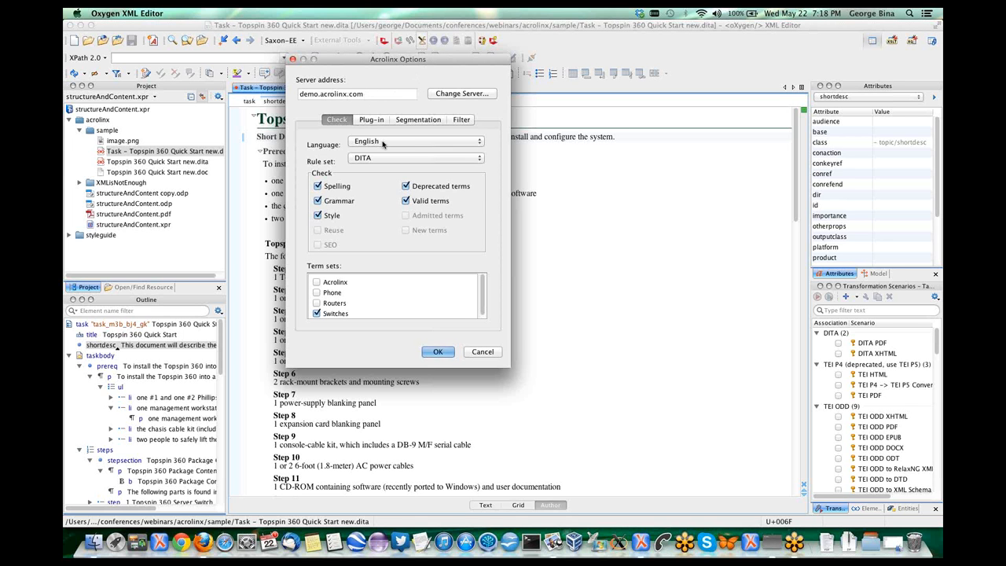
Step: Keep DITA as the rule set and review the Plug-in and Segmentation settings
left_click(415, 141)
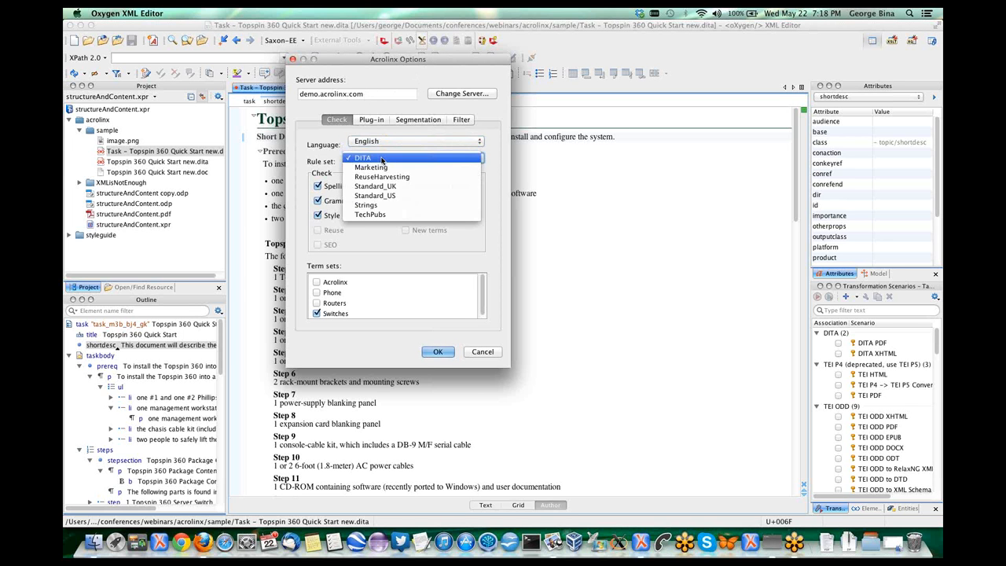
left_click(362, 157)
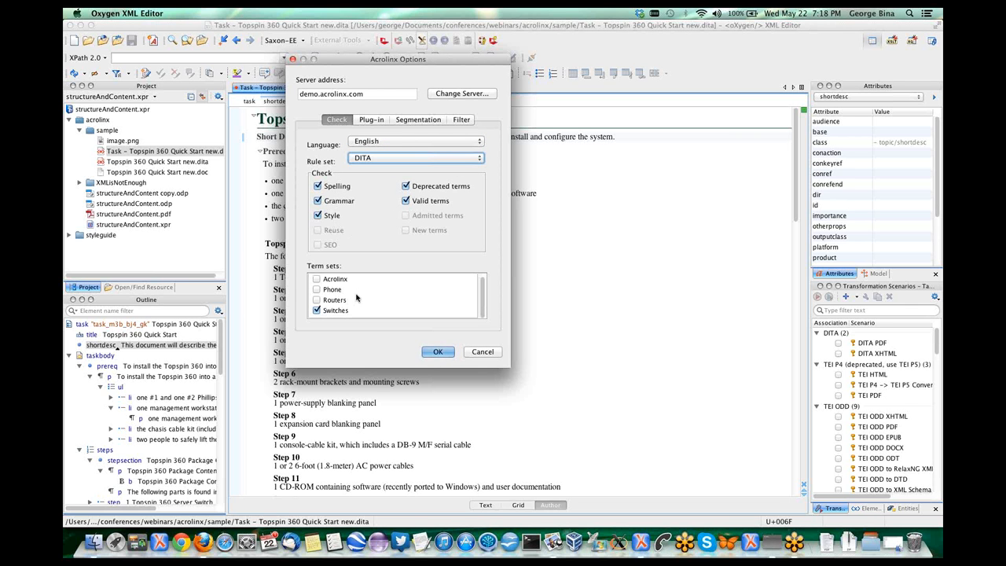
mouse_move(471, 224)
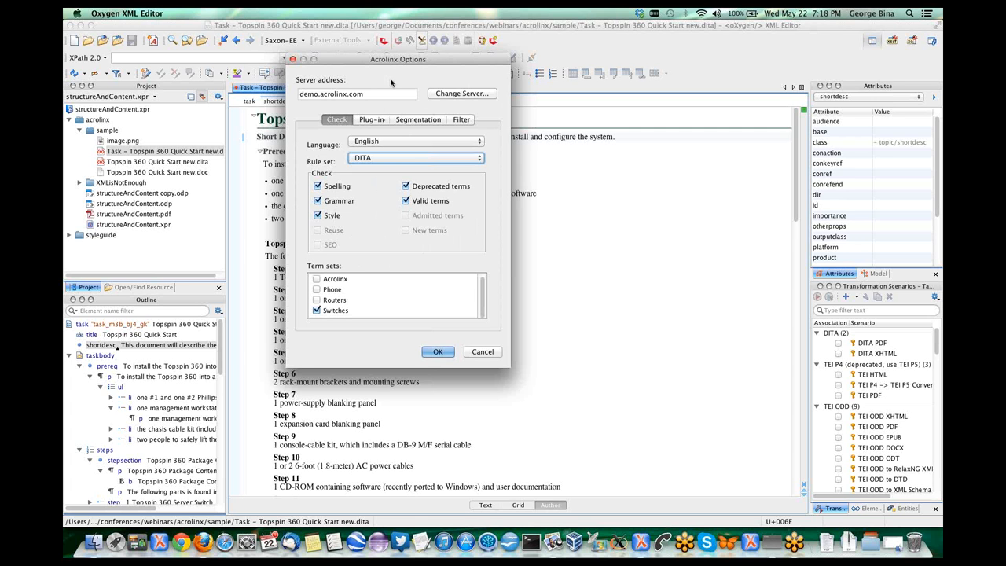
left_click(371, 119)
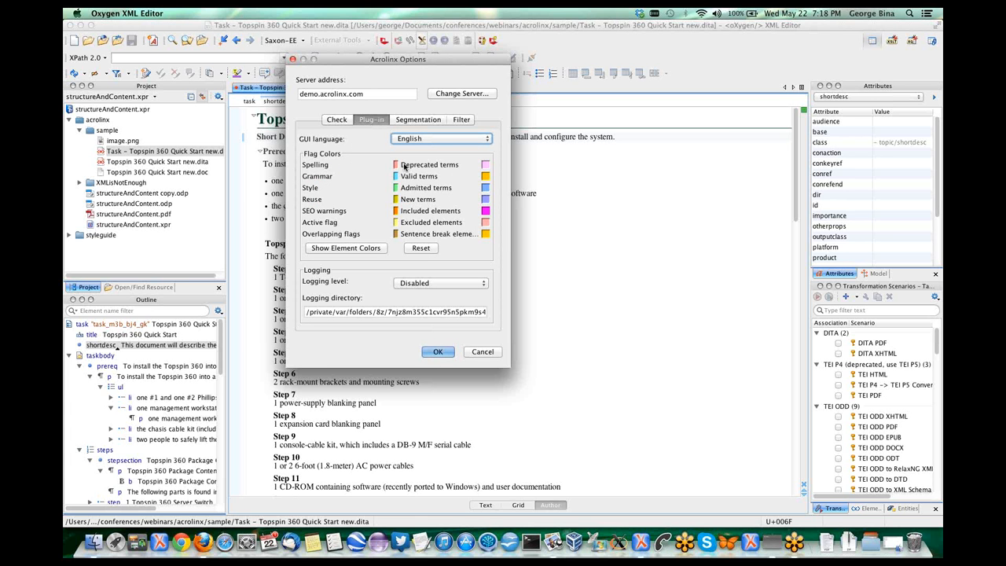
mouse_move(422, 173)
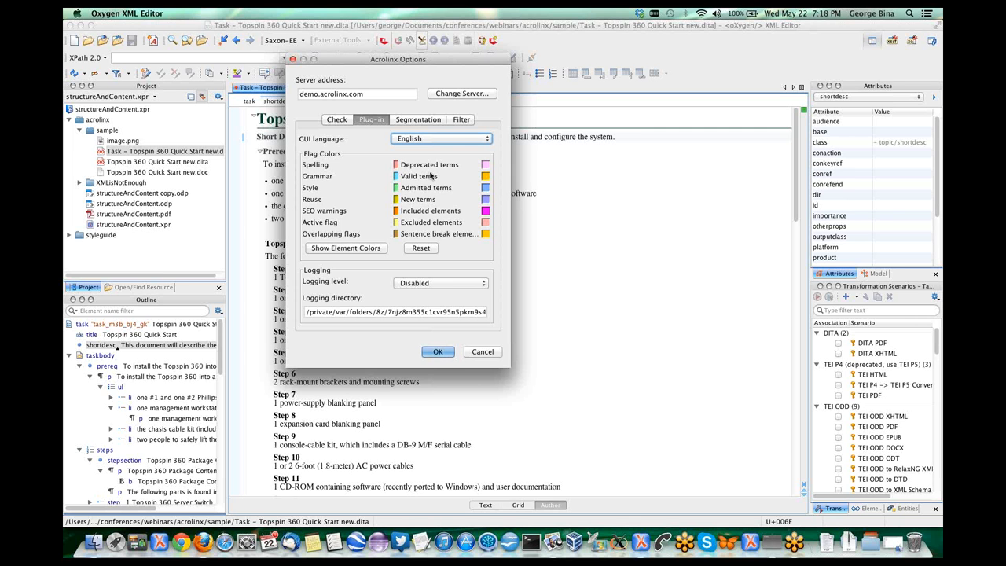
left_click(418, 119)
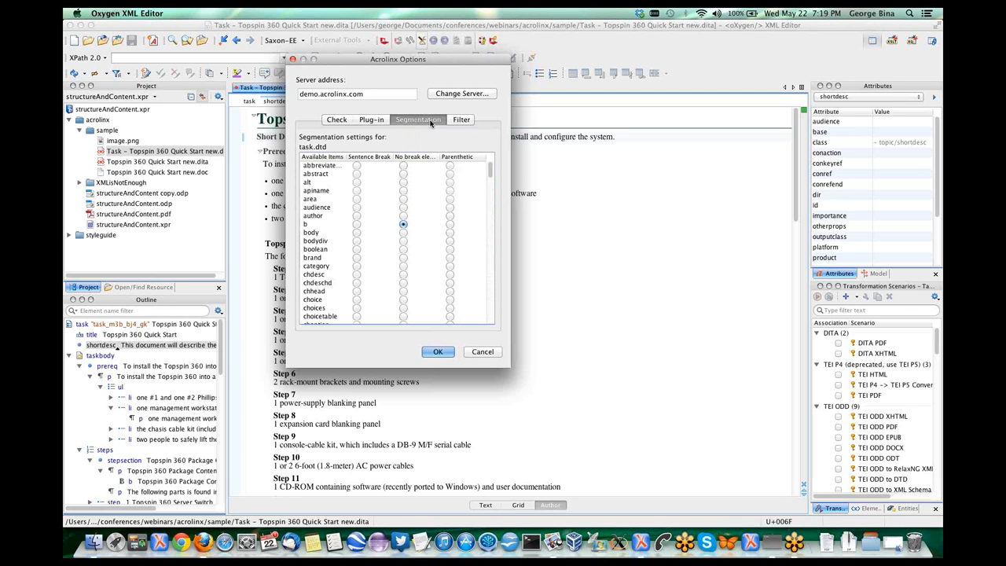
Step: Mark codeblock and codeph as Exclude in the Acrolinx element filter settings
left_click(461, 120)
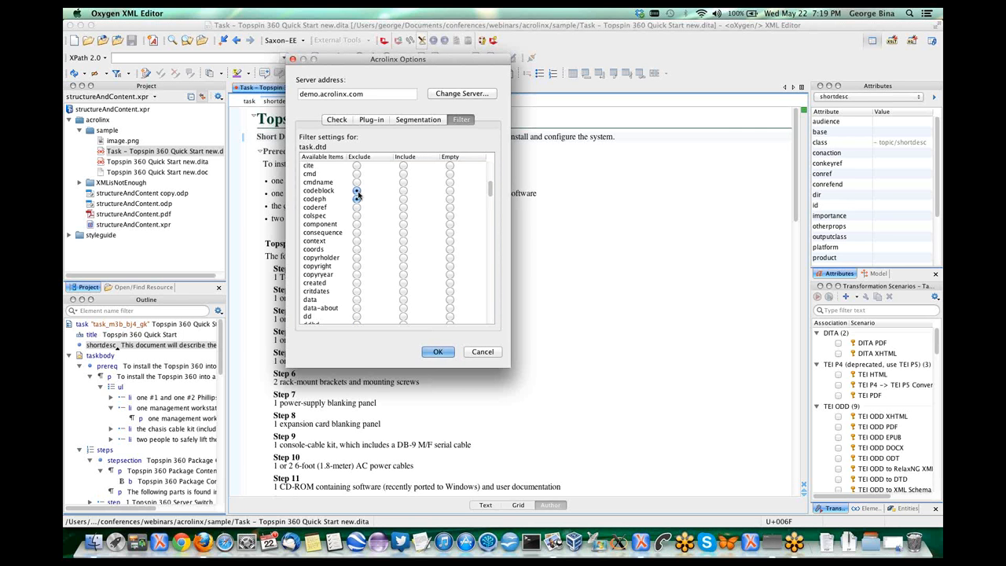
left_click(356, 190)
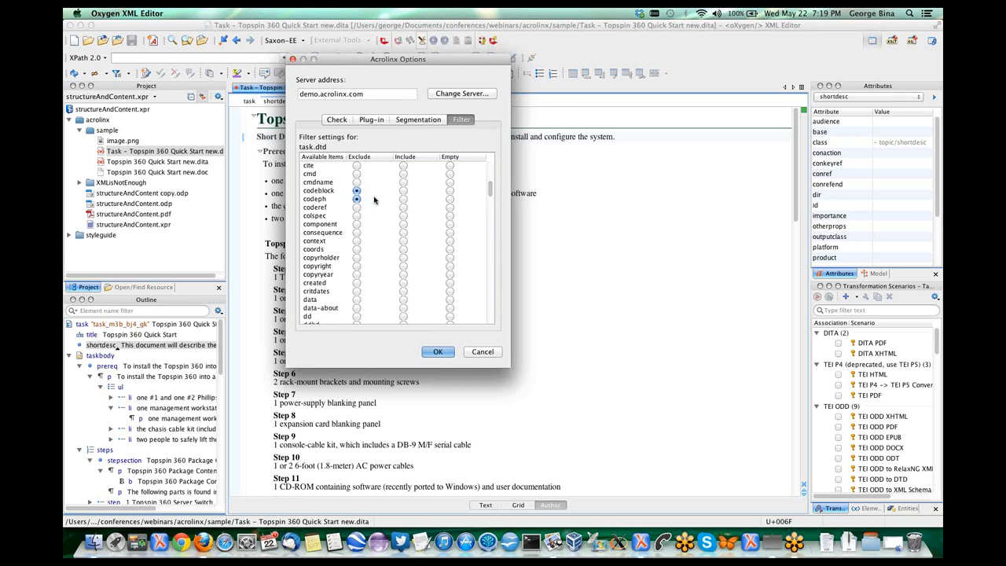
scroll("down", 3)
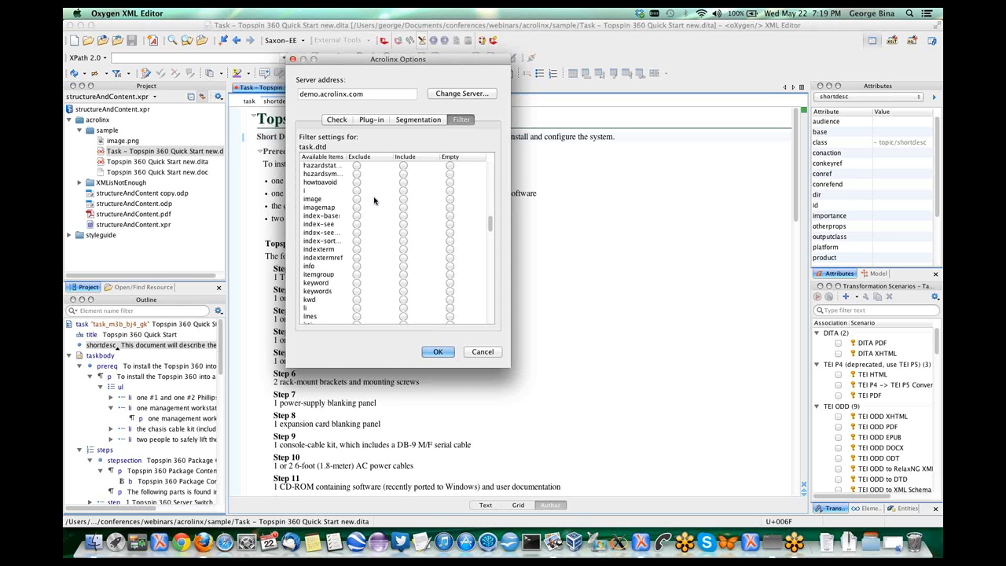
scroll("down", 3)
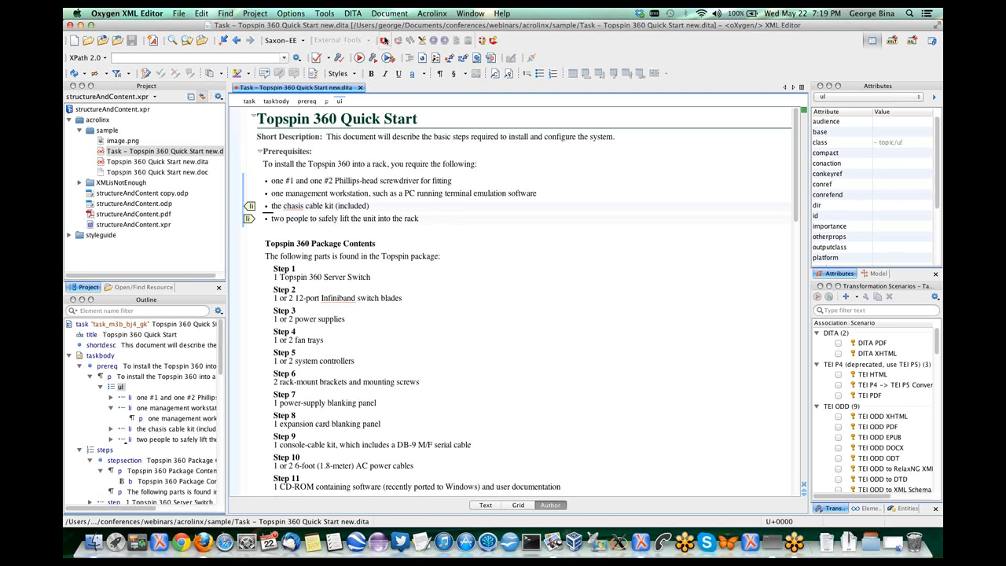
mouse_move(385, 40)
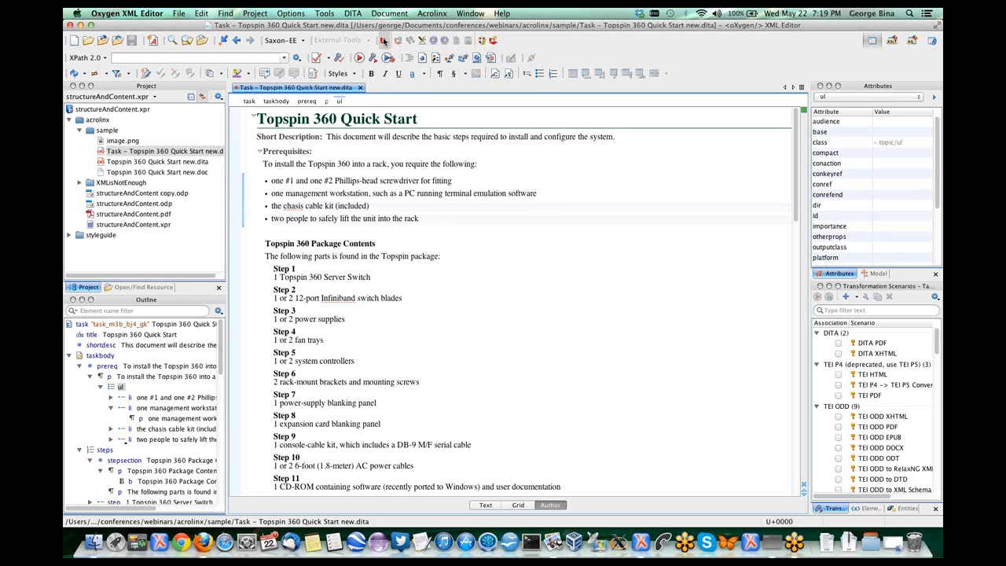
Step: Run the Acrolinx check on the Topspin 360 task and view the 452 score summary
left_click(385, 39)
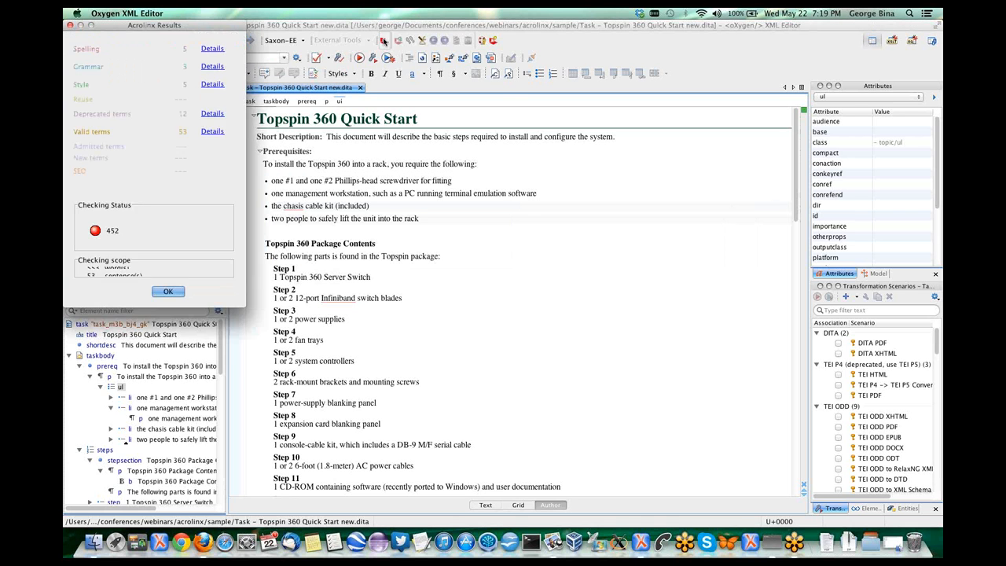
left_click_drag(154, 24, 398, 72)
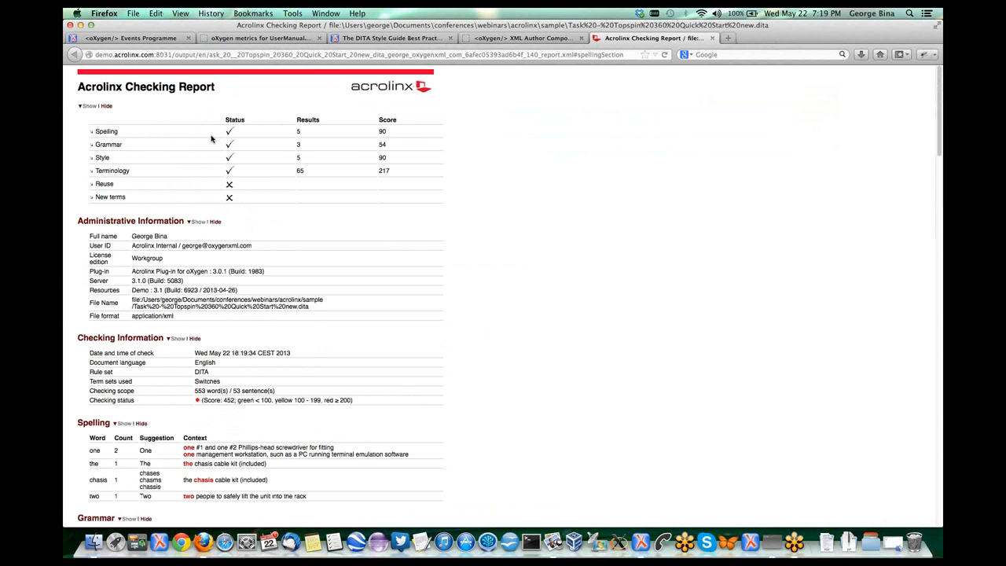
mouse_move(537, 211)
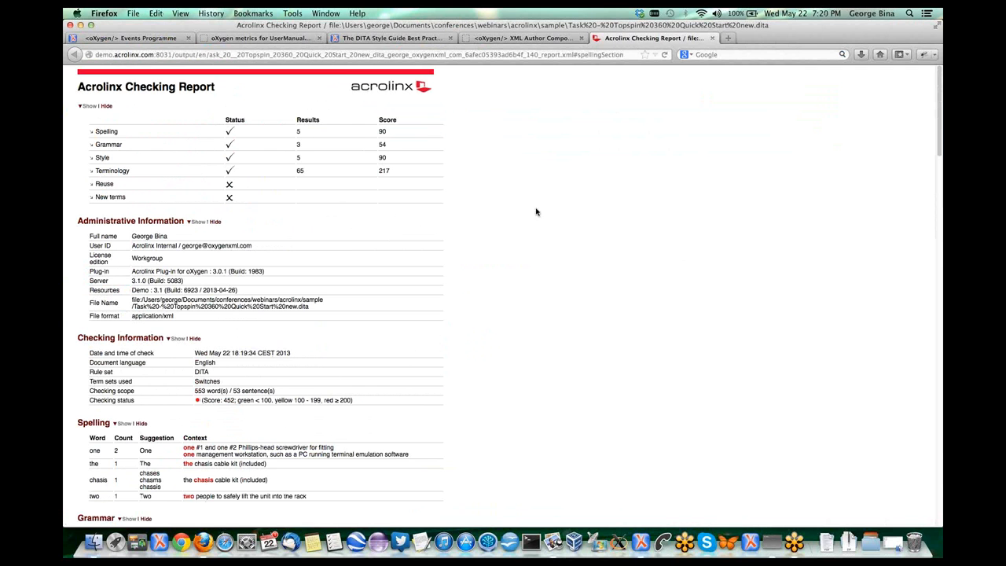
Step: Scroll the report to its spelling and grammar details, then return to oXygen
scroll("down", 3)
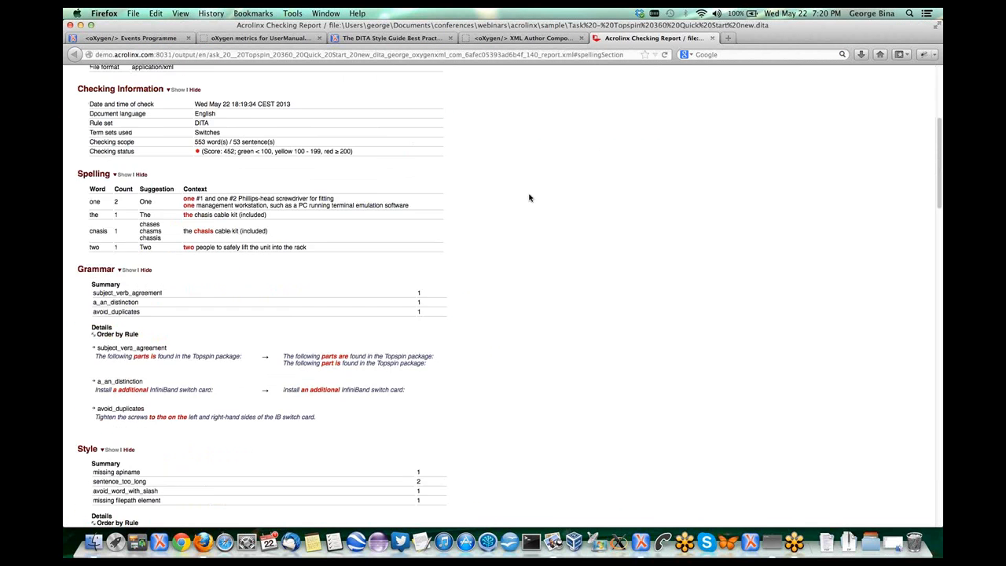
key("cmd+tab")
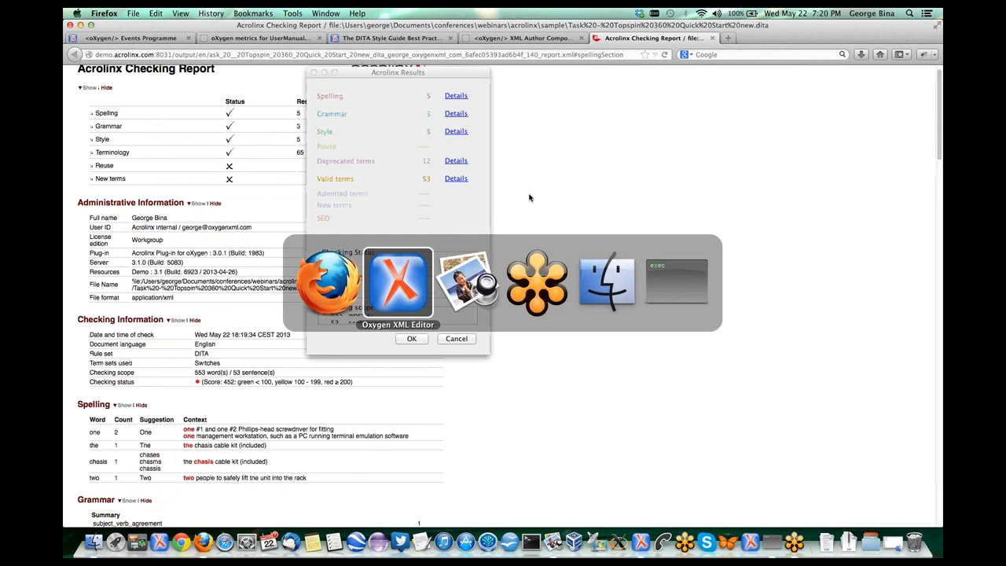
Step: Dismiss Acrolinx Results, browse the highlighted flags, and go to the first prerequisite item
left_click(398, 282)
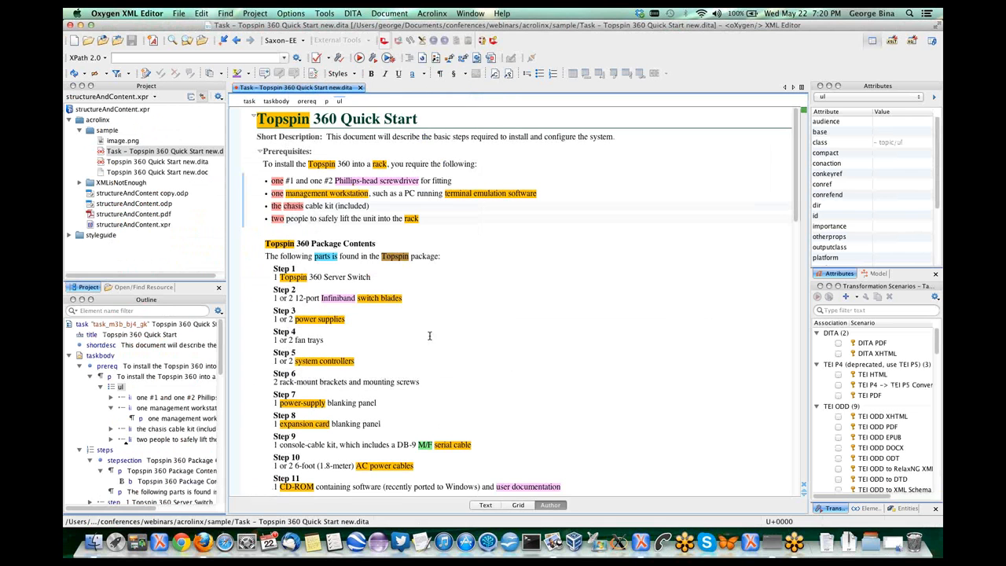
mouse_move(454, 271)
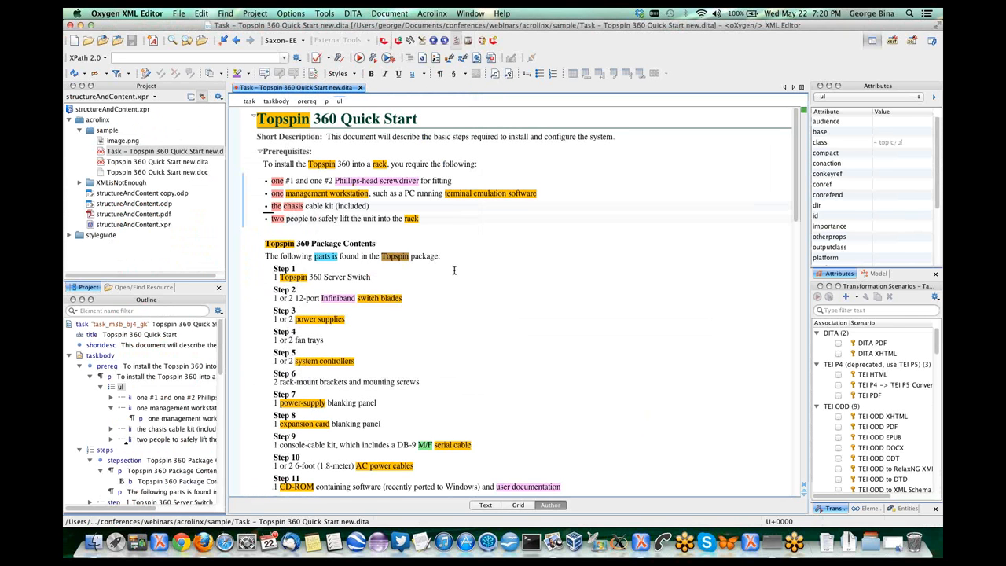
scroll("down", 3)
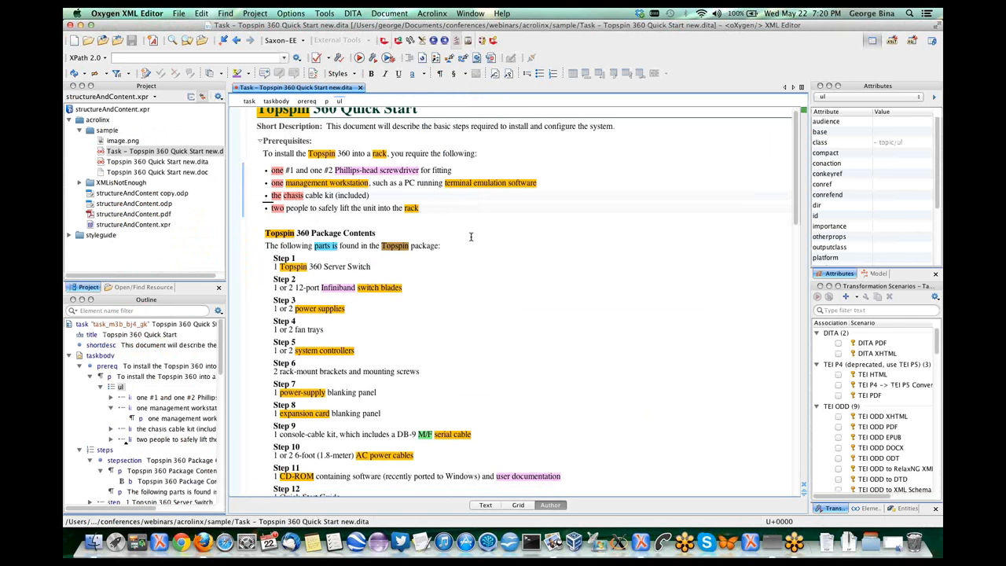
scroll("down", 3)
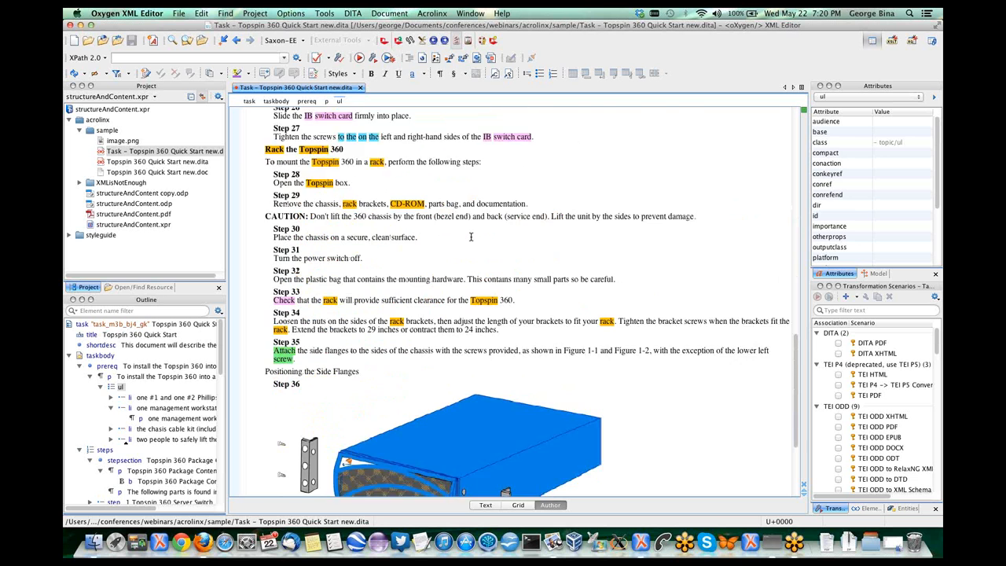
scroll("down", 3)
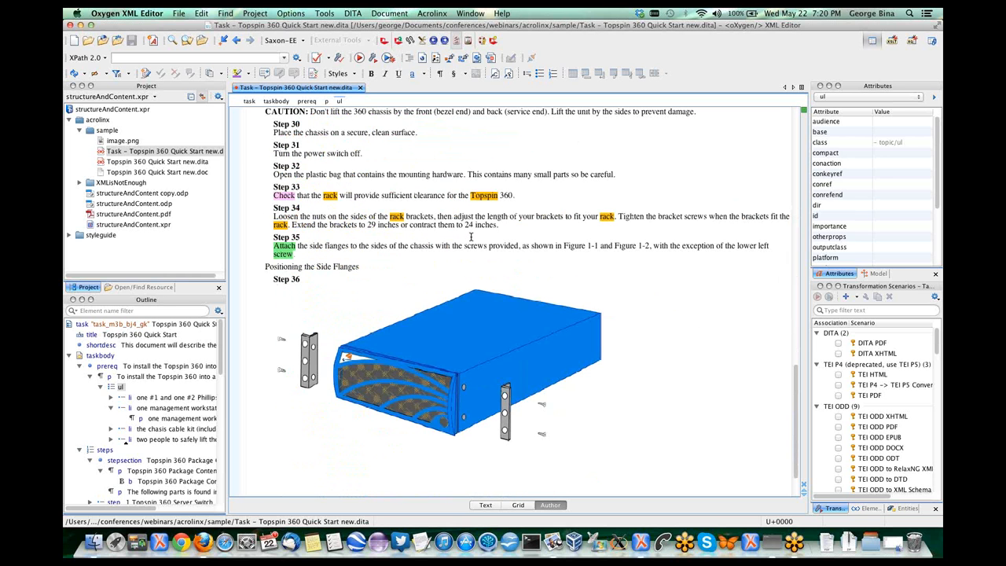
scroll("down", 3)
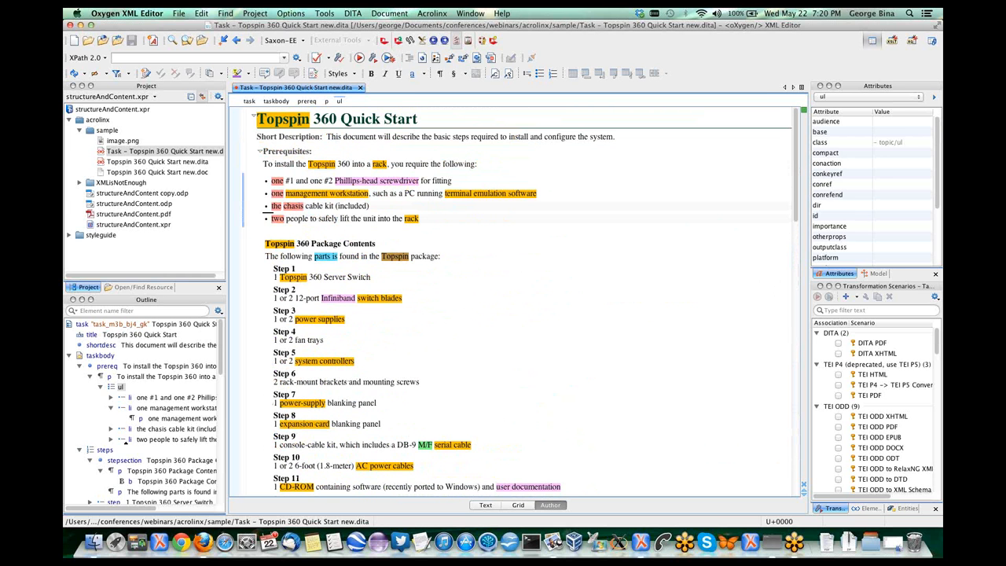
left_click(283, 118)
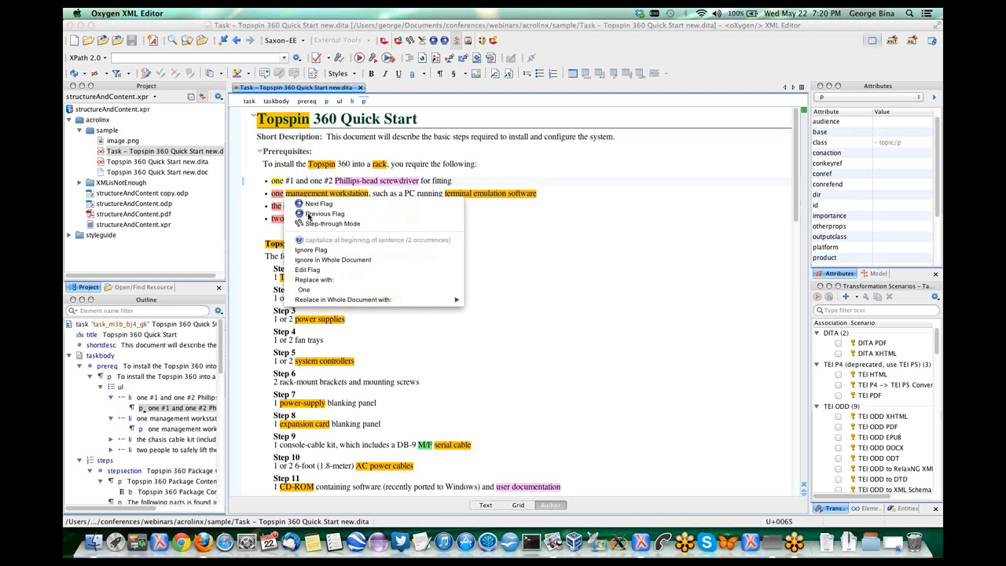
mouse_move(369, 240)
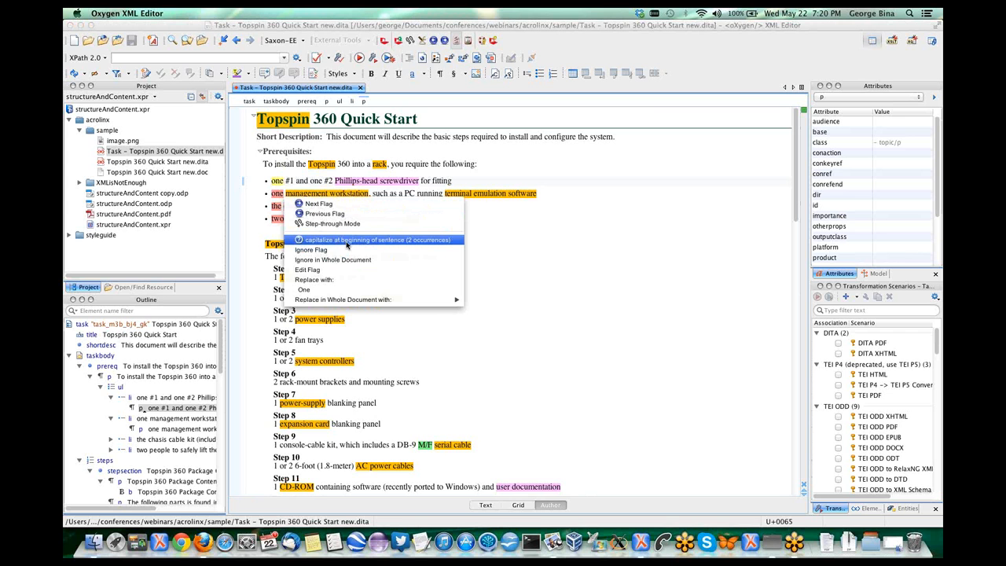
mouse_move(339, 245)
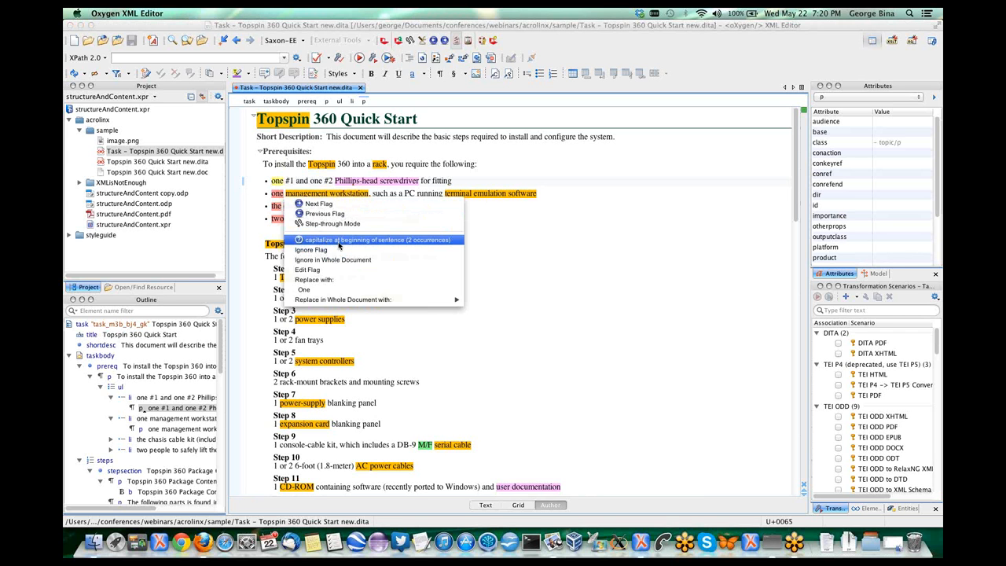
mouse_move(378, 245)
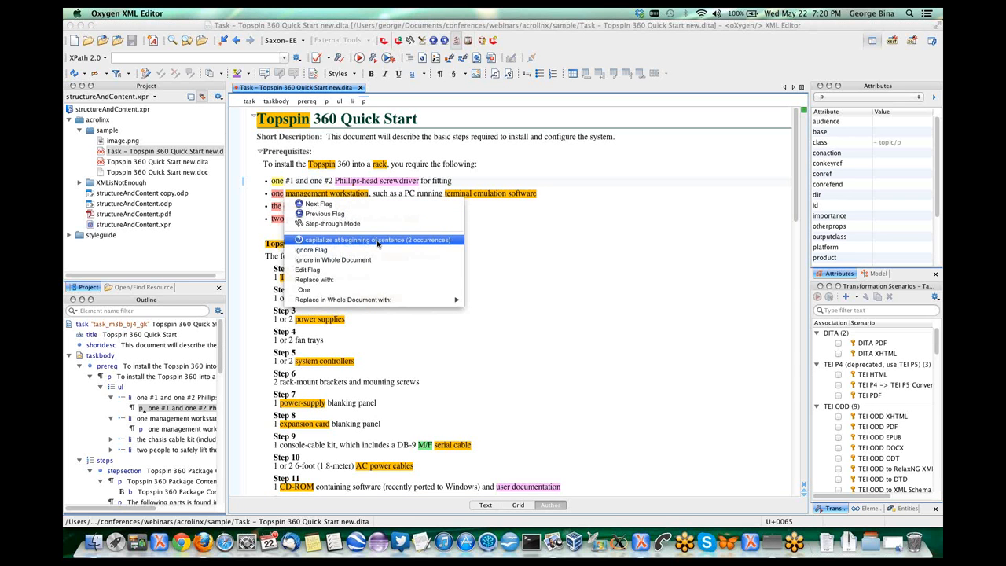
mouse_move(303, 289)
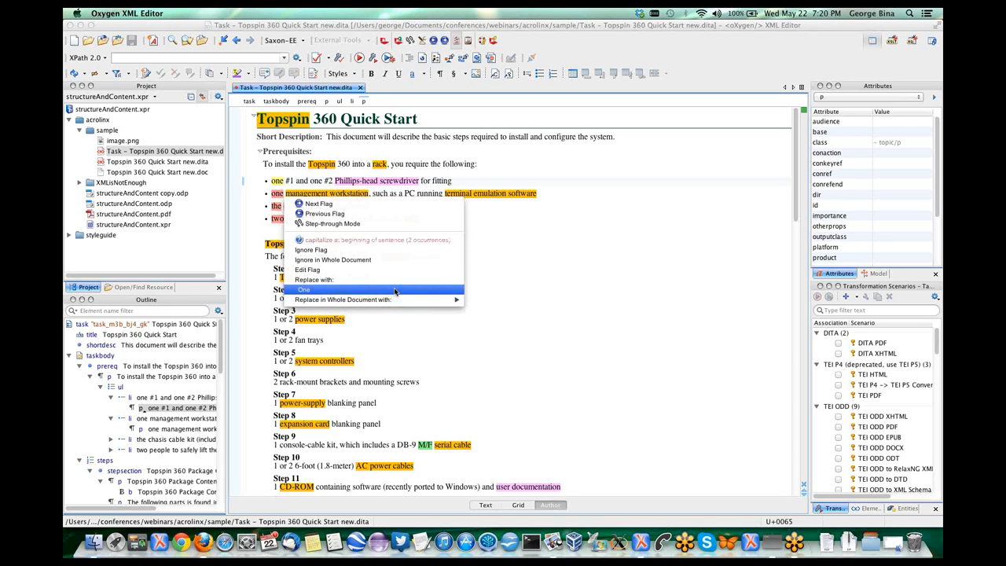
mouse_move(395, 293)
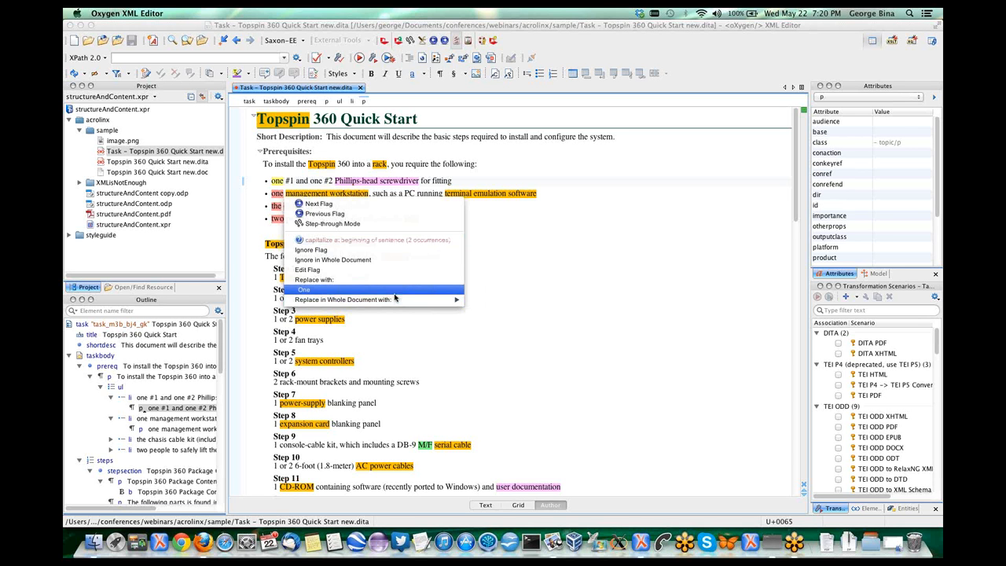
mouse_move(343, 300)
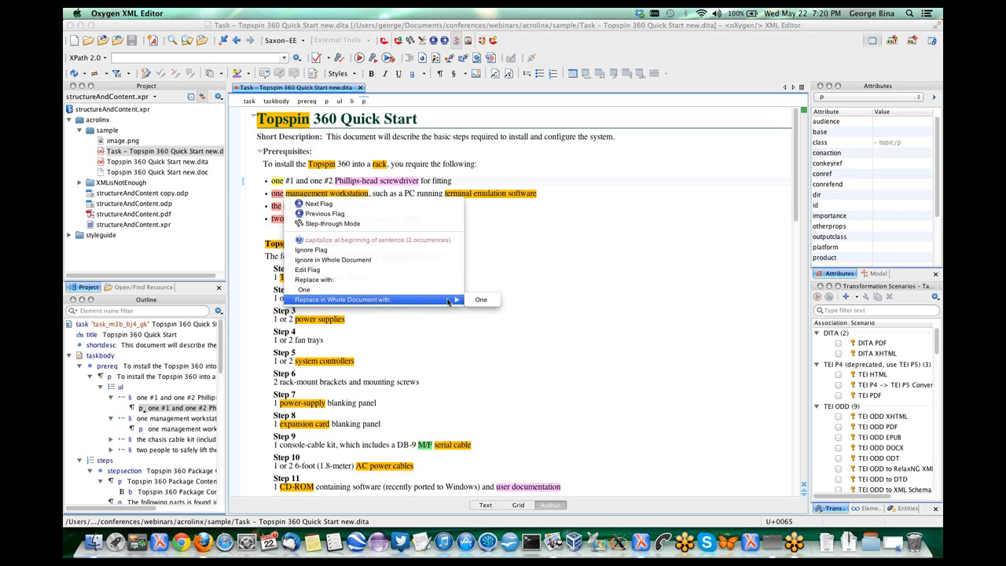
mouse_move(305, 290)
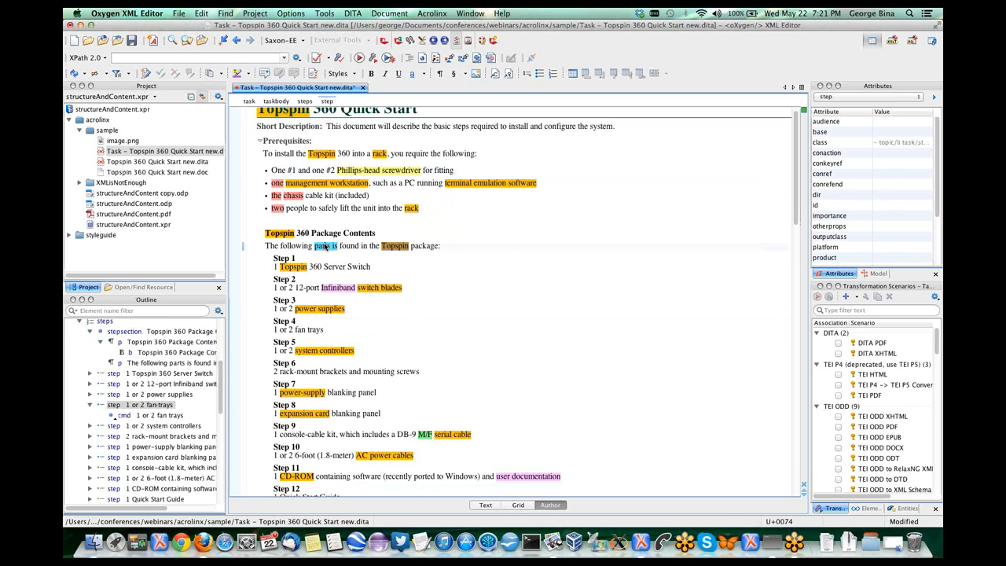
Step: Show the 'parts are' / 'part is' suggestions for the 'parts is' agreement flag
right_click(321, 245)
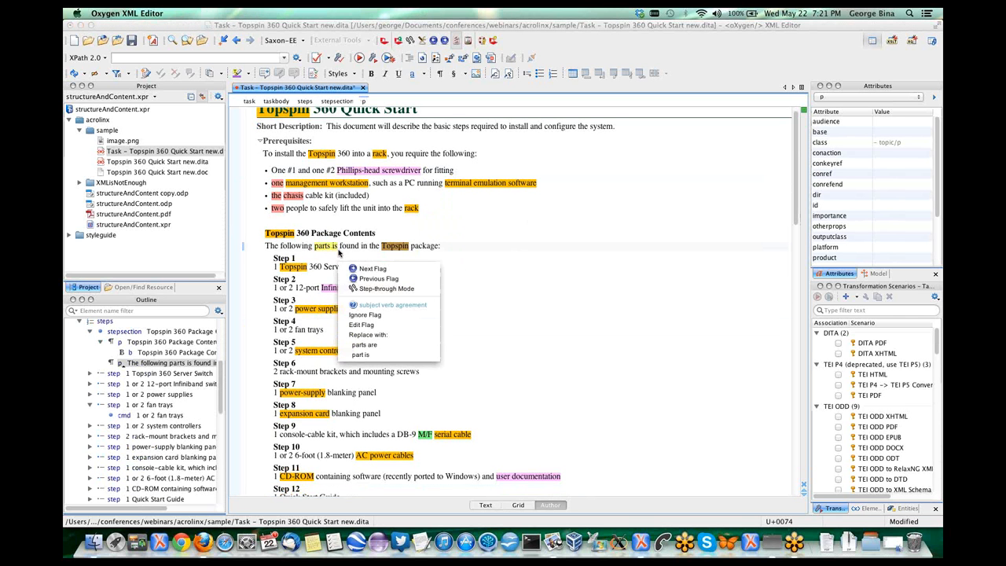
mouse_move(372, 268)
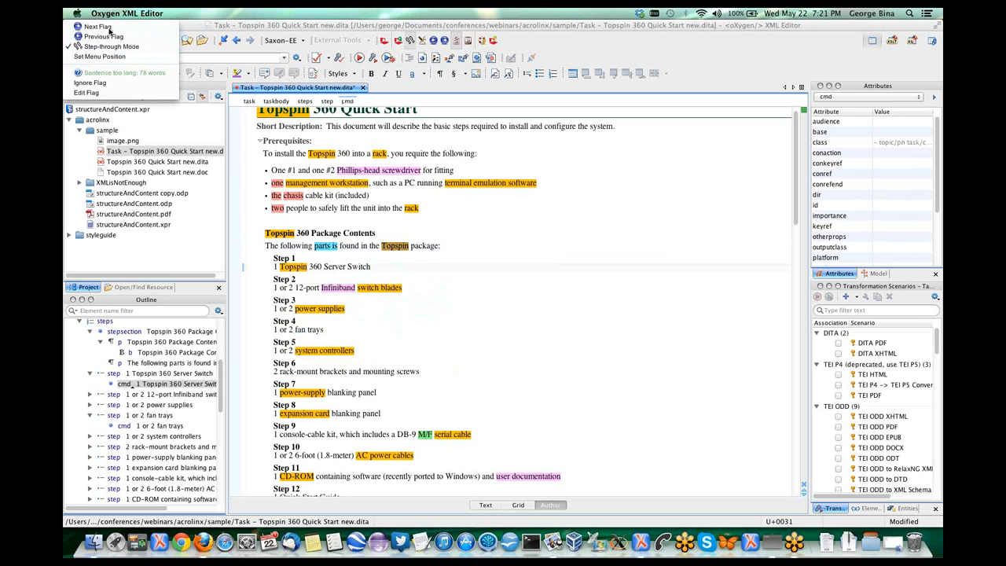
mouse_move(98, 26)
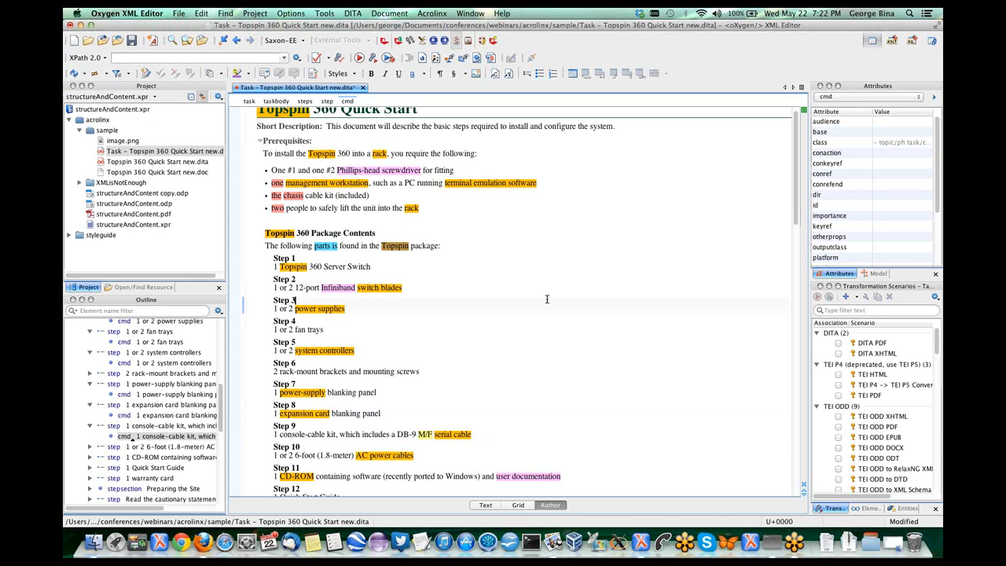
scroll("down", 3)
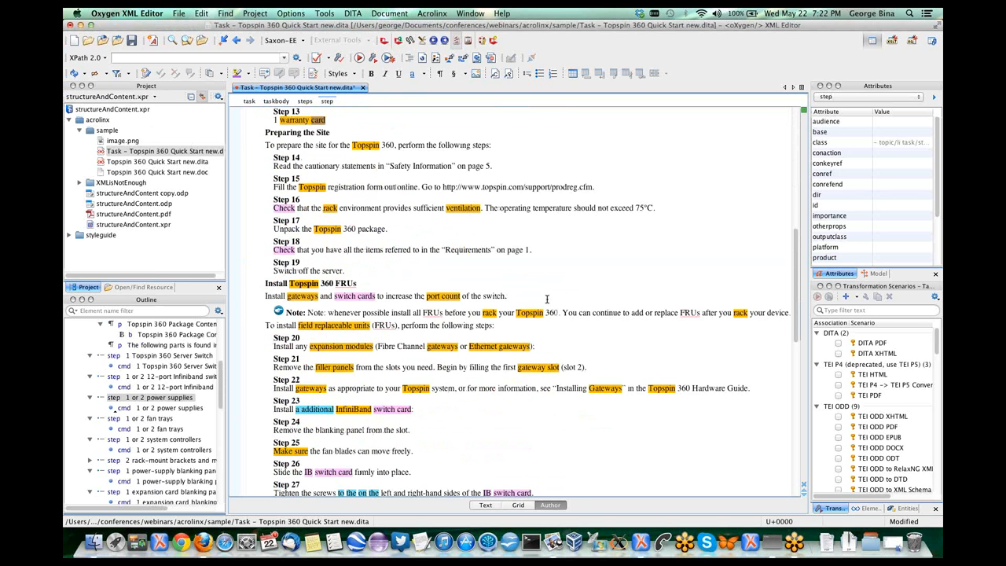
scroll("down", 3)
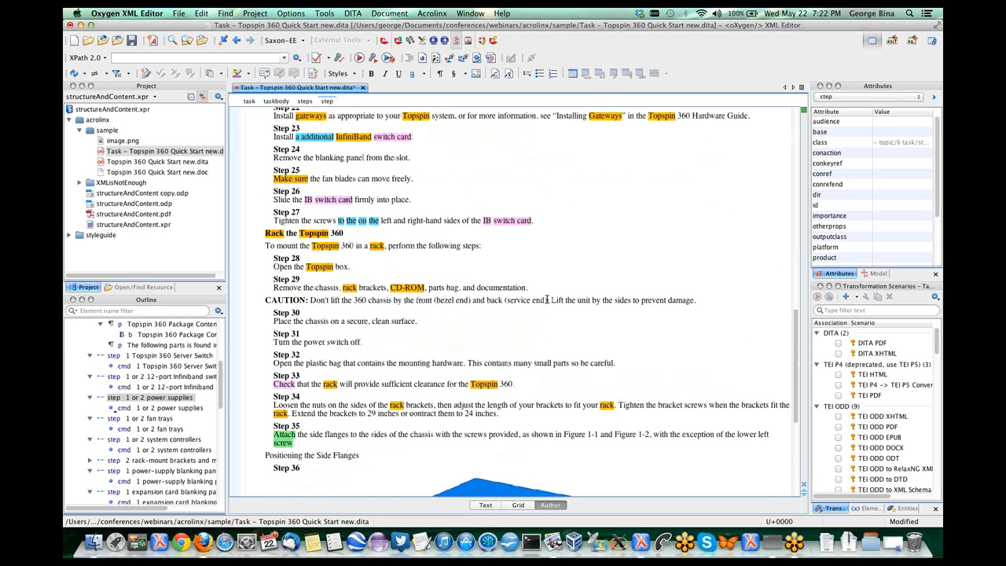
scroll("down", 3)
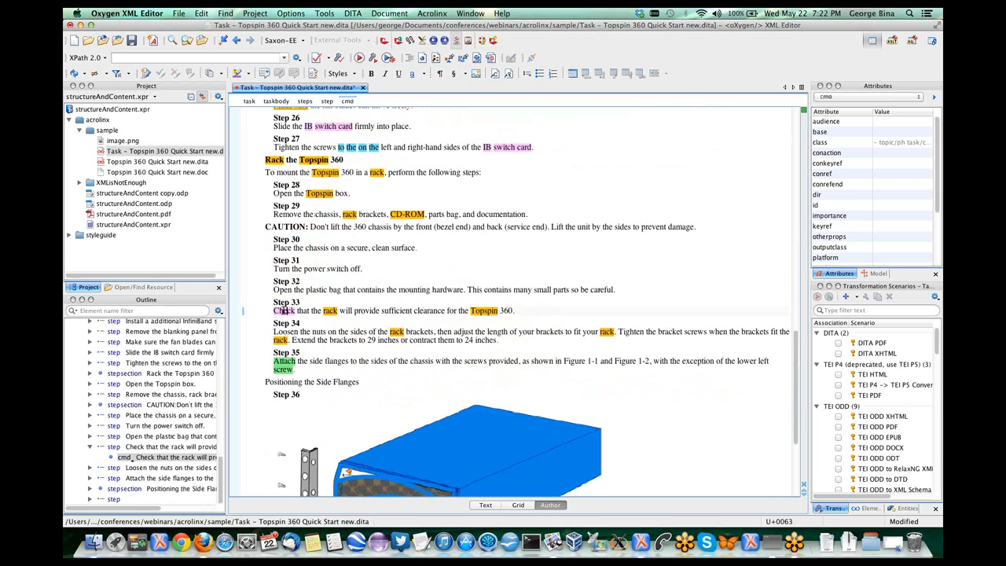
right_click(283, 311)
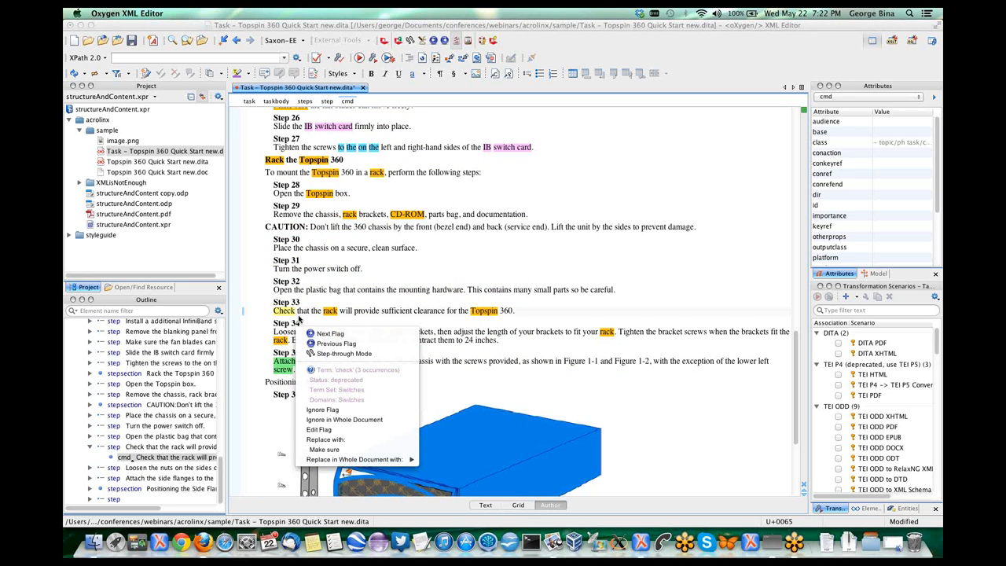
mouse_move(324, 449)
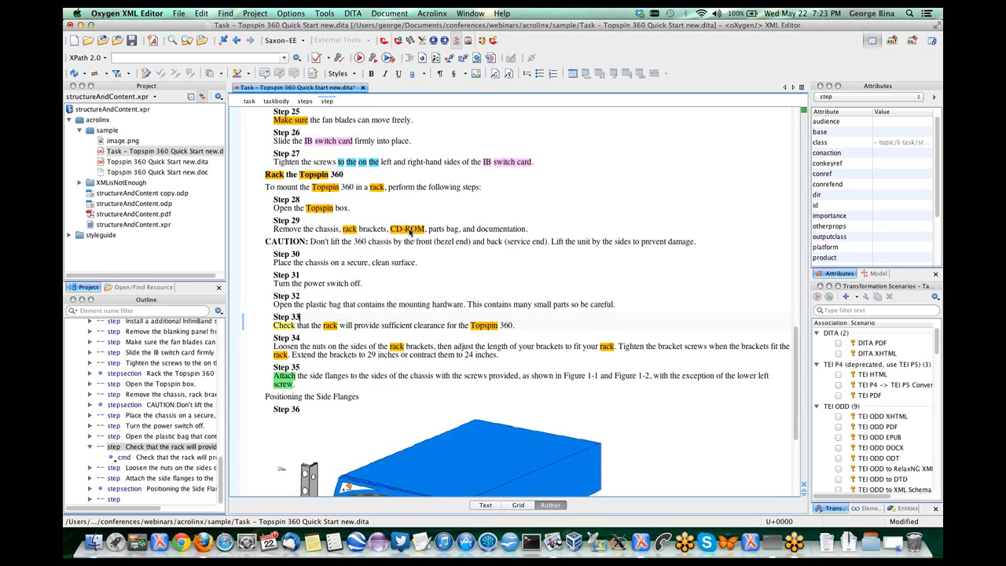
scroll("down", 3)
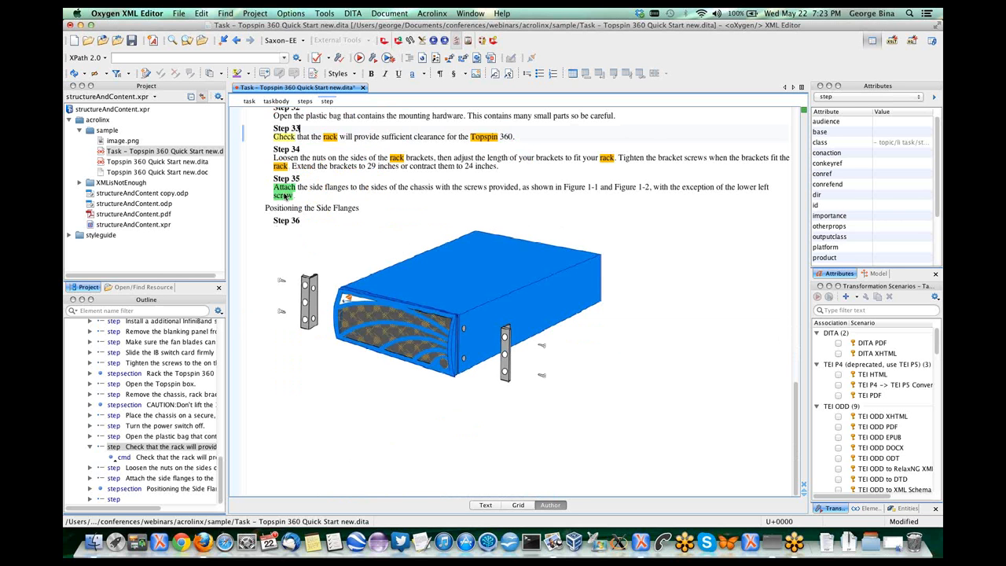
right_click(285, 186)
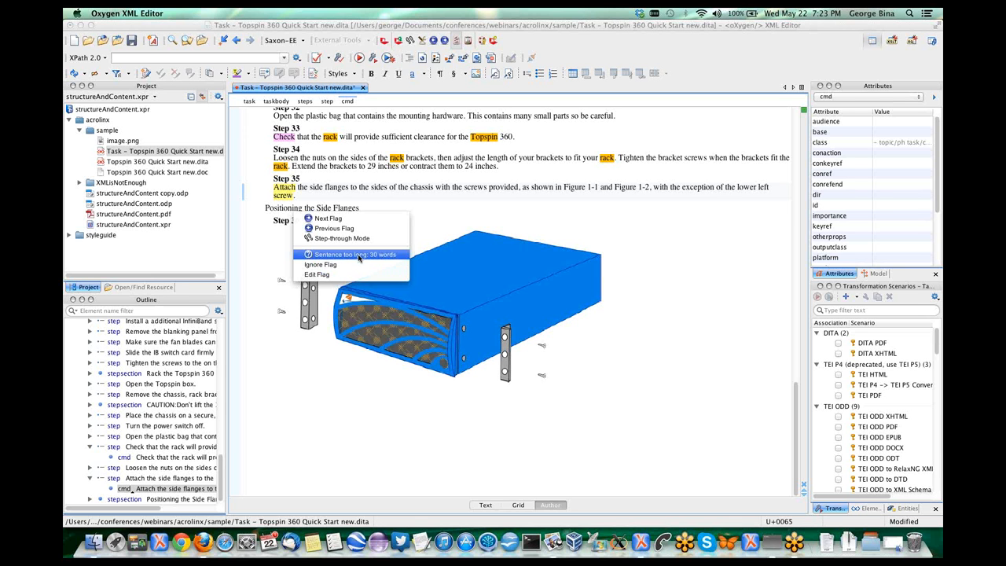
mouse_move(342, 237)
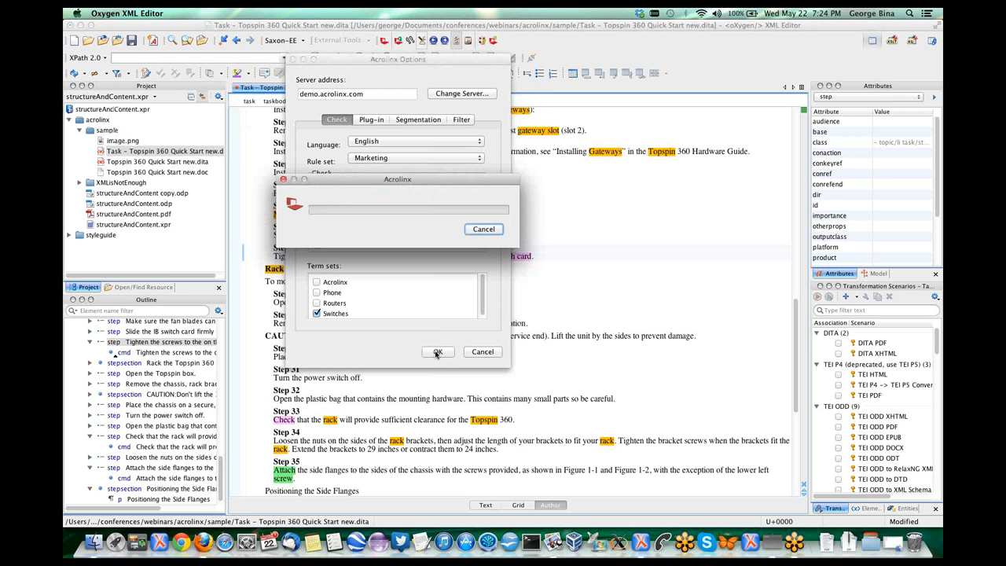
Step: Apply the Marketing and Switches options, rerun the check scoring 542, and accept the results
left_click(438, 352)
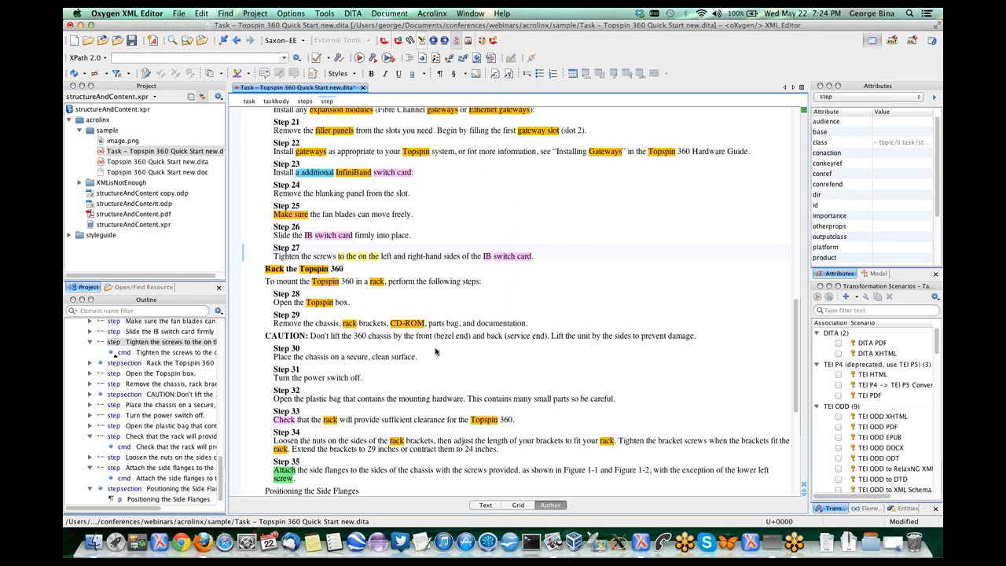
left_click(385, 40)
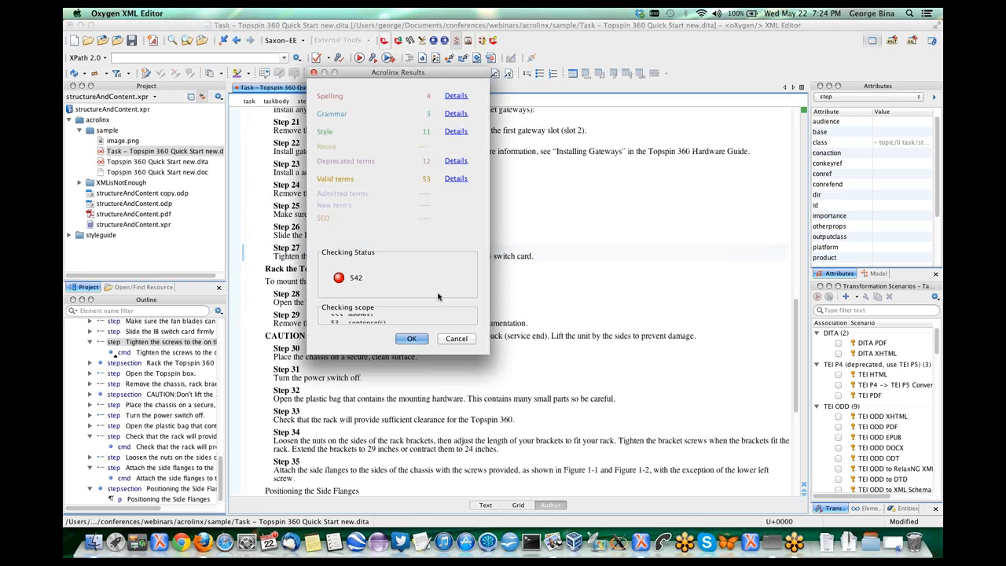
left_click(412, 338)
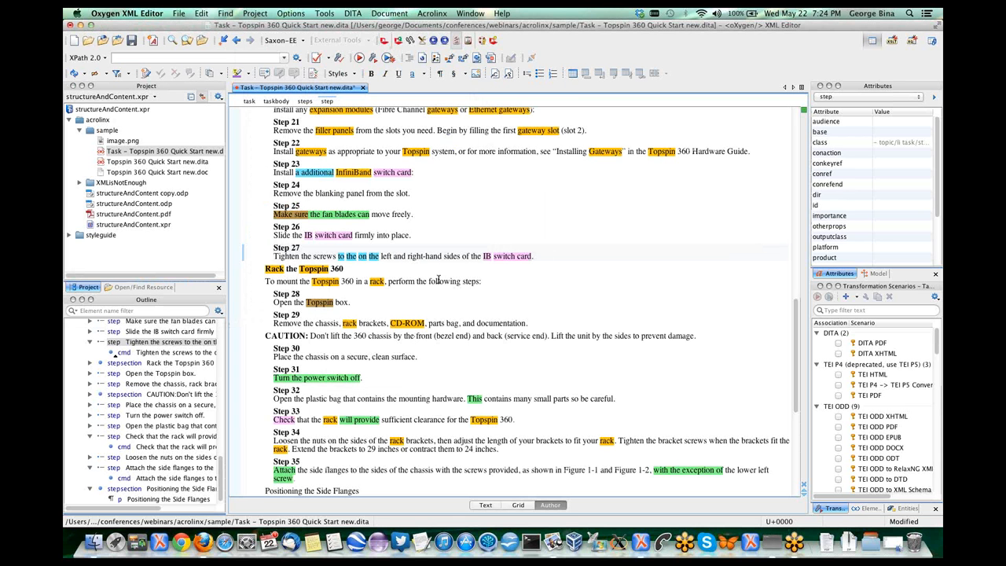
Step: Scroll the rechecked task from the title down to the flagged Steps 22–36
scroll("down", 3)
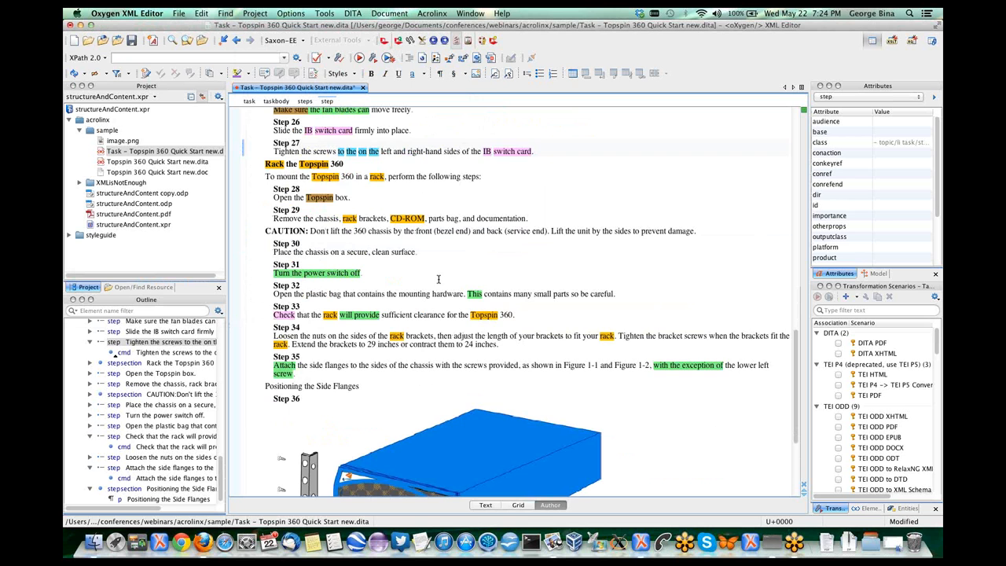
scroll("down", 3)
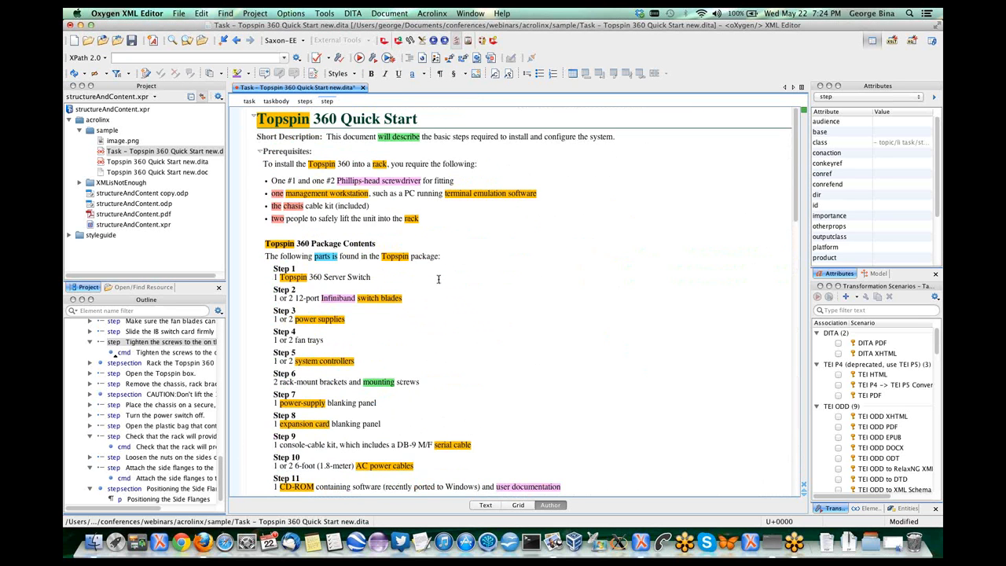
scroll("down", 3)
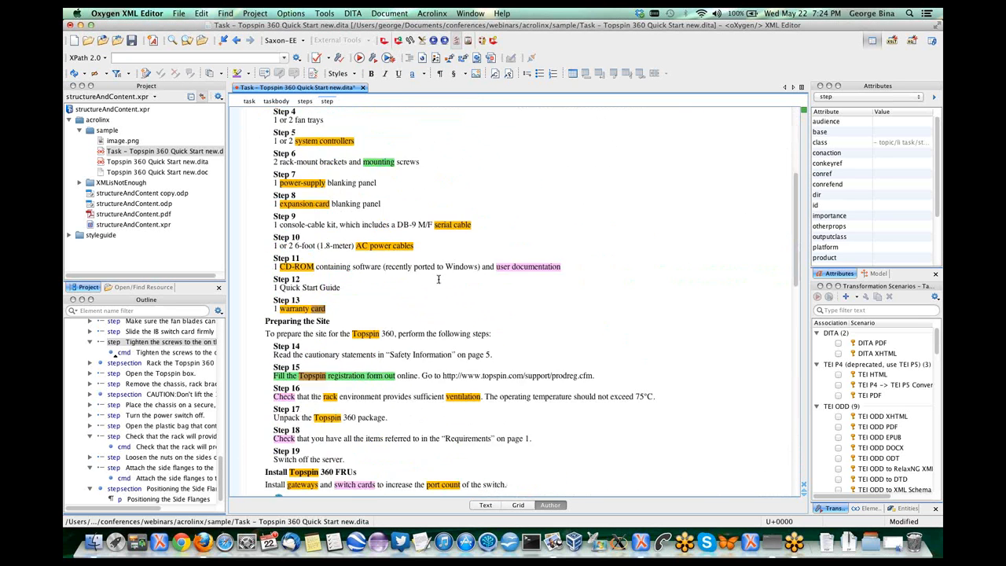
scroll("down", 3)
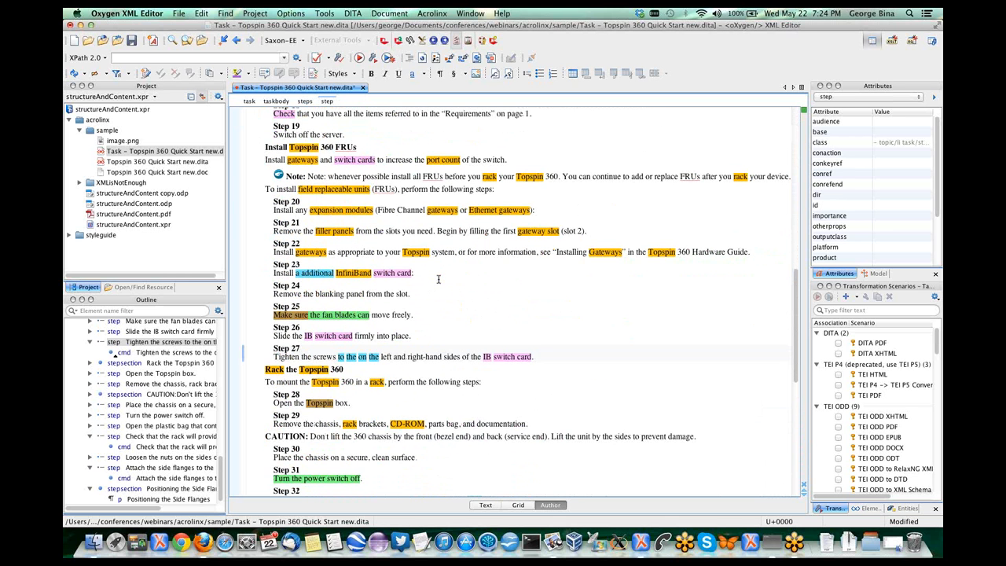
scroll("down", 3)
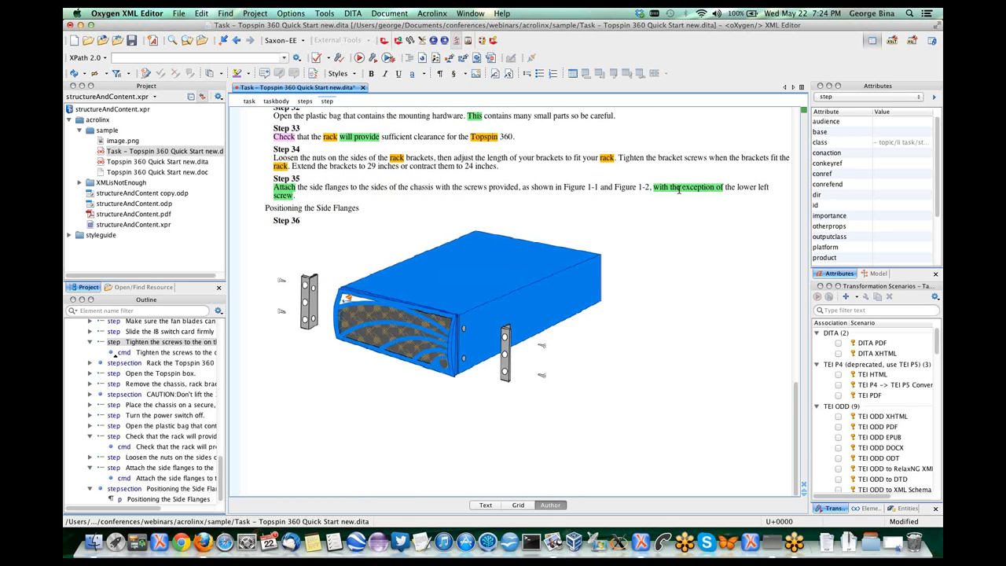
mouse_move(565, 206)
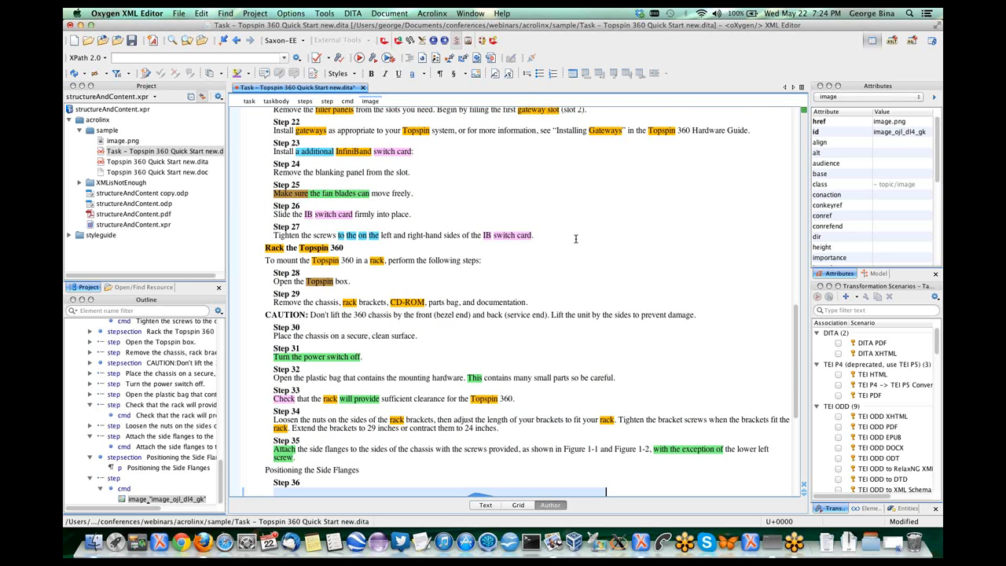
mouse_move(578, 238)
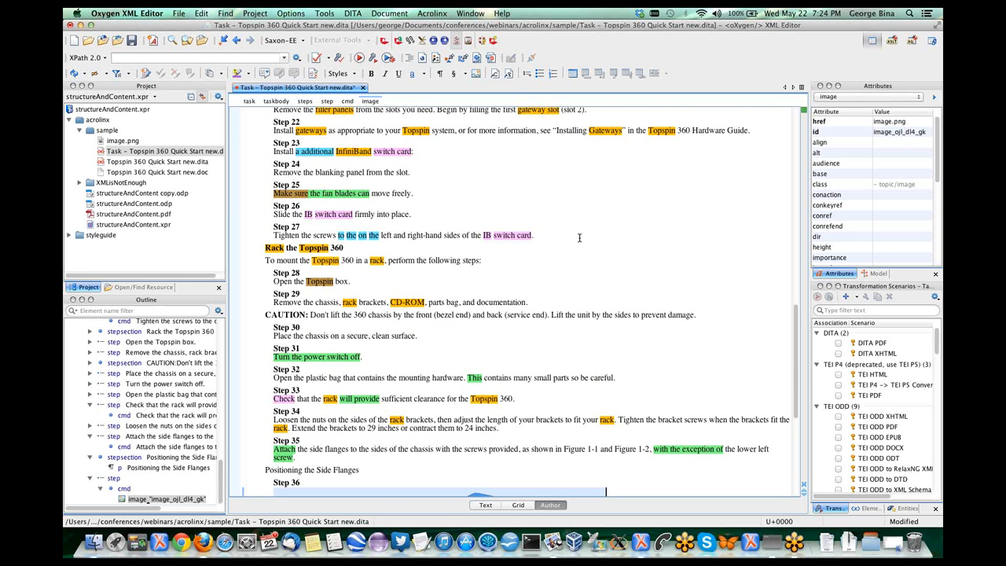
mouse_move(464, 261)
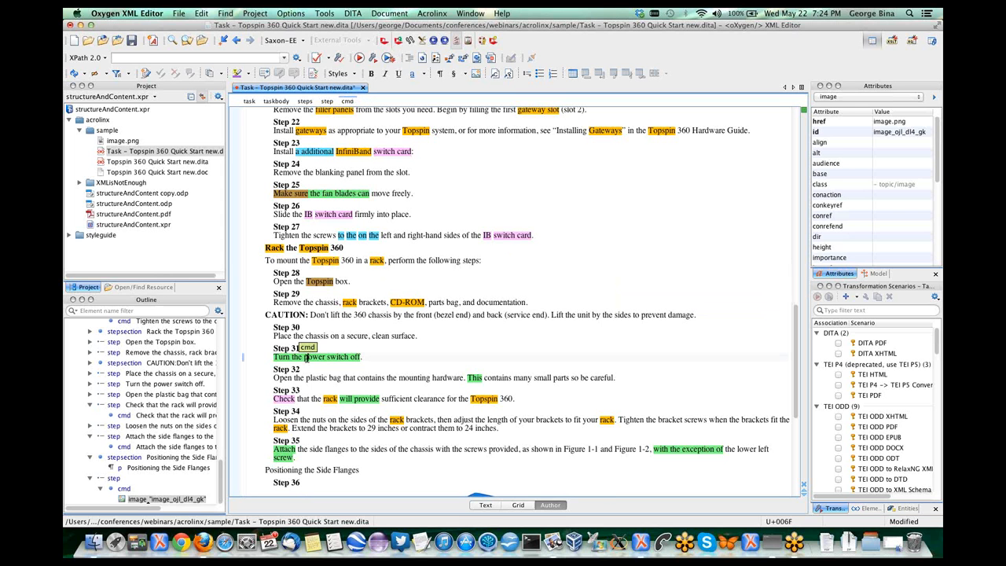
right_click(309, 357)
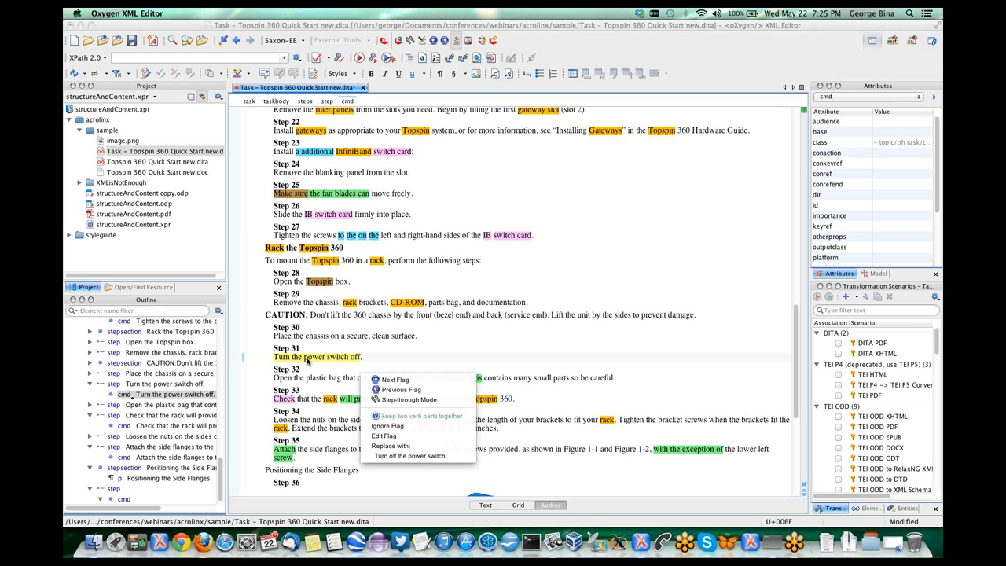
mouse_move(328, 386)
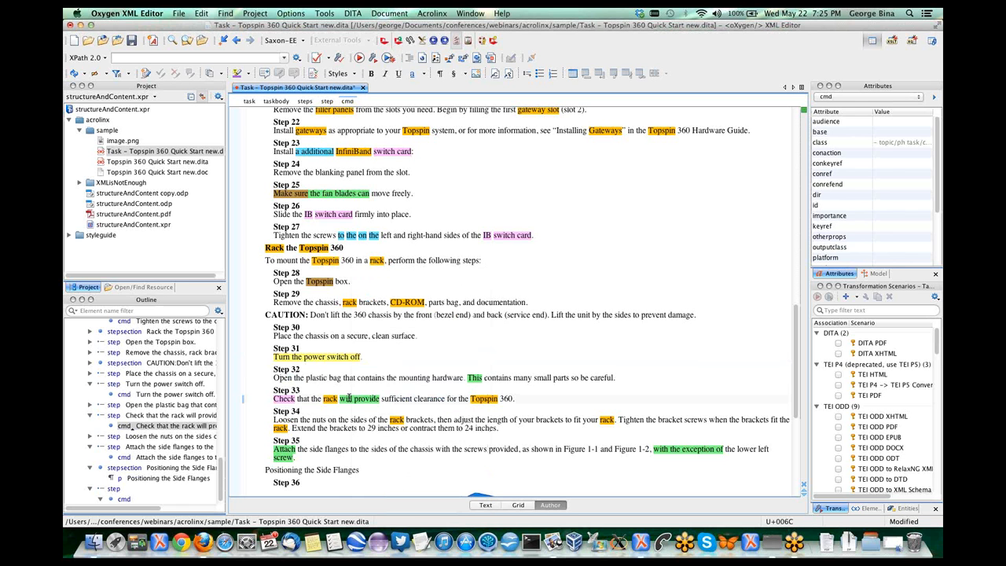
Step: Replace 'with the exception of' with 'except for' in Step 35, then switch to Firefox
right_click(365, 399)
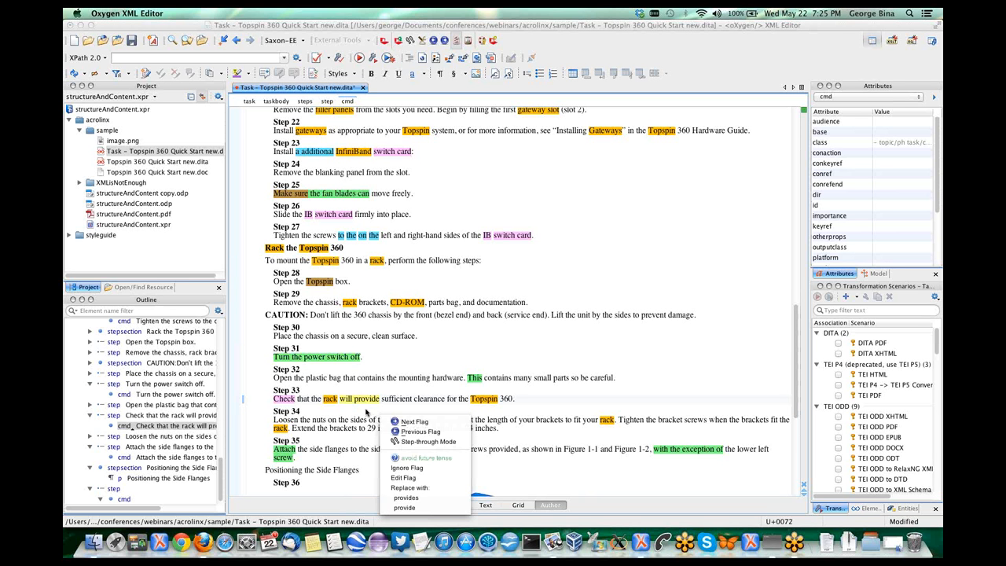
mouse_move(369, 415)
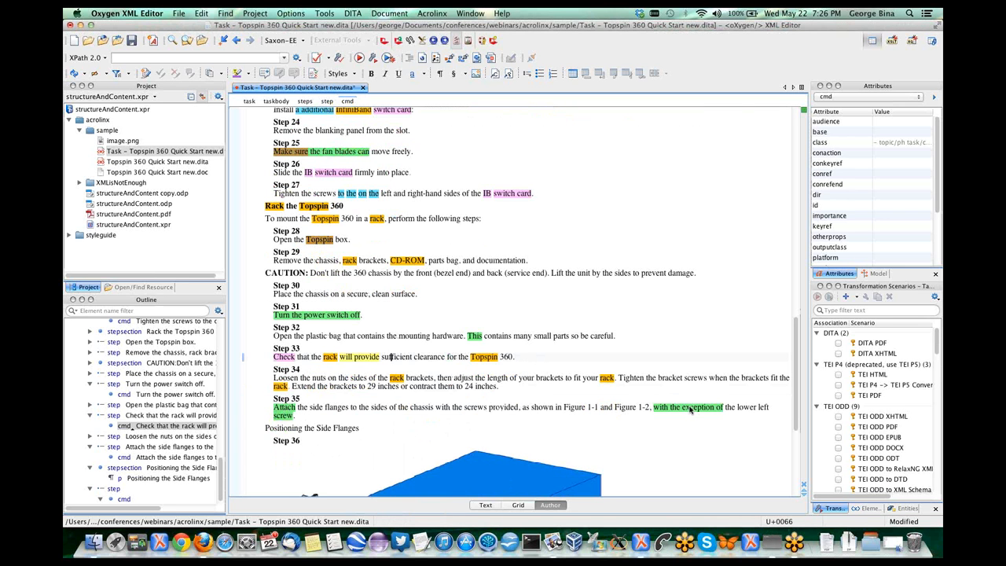
right_click(690, 408)
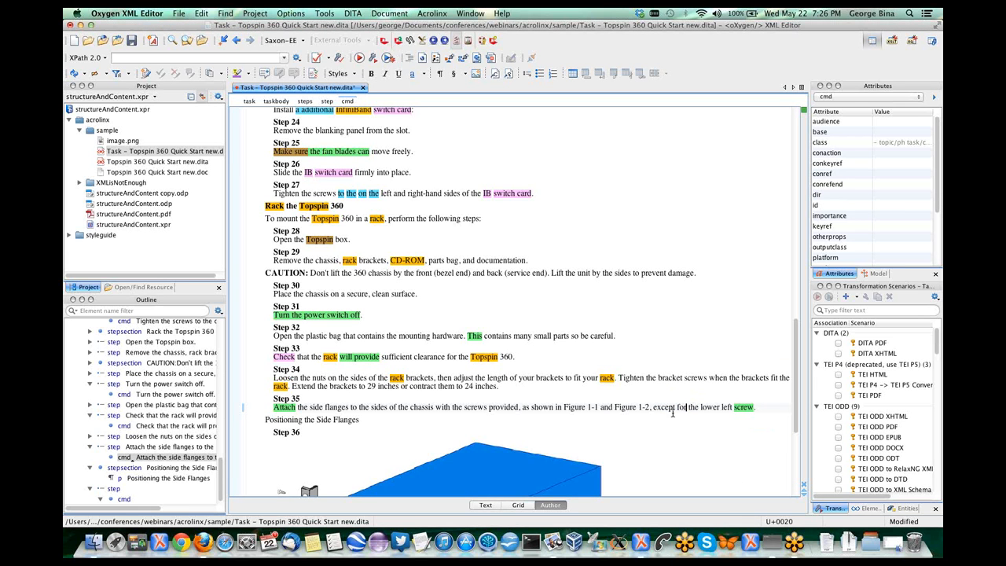
double_click(665, 408)
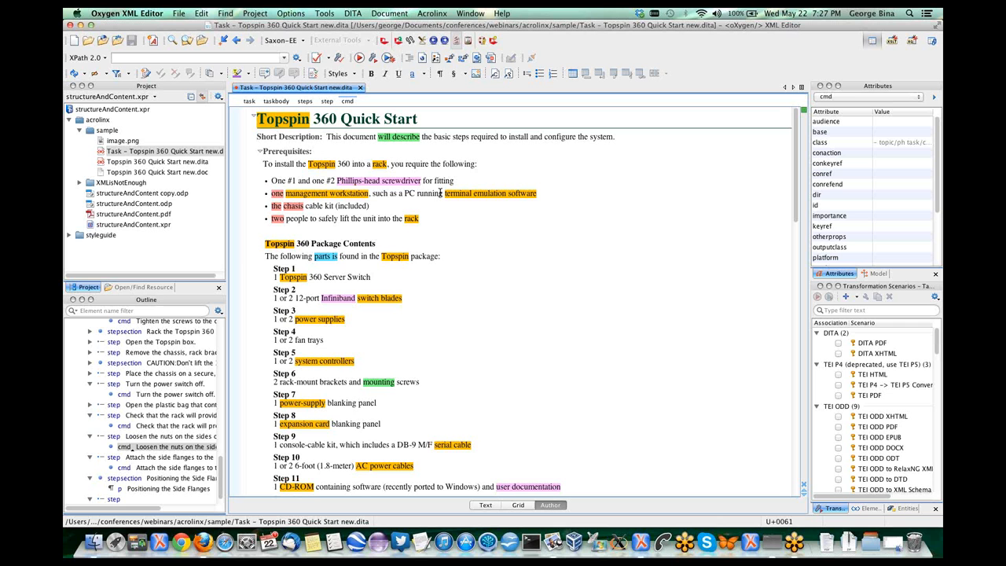
mouse_move(542, 187)
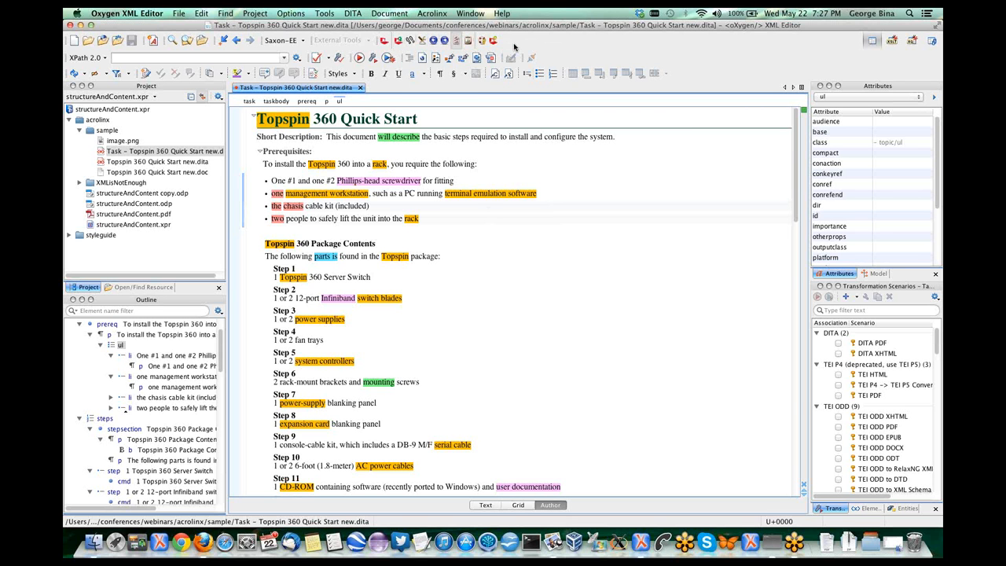
mouse_move(515, 49)
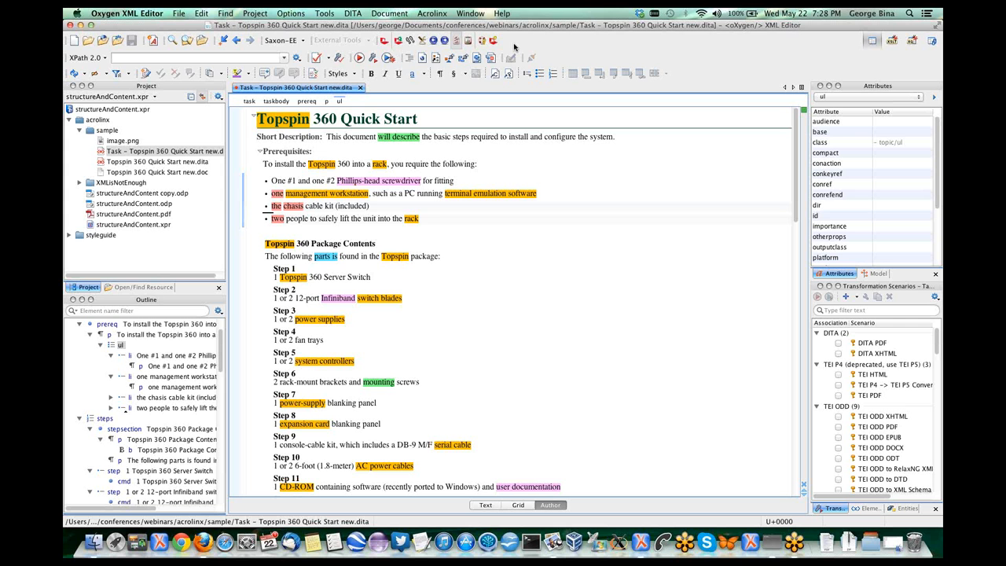
key("cmd+tab")
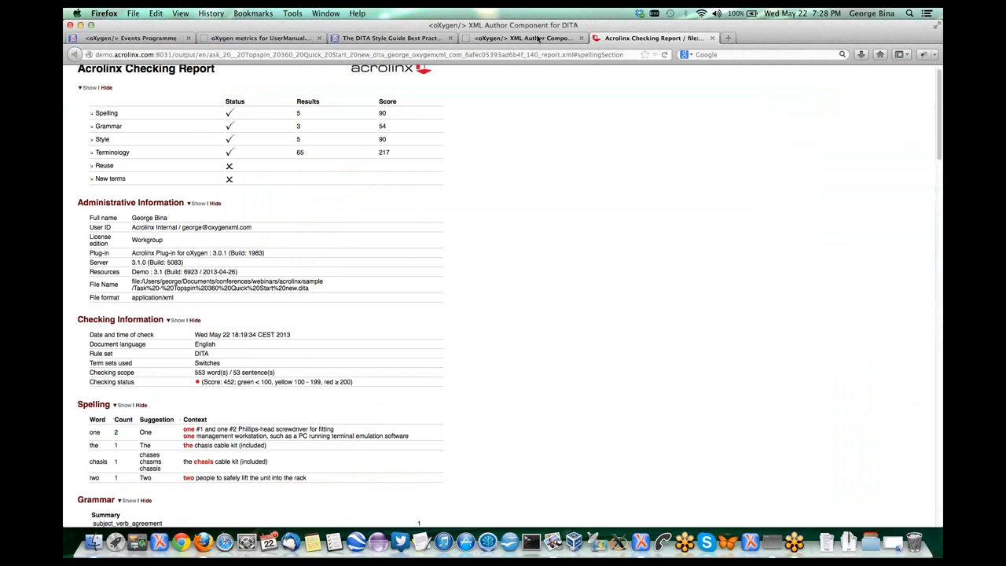
Step: Switch Firefox to the oXygen XML Author Component for DITA page and scroll to its applet
left_click(525, 38)
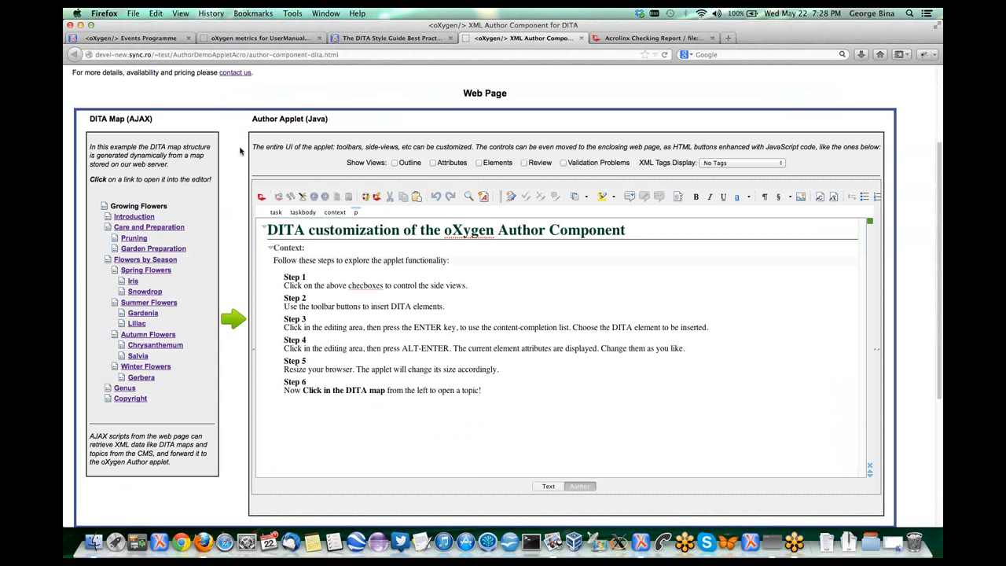
scroll("down", 3)
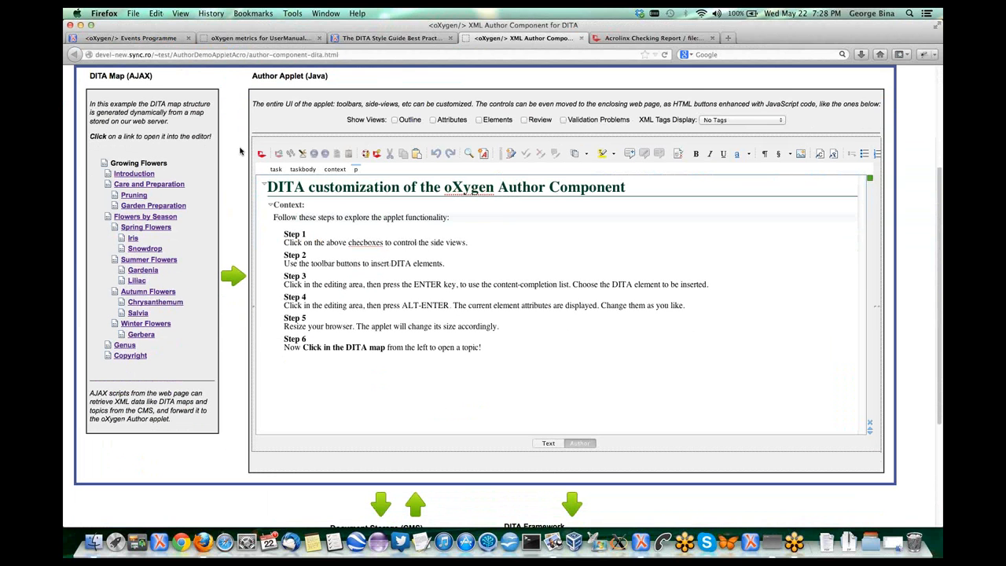
mouse_move(271, 169)
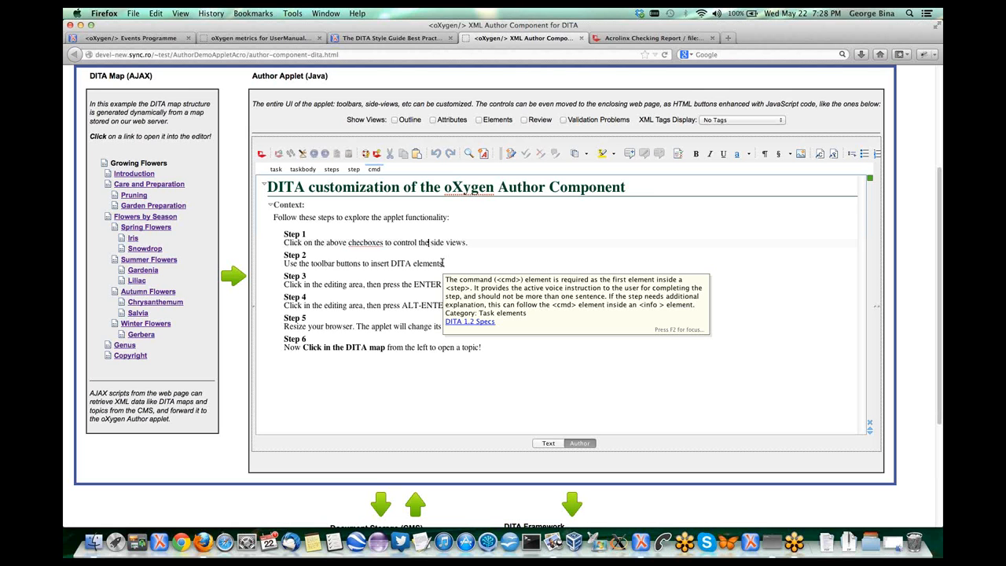
mouse_move(483, 281)
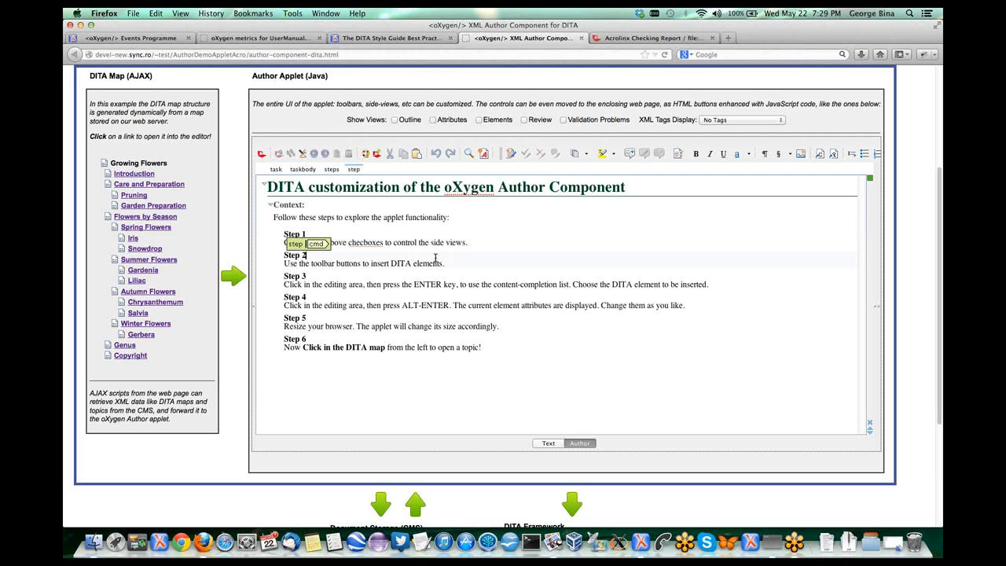
mouse_move(439, 382)
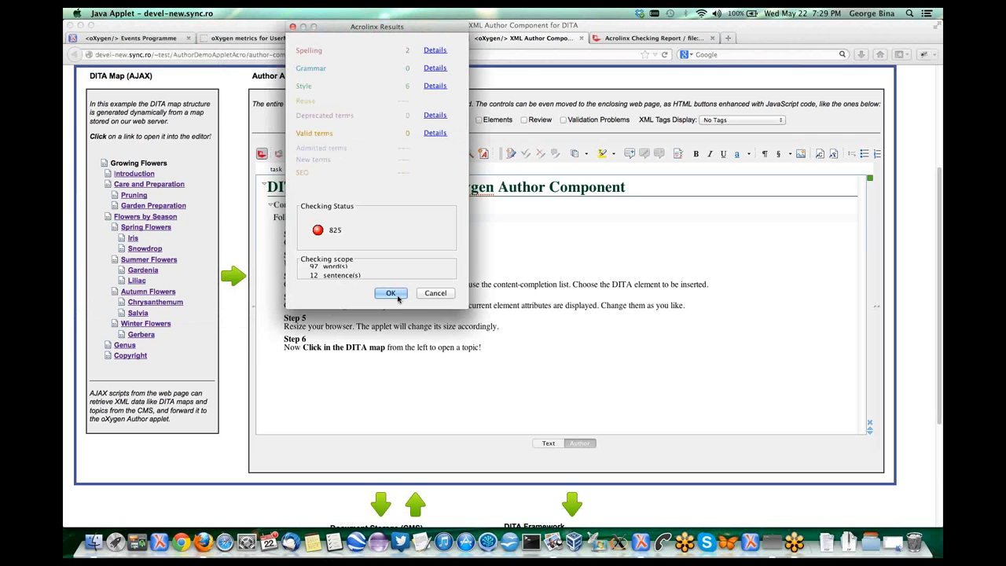
Step: Dismiss the 825 results, switch the rule set to DITA, and recheck the topic
left_click(391, 292)
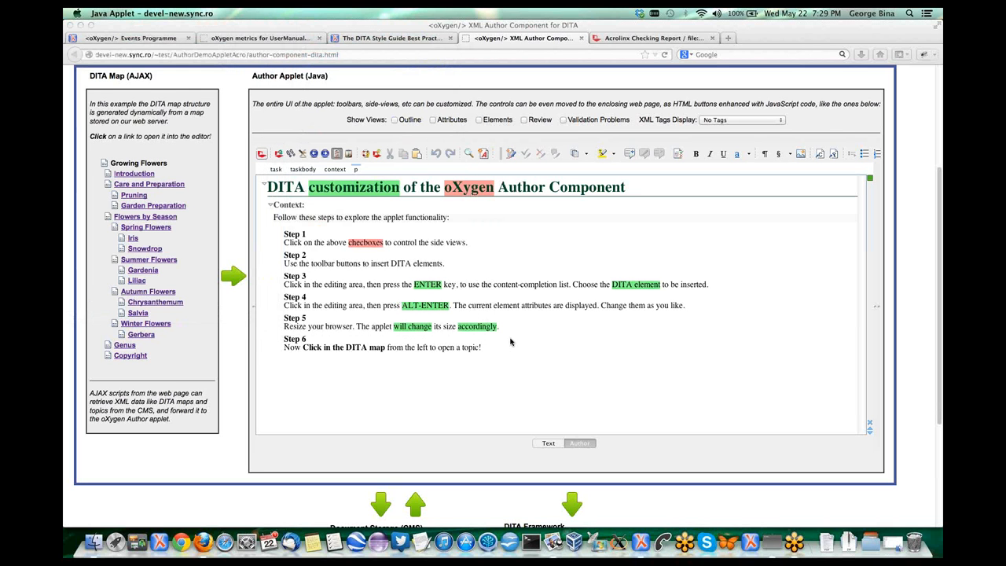
mouse_move(344, 147)
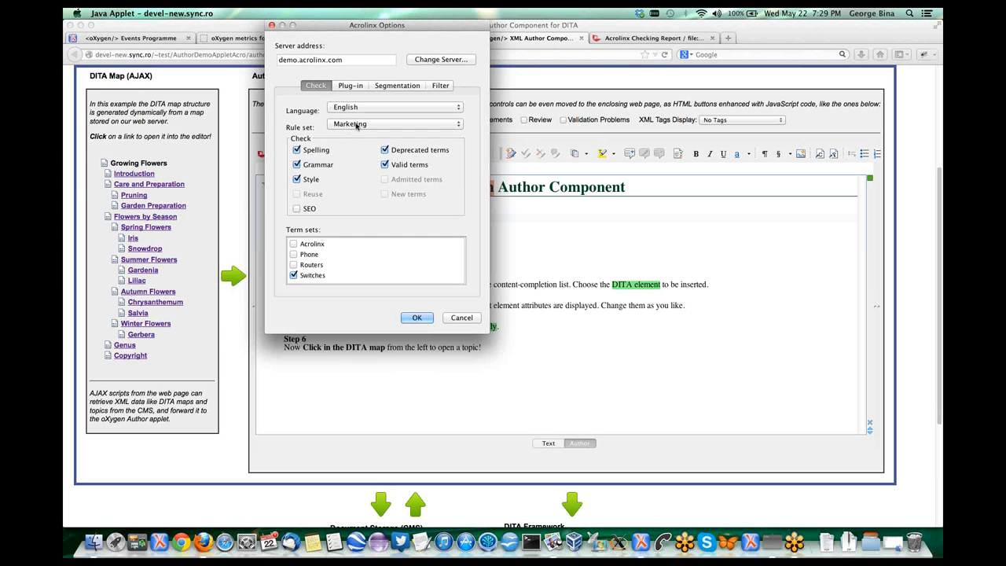
left_click(393, 123)
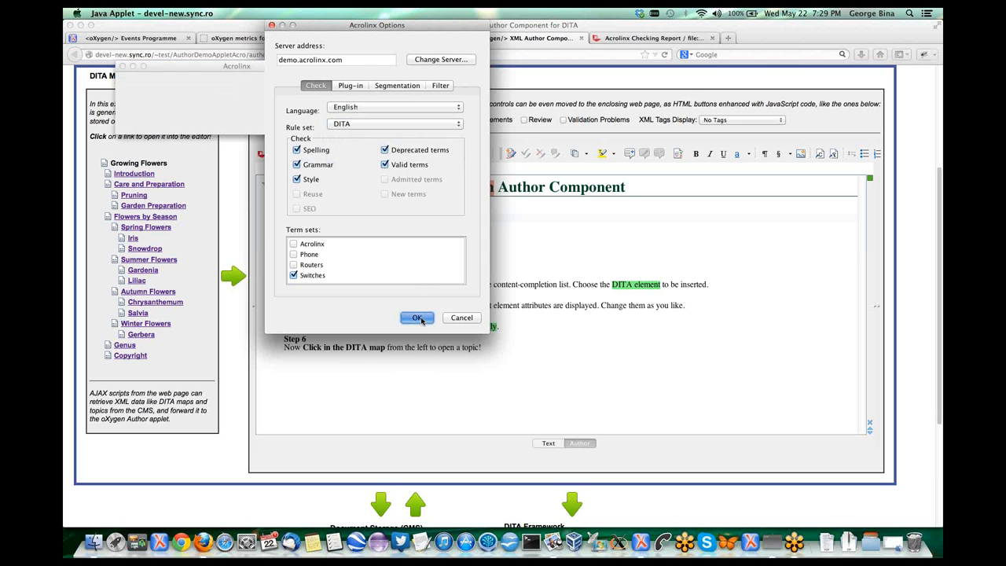
left_click(418, 318)
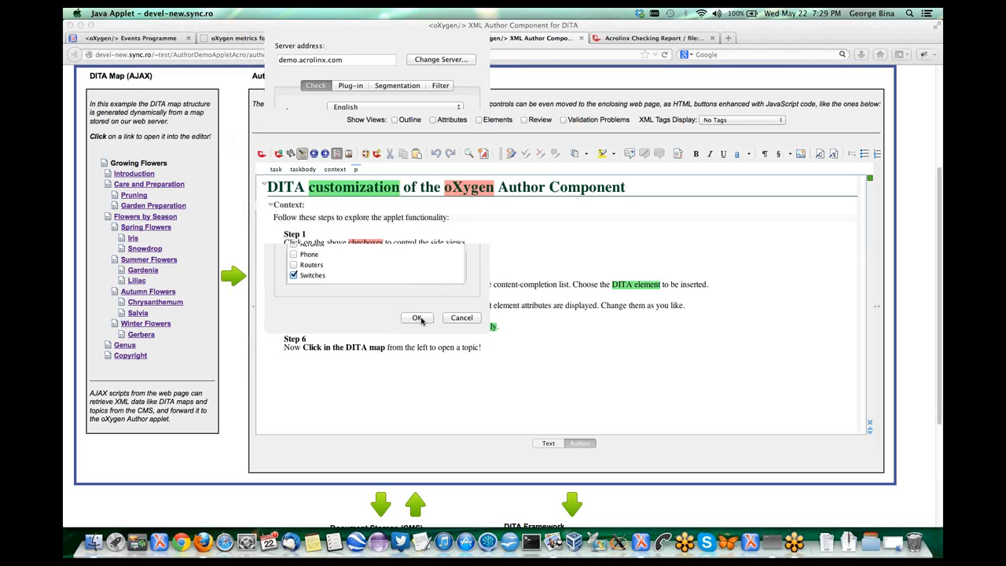
left_click(417, 318)
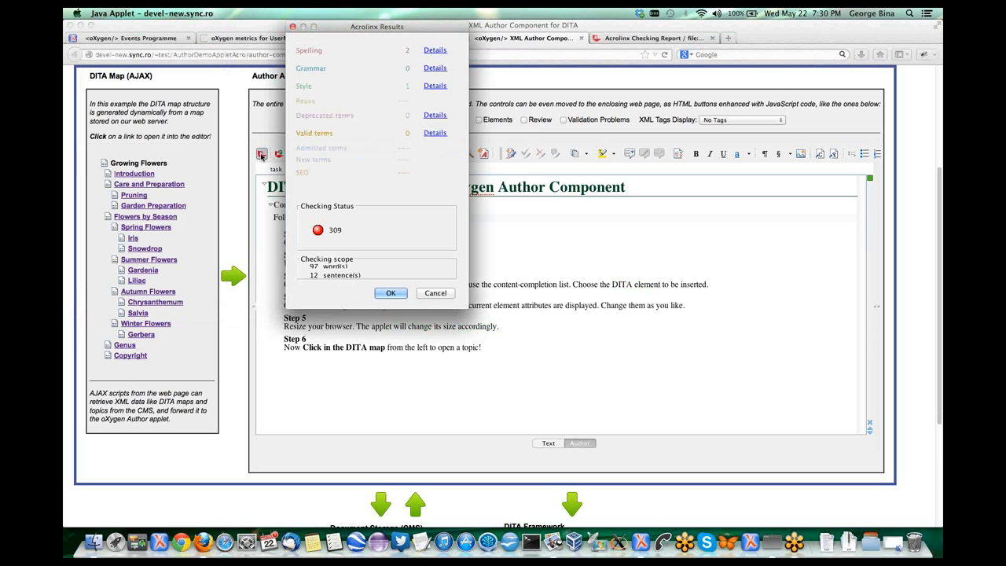
Step: Close the new check results that flag a missing uicontrol on 'DITA map'
left_click(435, 293)
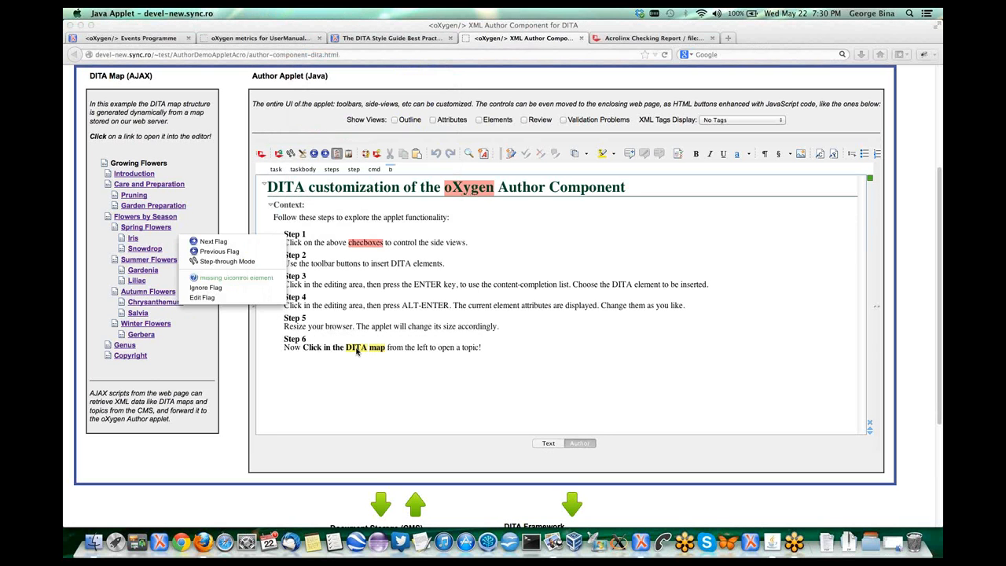
mouse_move(236, 278)
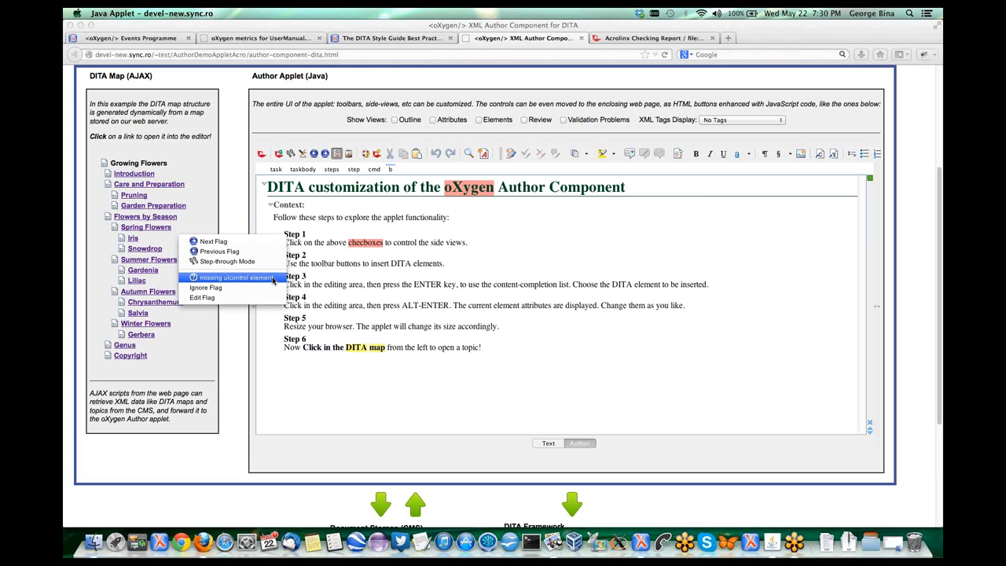
mouse_move(273, 281)
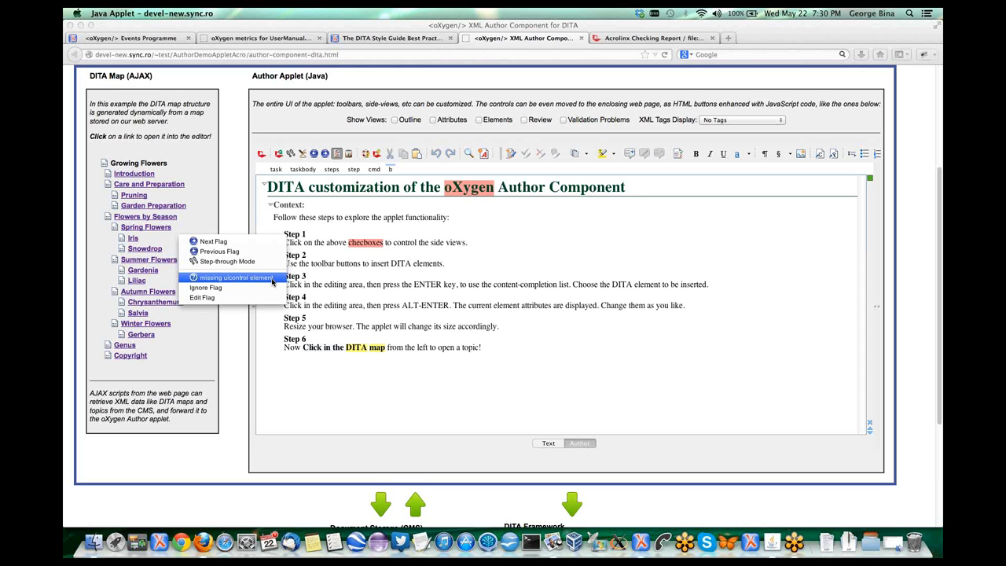
mouse_move(348, 337)
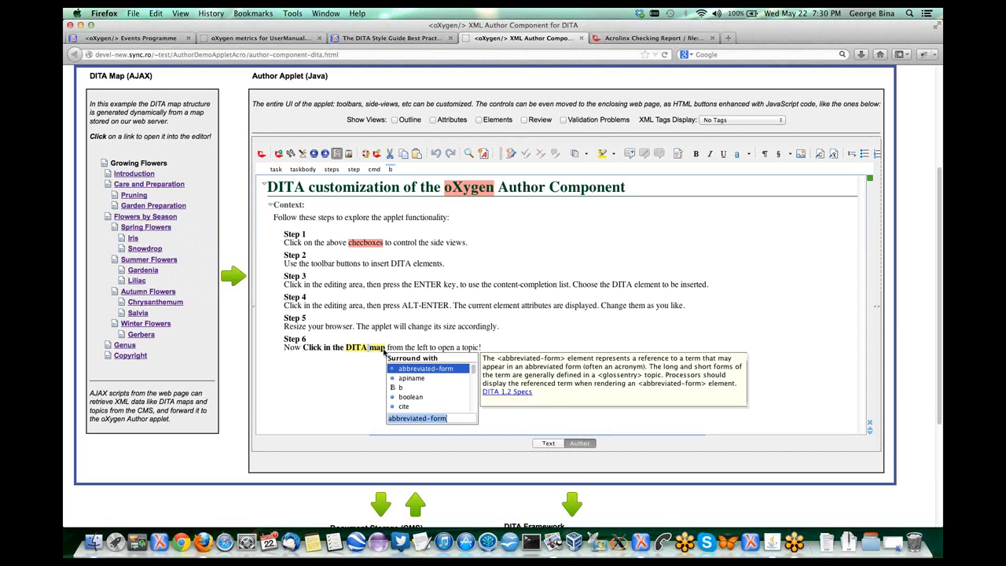
Step: Wrap 'DITA map' in uicontrol, set tags display to Full Tags, and dismiss Acrolinx results
type("ui")
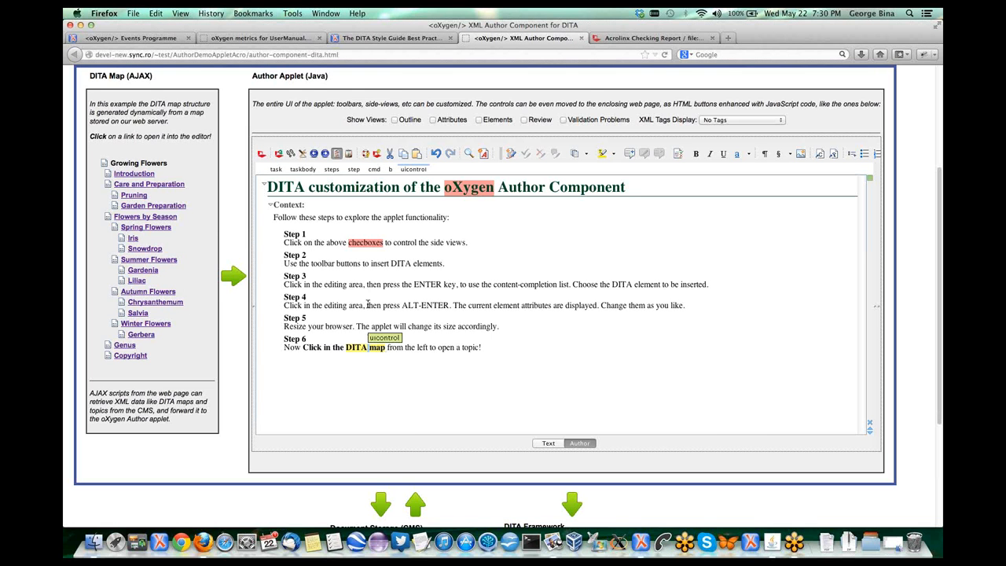
left_click(739, 120)
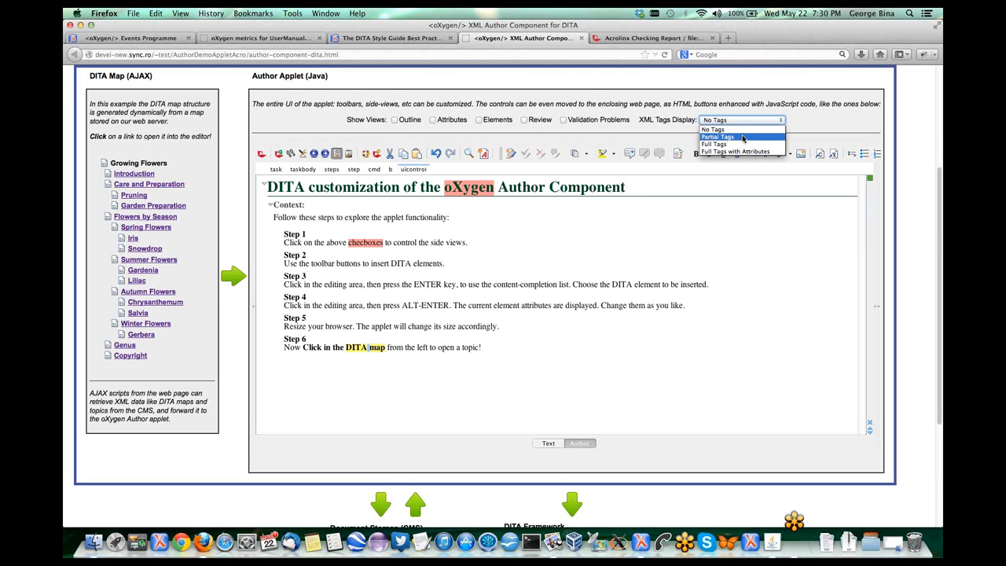
left_click(714, 144)
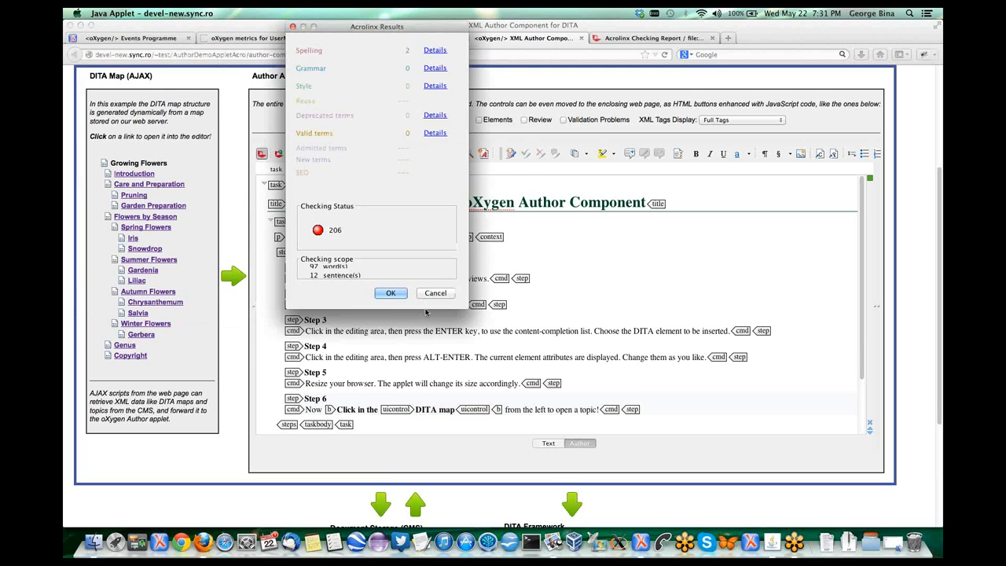
left_click(391, 292)
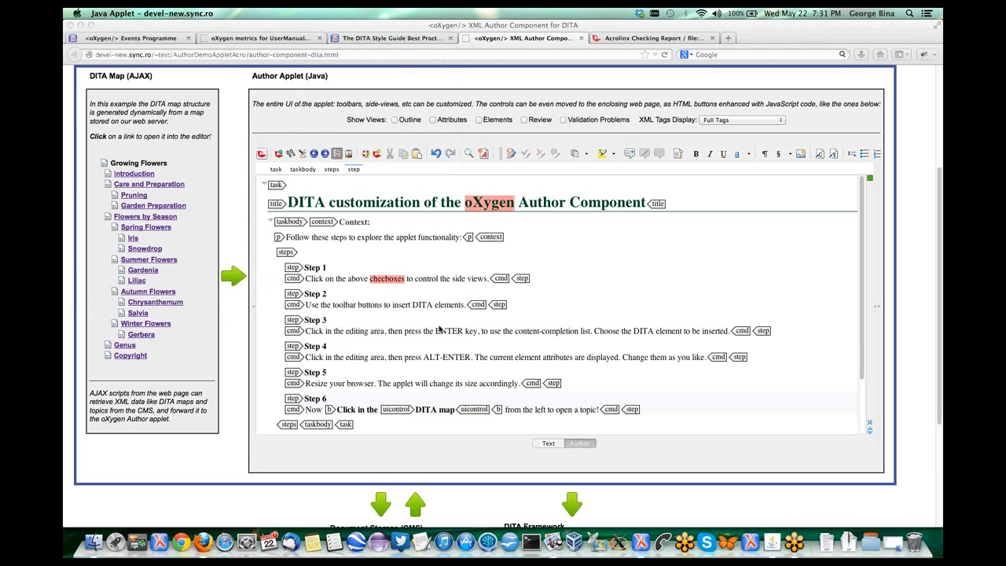
mouse_move(404, 315)
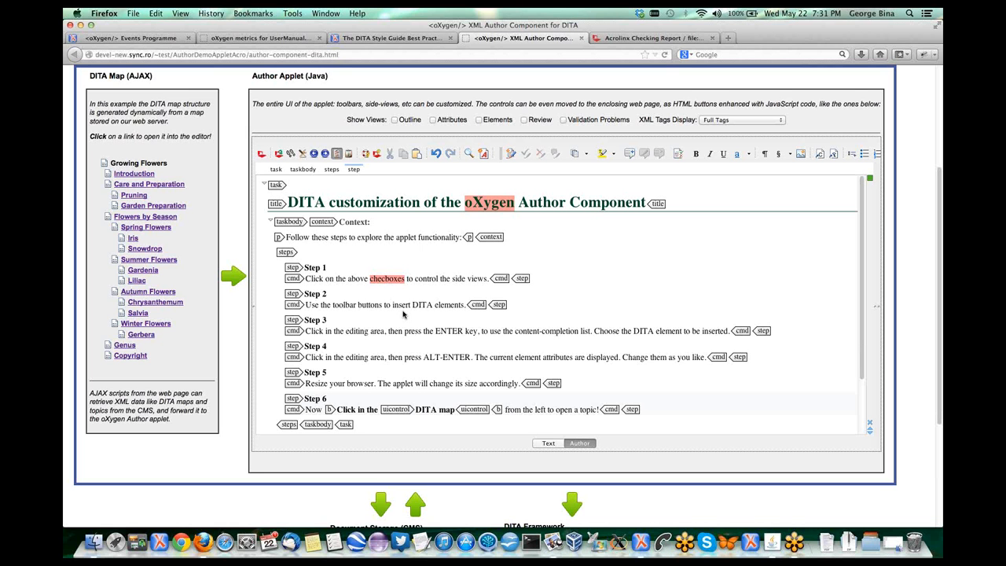
mouse_move(336, 423)
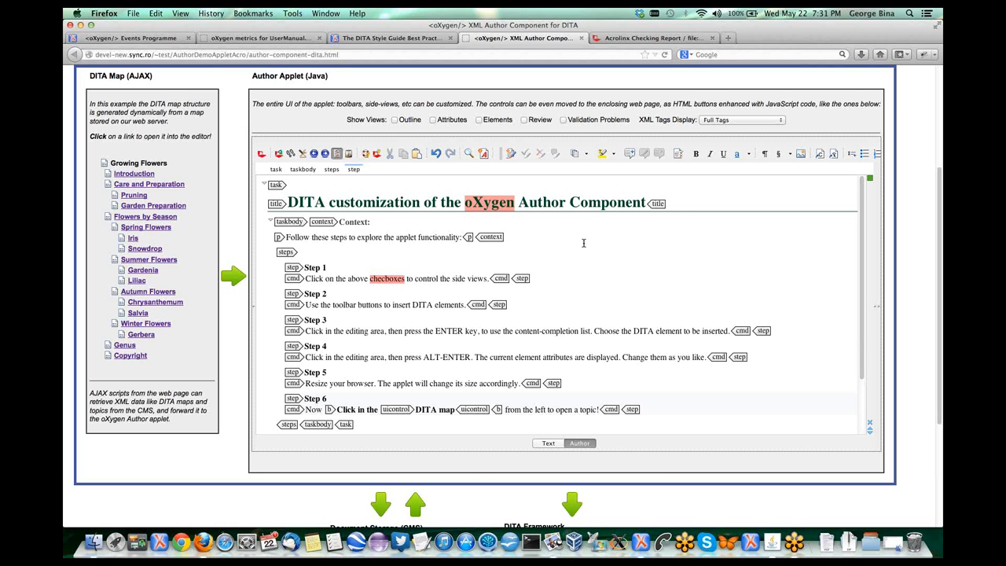
mouse_move(453, 169)
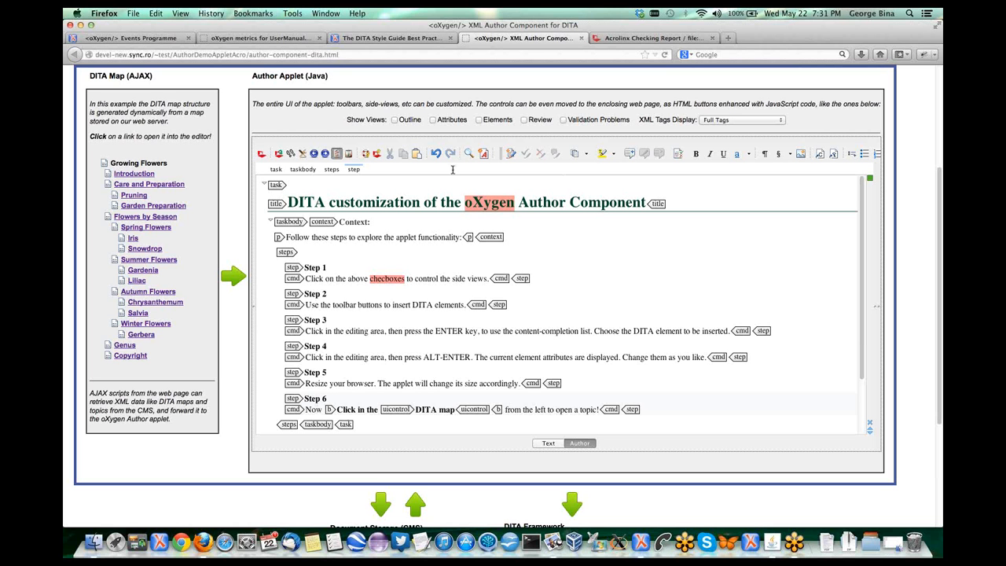
mouse_move(495, 89)
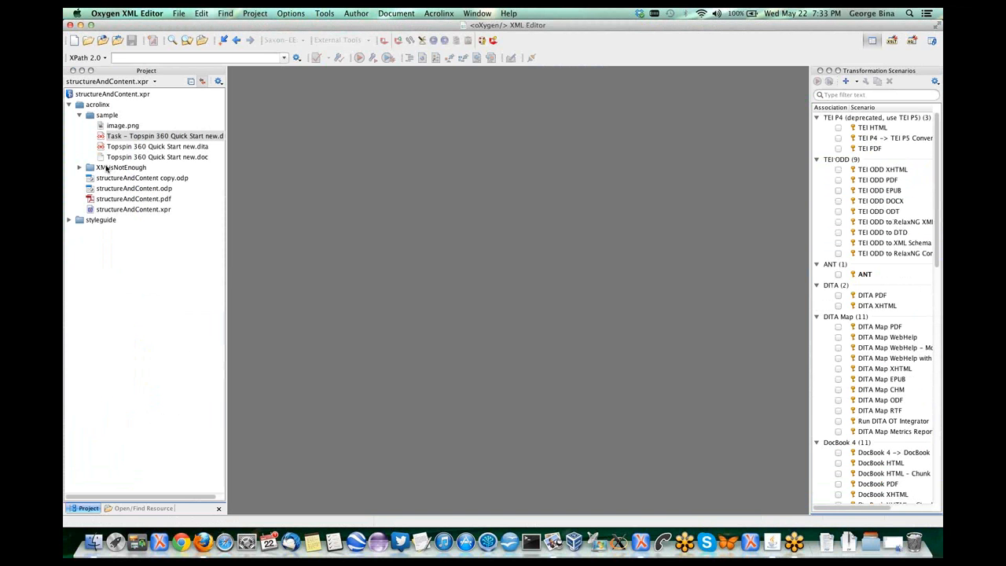
Step: Expand the XMLisNotEnough project folder and select hi.html
left_click(79, 168)
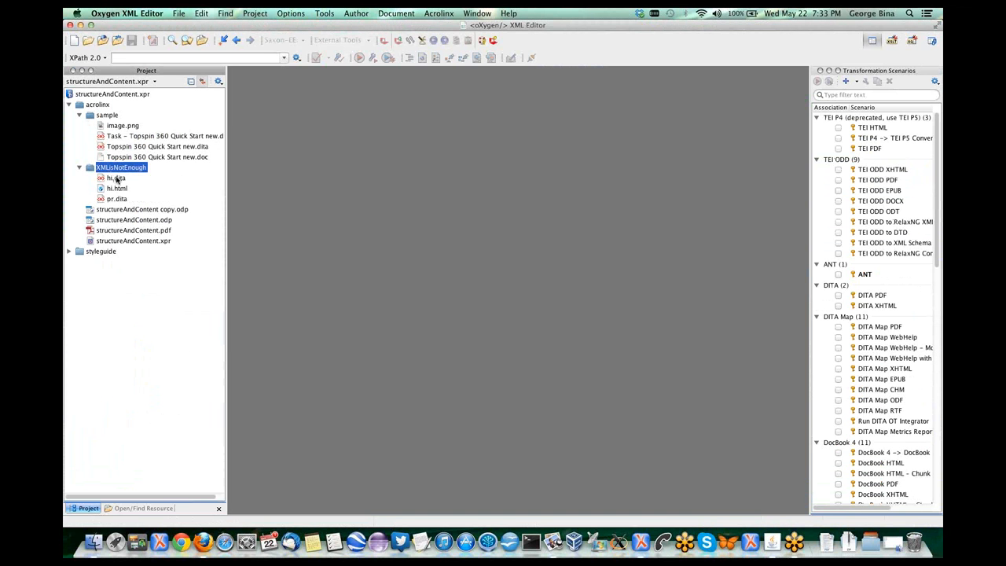
left_click(117, 188)
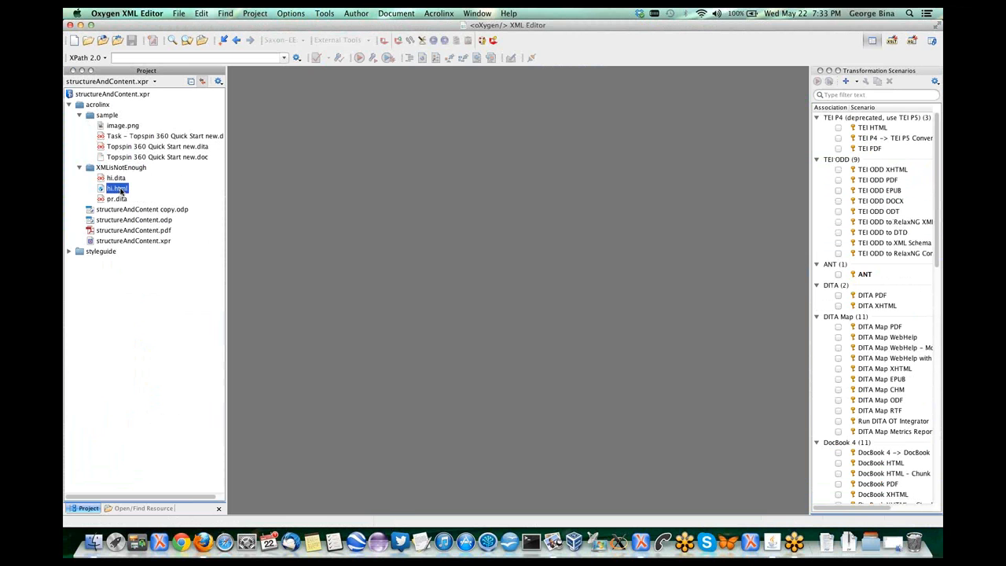
Step: Open hi.html, hi.dita and pr.dita, then switch tabs back to hi.html
double_click(117, 203)
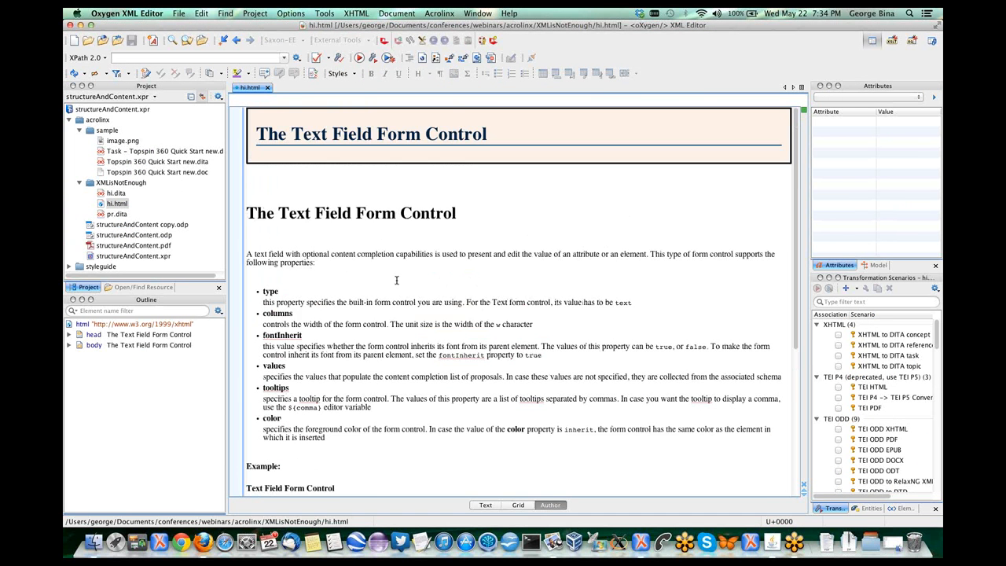
scroll("down", 3)
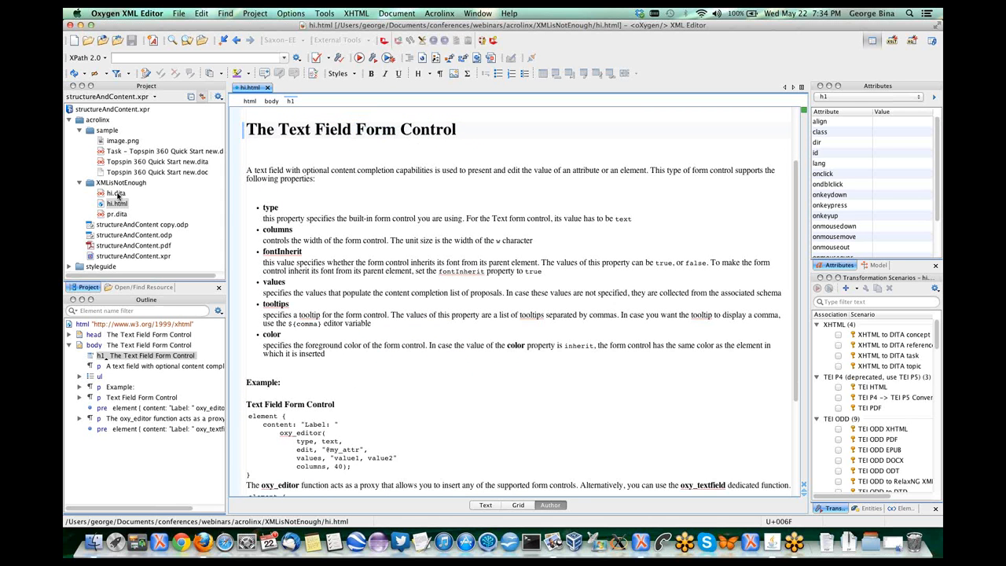
mouse_move(117, 194)
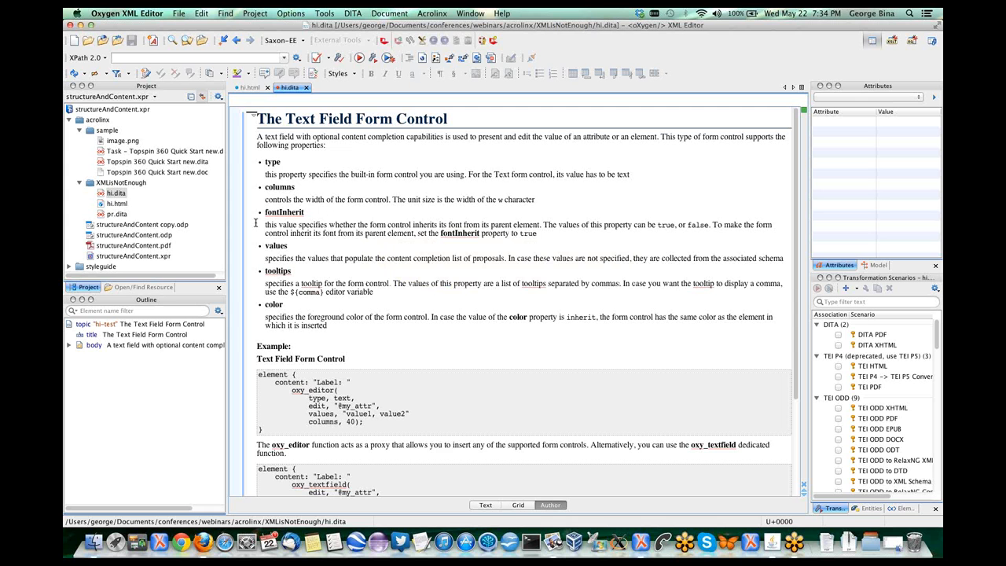
left_click(117, 214)
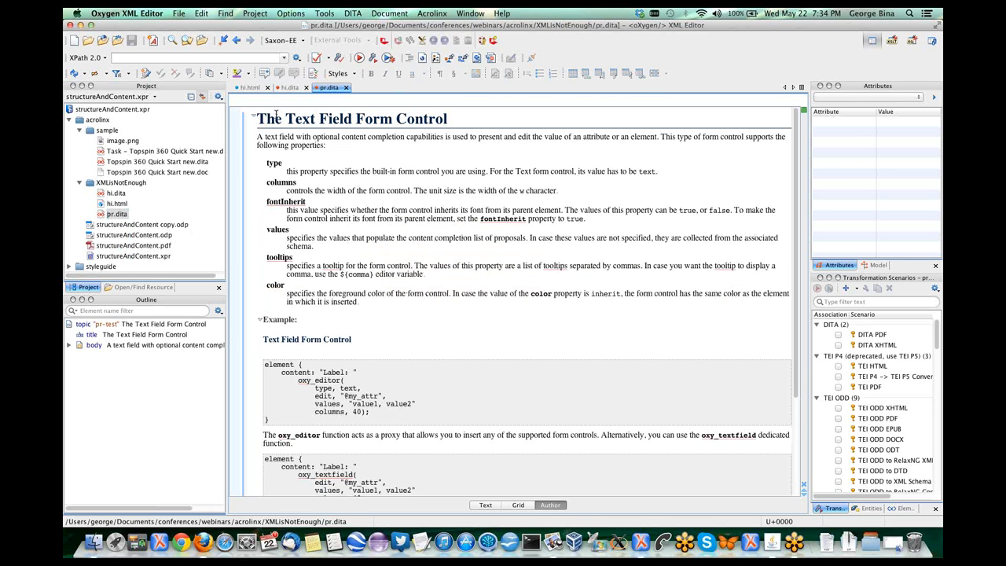
left_click(251, 87)
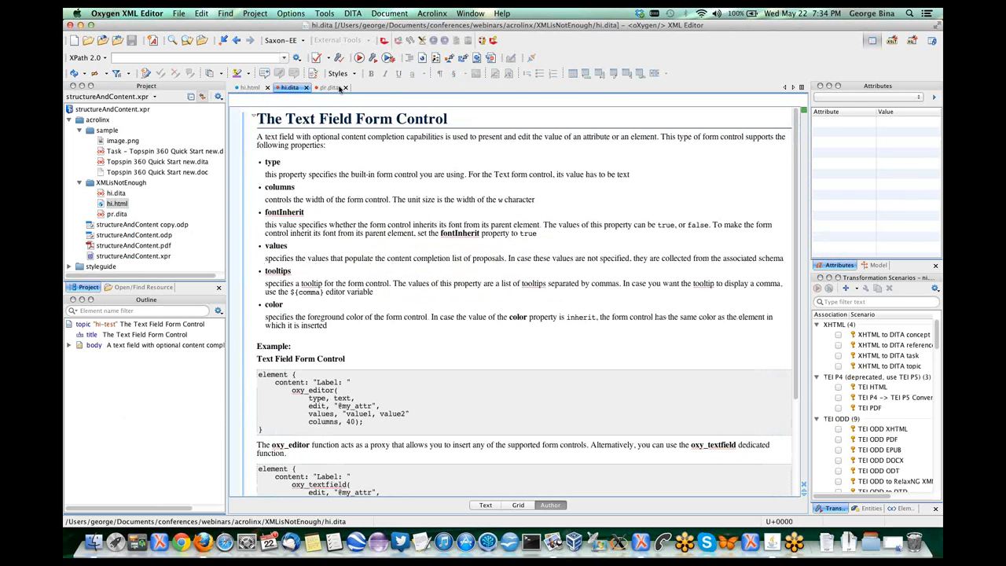
left_click(329, 87)
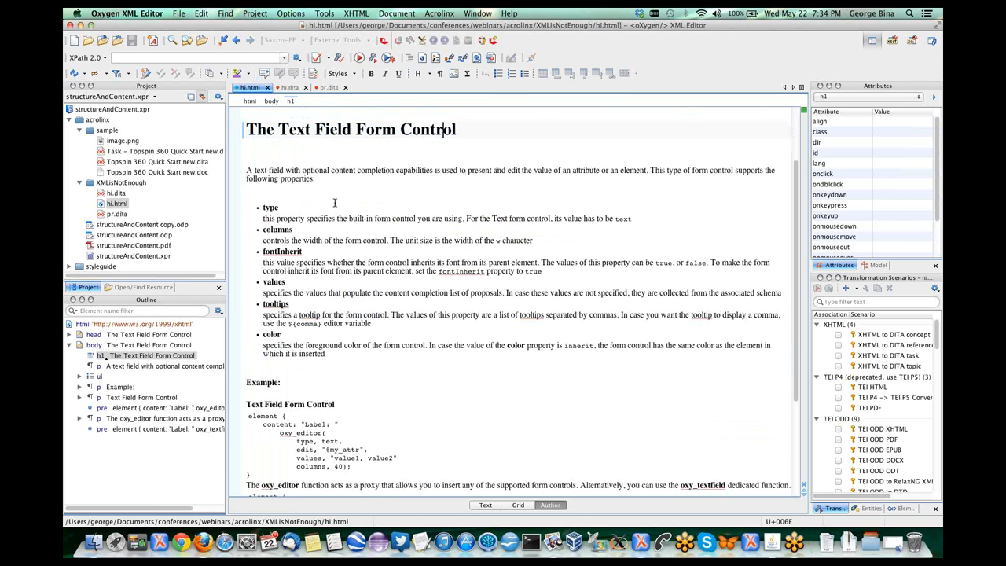
mouse_move(512, 485)
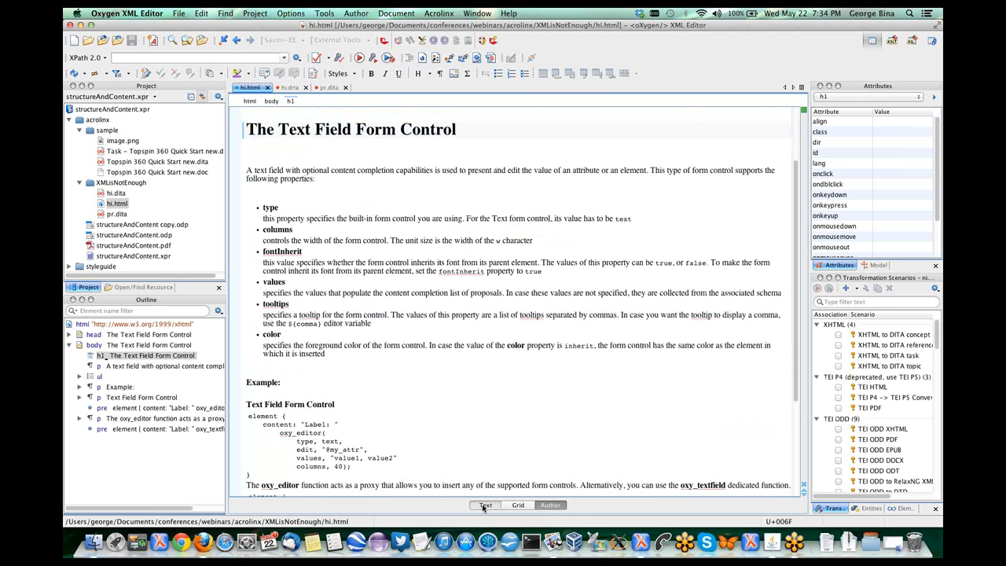
Step: View hi.html's XHTML source, return to Author mode, and select words in the list and example
left_click(485, 505)
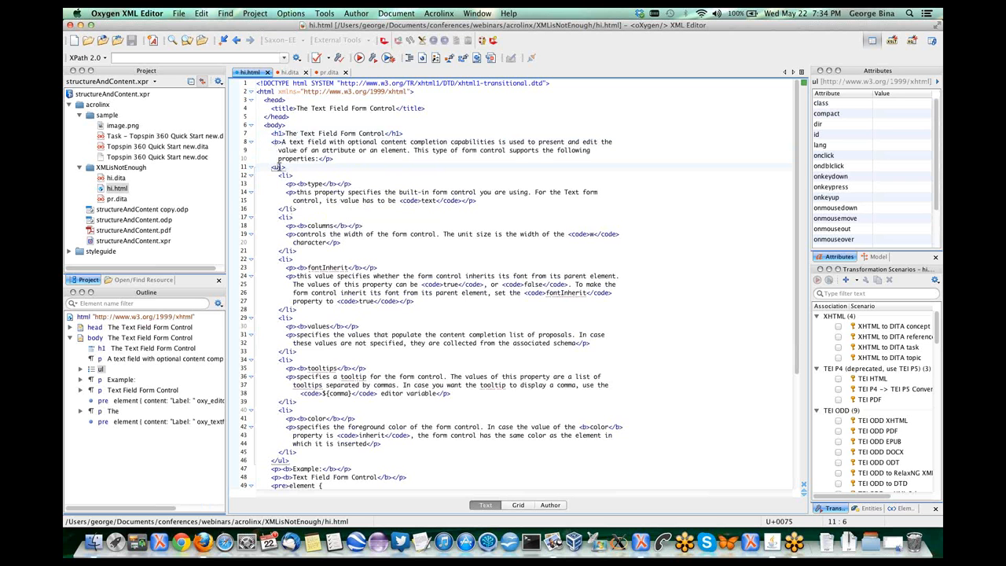
left_click(550, 505)
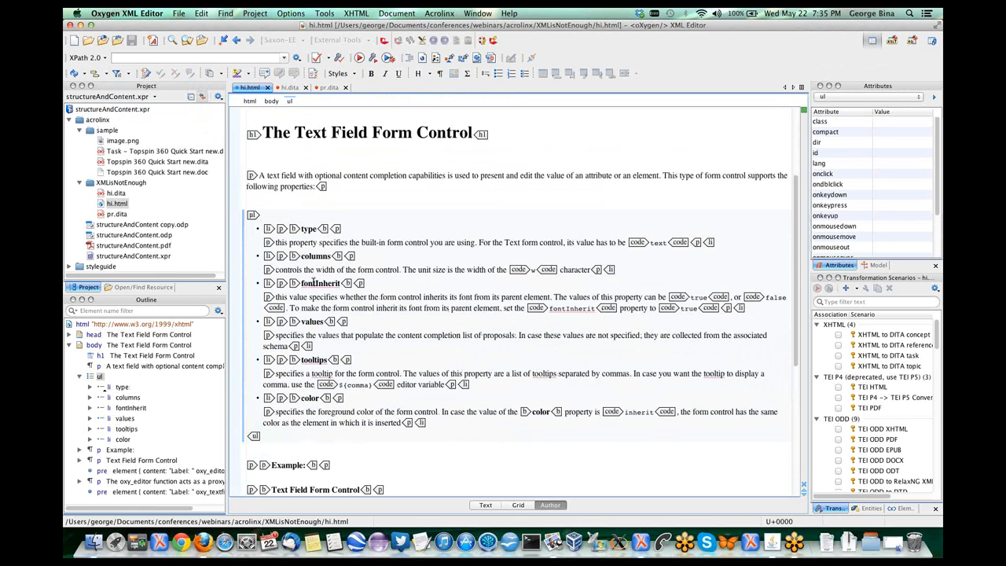
double_click(320, 283)
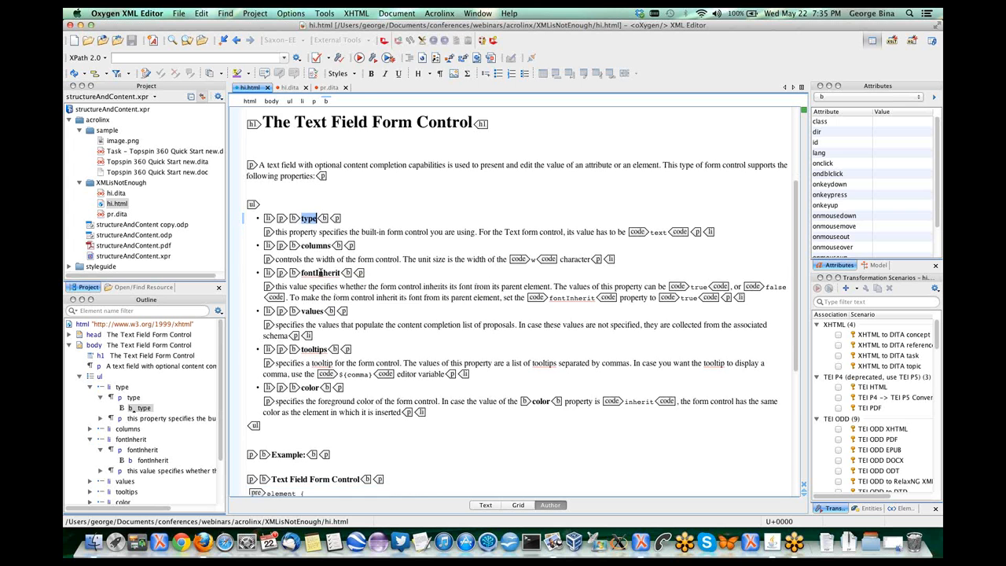
scroll("down", 3)
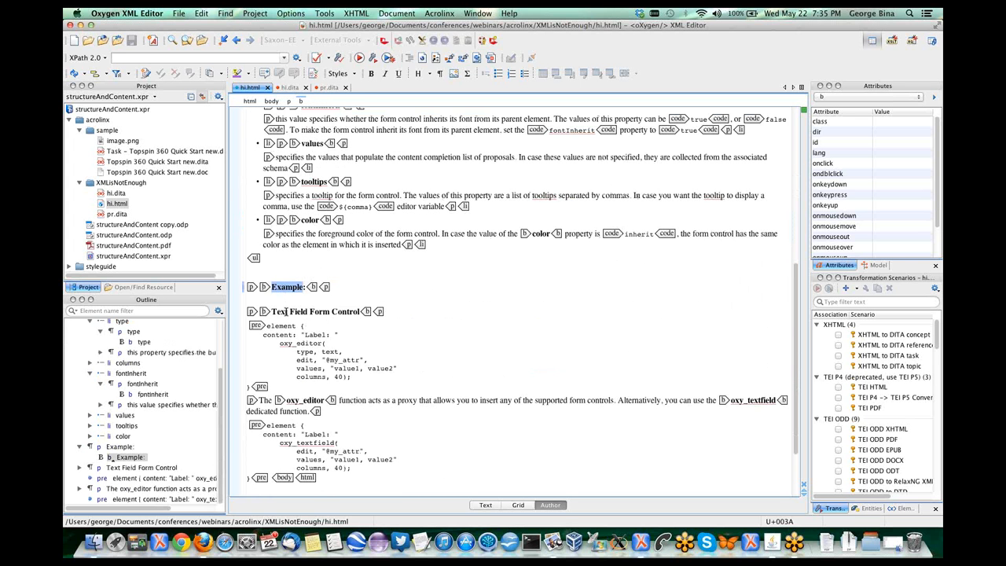
double_click(279, 312)
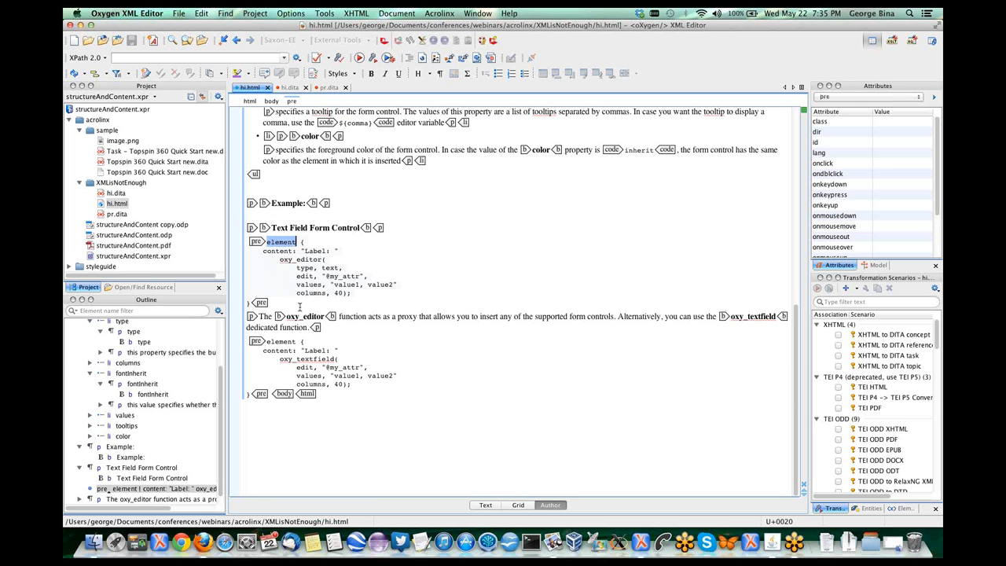
mouse_move(437, 317)
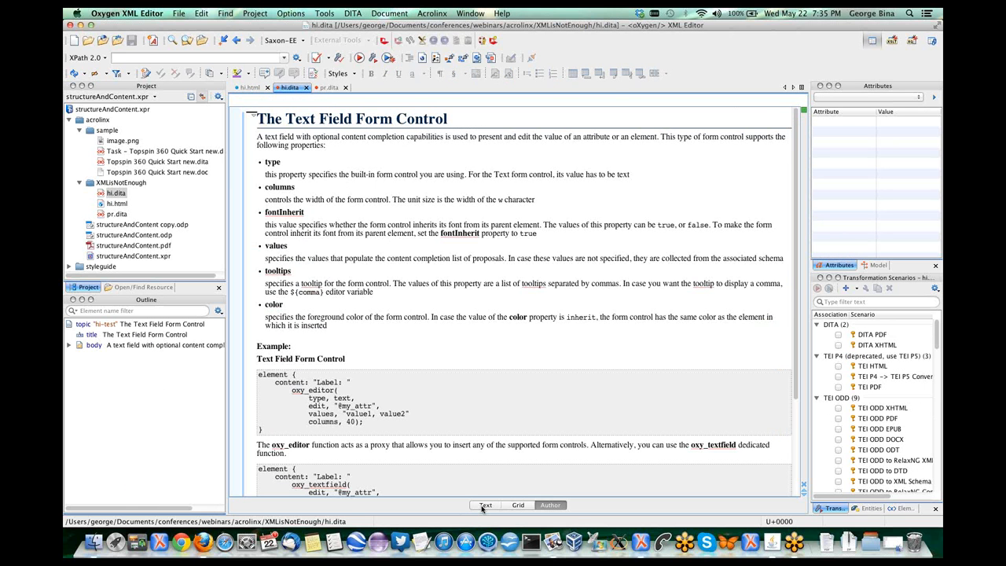
mouse_move(485, 505)
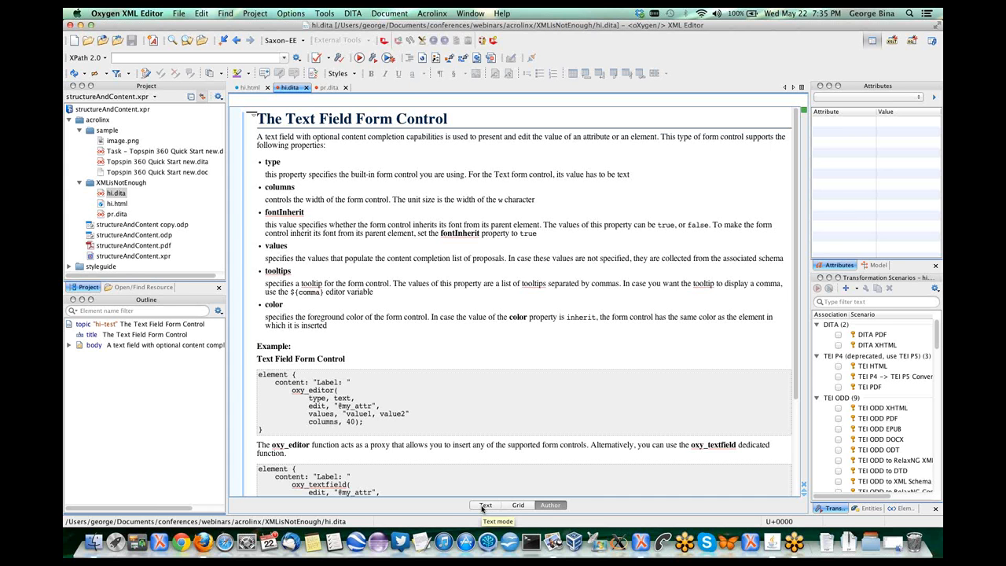
Step: View hi.dita's XML source, inspect the first paragraph, and return to Author mode
left_click(485, 504)
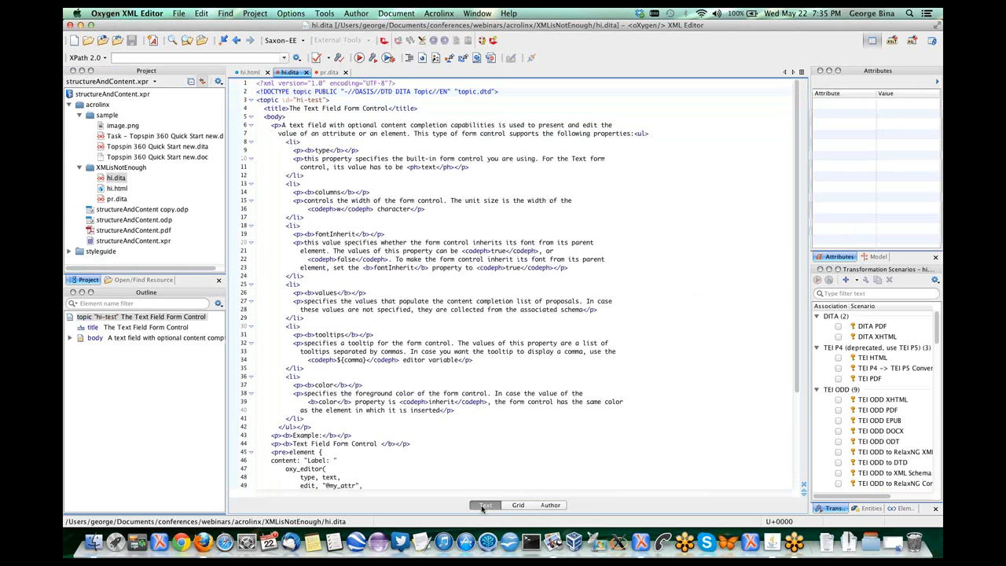
left_click(359, 188)
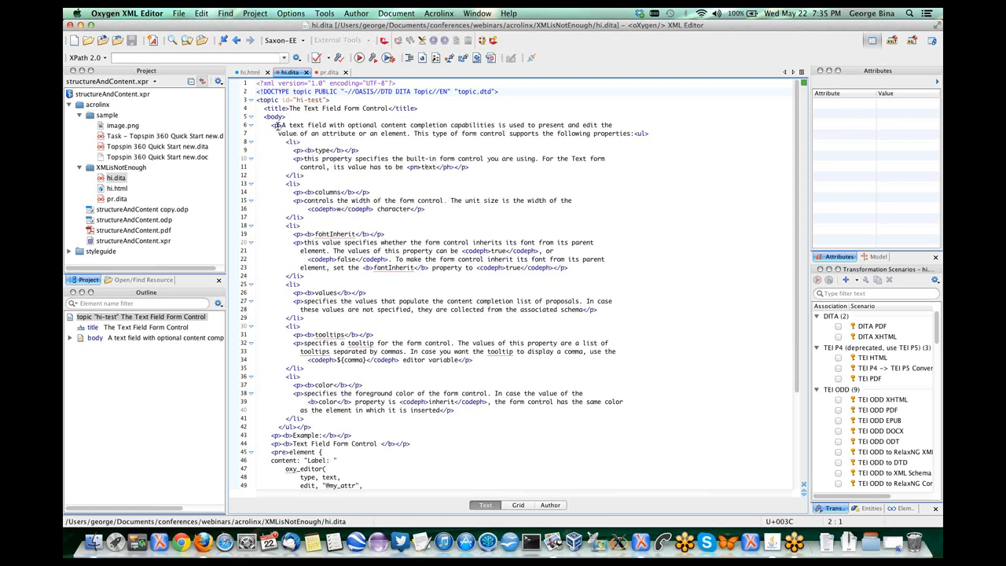
left_click(295, 125)
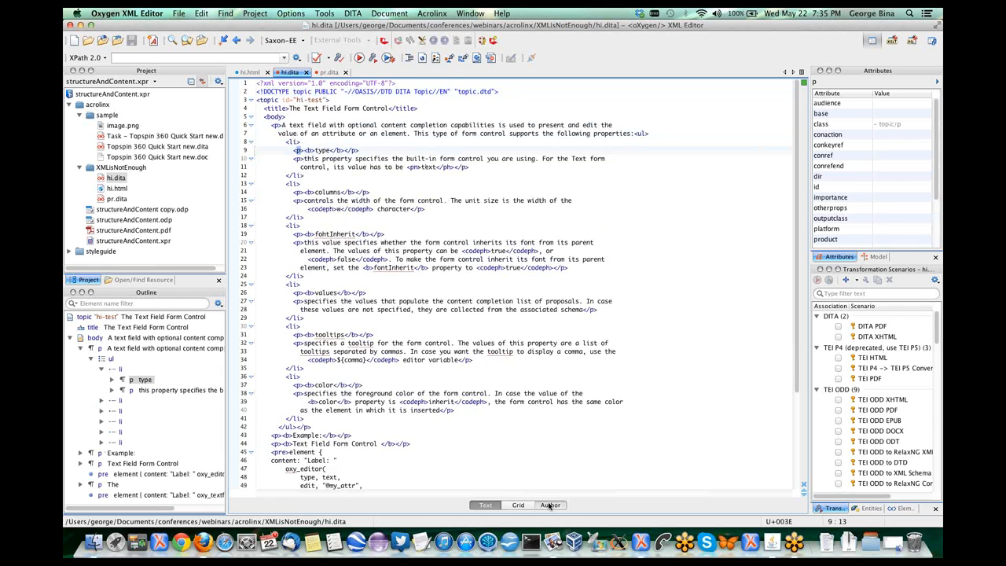
left_click(551, 505)
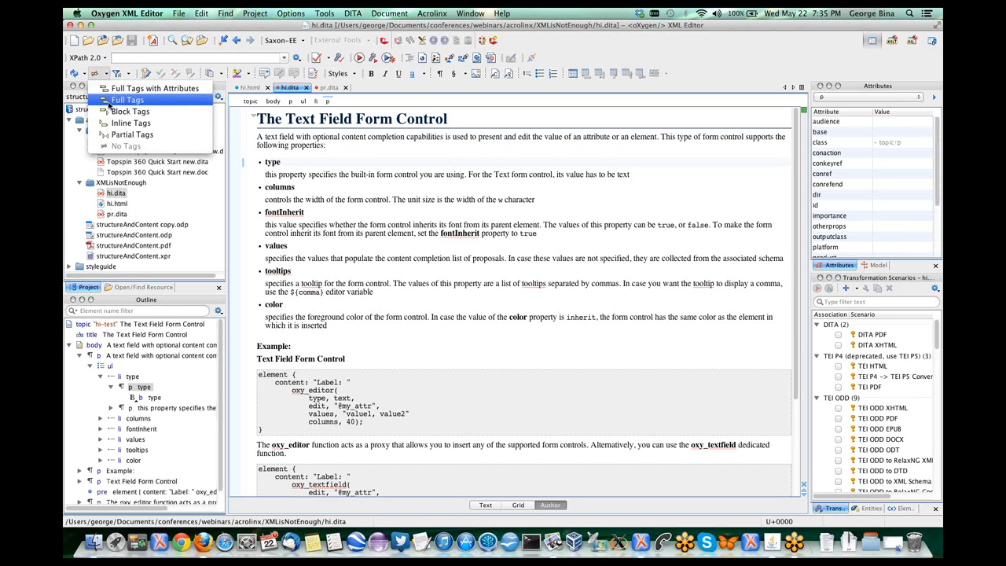
Step: Show full element tags in hi.dita and inspect the Example paragraph's markup
left_click(155, 88)
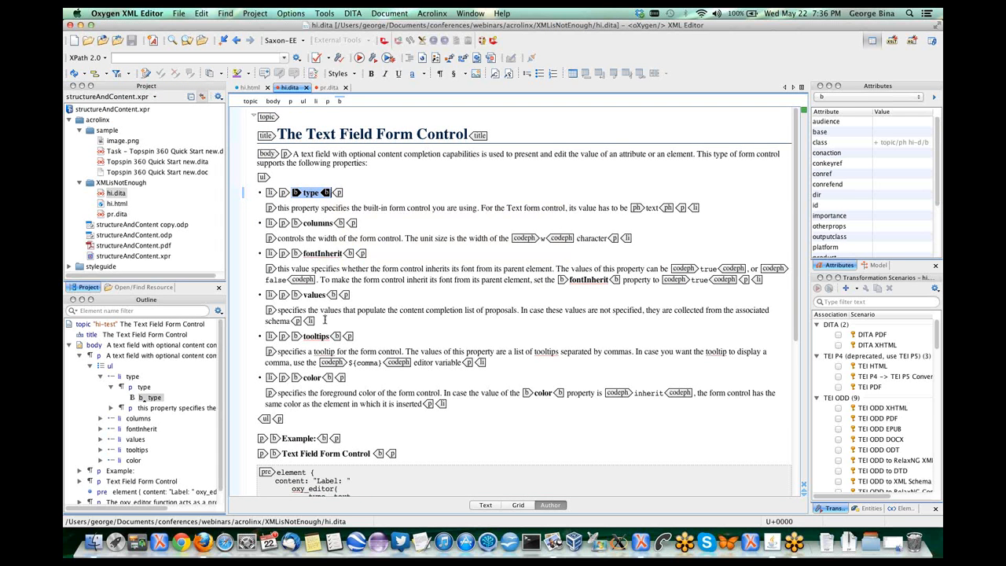
scroll("down", 3)
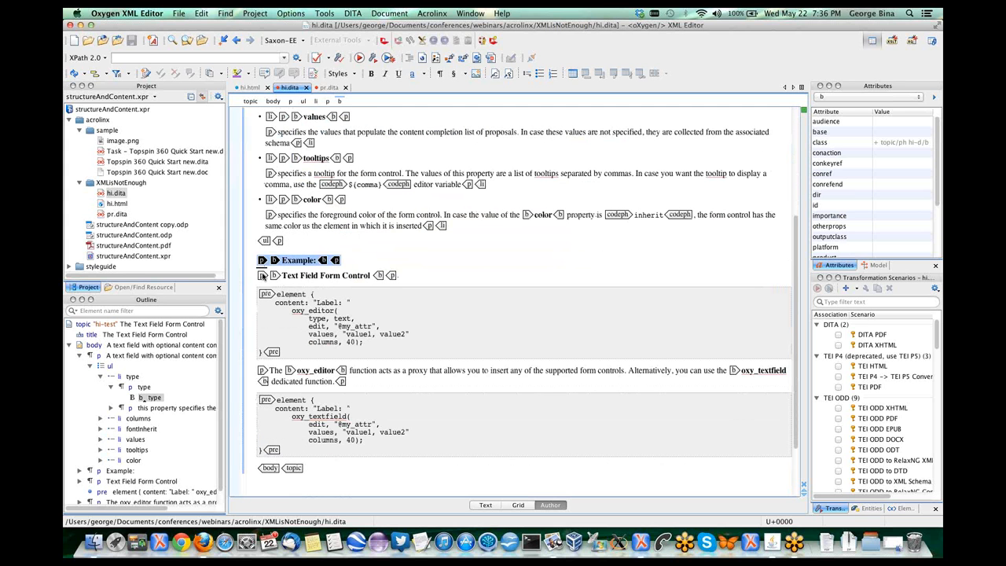
left_click(325, 275)
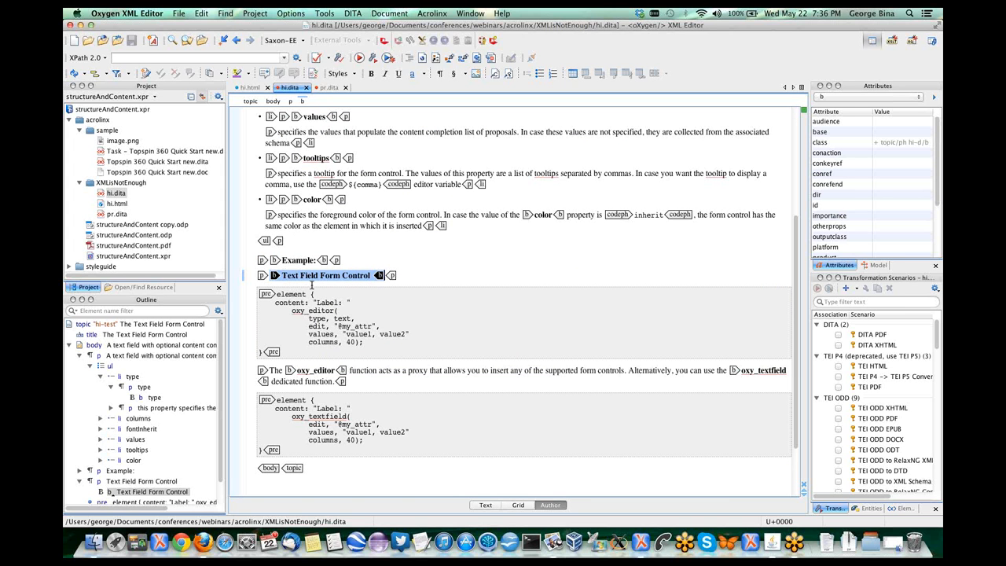
mouse_move(342, 369)
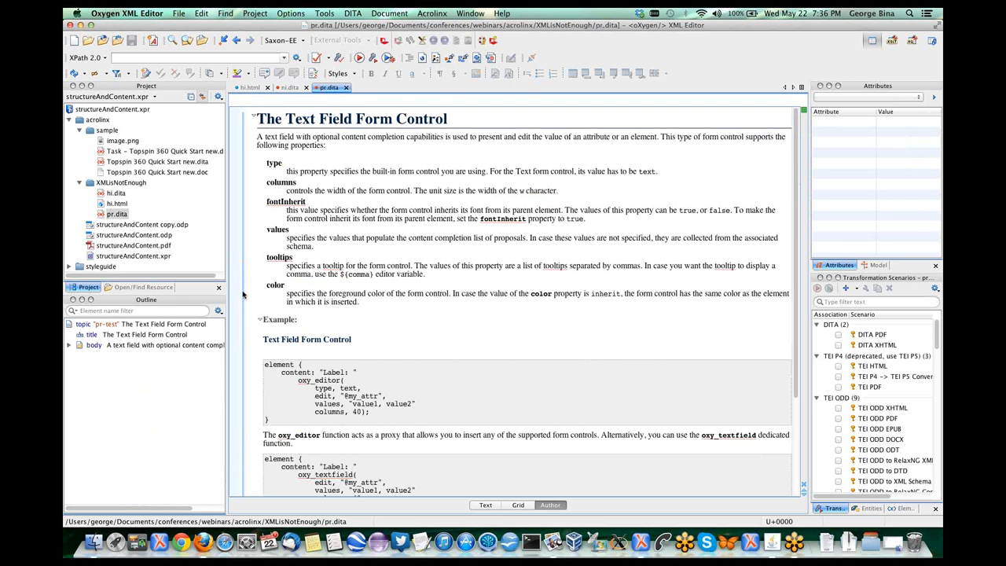
Step: Set pr.dita to Full Tags and scroll through its parml, plentry and codeblock markup
left_click(120, 72)
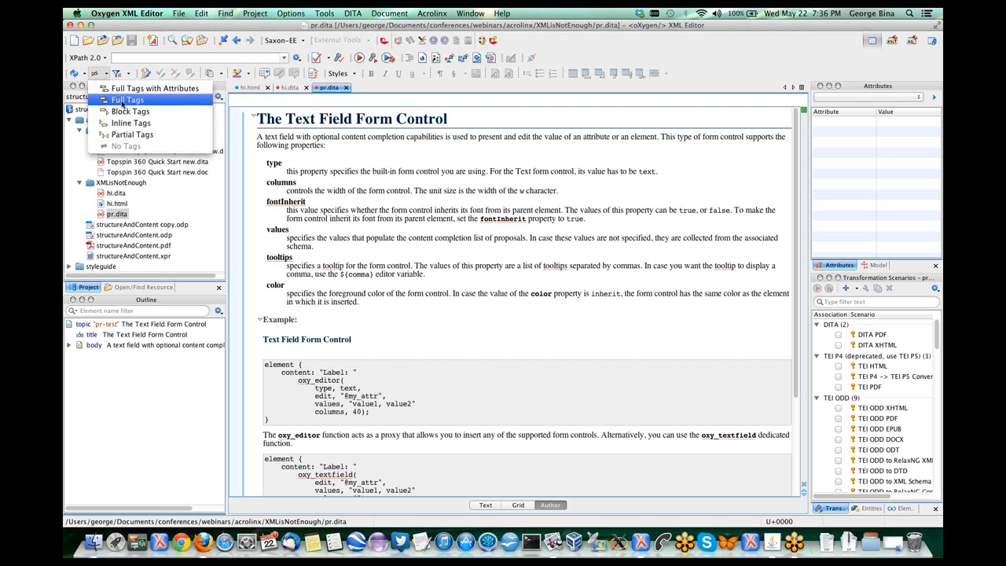
left_click(155, 88)
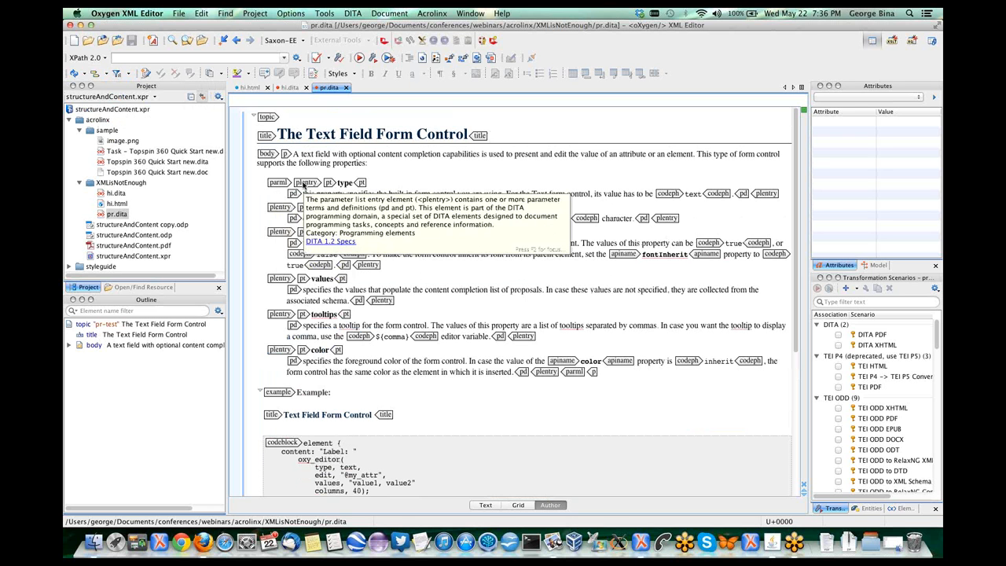
mouse_move(330, 181)
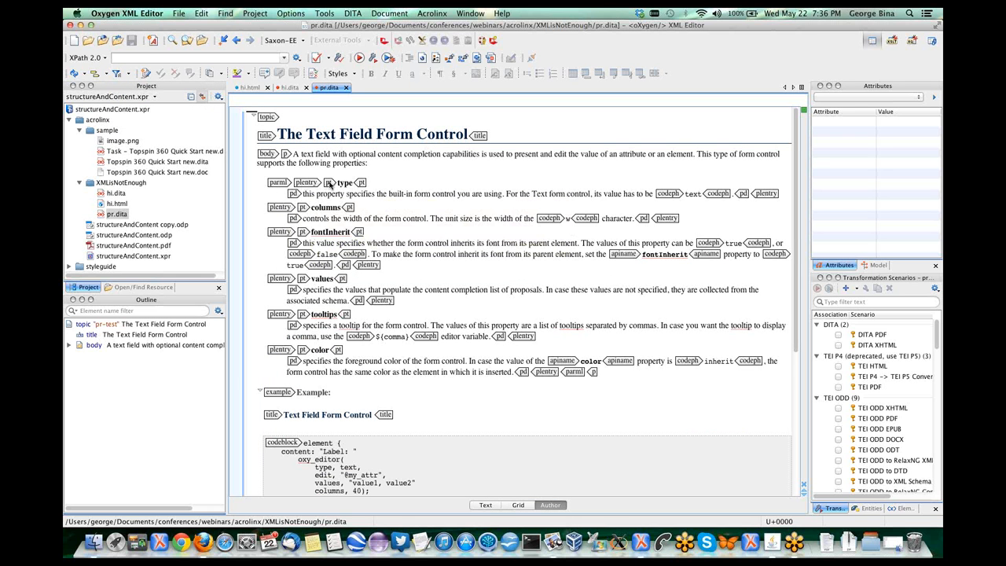
mouse_move(330, 184)
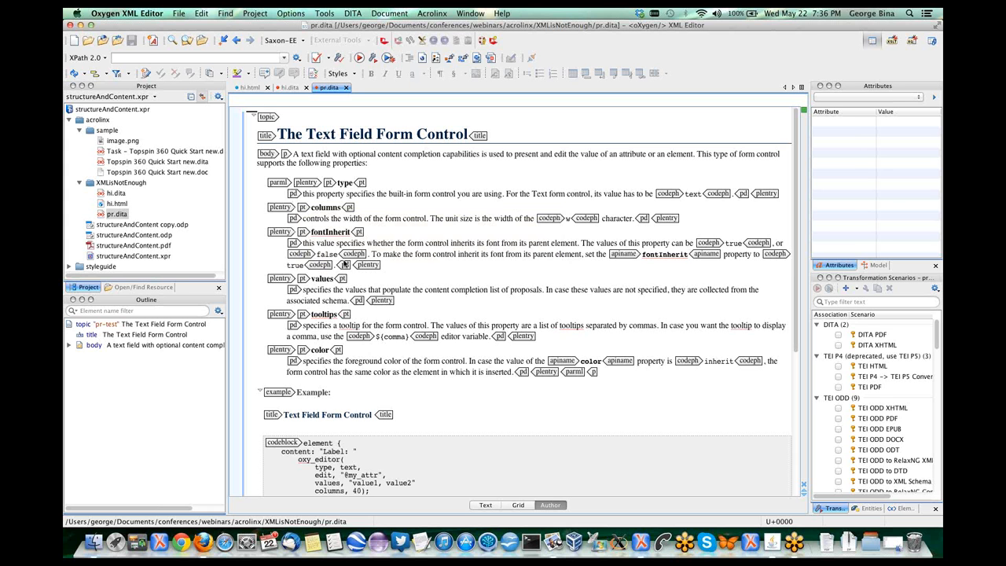
scroll("down", 3)
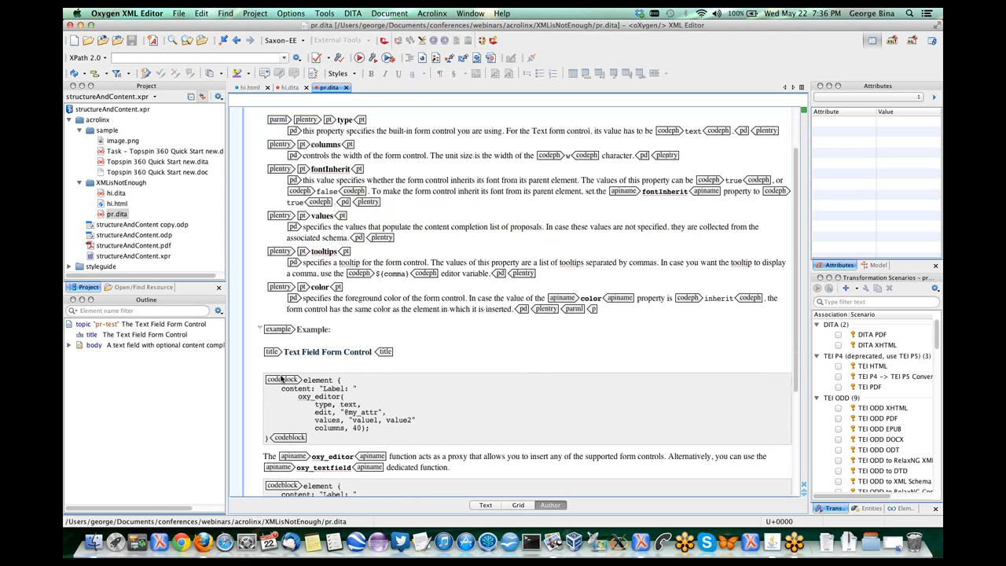
mouse_move(284, 379)
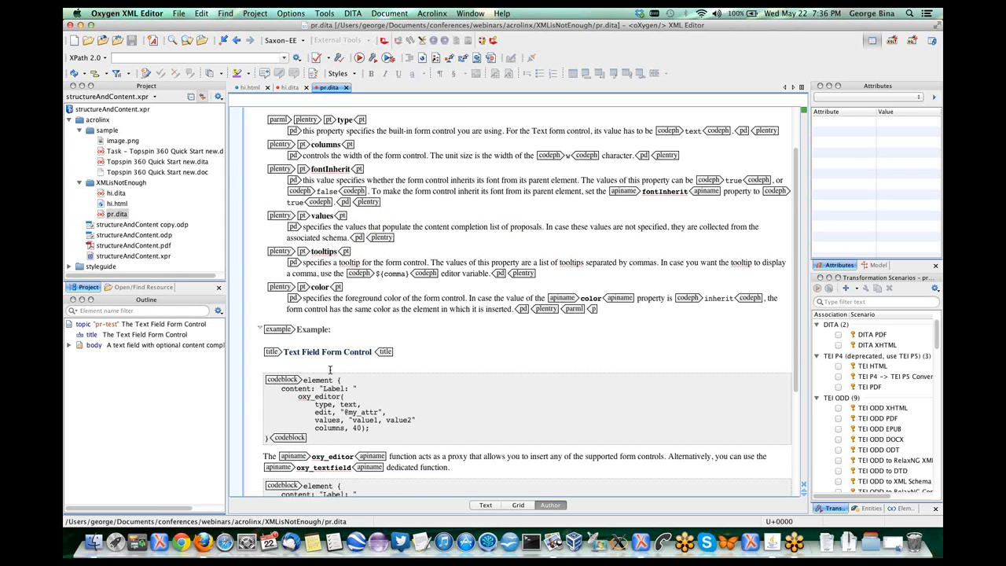
scroll("down", 3)
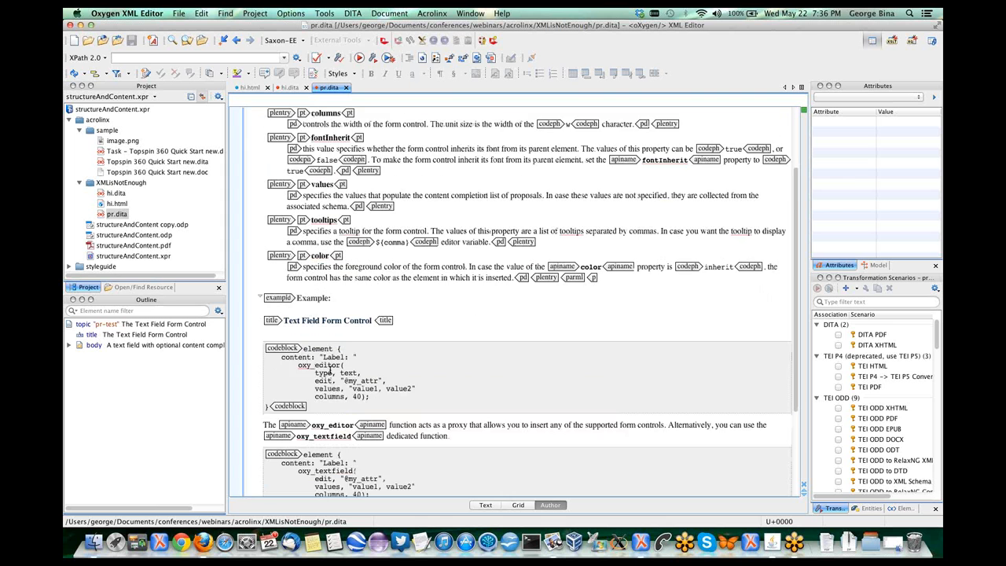
scroll("down", 3)
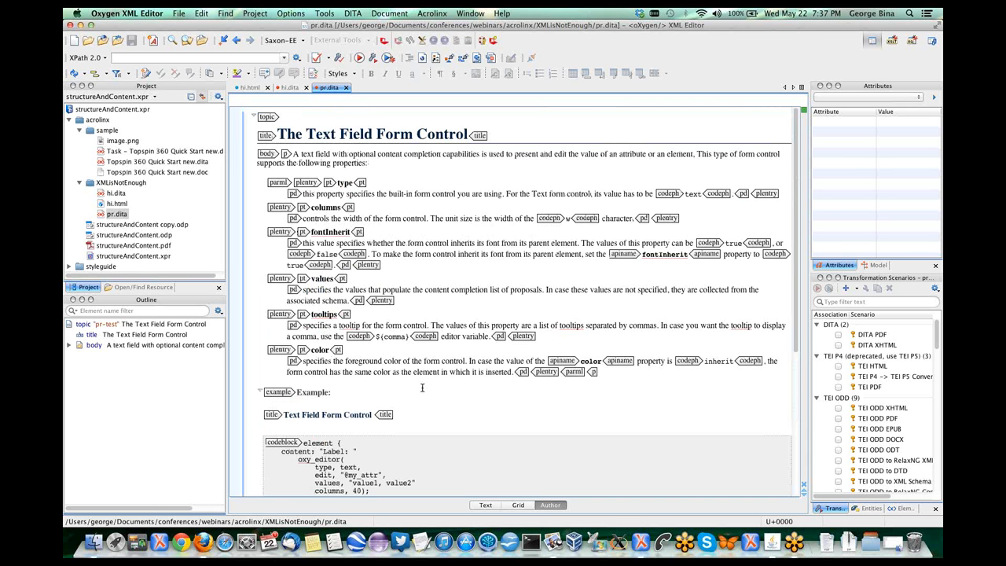
Step: Switch back to the slideshow on 'XML authoring tools should help!'
key("Cmd+Tab")
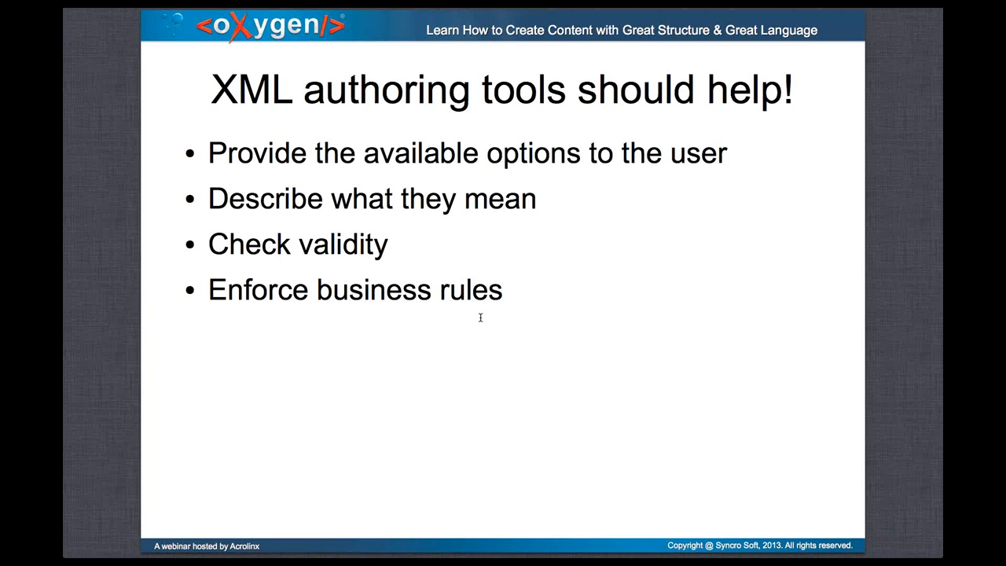
mouse_move(482, 320)
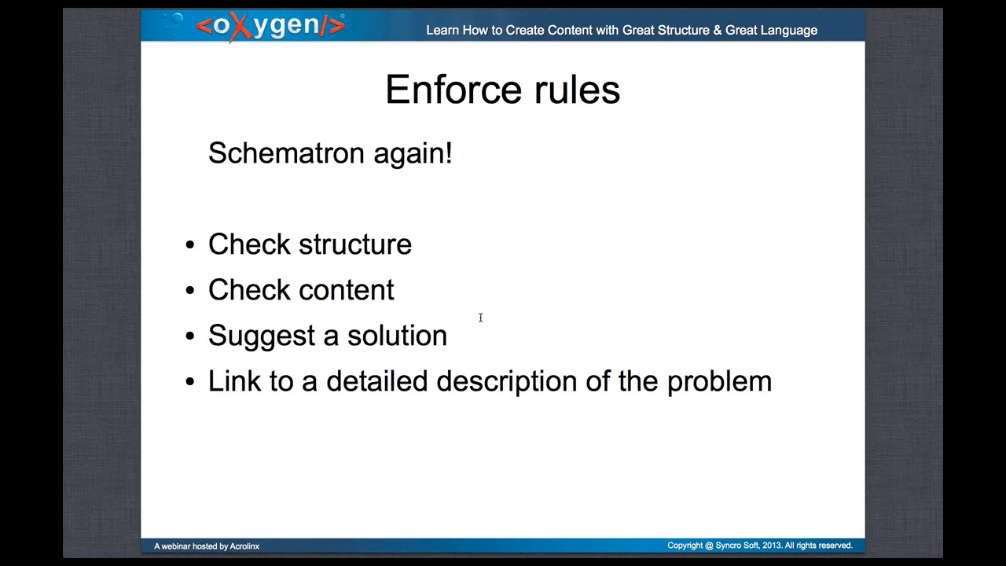
mouse_move(482, 321)
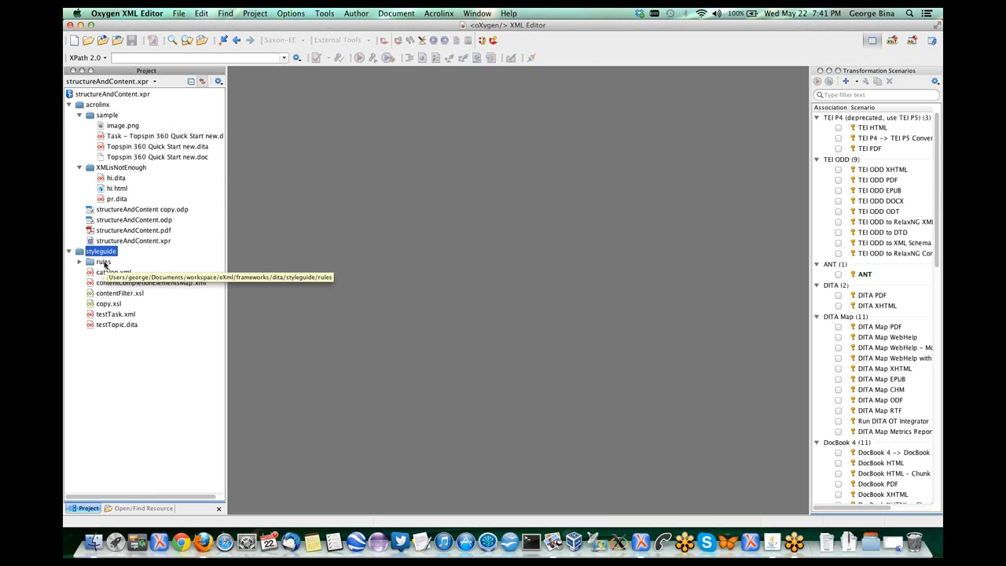
Step: Expand the style guide's rules folder and open styleguide.sch
left_click(80, 262)
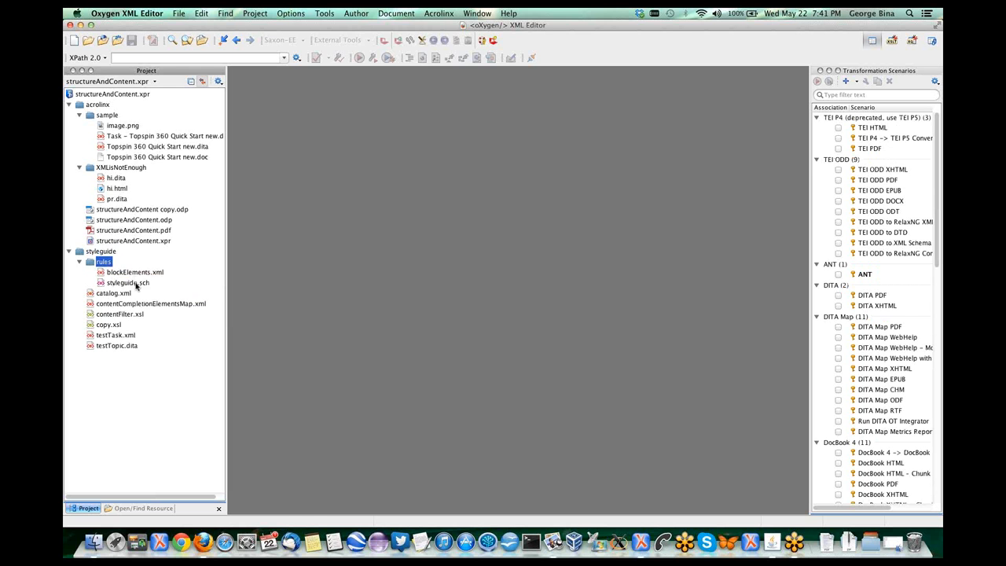
double_click(127, 282)
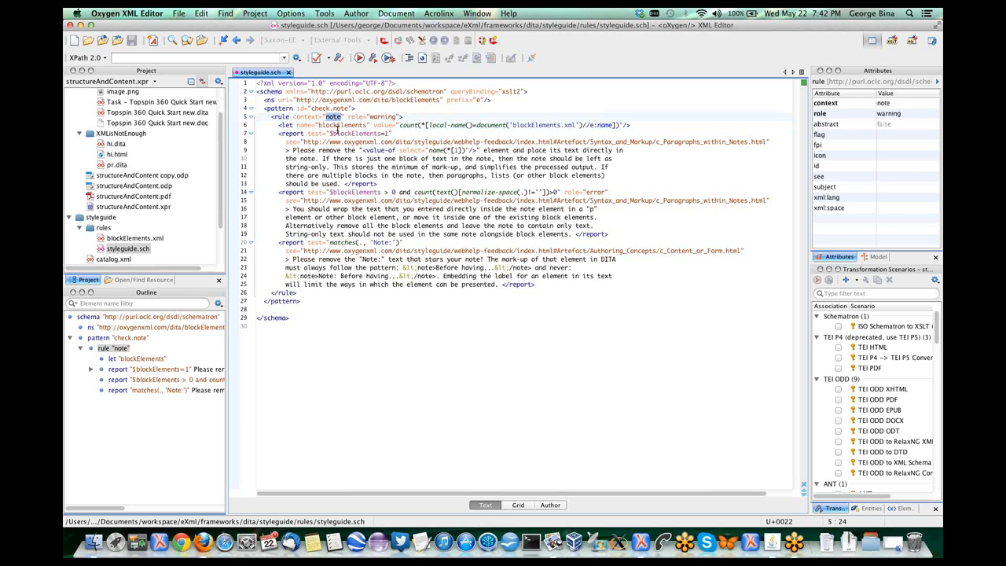
double_click(339, 125)
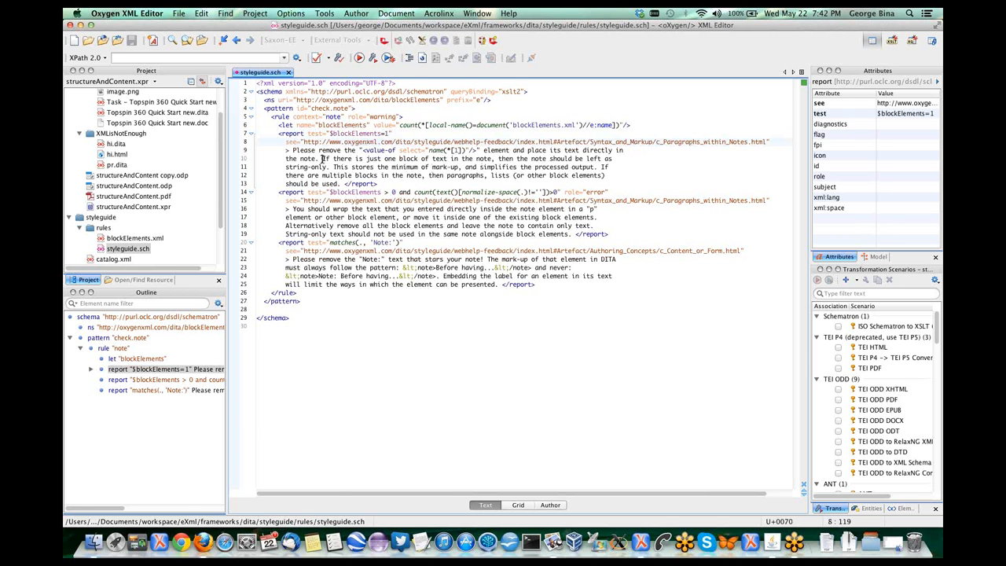
left_click_drag(323, 158, 468, 175)
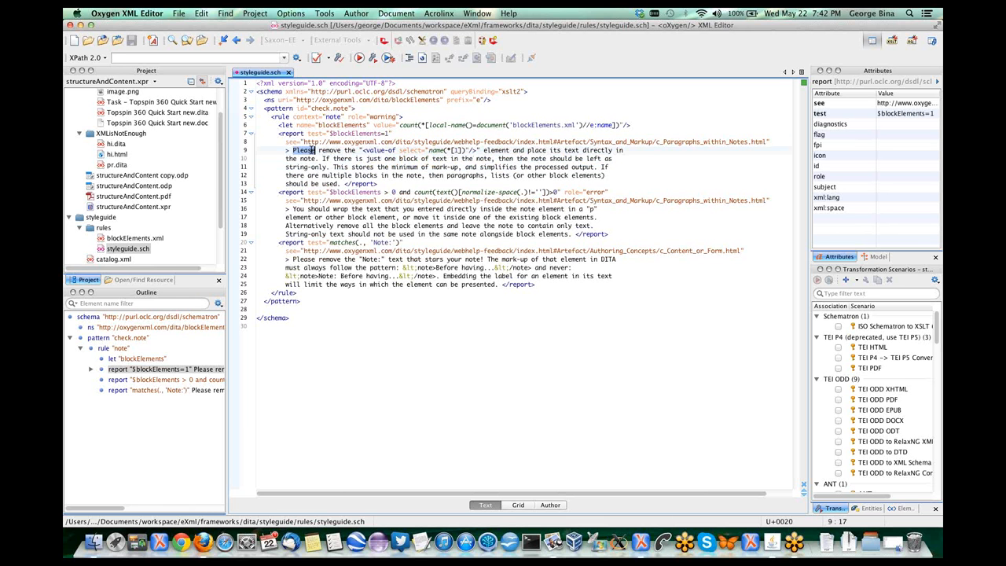
mouse_move(375, 135)
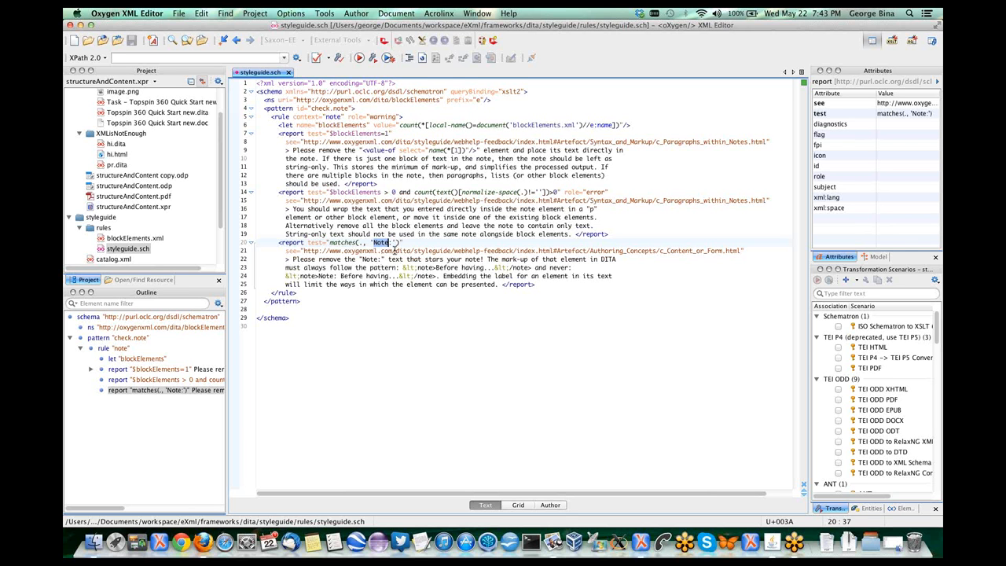
left_click(369, 259)
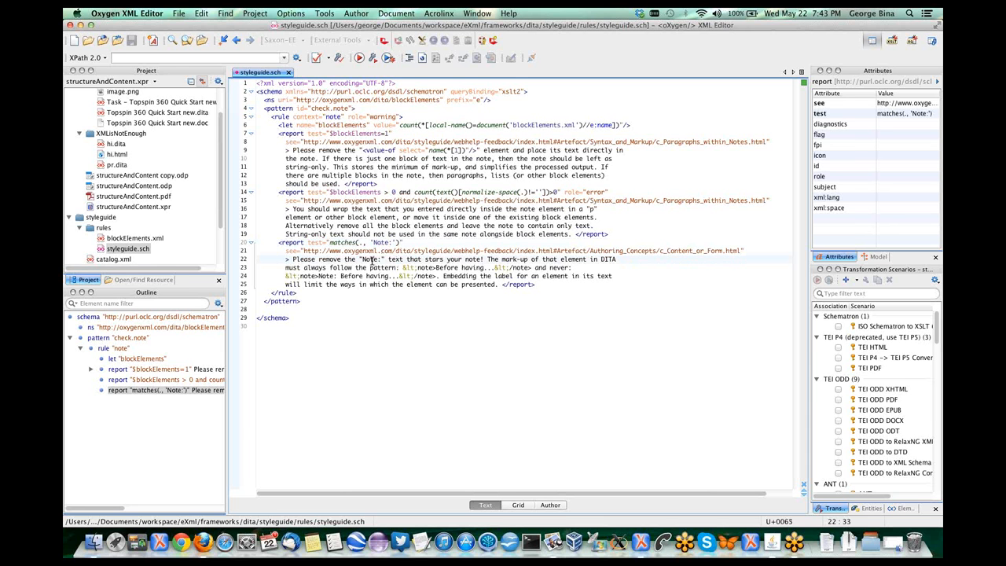
scroll("down", 3)
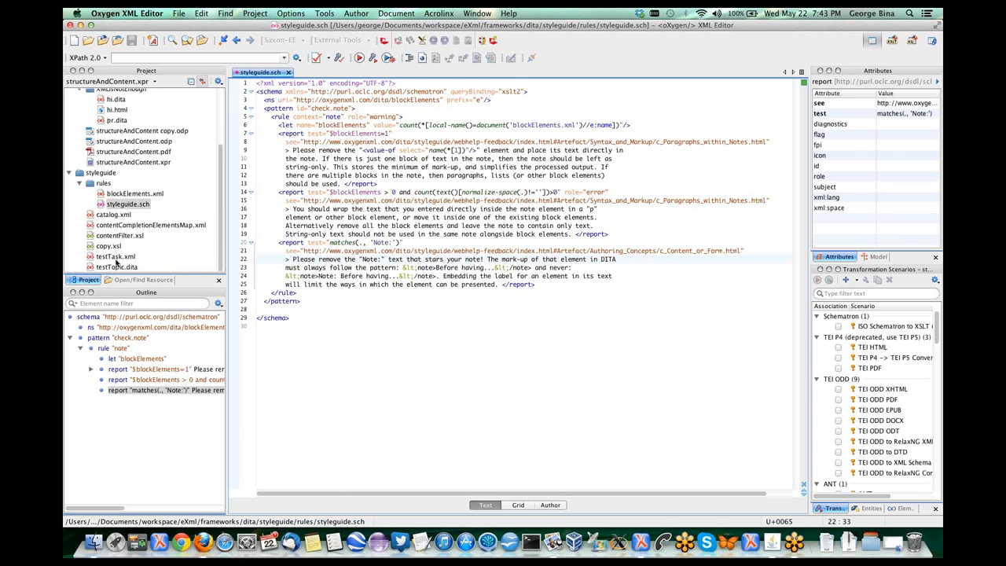
Step: Open testTask.xml and validate it, yielding two warnings and one error about notes
left_click(115, 256)
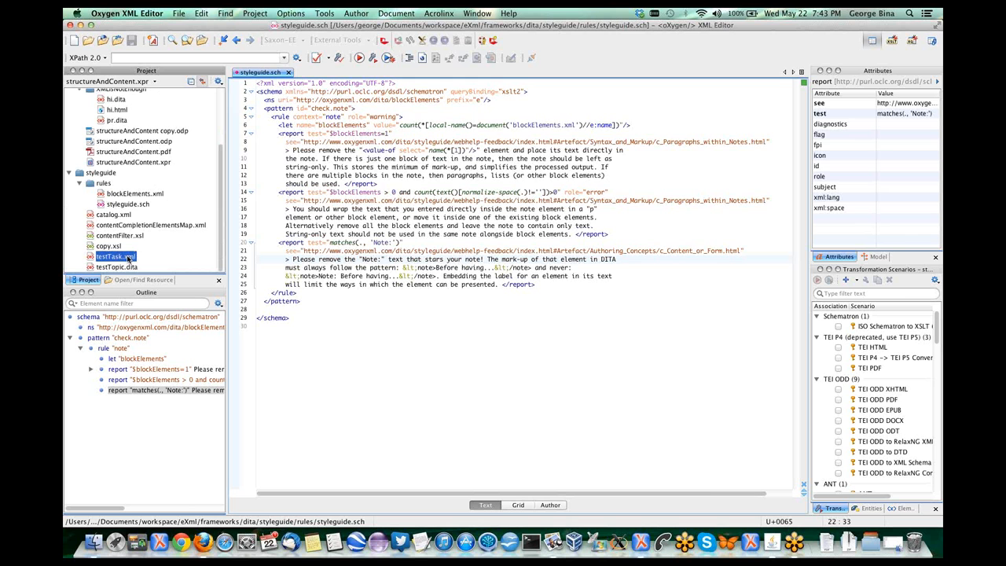
double_click(117, 256)
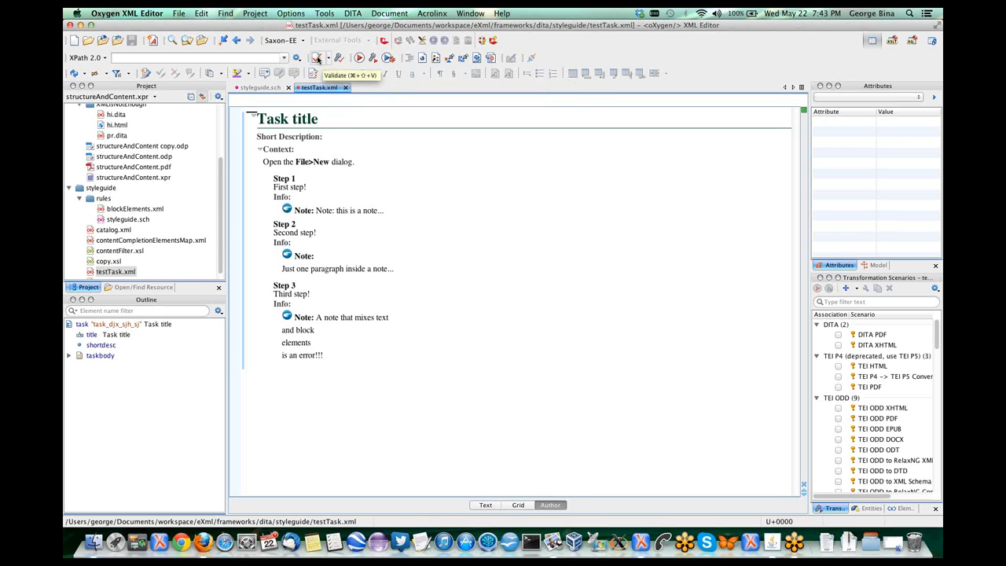
left_click(316, 57)
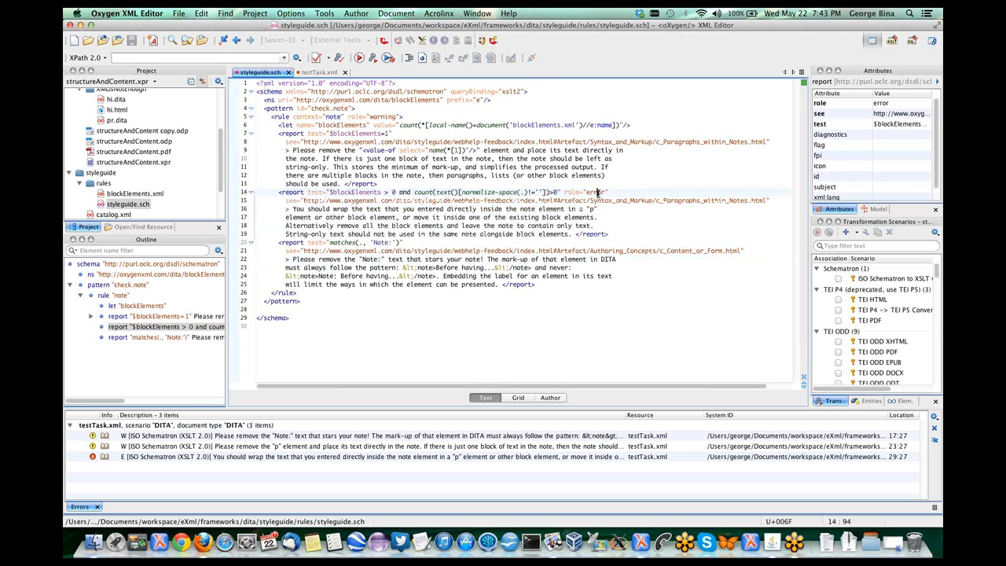
Step: Point out role='error' in styleguide.sch, then return to testTask.xml's flagged 'Note:' note
double_click(596, 191)
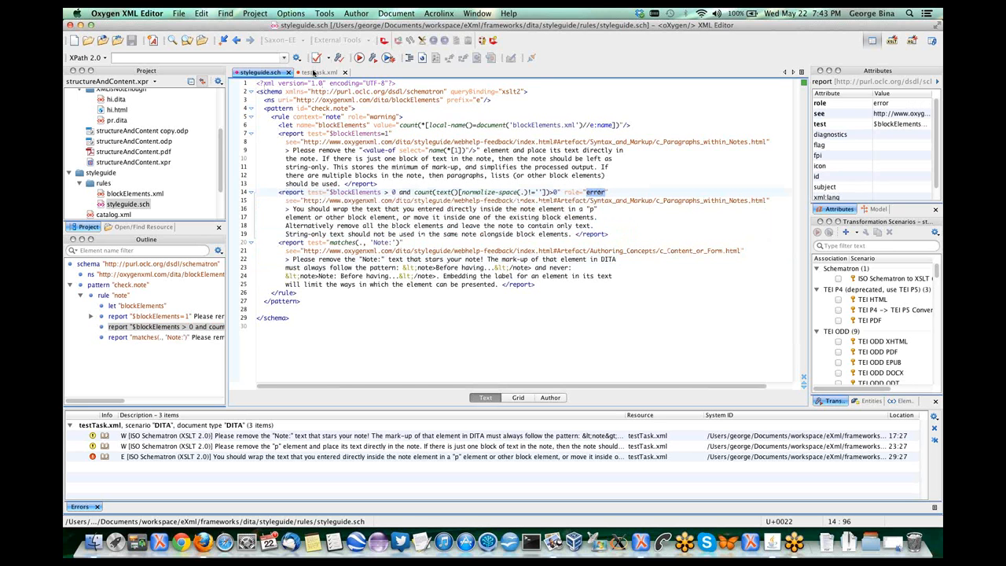
left_click(318, 71)
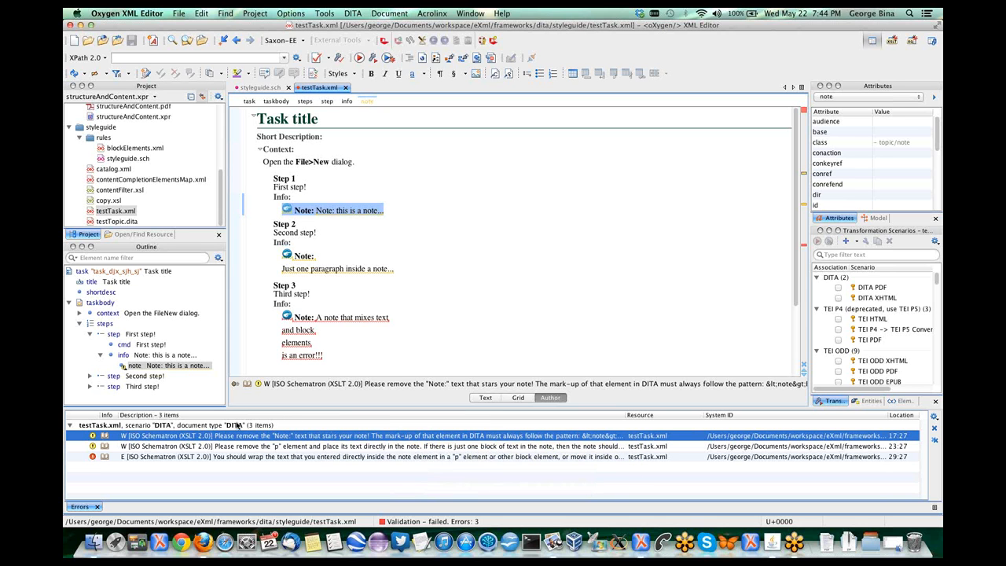
mouse_move(106, 435)
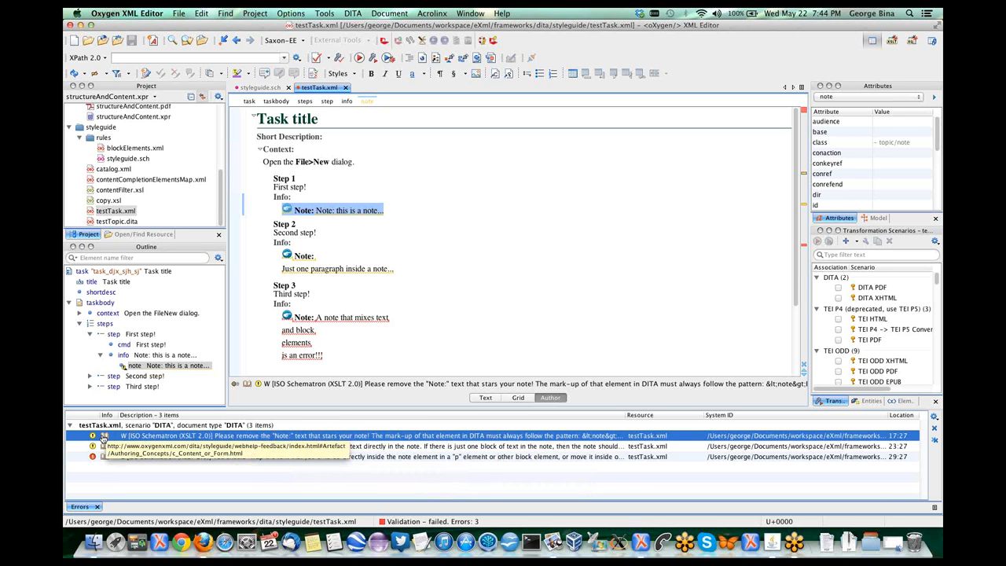
Step: Open the style guide's 'blurred line between content and form' page and highlight the note markup patterns
left_click(174, 454)
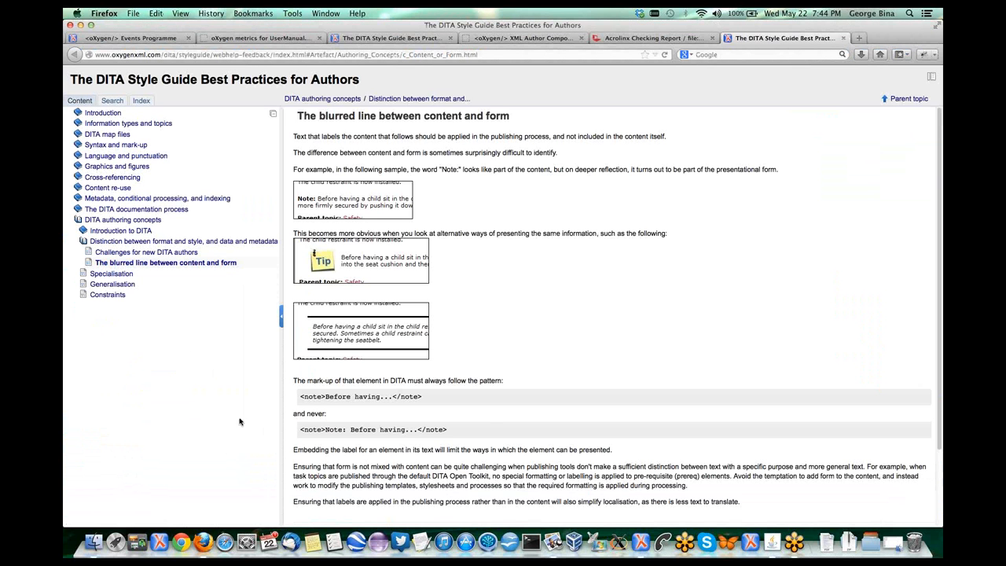
mouse_move(292, 382)
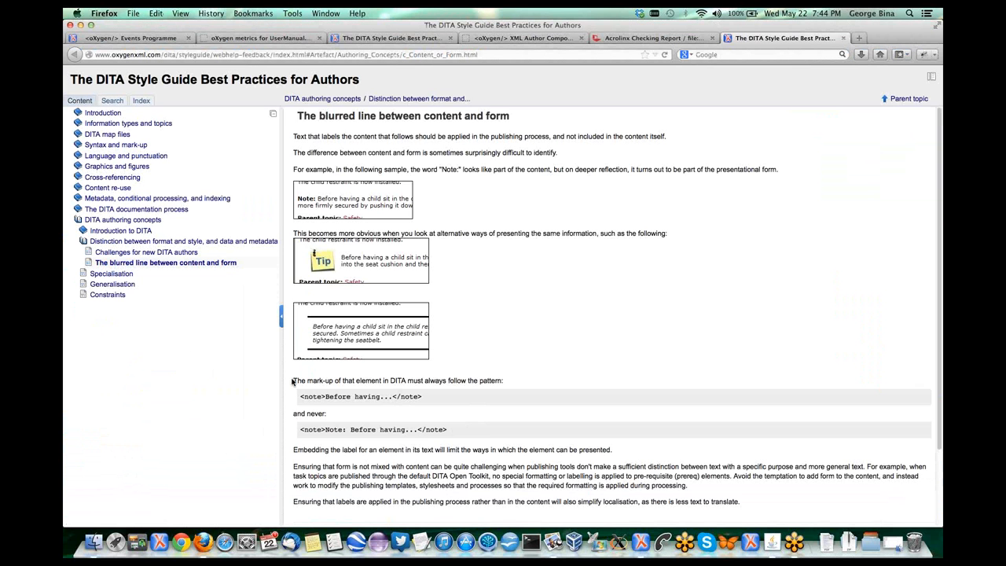
left_click_drag(293, 380, 351, 397)
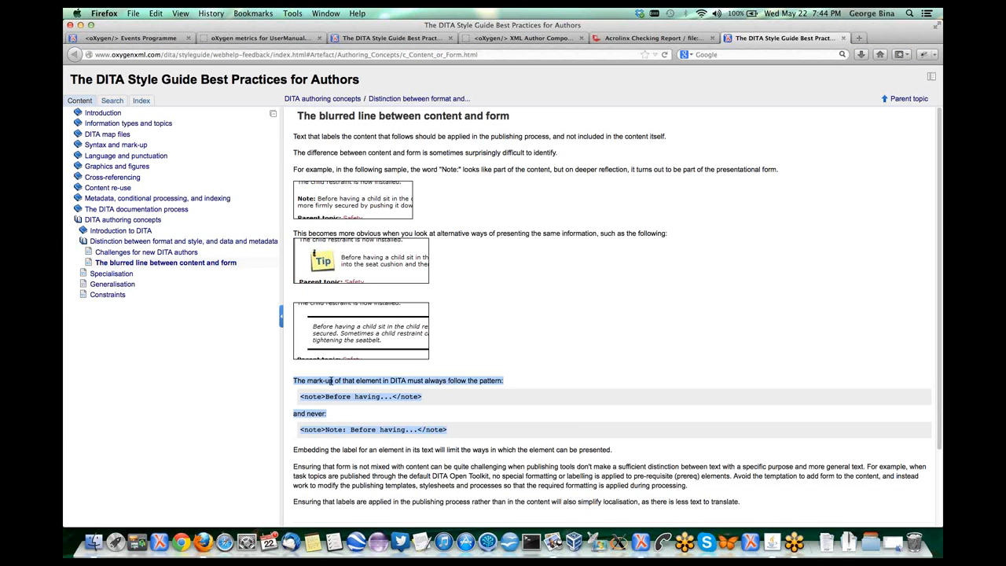
double_click(332, 430)
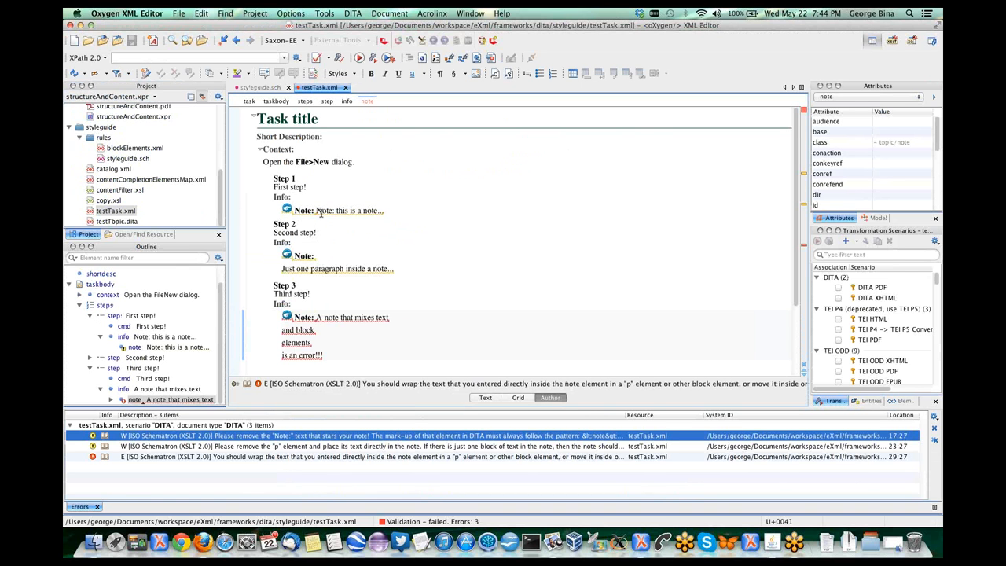
Step: Click into Step 1's note in testTask.xml and open the tags display mode dropdown
left_click(326, 210)
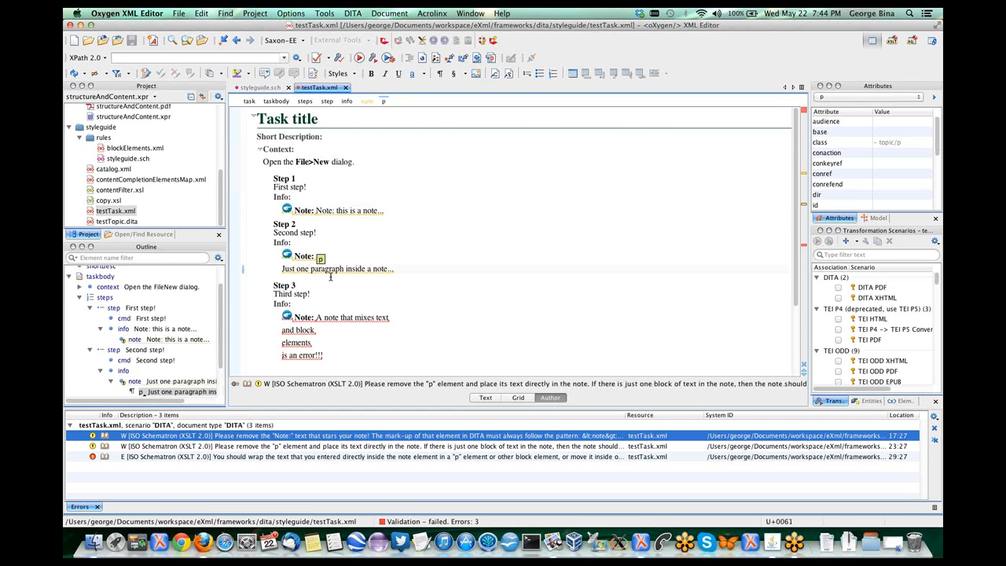
mouse_move(338, 275)
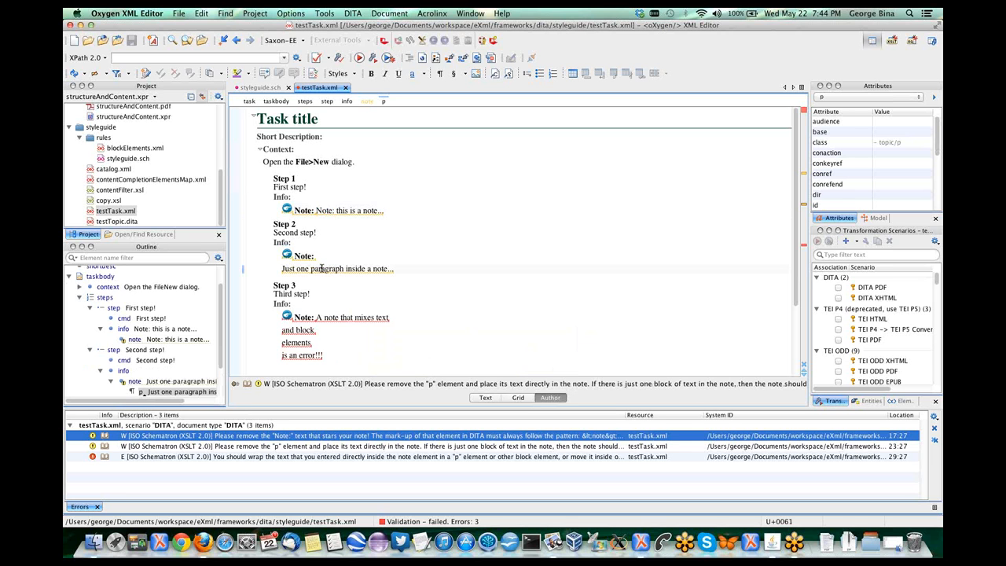
left_click(102, 73)
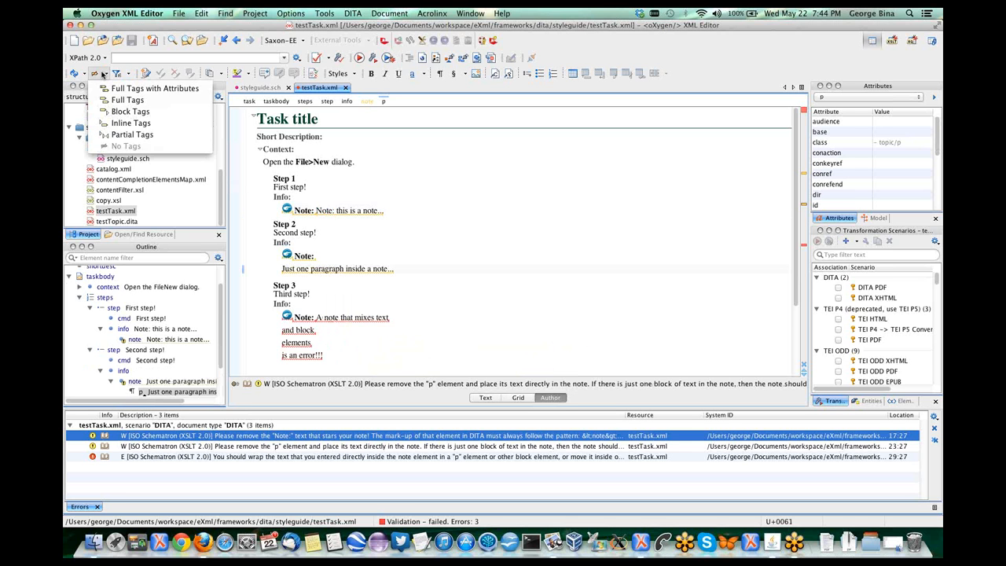
Step: Set the tags display to Full Tags, exposing the lone p element in Step 2's note
left_click(155, 88)
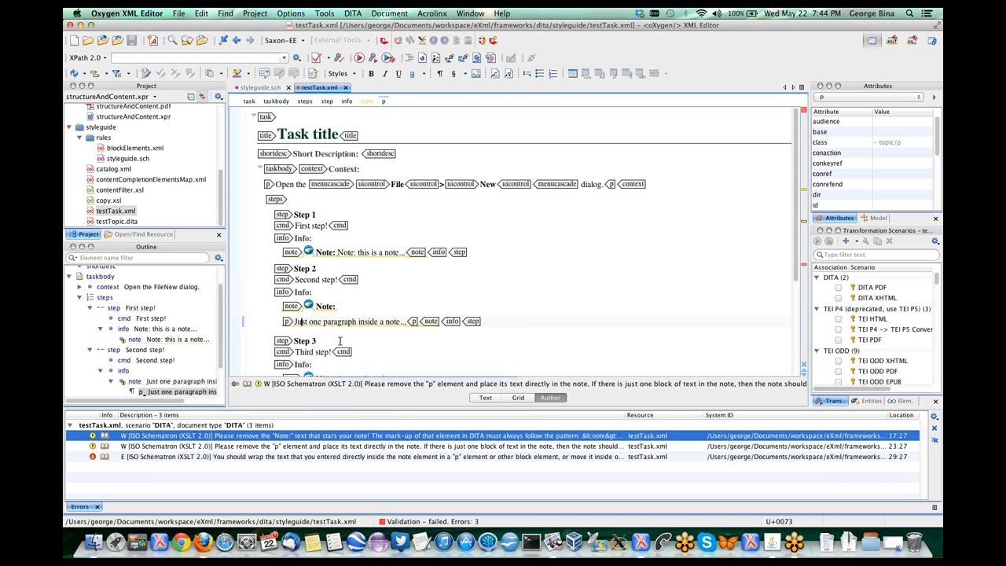
mouse_move(381, 387)
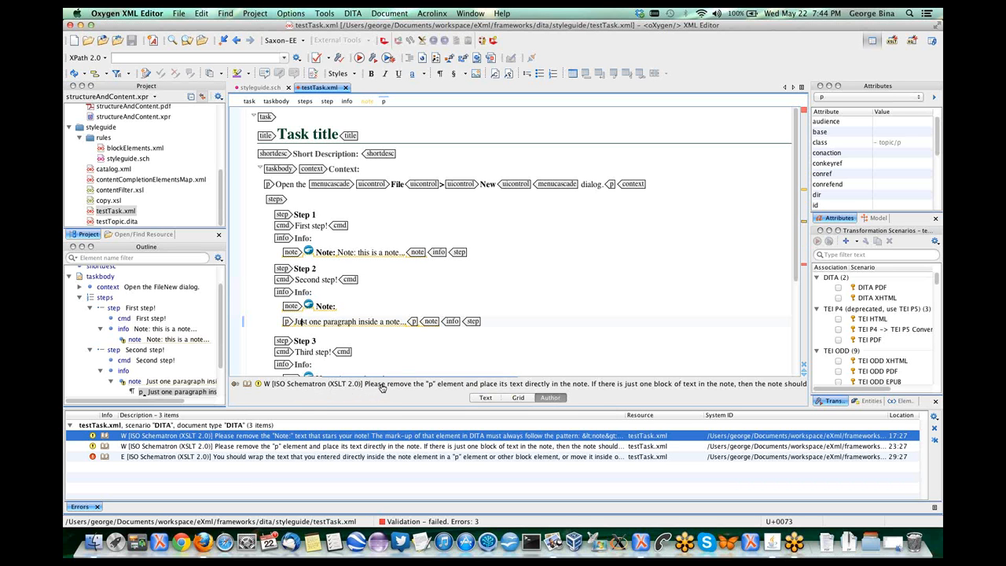
mouse_move(383, 383)
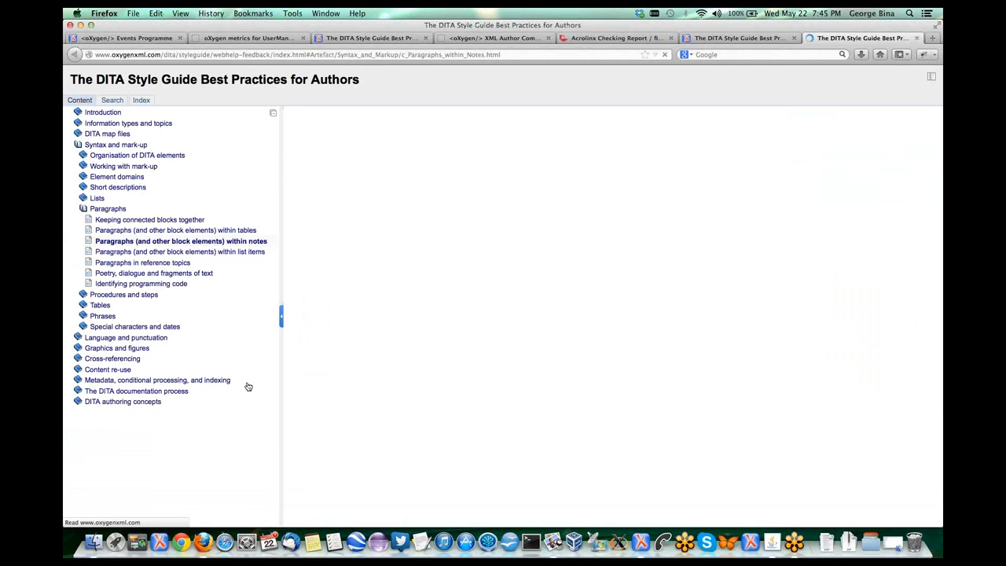
Step: After reviewing 'Paragraphs within notes' in Firefox, return to testTask.xml in oXygen
left_click(181, 241)
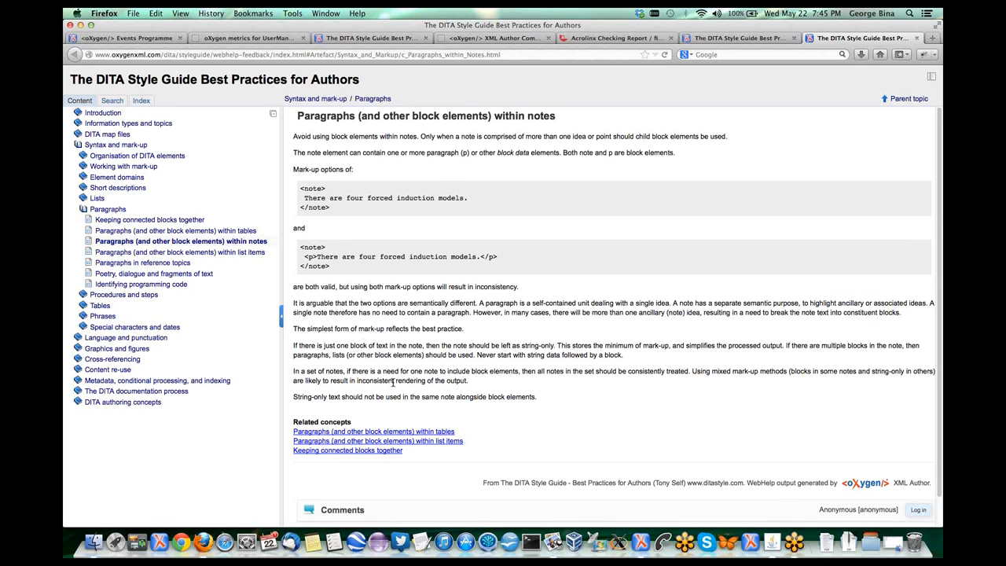
mouse_move(323, 345)
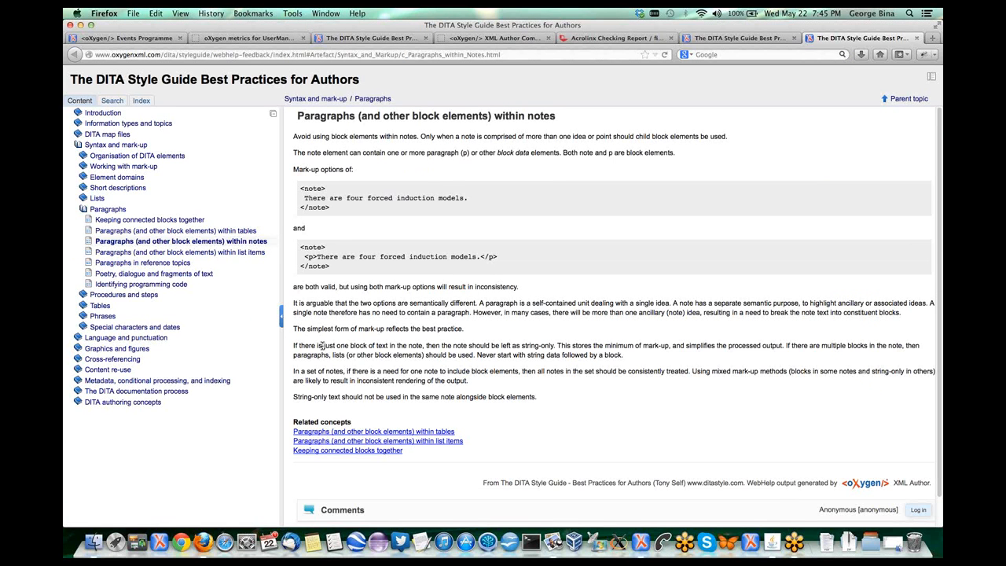
mouse_move(316, 347)
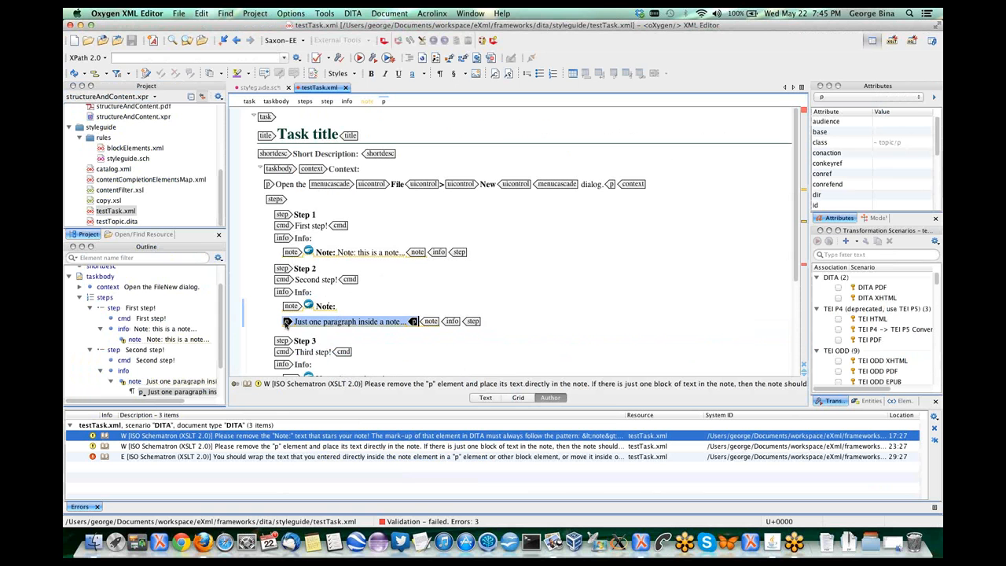
mouse_move(287, 322)
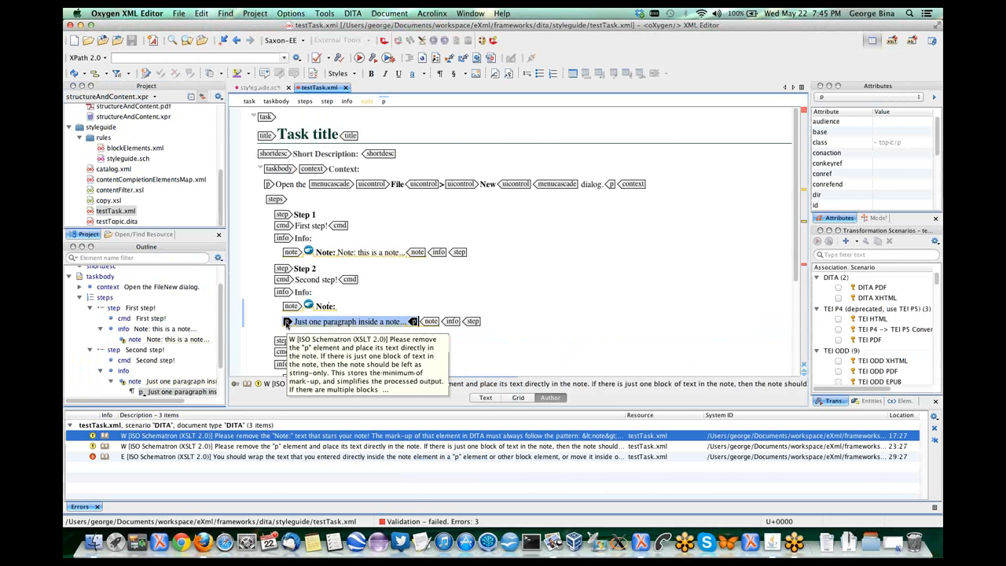
Step: Rename Step 2's note paragraph from p to codeblock using Rename Element
right_click(350, 322)
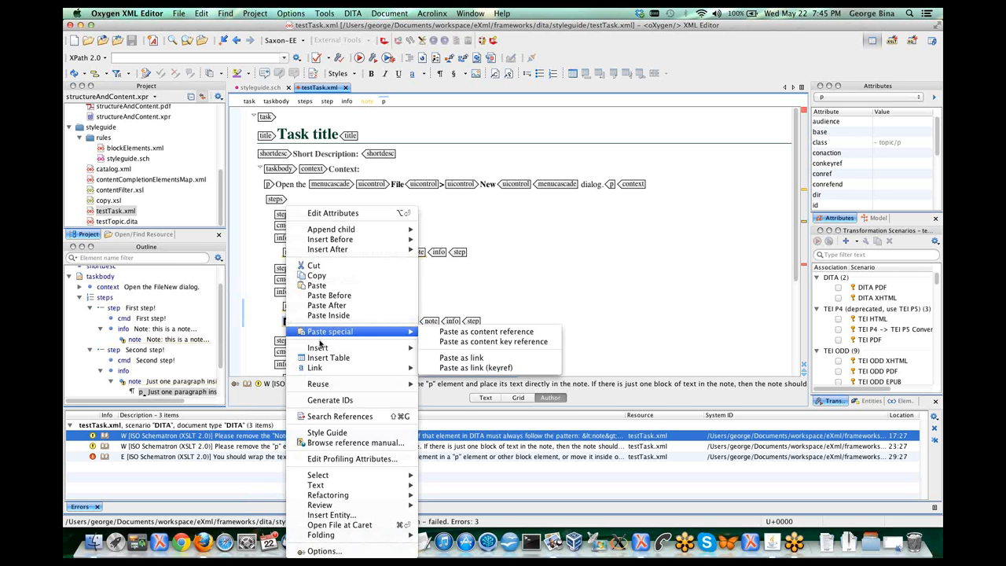
mouse_move(318, 383)
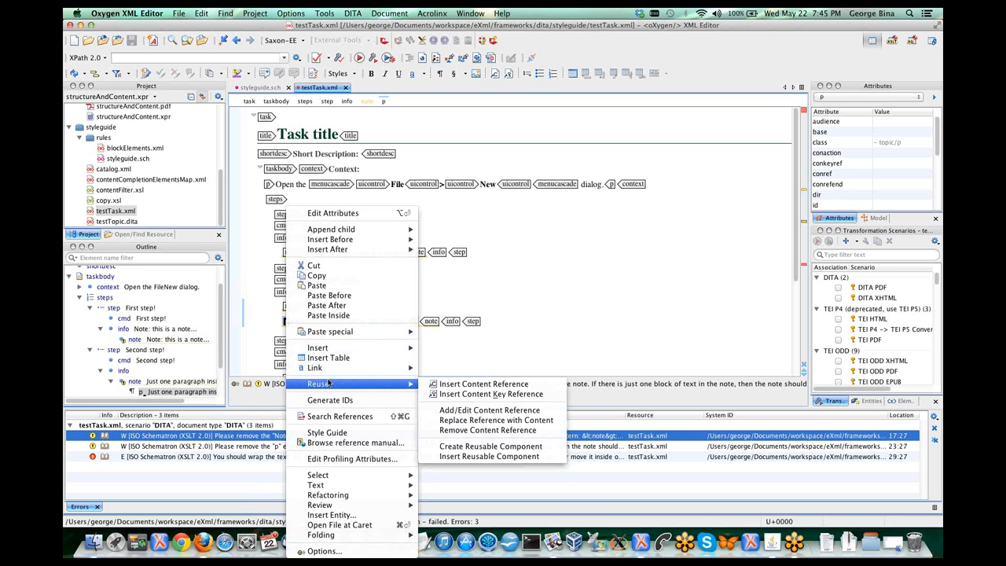
mouse_move(328, 393)
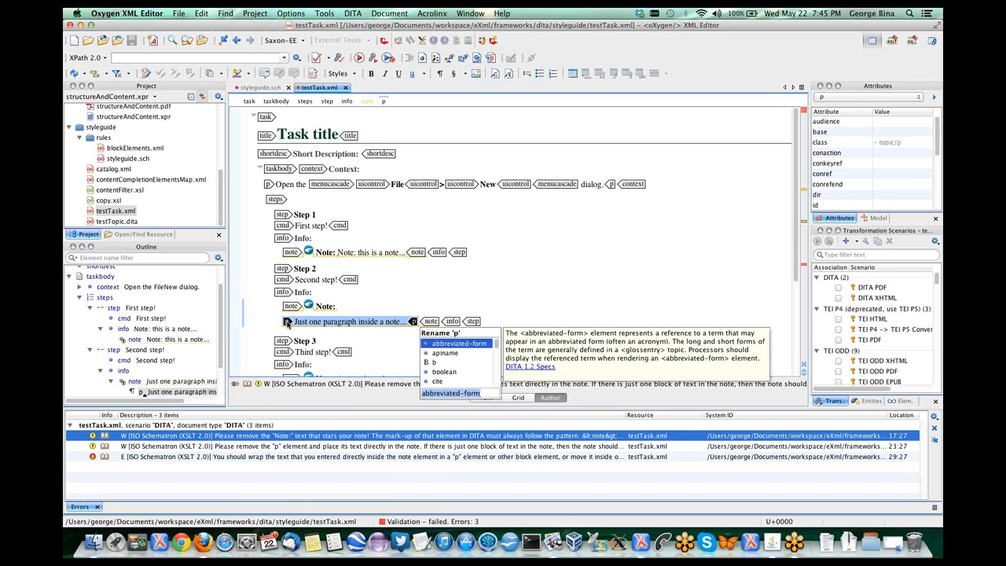
type("c")
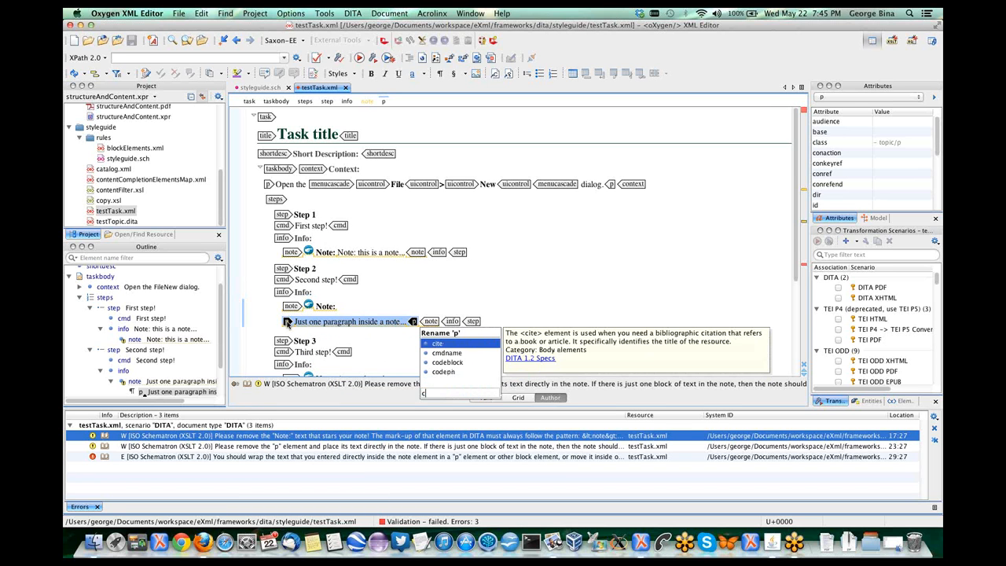
left_click(447, 361)
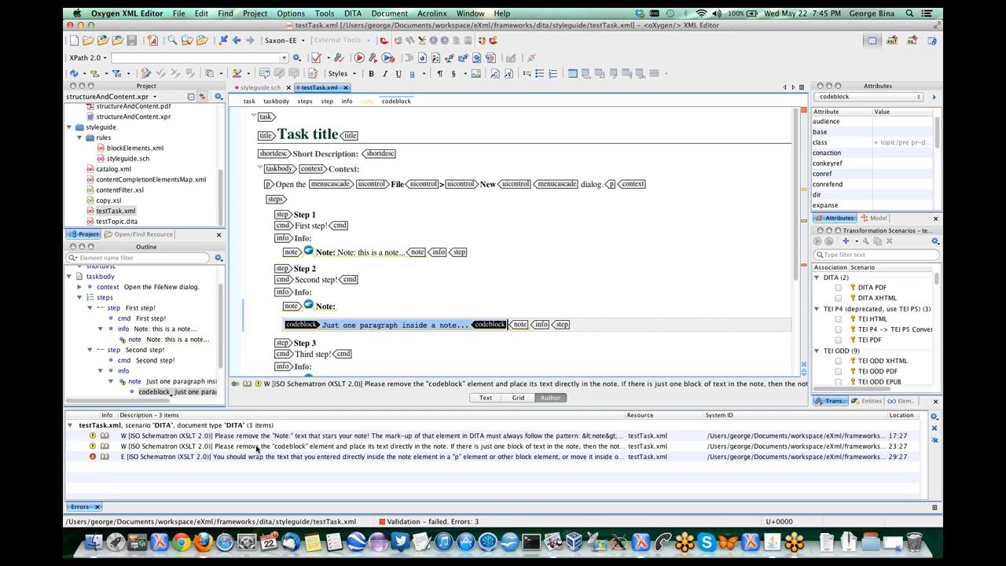
left_click(385, 446)
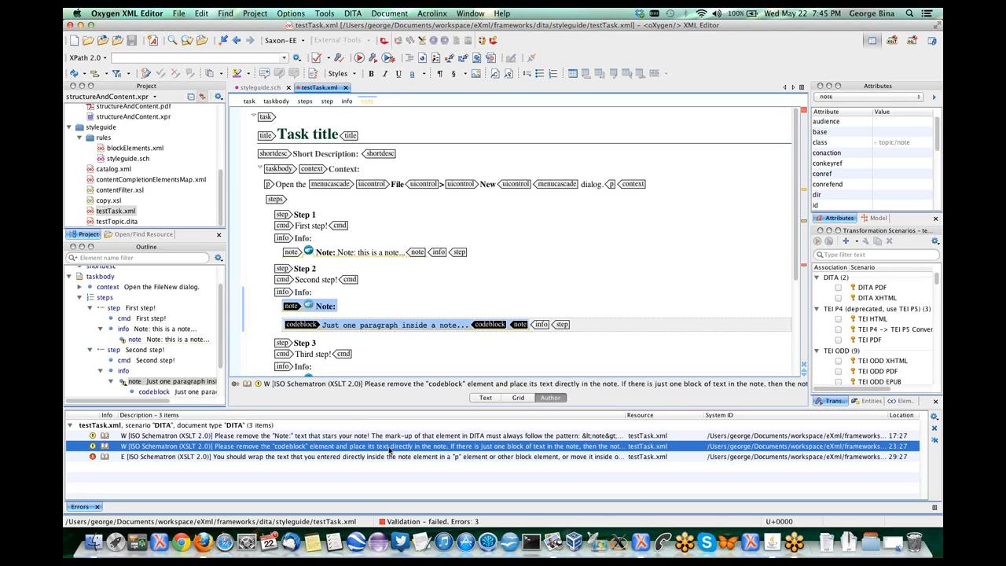
mouse_move(389, 445)
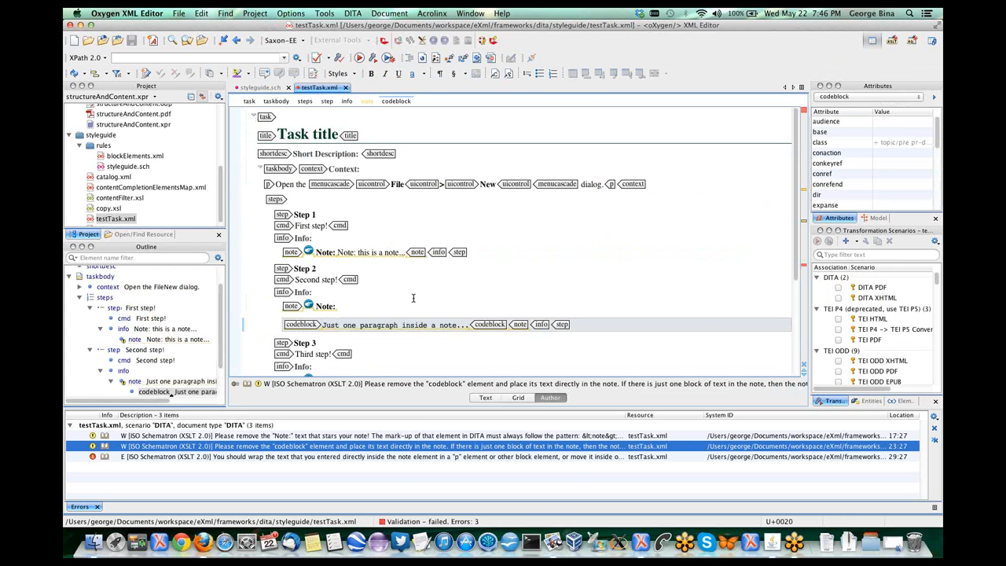
scroll("down", 3)
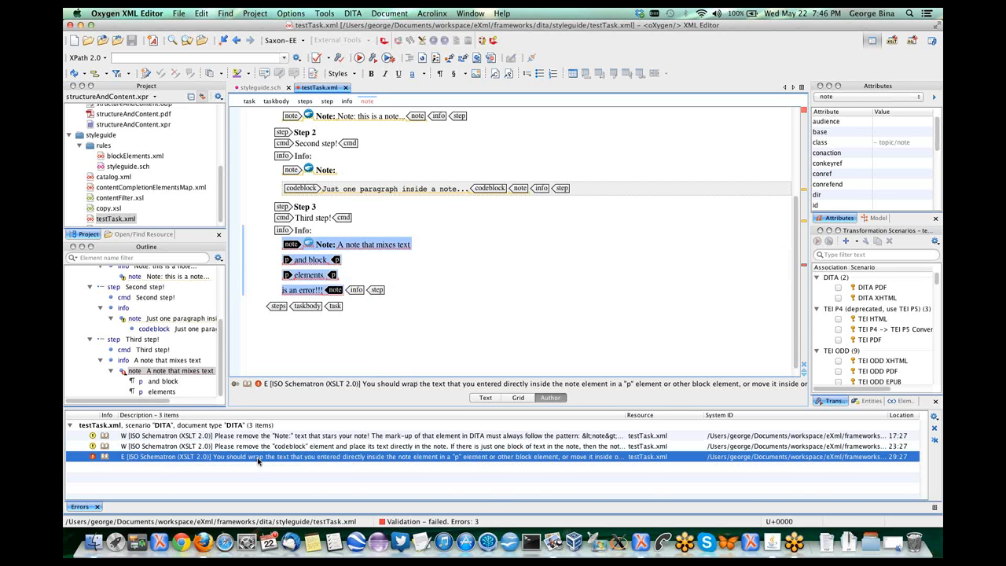
mouse_move(259, 457)
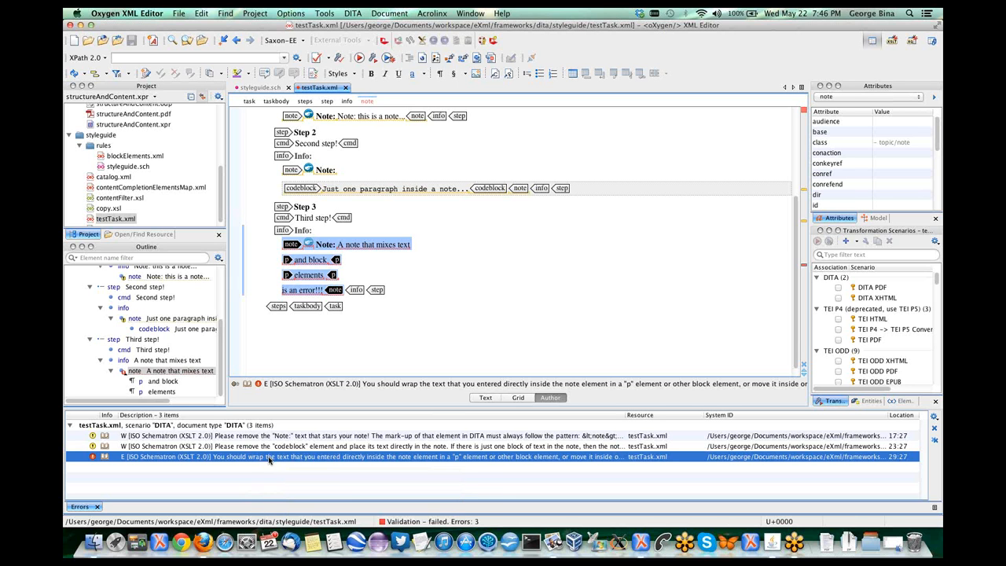
mouse_move(270, 457)
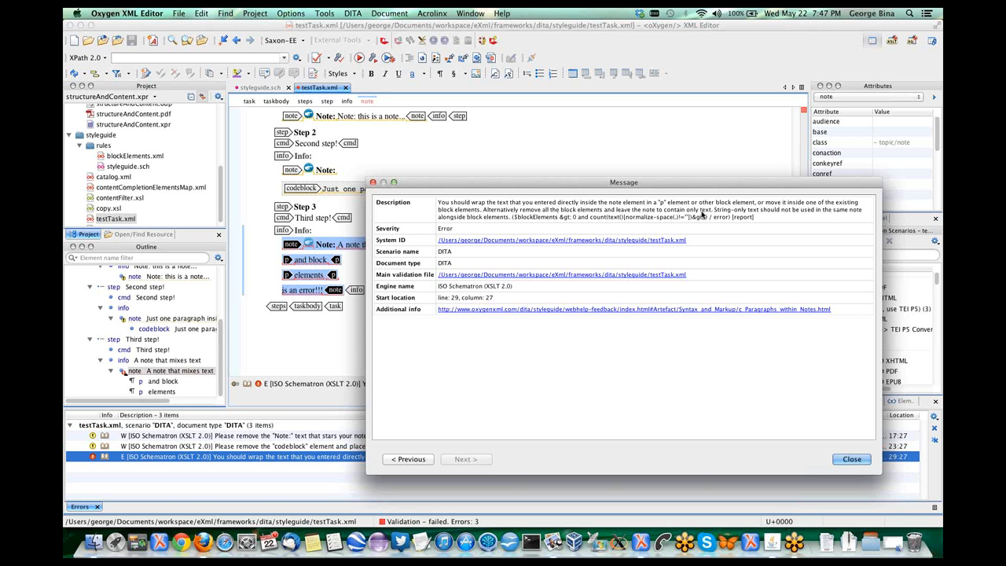
Step: Dismiss the error Message dialog and close the styleguide.sch tab
left_click(852, 460)
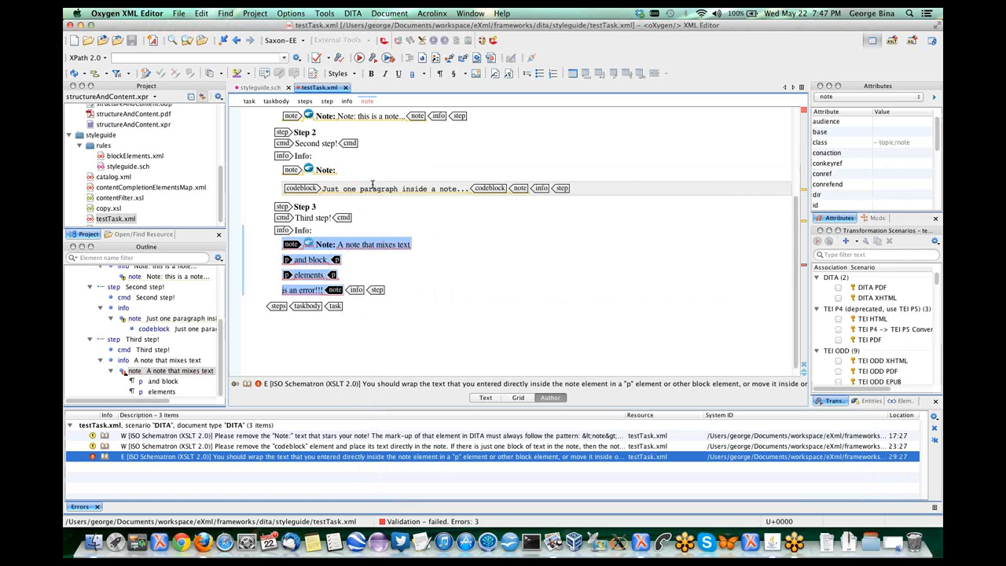
left_click(252, 87)
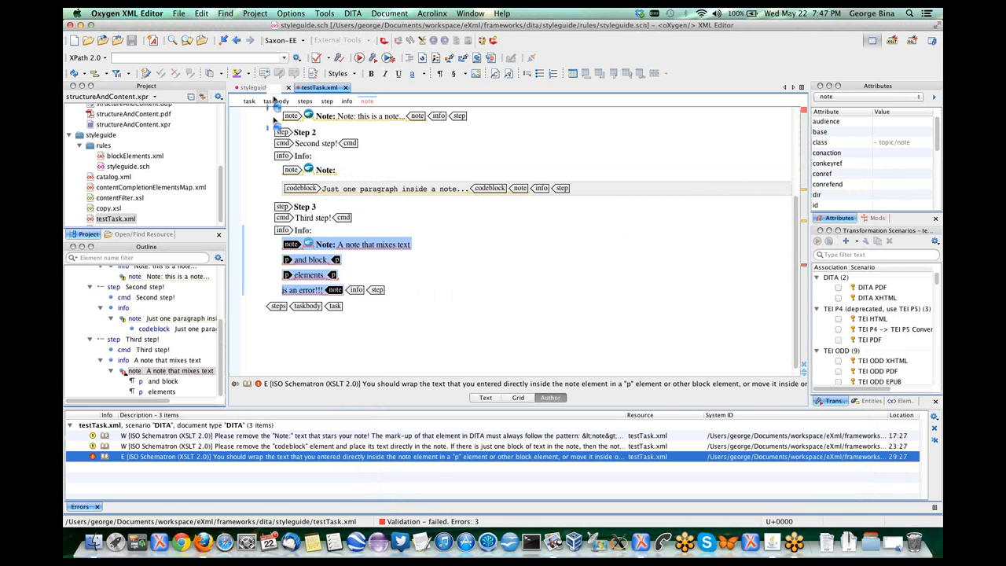
left_click(259, 87)
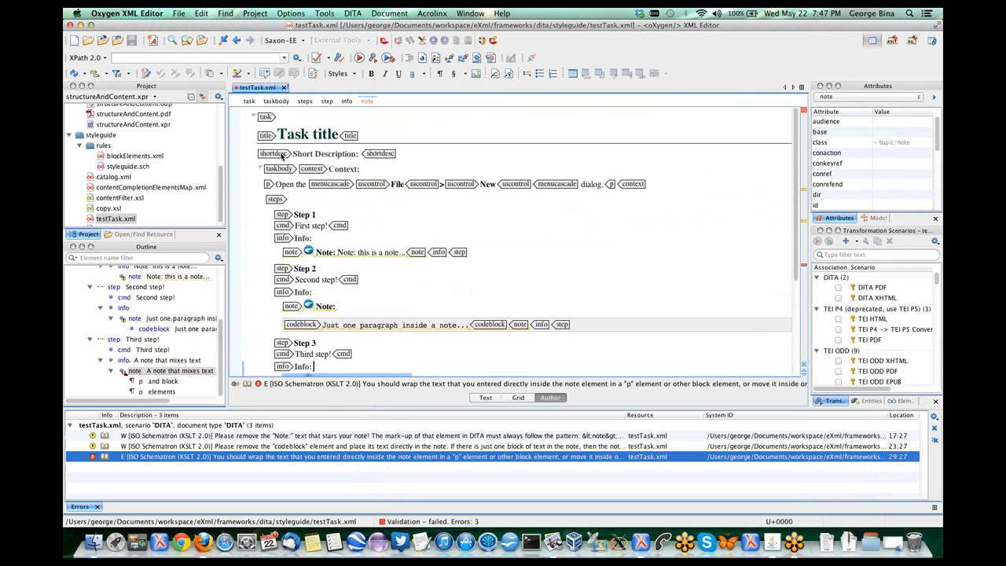
mouse_move(273, 153)
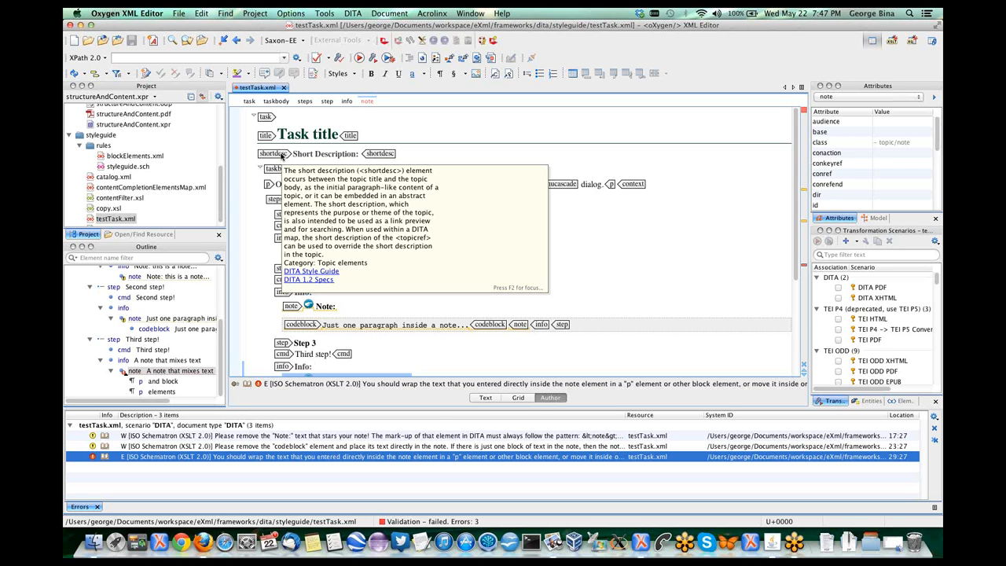
Step: Follow the DITA Style Guide link in the shortdesc tooltip to the 'Short descriptions' topic
left_click(313, 366)
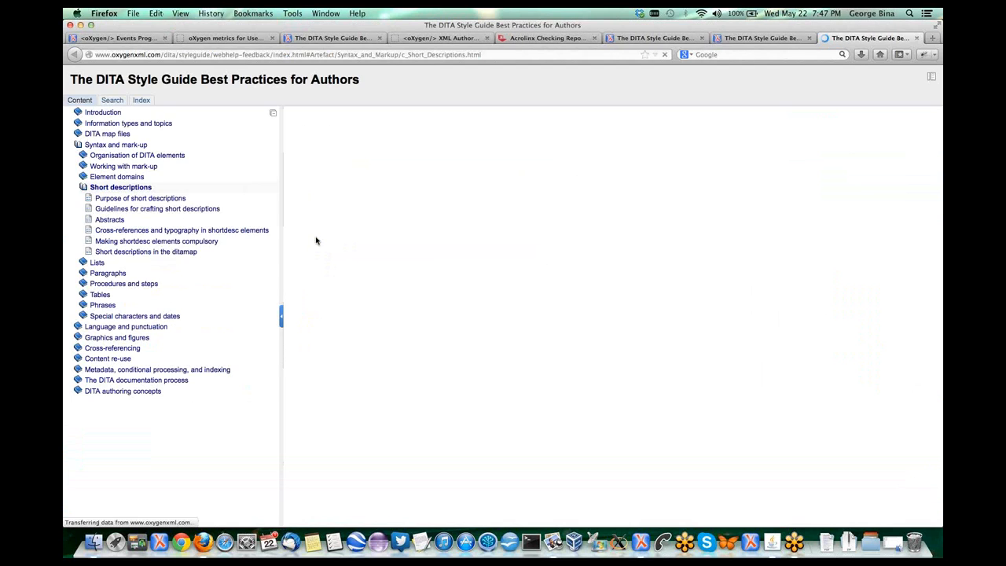
Step: Back in testTask.xml, open the DITA 1.2 specification link from the shortdesc tooltip
left_click(121, 188)
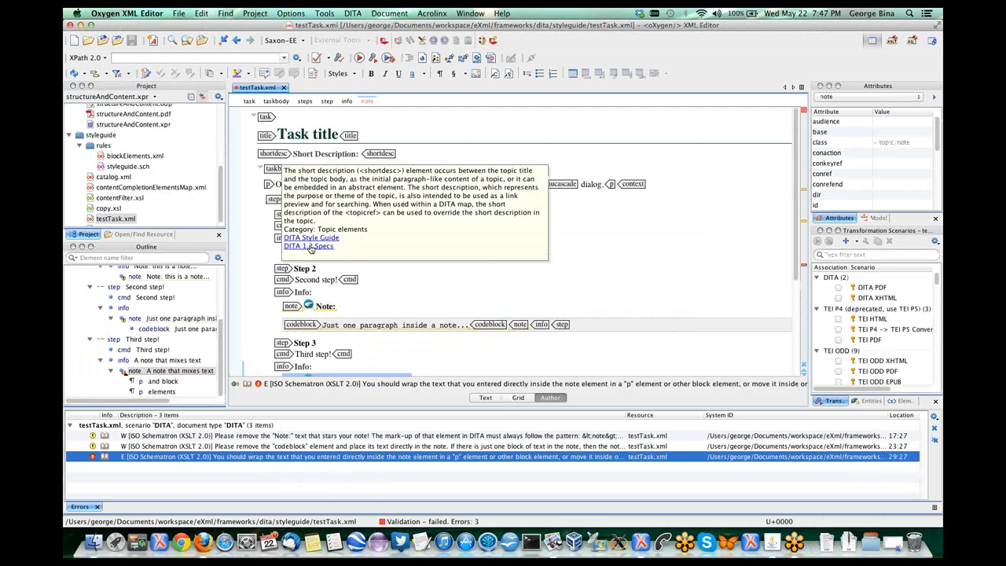
left_click(308, 246)
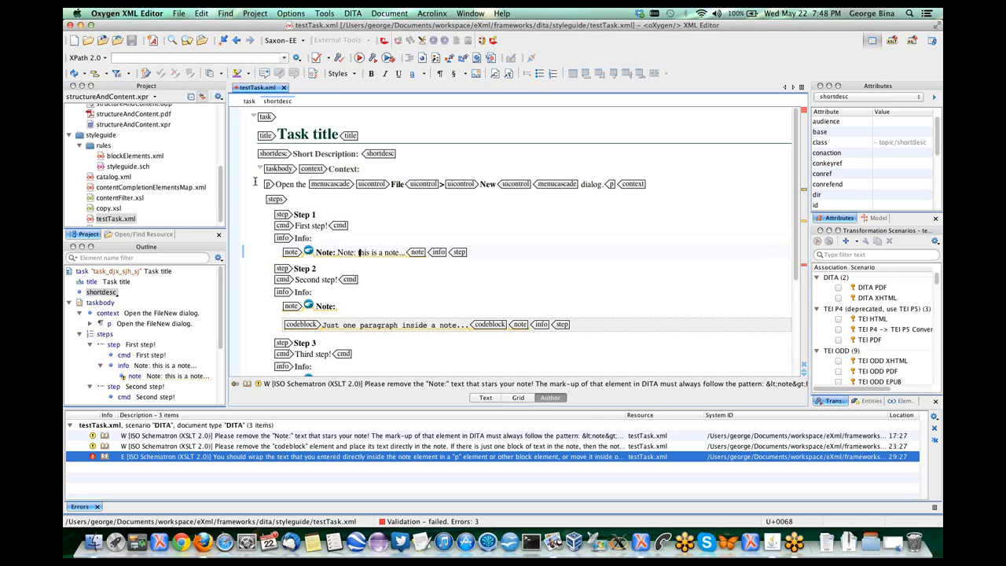
left_click(313, 238)
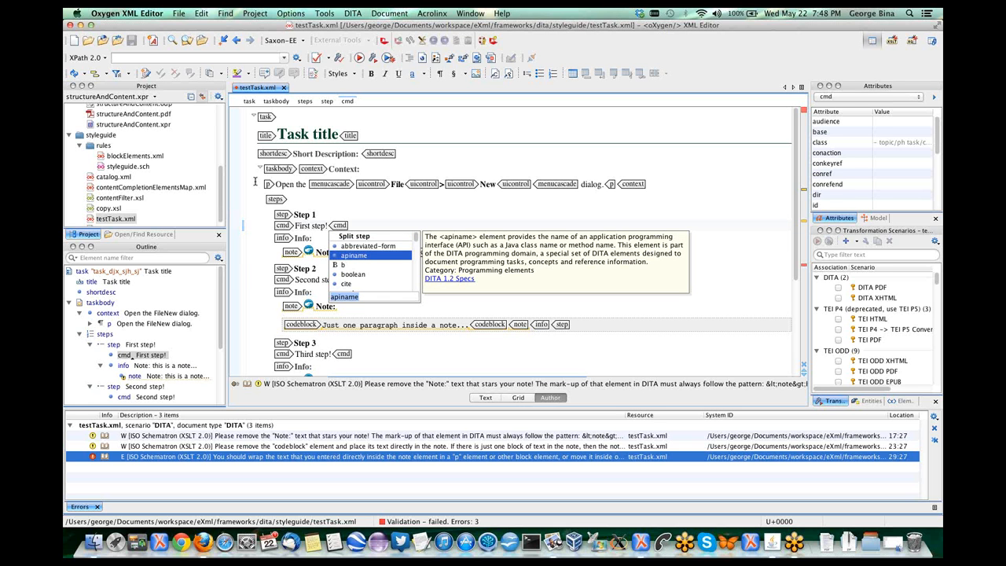
mouse_move(455, 282)
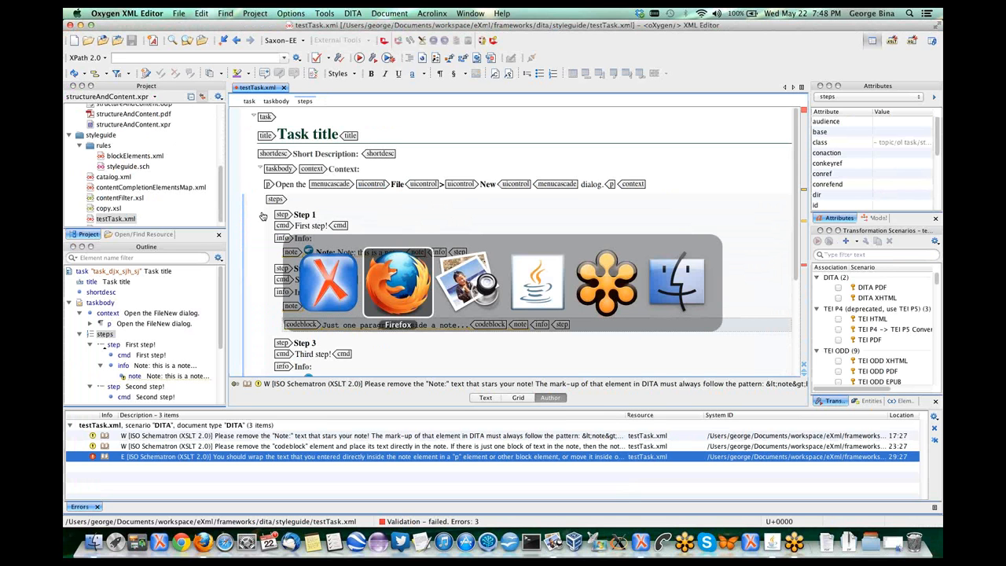
mouse_move(468, 283)
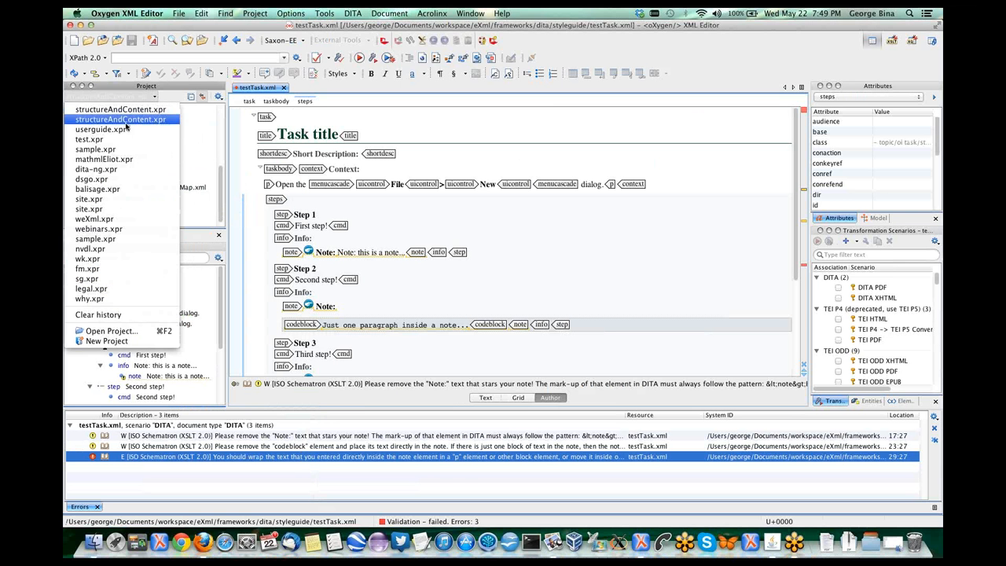
left_click(103, 129)
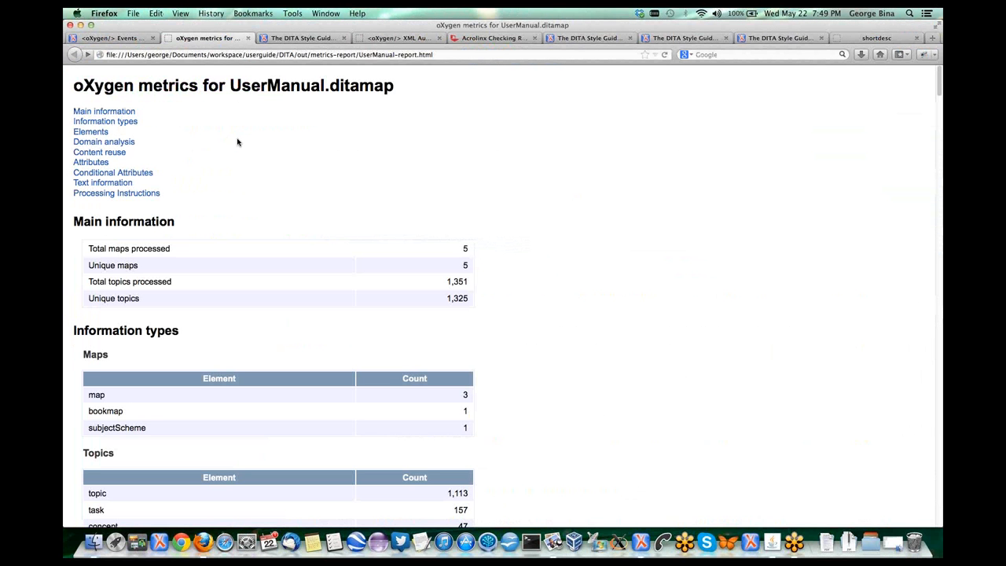
mouse_move(118, 148)
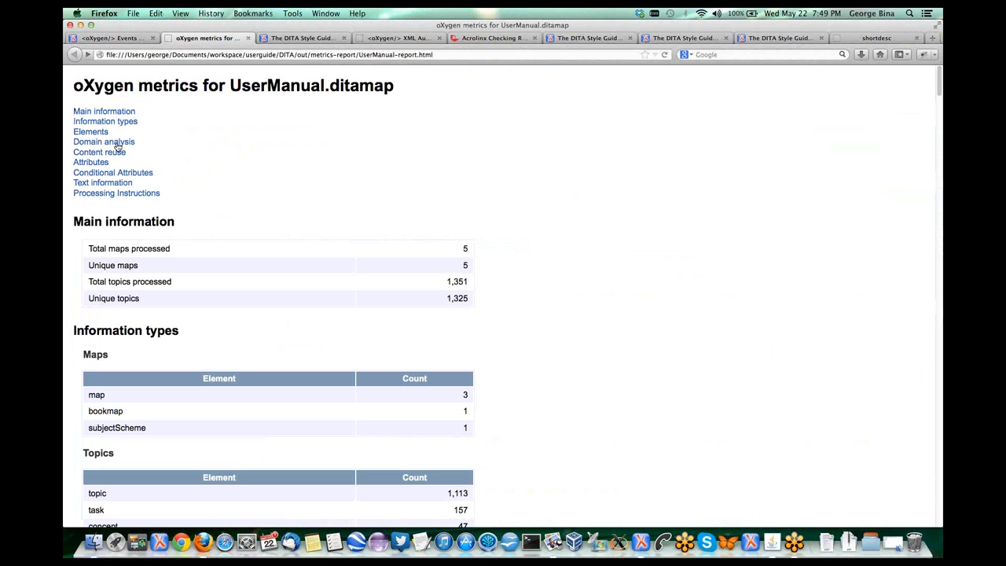
mouse_move(136, 248)
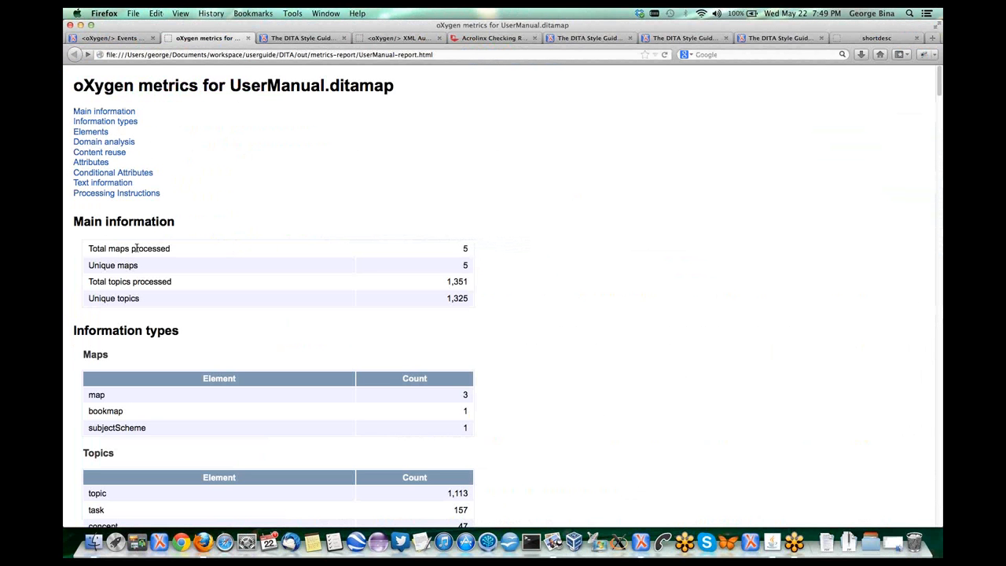
double_click(150, 249)
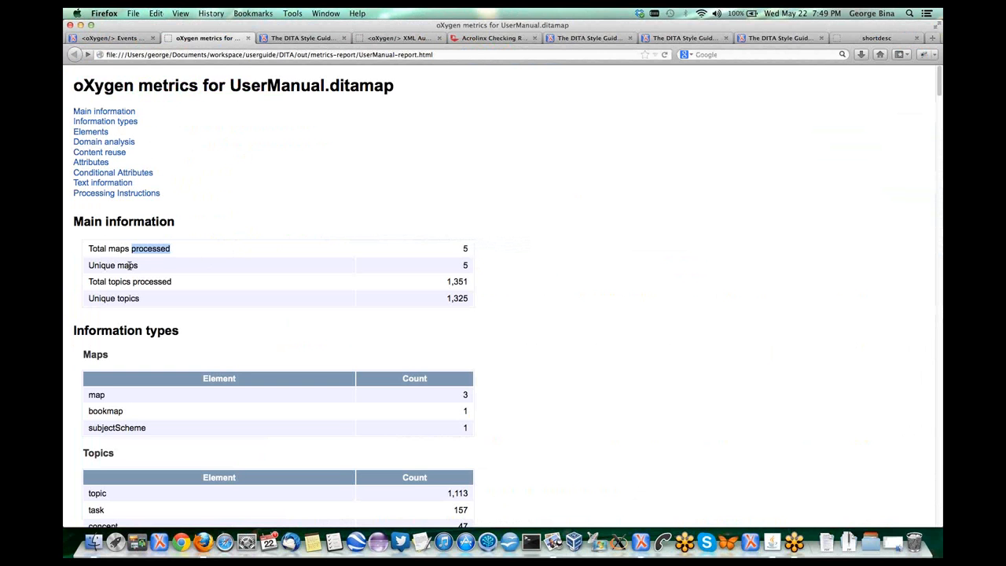
scroll("down", 3)
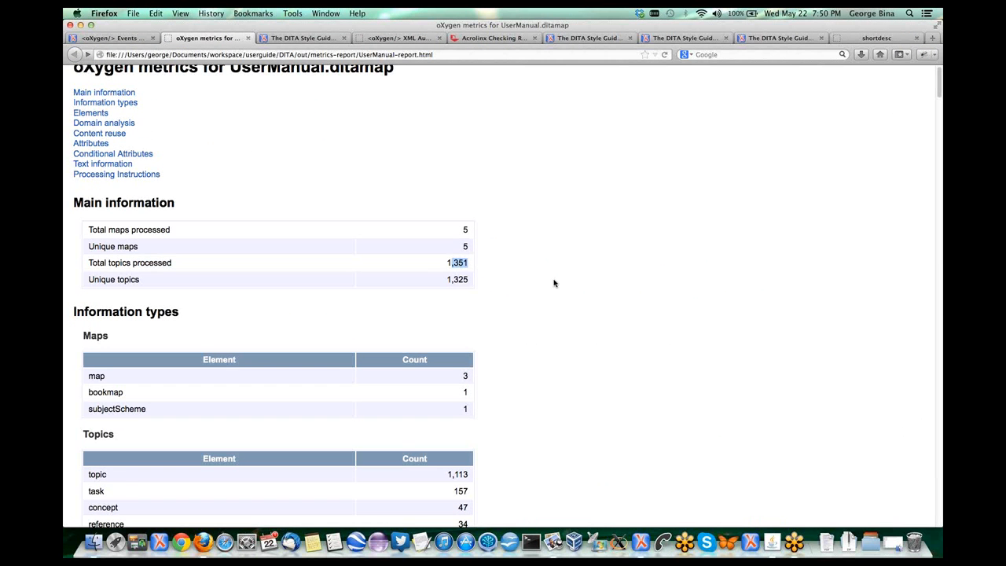
scroll("down", 3)
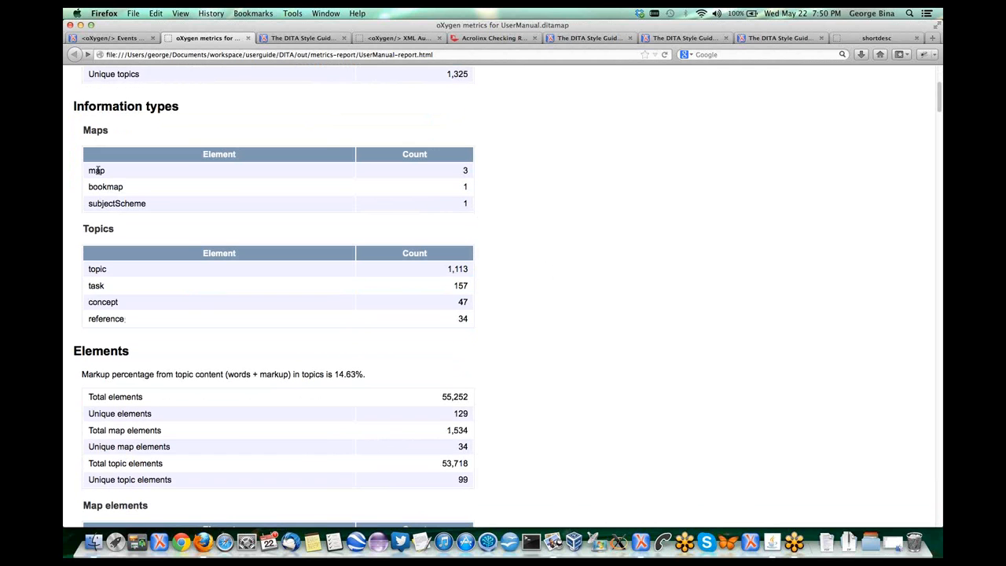
left_click_drag(97, 171, 154, 204)
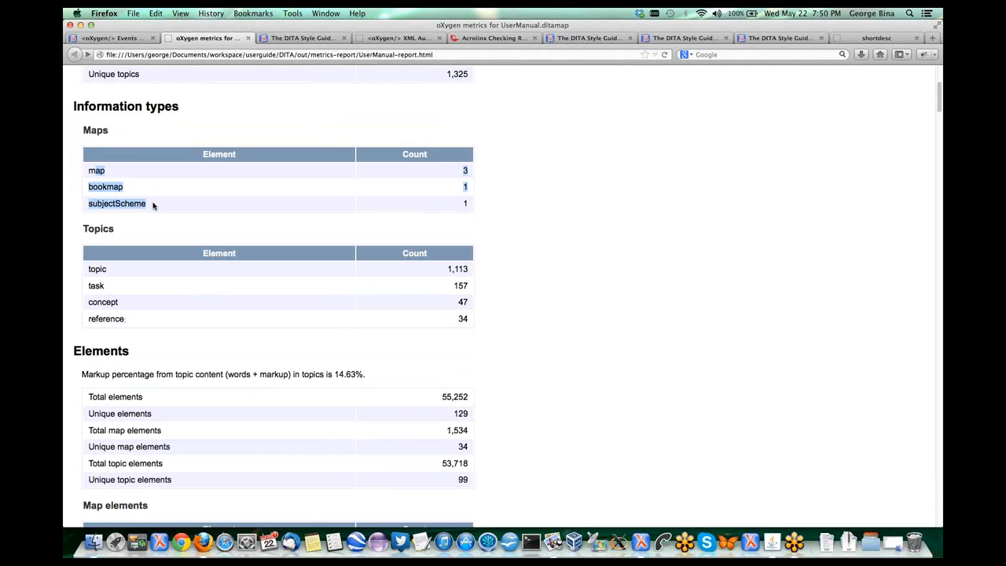
mouse_move(159, 204)
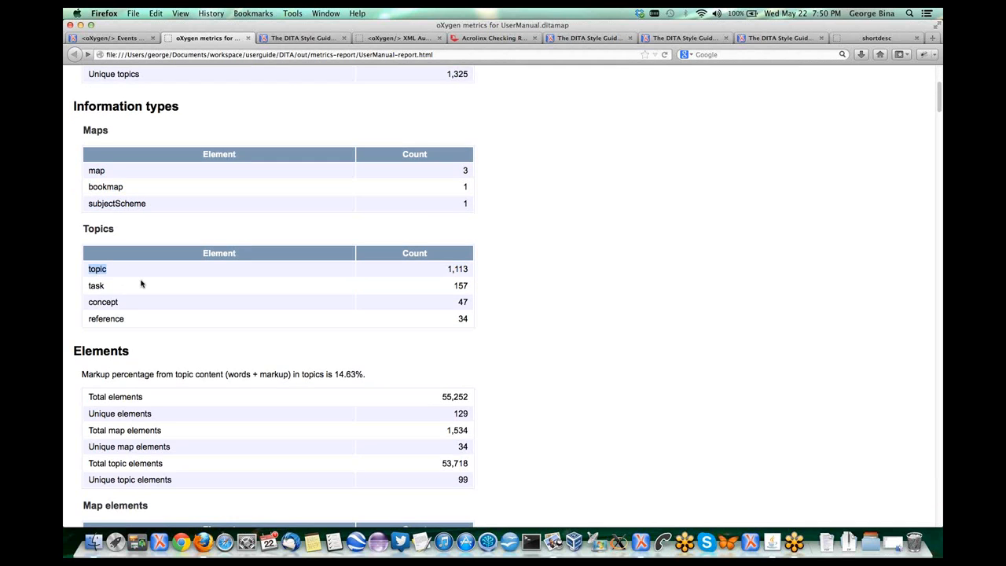
scroll("down", 3)
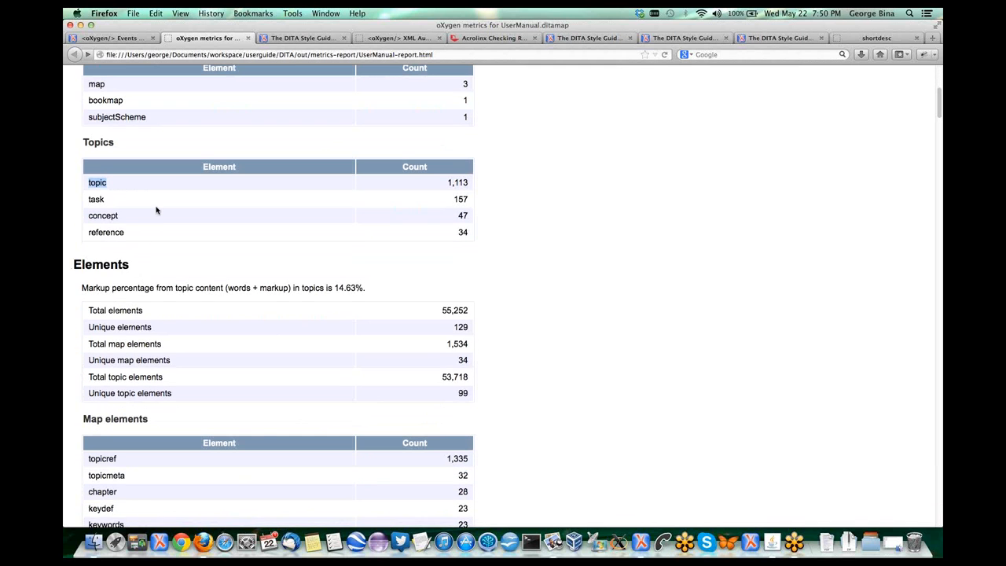
scroll("down", 3)
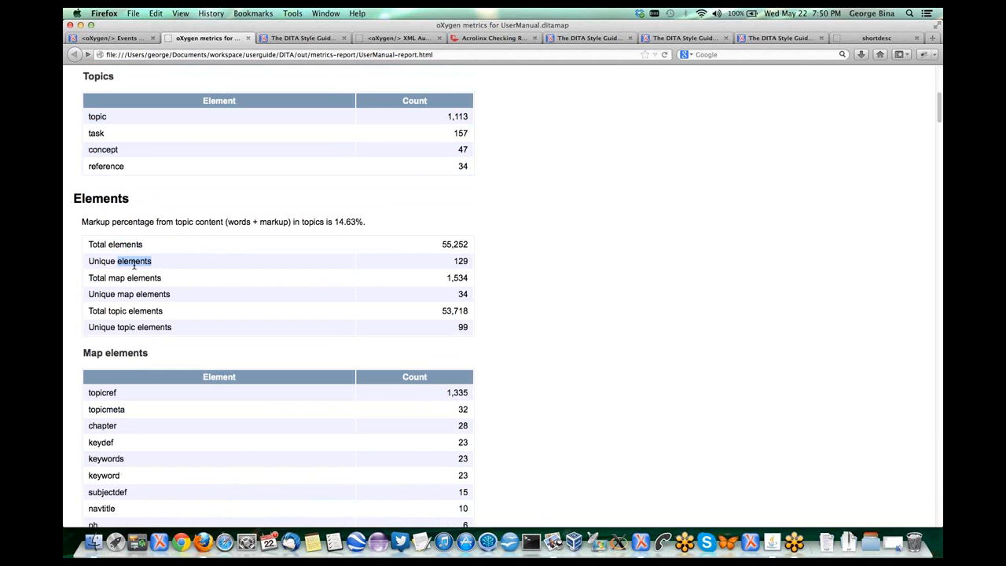
scroll("down", 3)
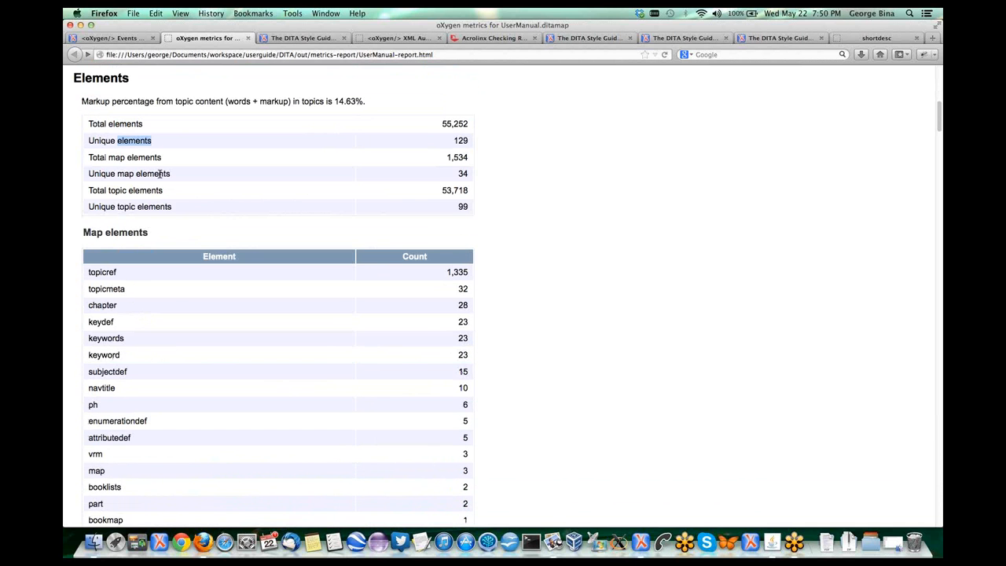
scroll("down", 3)
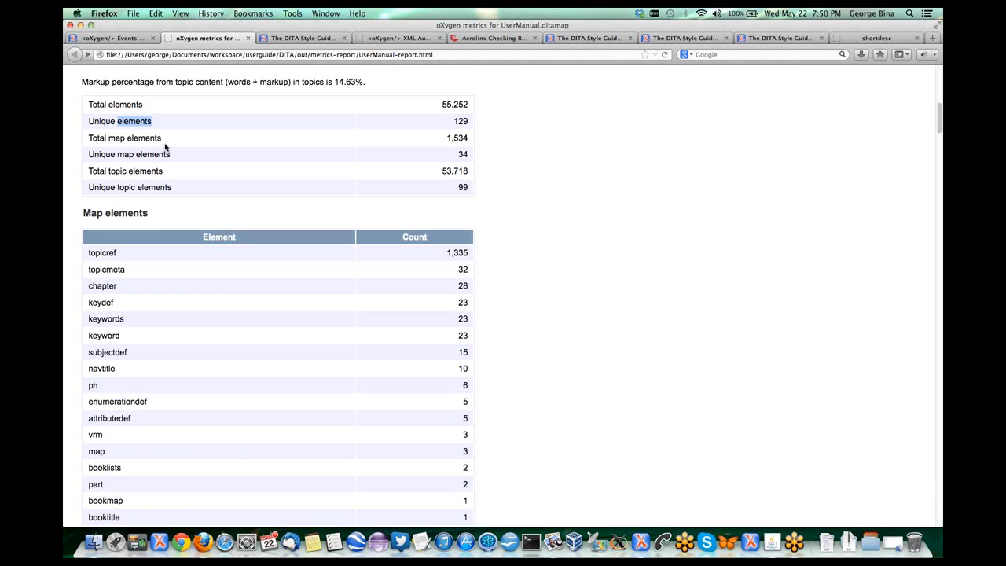
scroll("down", 3)
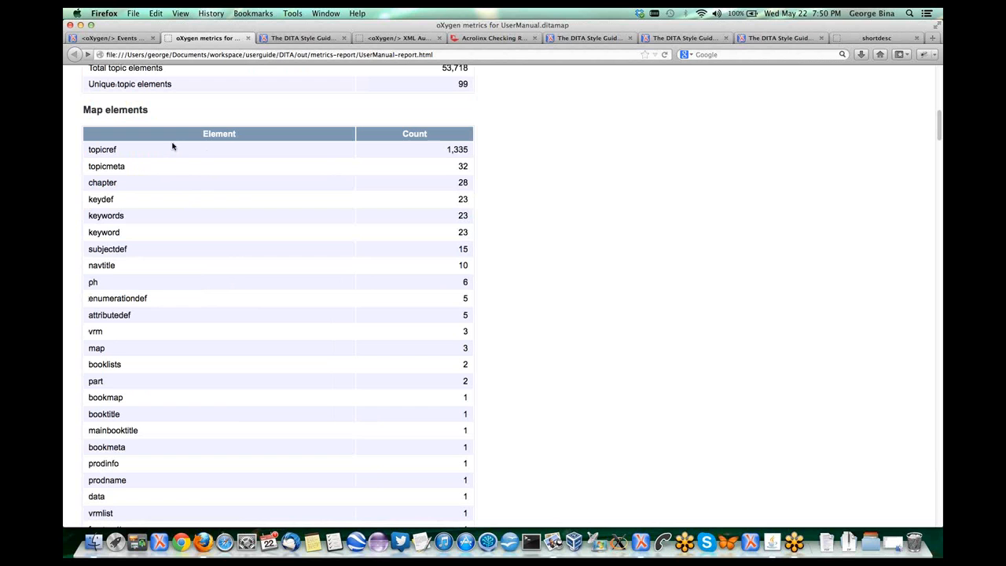
mouse_move(443, 156)
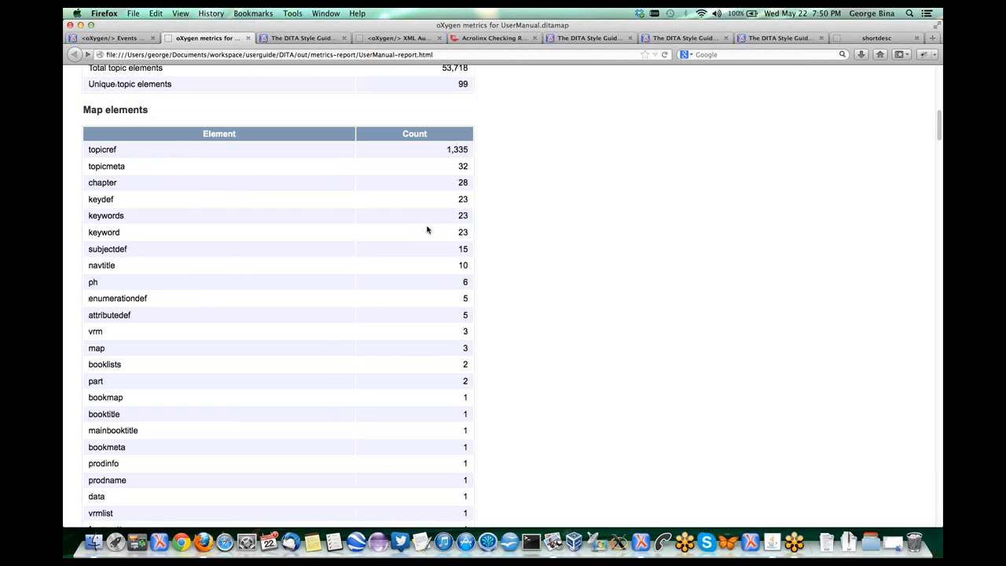
mouse_move(423, 237)
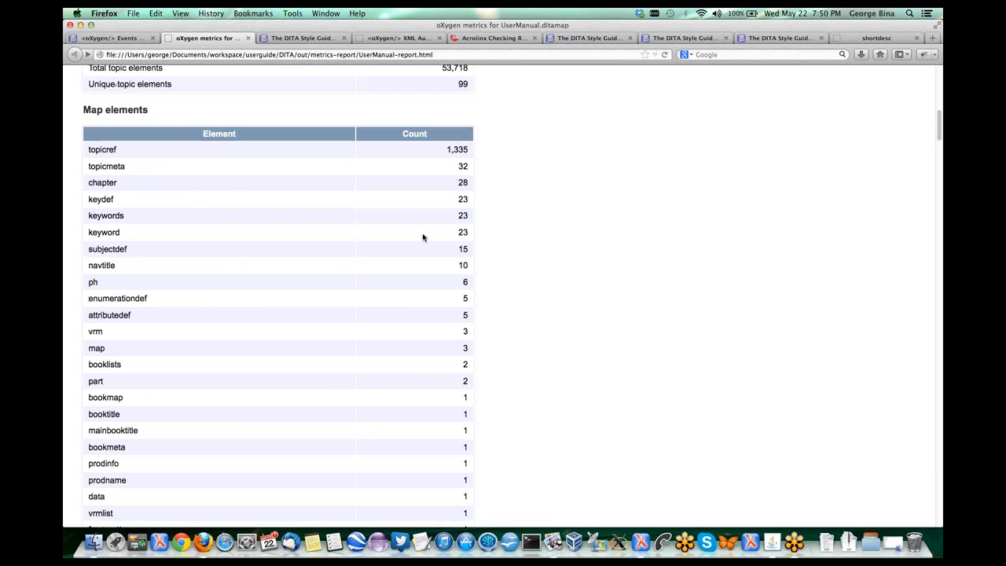
Step: Scroll the UserManual metrics report from Domain analysis past programmingDomain to softwareDomain
scroll("down", 3)
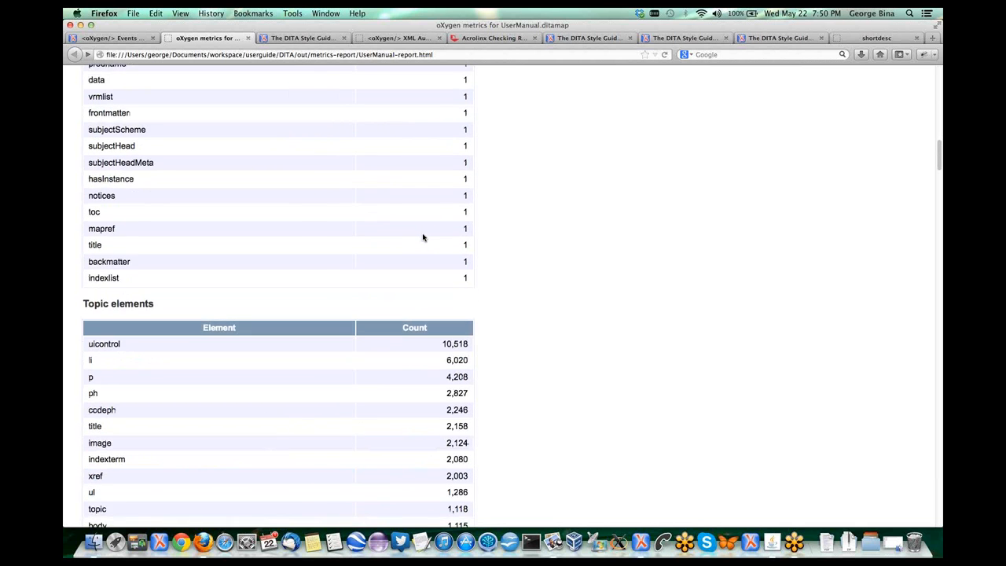
scroll("down", 3)
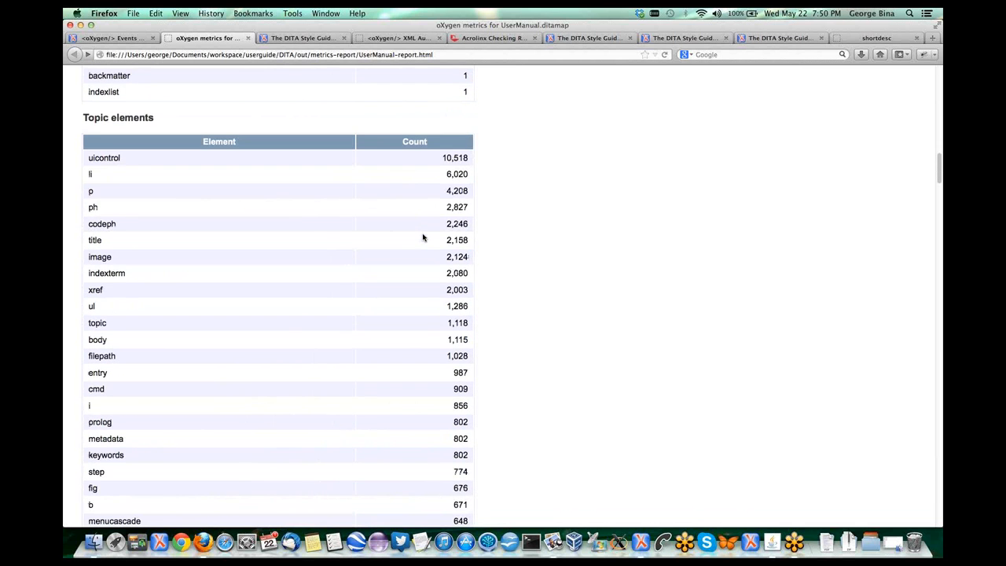
scroll("down", 3)
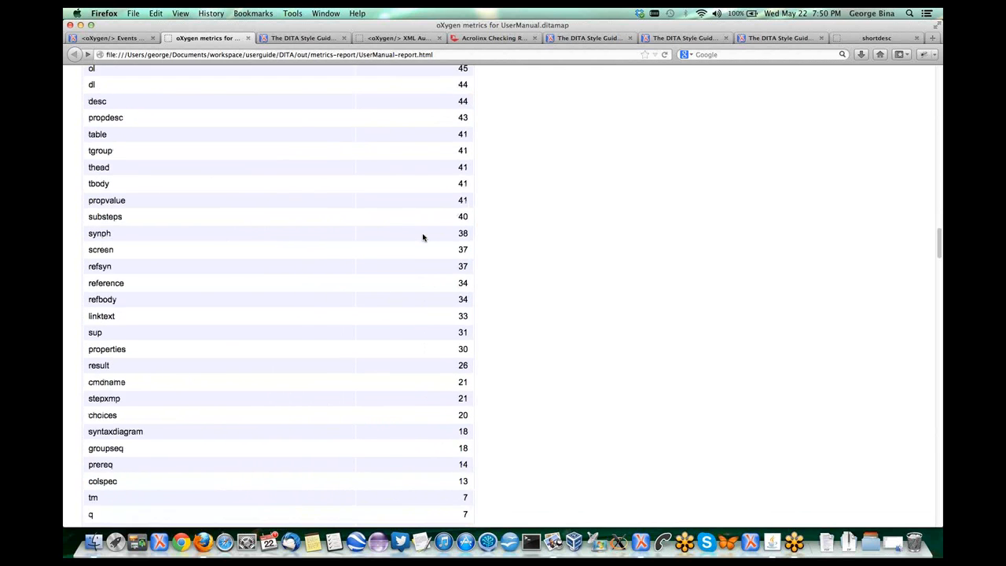
scroll("down", 3)
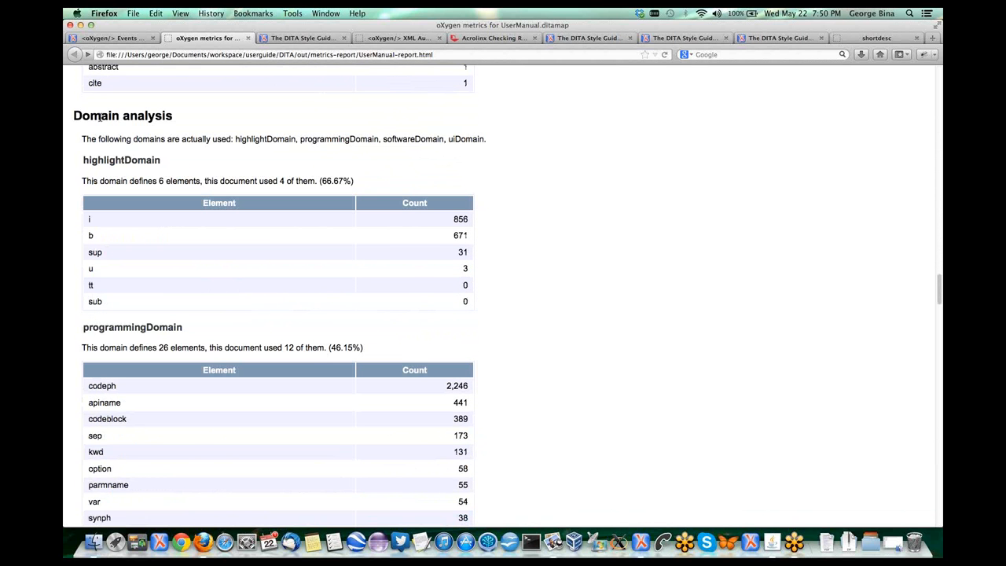
double_click(148, 115)
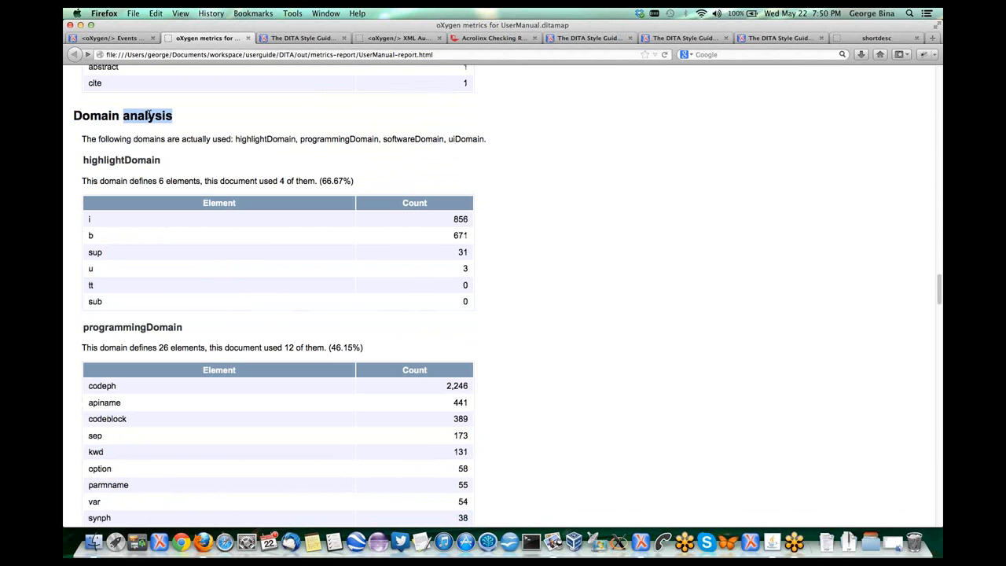
mouse_move(299, 205)
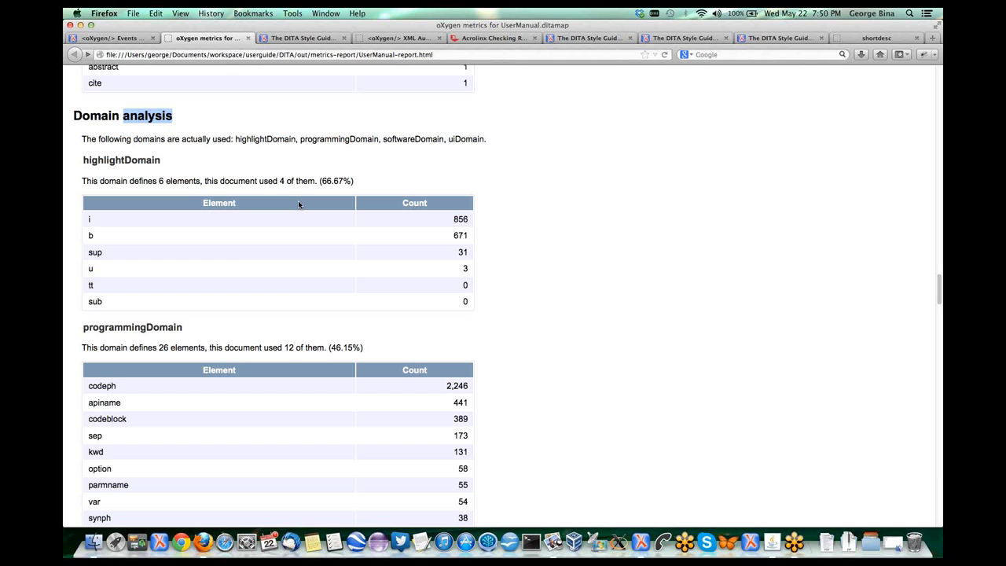
scroll("down", 3)
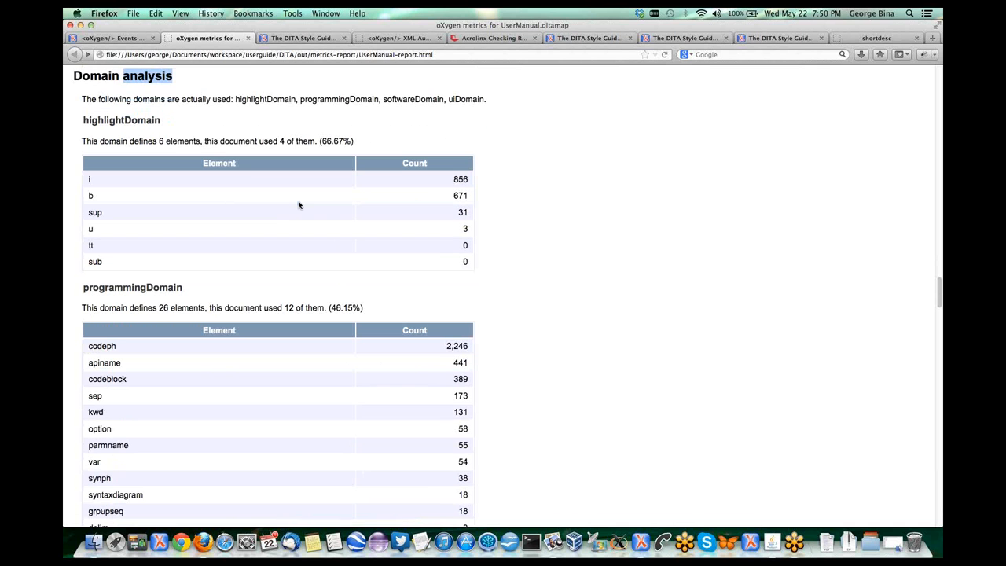
scroll("down", 3)
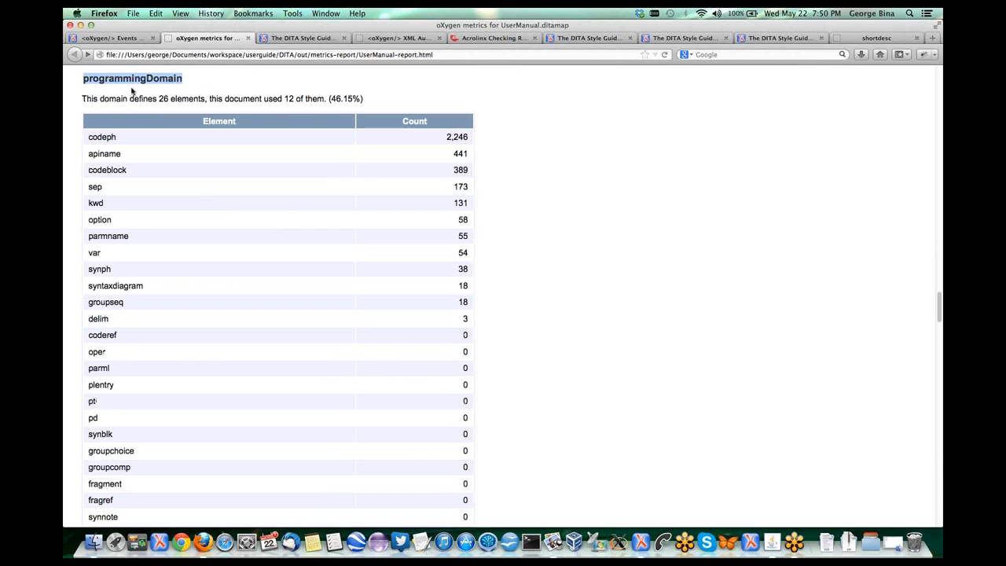
mouse_move(95, 202)
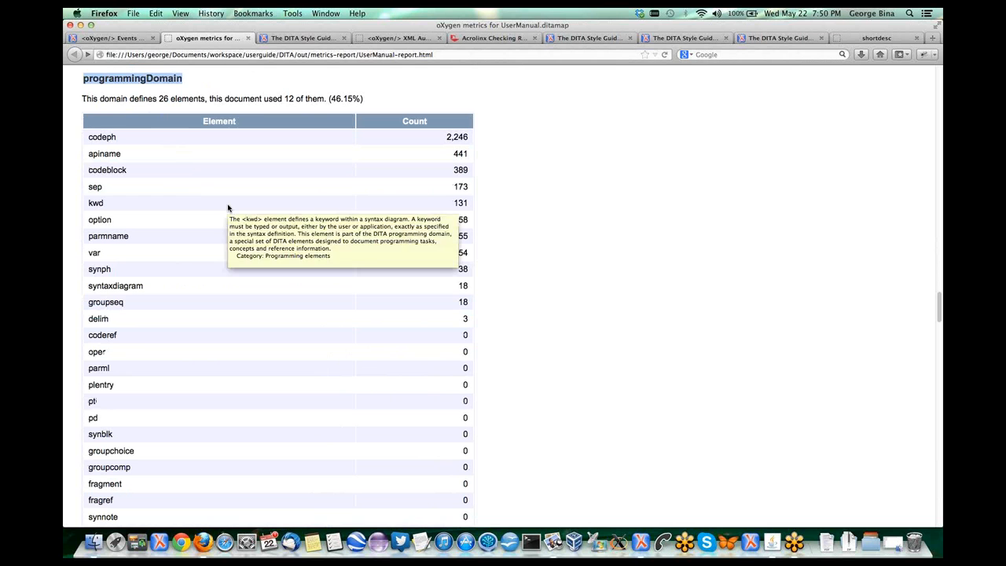
mouse_move(454, 284)
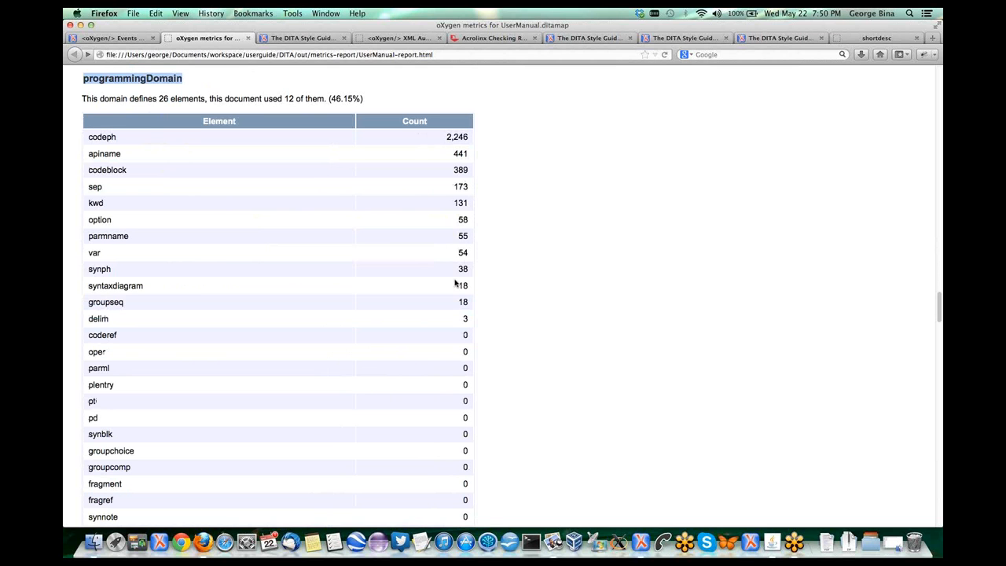
mouse_move(456, 334)
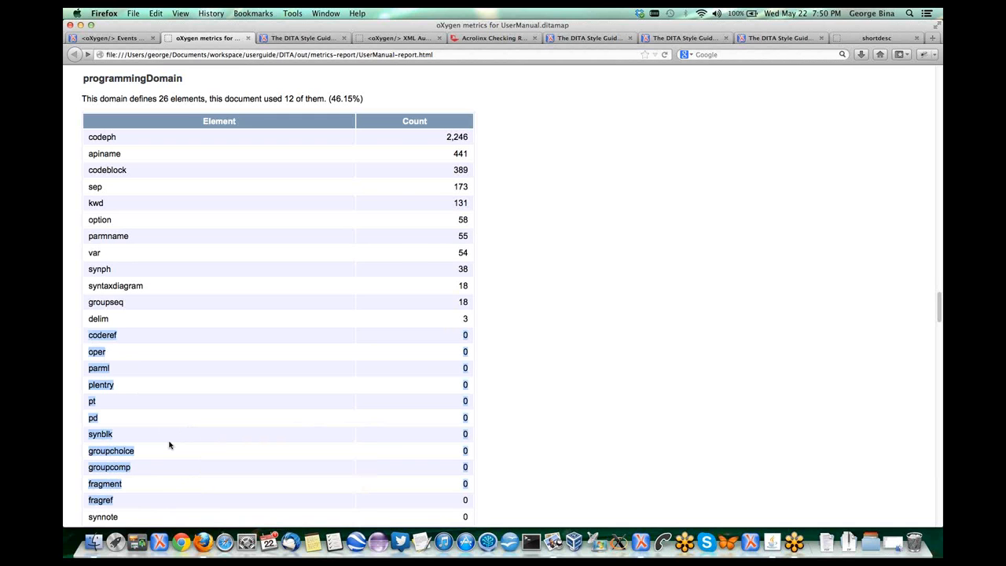
scroll("down", 3)
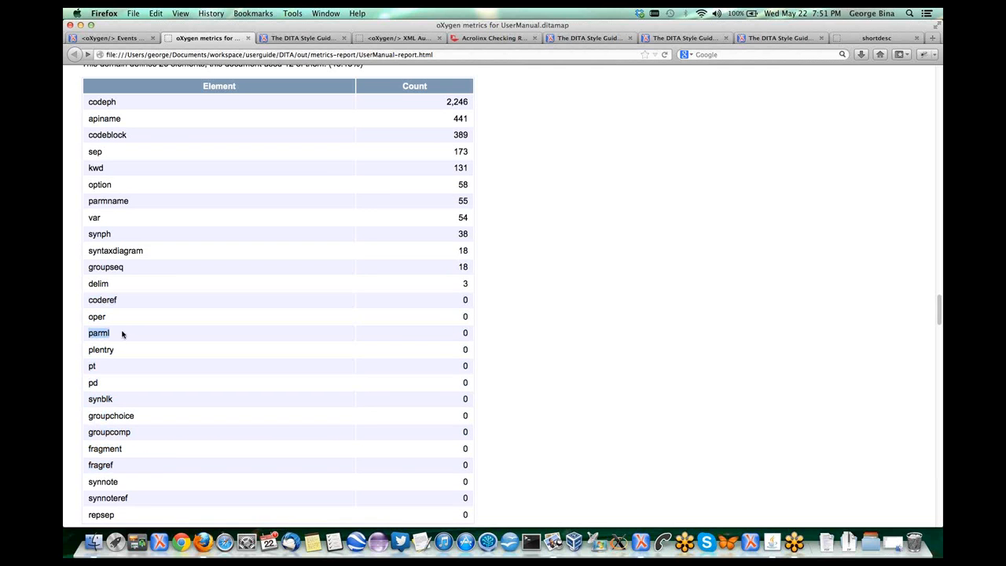
scroll("down", 3)
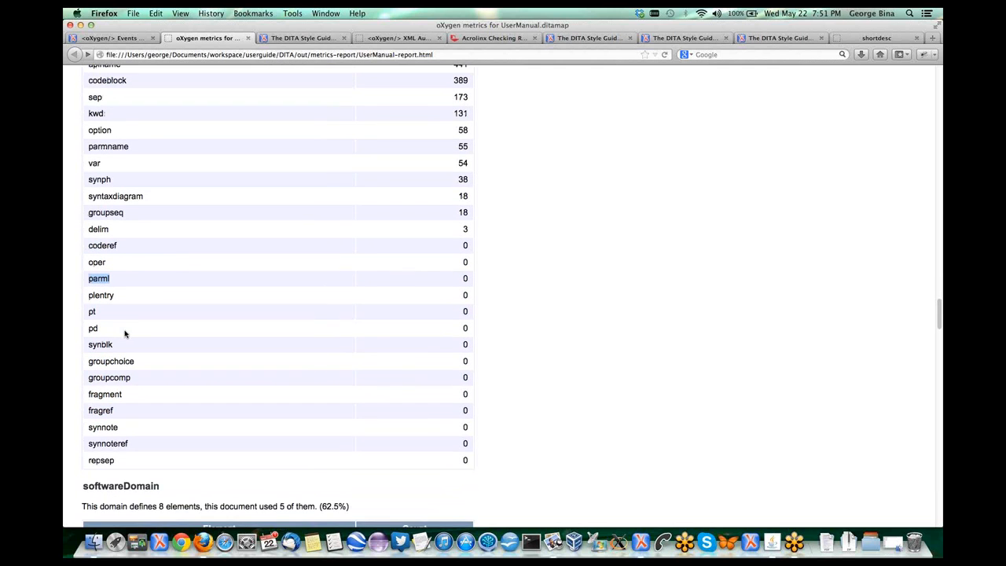
scroll("down", 3)
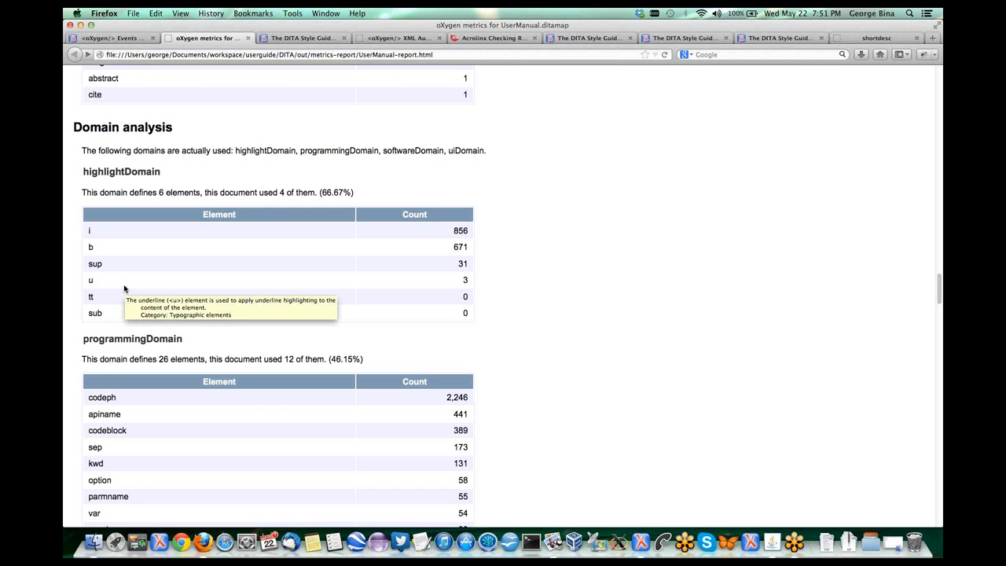
scroll("down", 3)
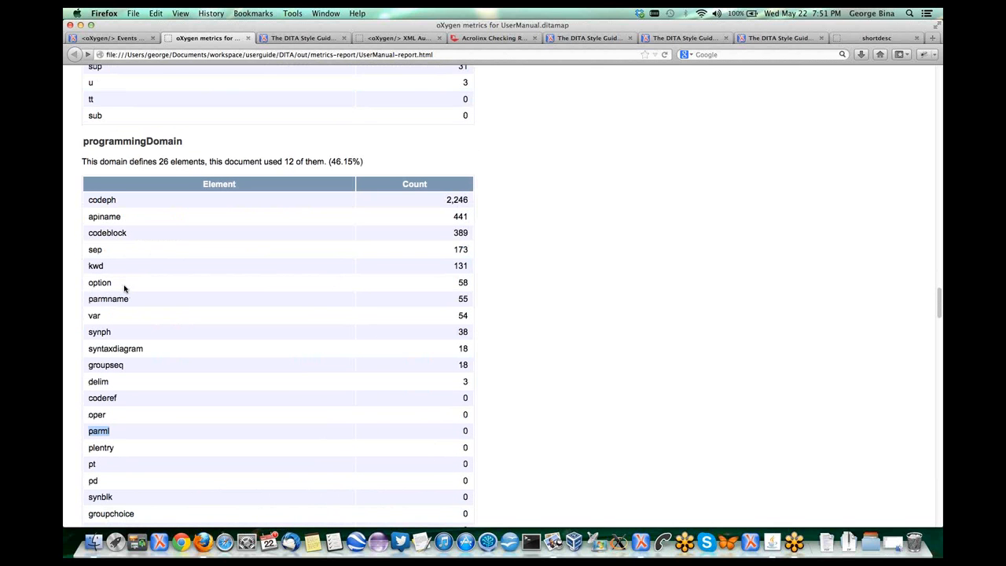
scroll("down", 3)
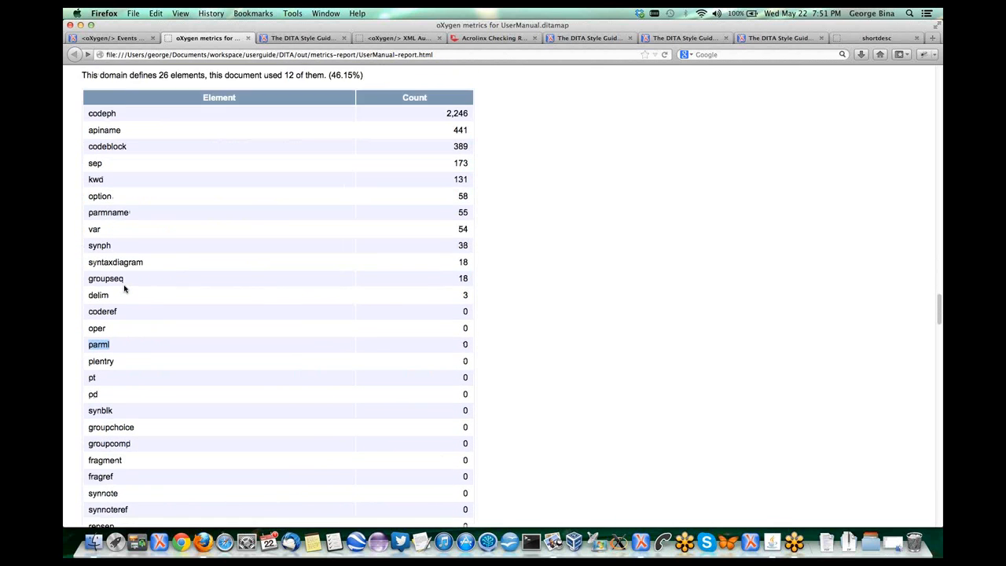
scroll("down", 3)
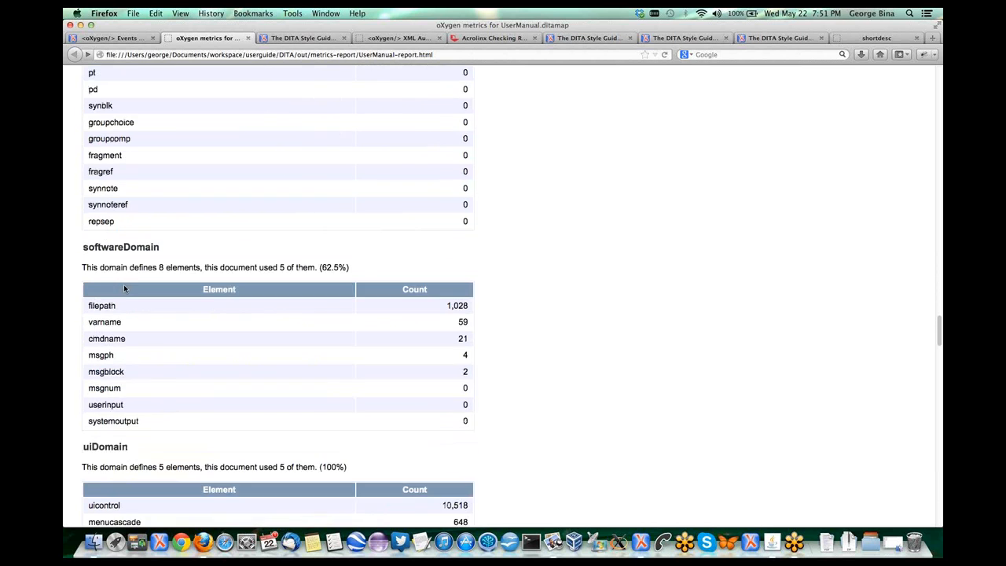
Step: Scroll the metrics report past uiDomain, content reuse and attribute counts to Conditional Attributes and Text information
scroll("down", 3)
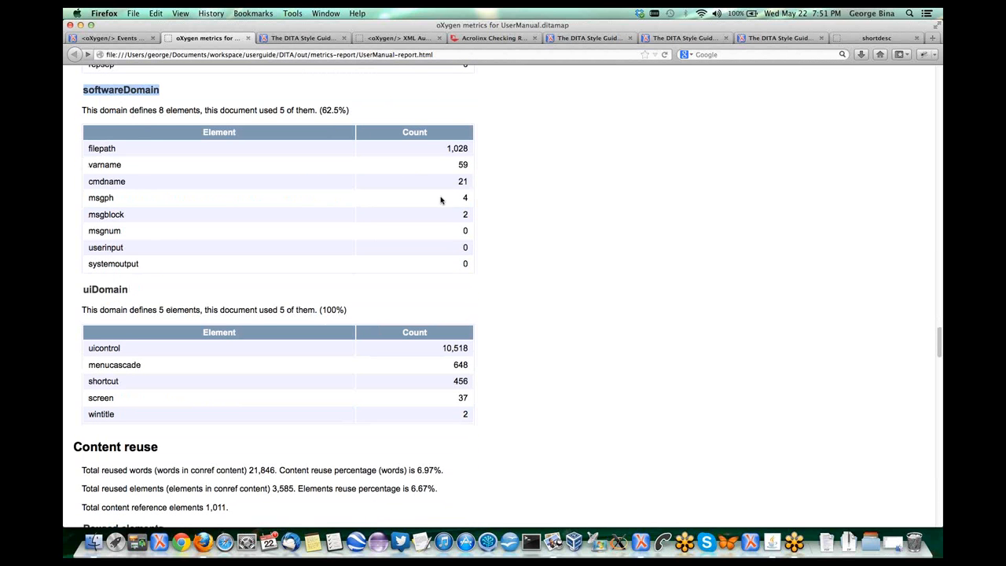
scroll("down", 3)
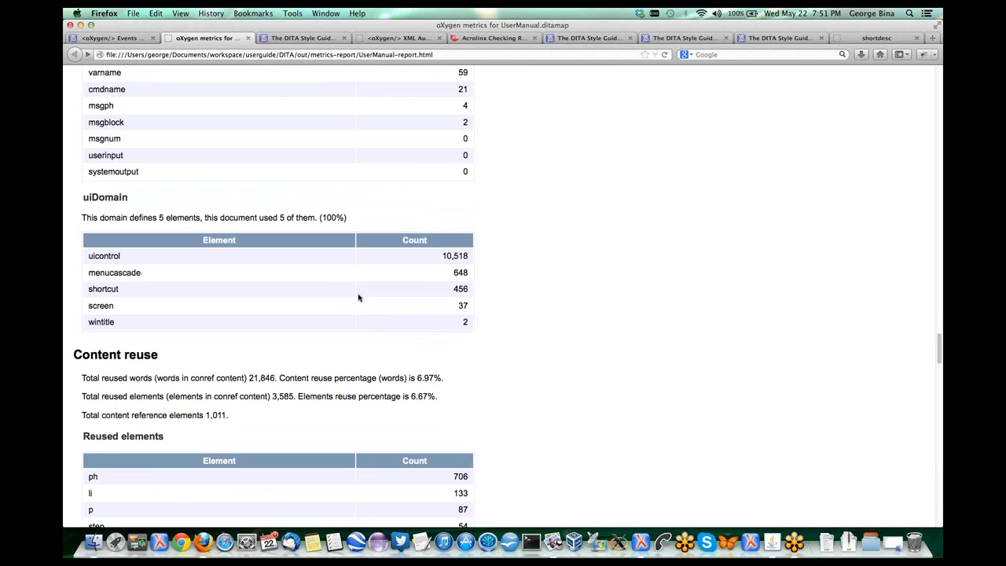
scroll("down", 3)
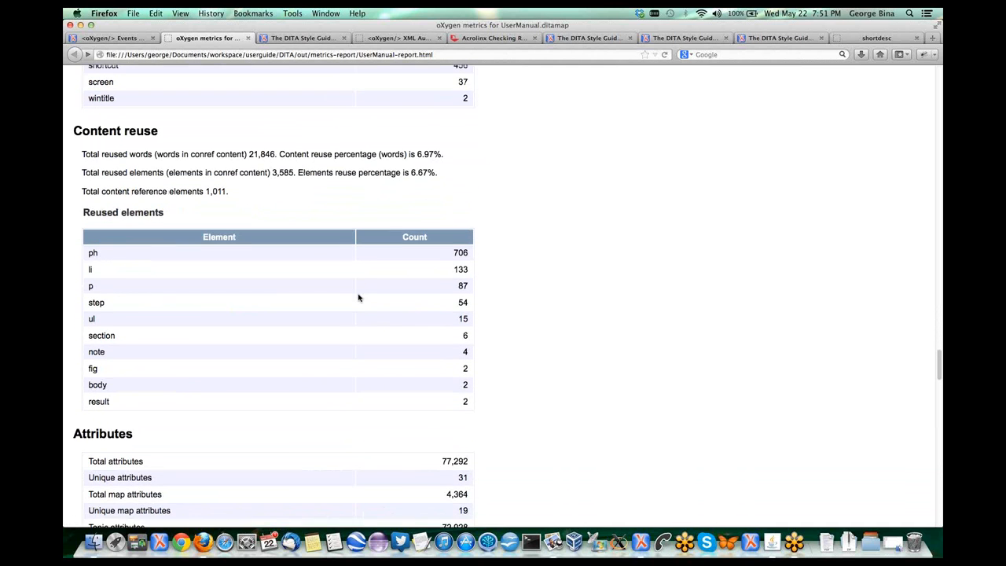
scroll("down", 3)
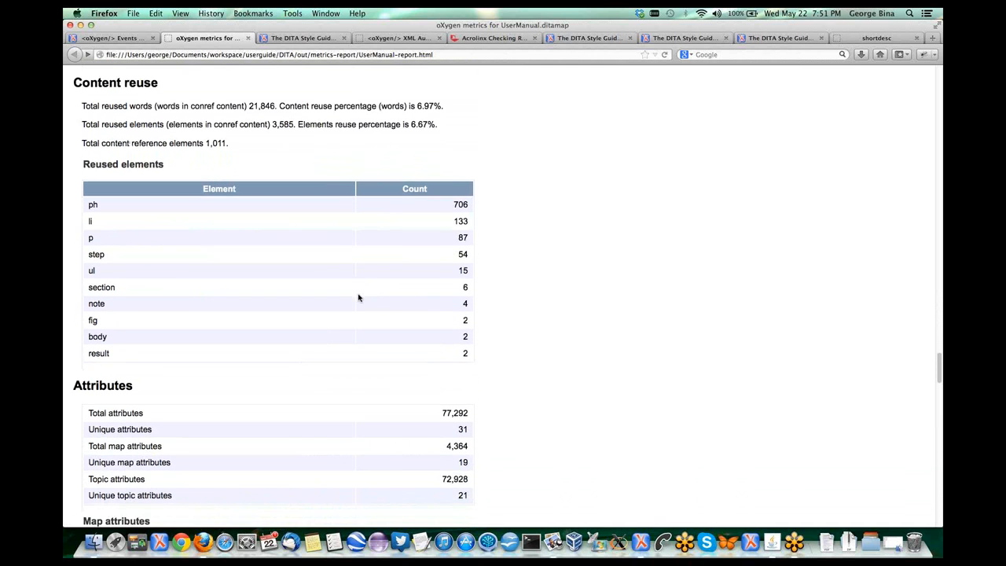
scroll("down", 3)
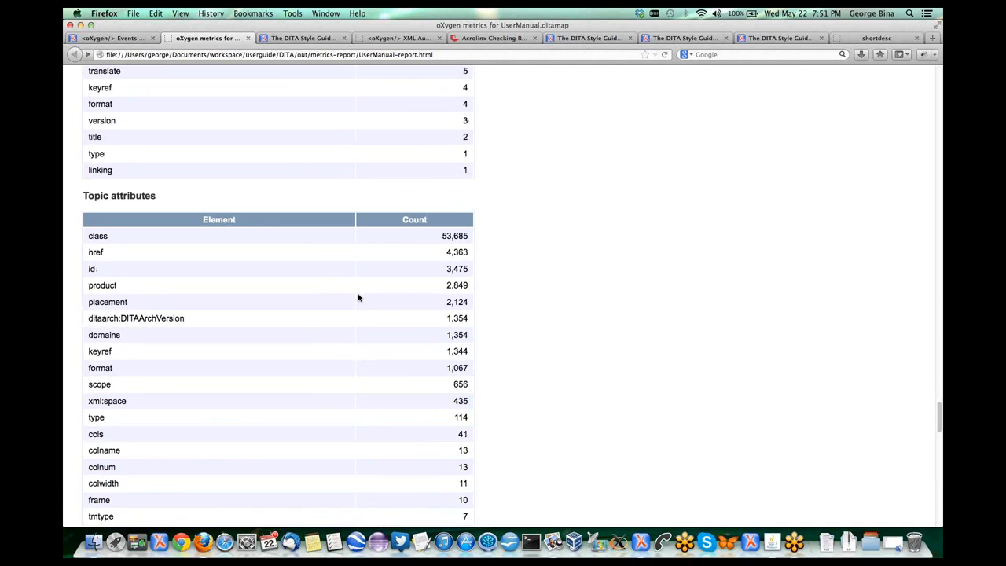
scroll("down", 3)
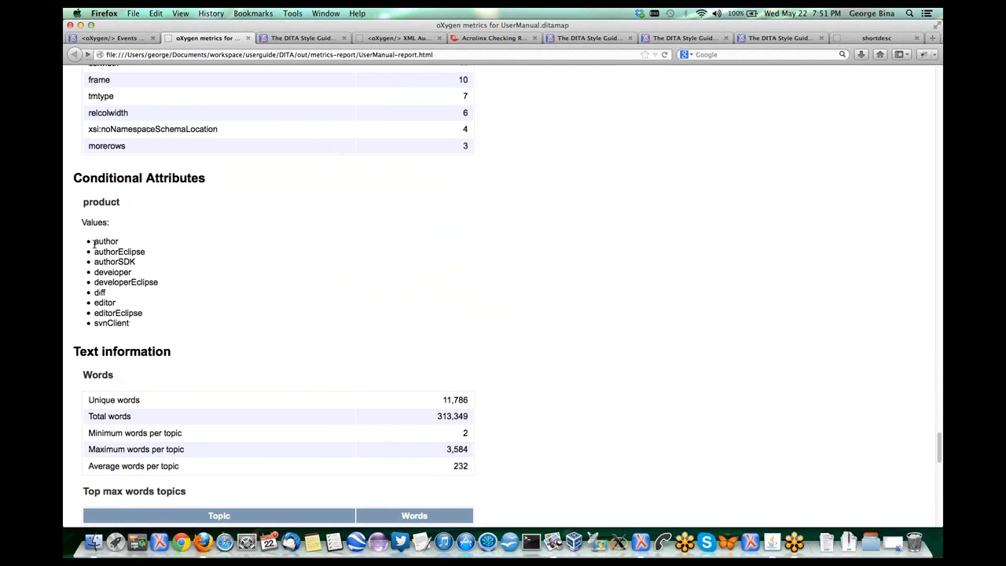
Step: Highlight the product attribute values, scroll to the processing instructions table, then switch to the Events Programme
left_click_drag(92, 241, 134, 323)
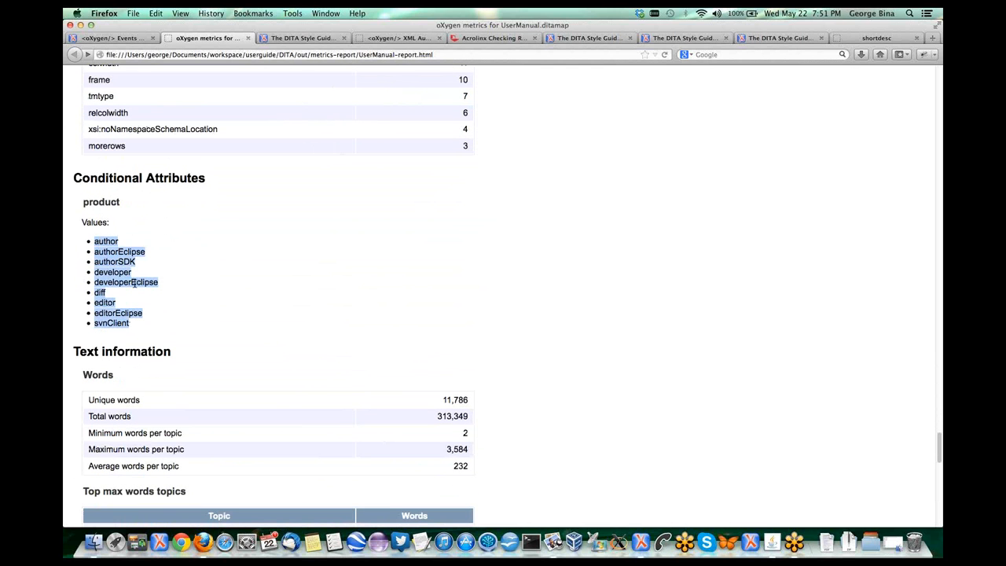
left_click(189, 285)
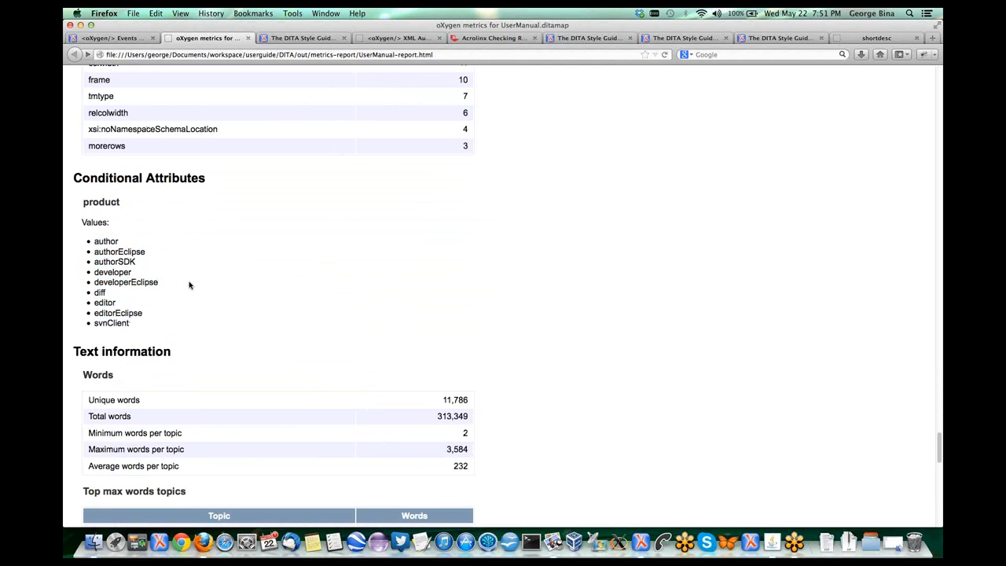
scroll("down", 3)
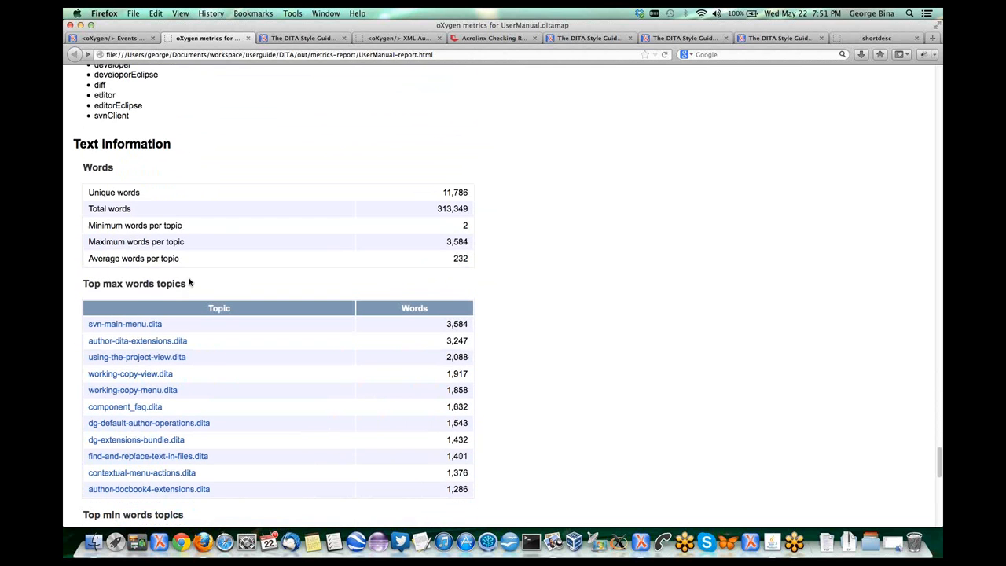
scroll("down", 3)
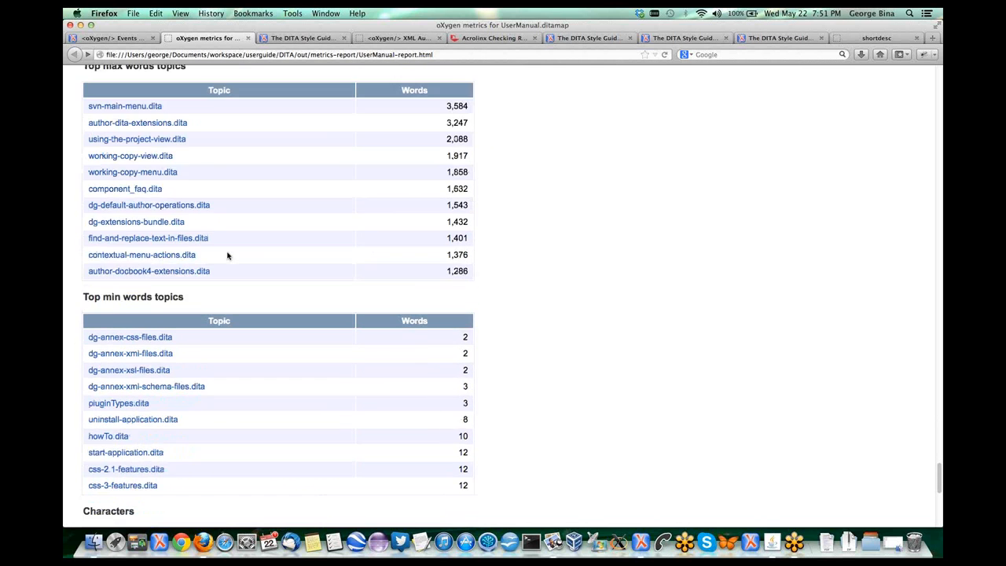
scroll("down", 3)
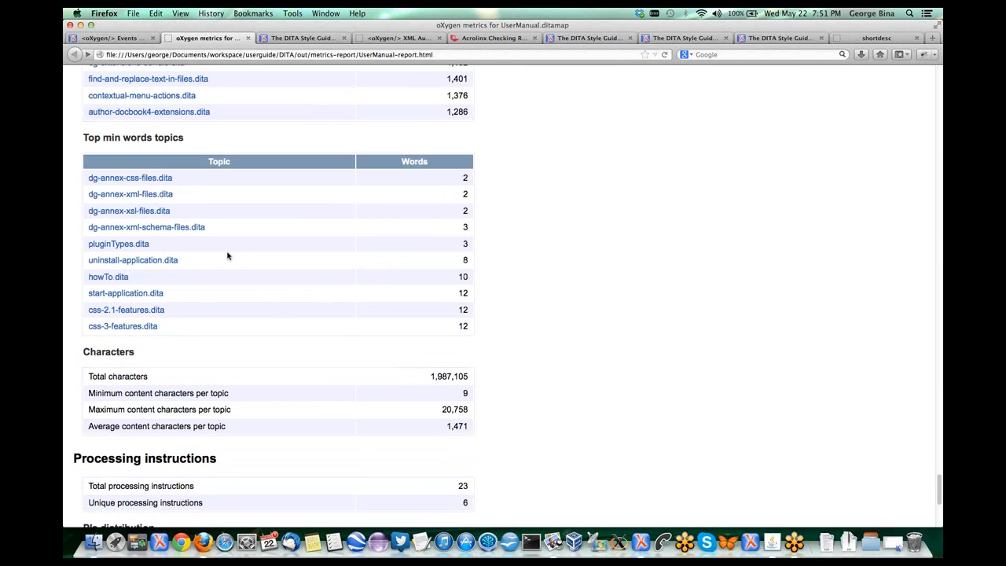
scroll("down", 3)
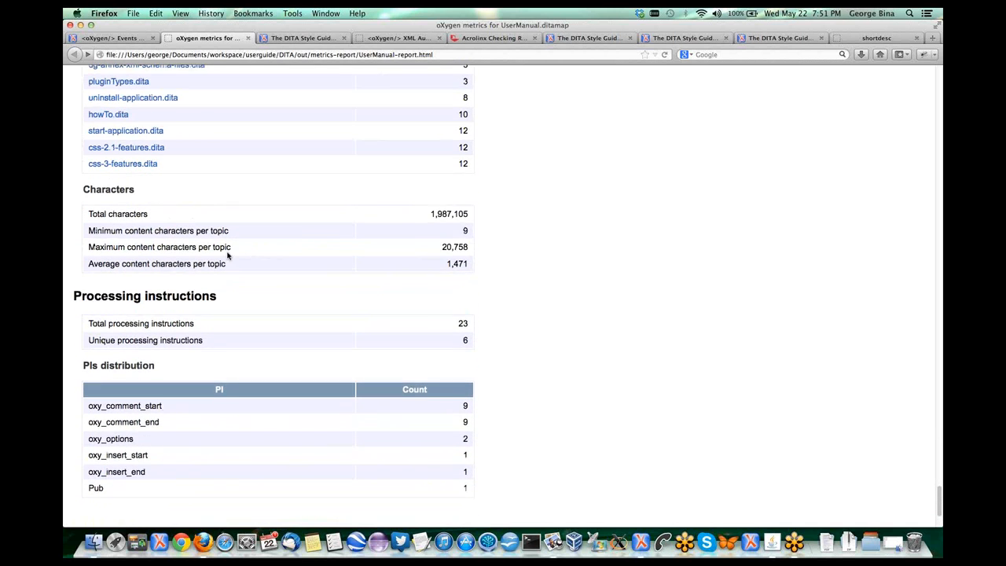
scroll("down", 3)
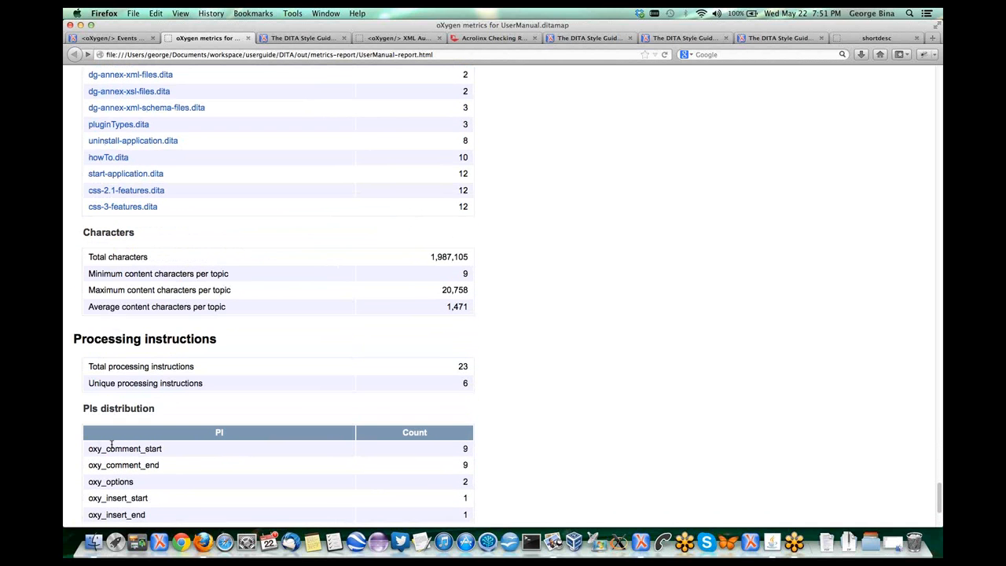
mouse_move(173, 460)
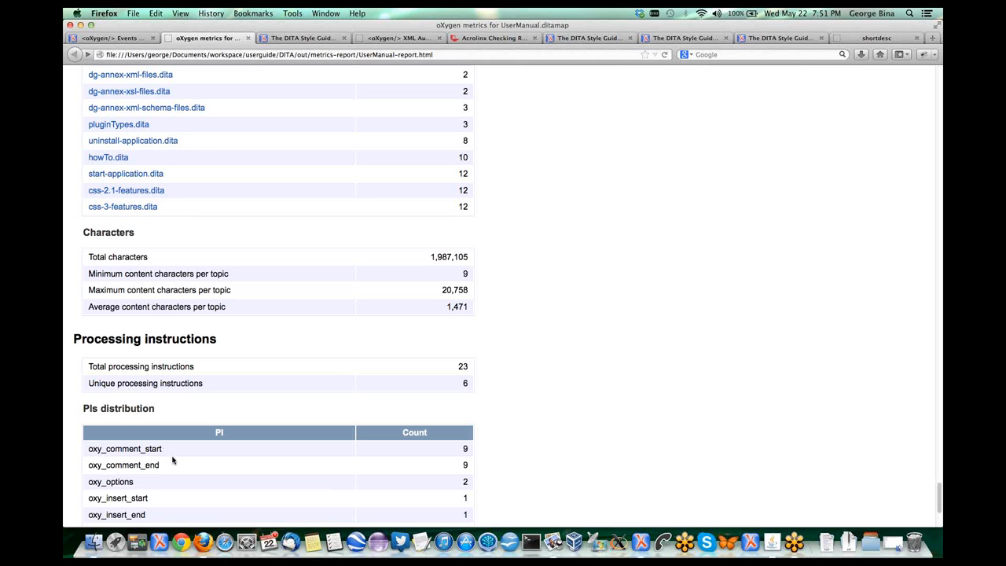
mouse_move(184, 470)
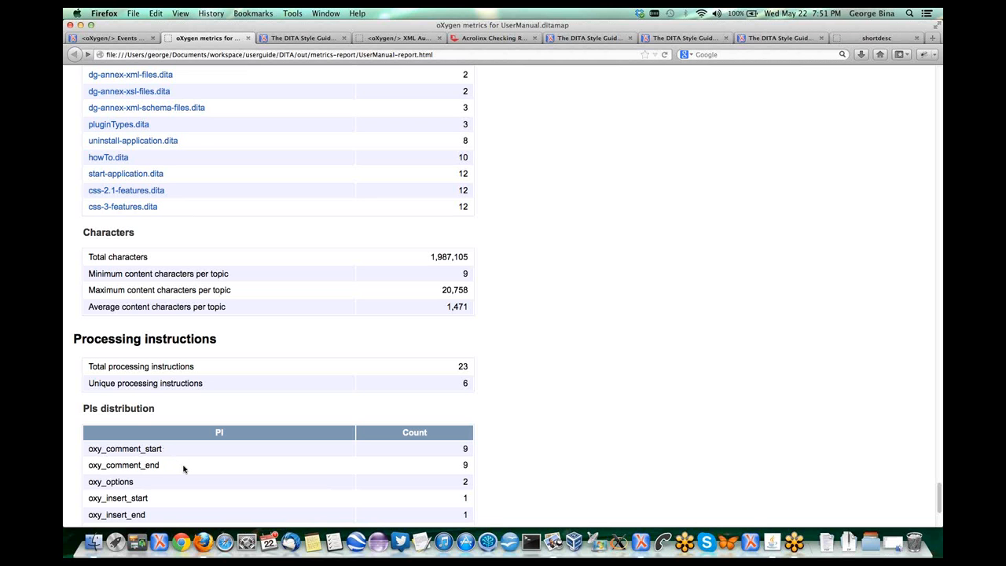
mouse_move(587, 173)
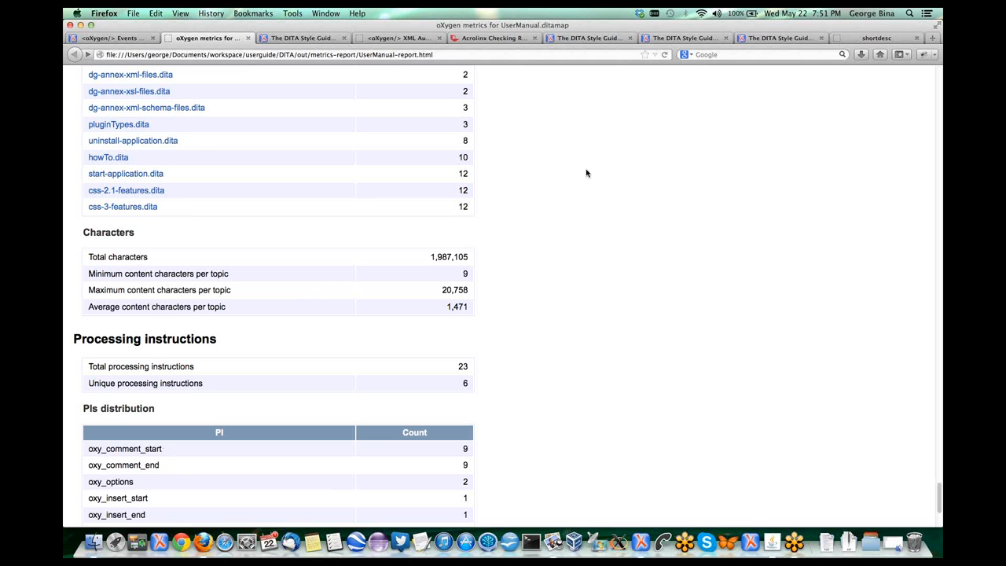
key("Cmd+Tab")
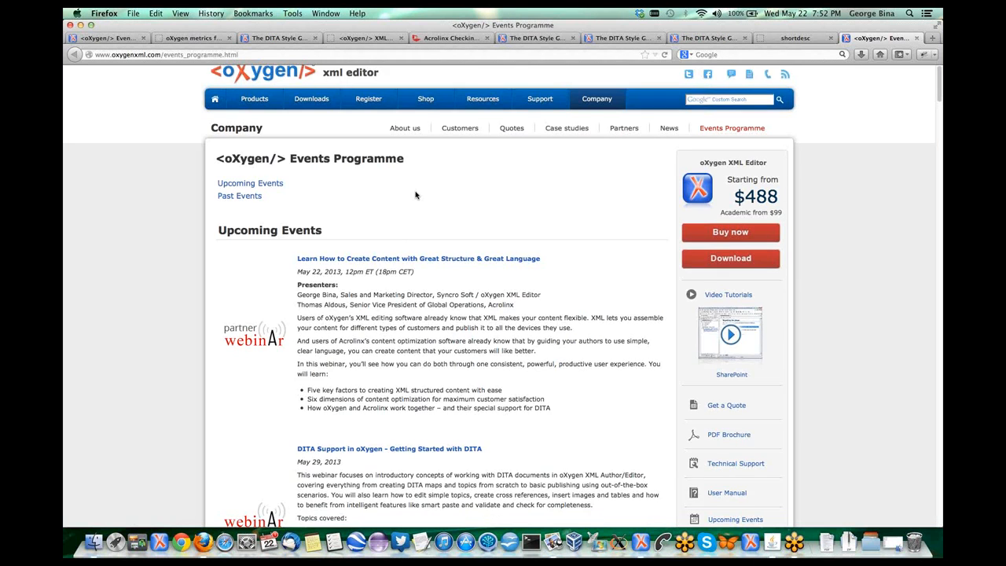
Step: Scroll the Events Programme page to the 'DITA Support in oXygen - Getting Started with DITA' webinar
scroll("down", 3)
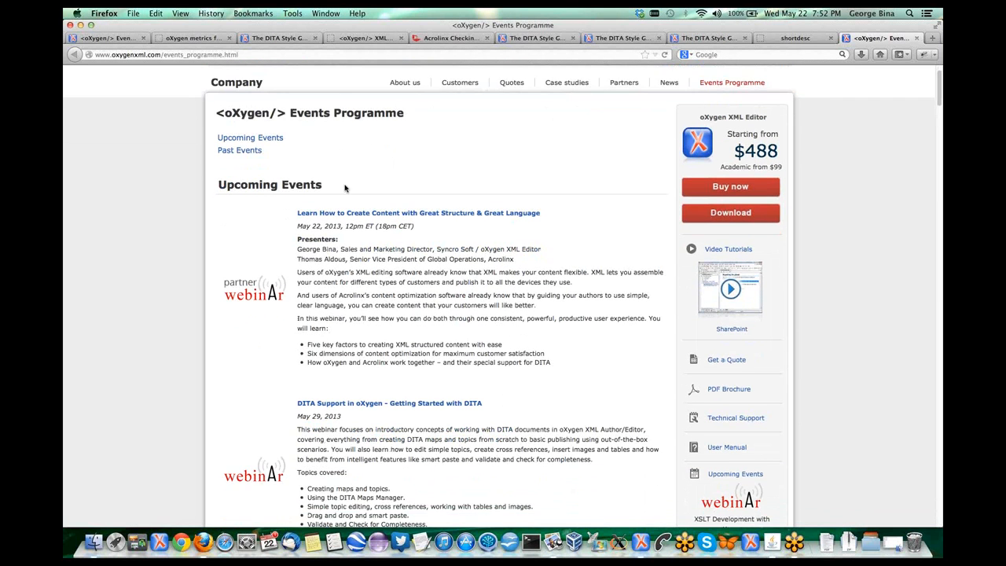
scroll("down", 3)
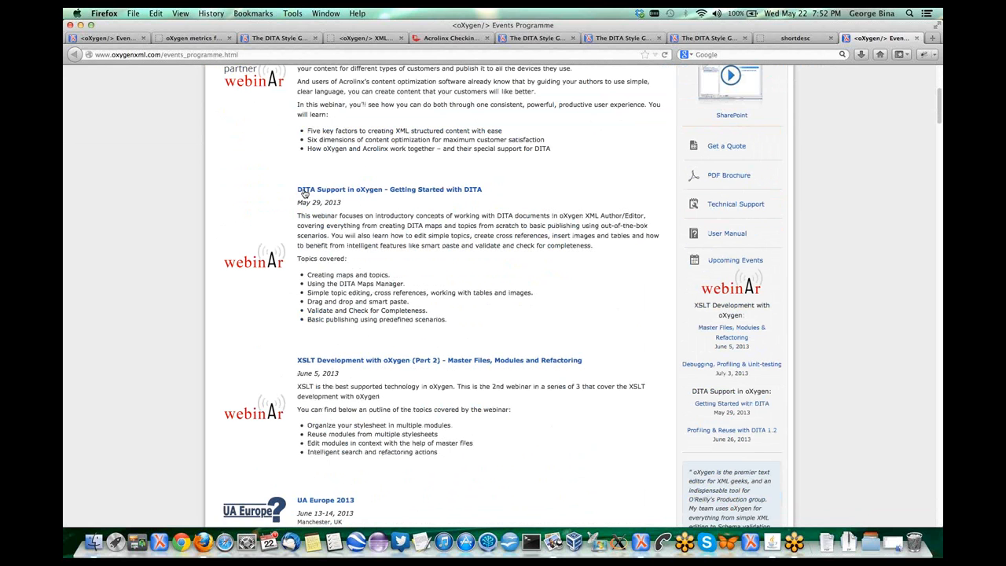
mouse_move(287, 193)
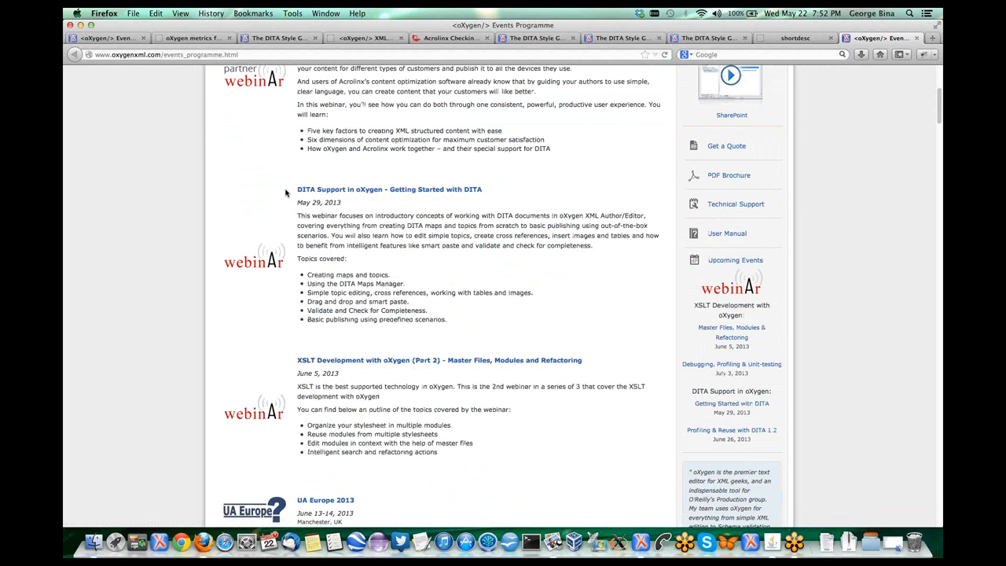
scroll("down", 3)
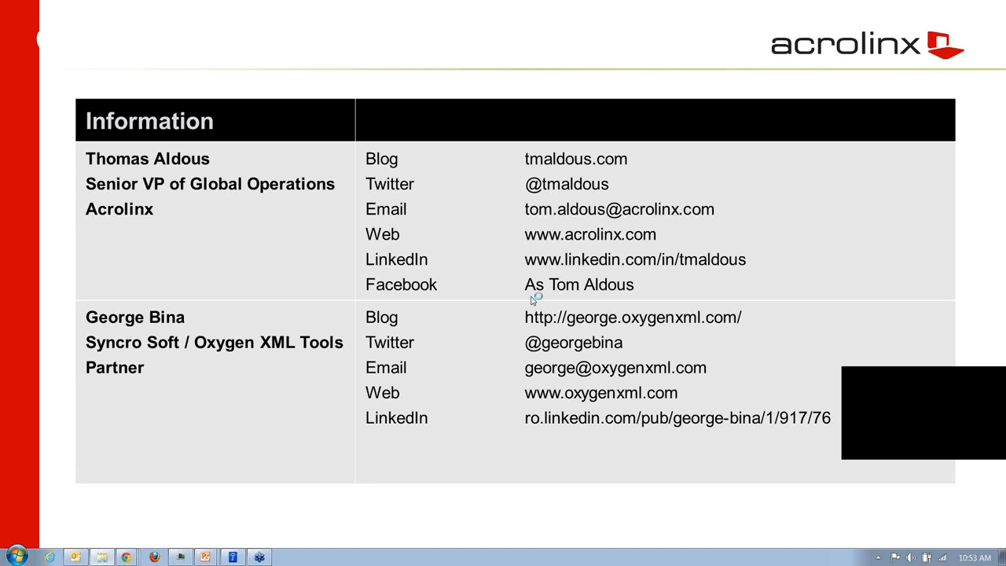
mouse_move(517, 279)
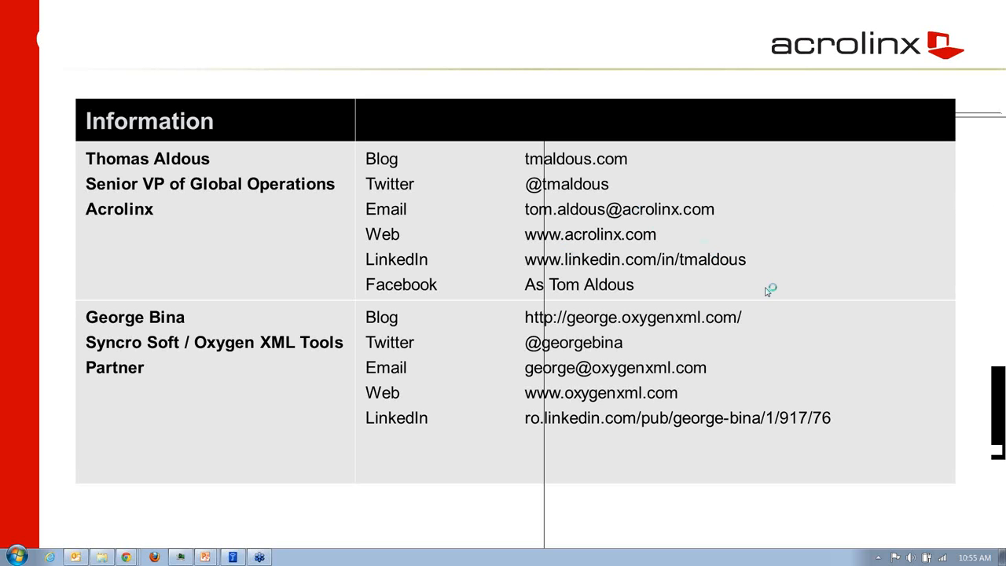
mouse_move(824, 445)
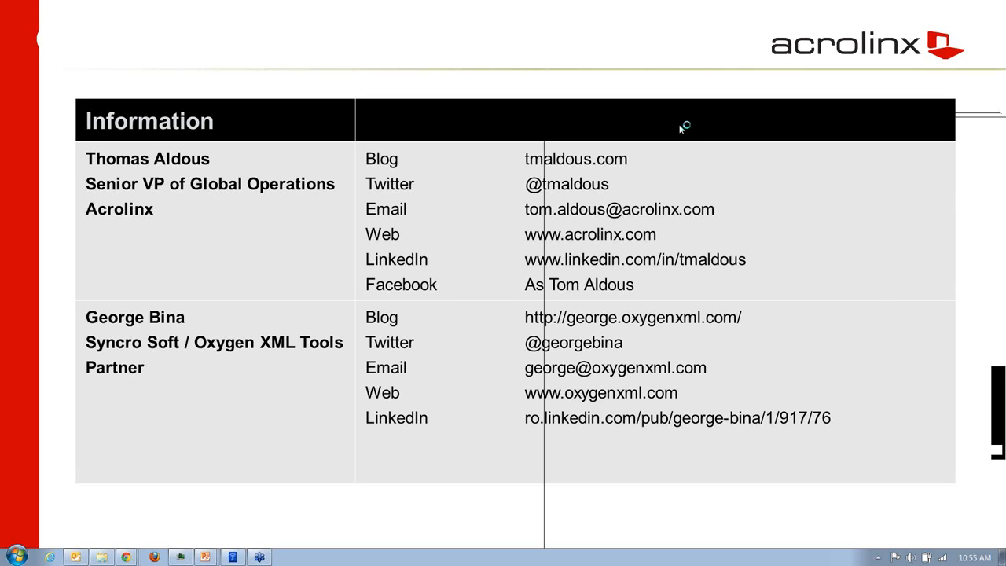
mouse_move(682, 117)
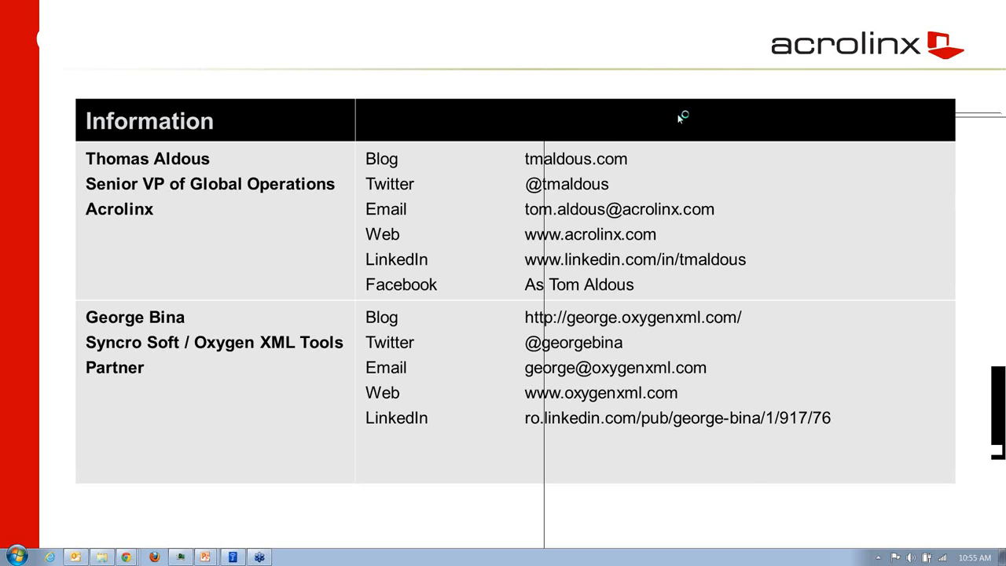
mouse_move(742, 492)
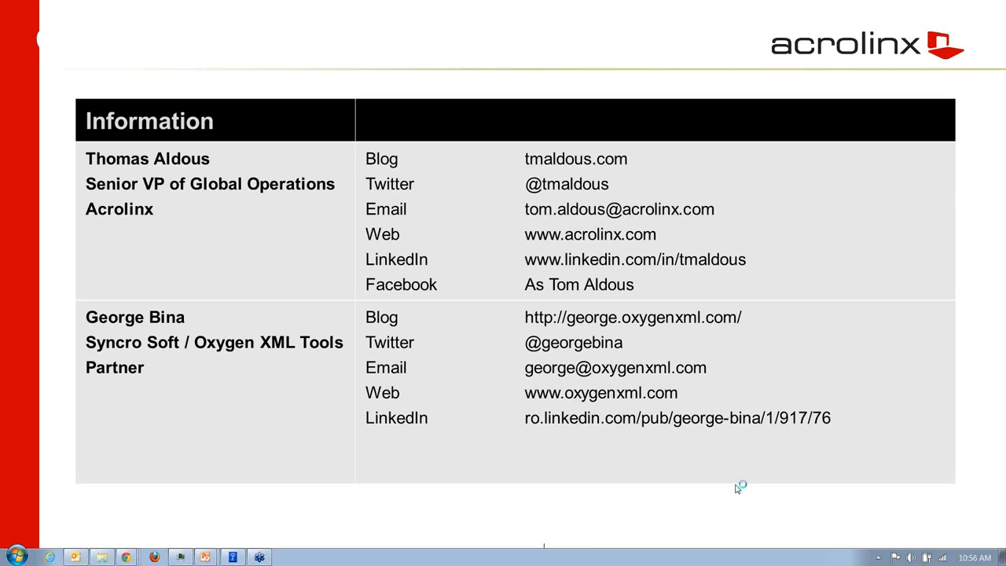
mouse_move(737, 488)
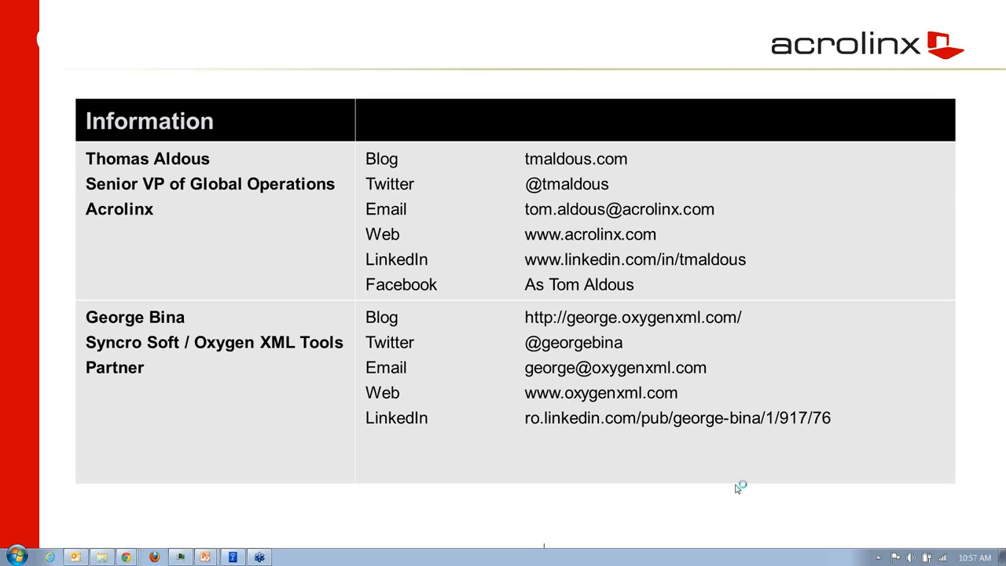
mouse_move(738, 488)
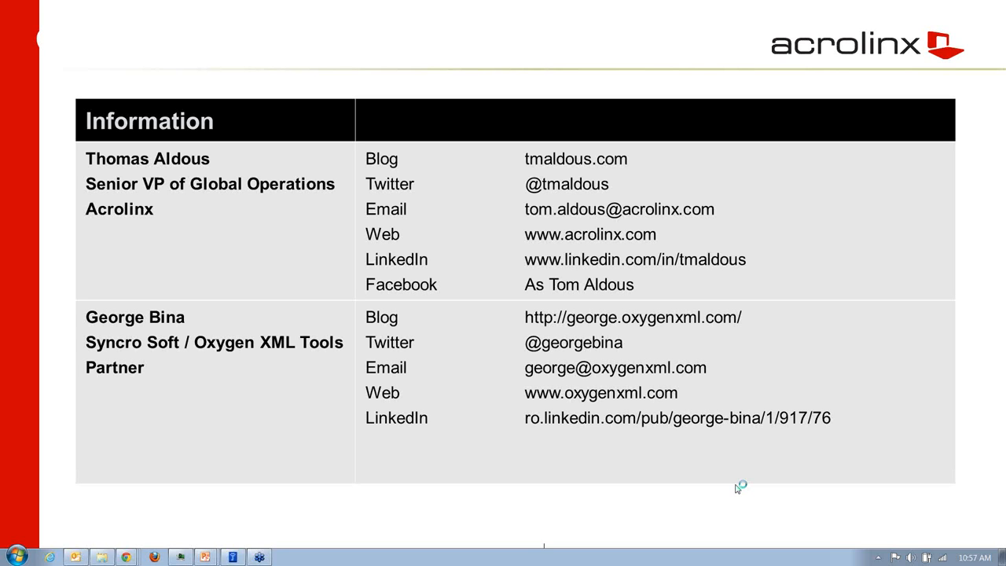
mouse_move(711, 122)
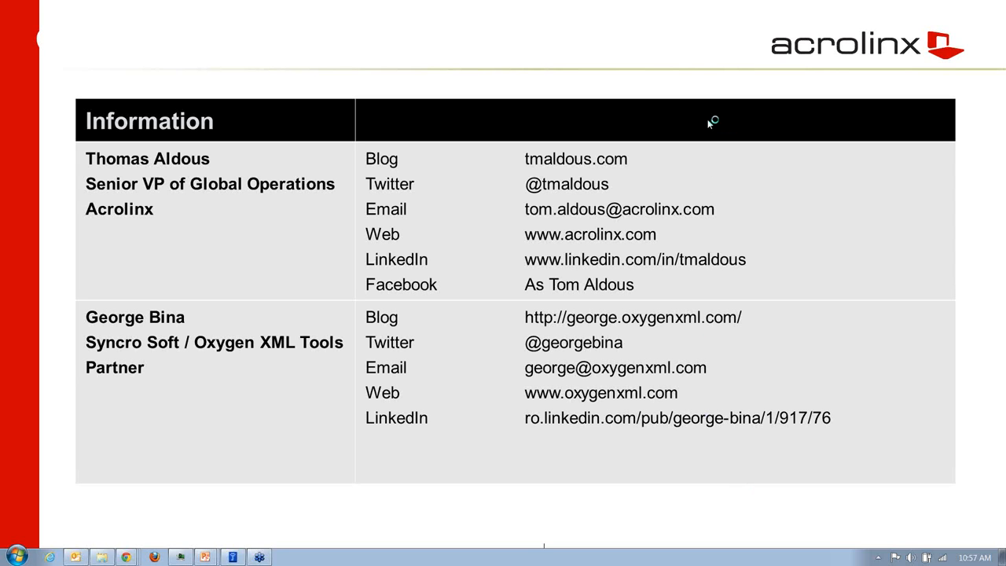
mouse_move(692, 73)
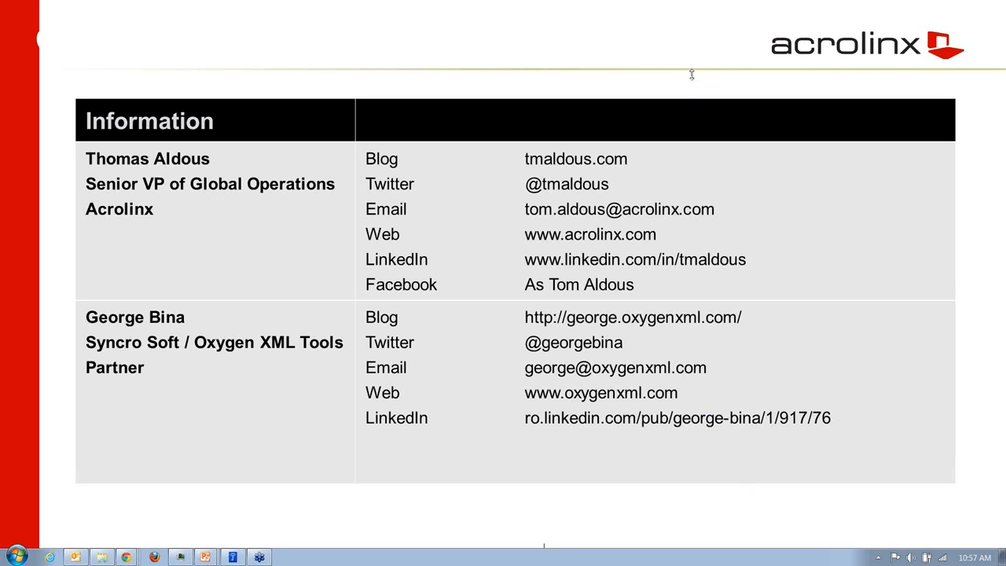
mouse_move(684, 50)
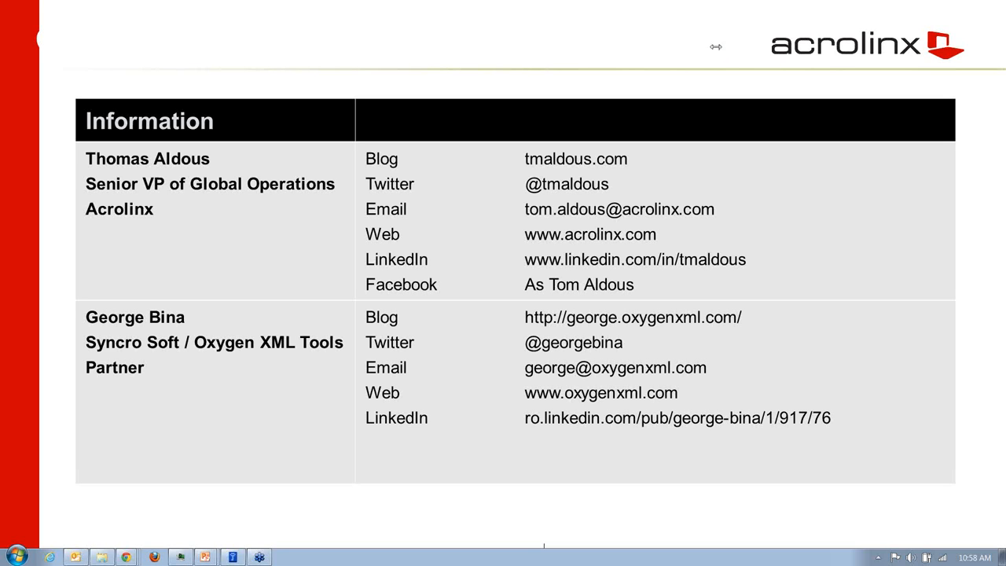
mouse_move(771, 344)
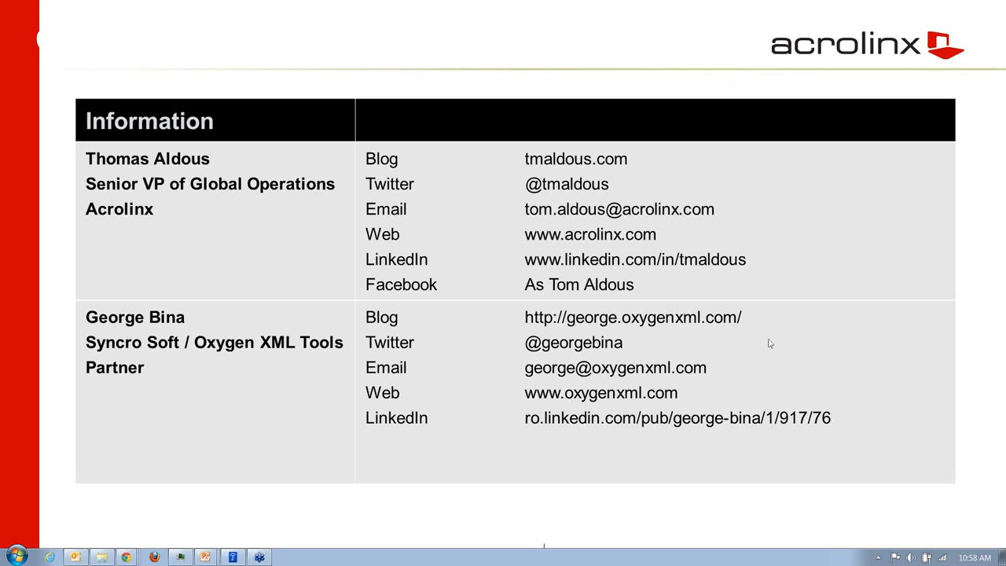
mouse_move(740, 410)
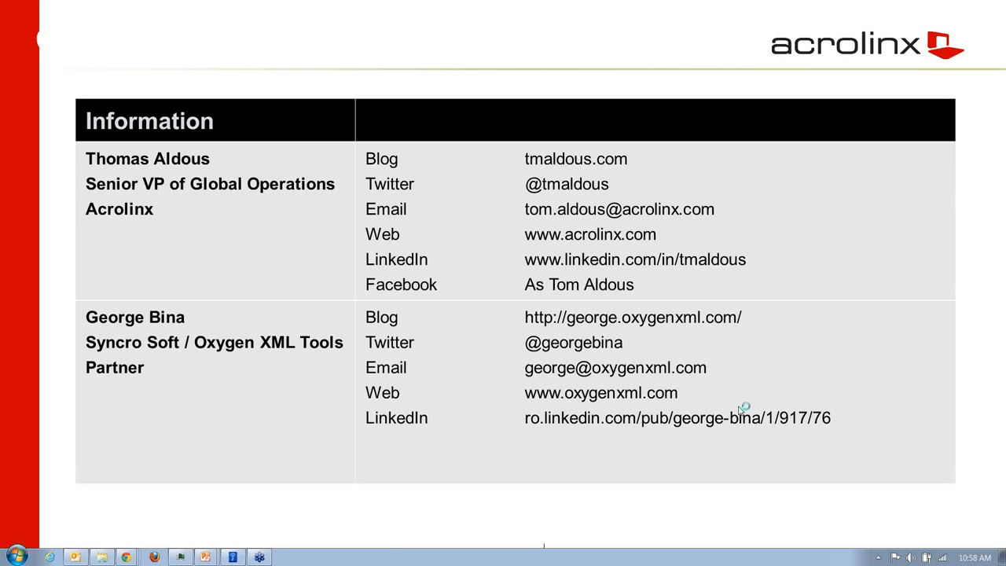
mouse_move(739, 412)
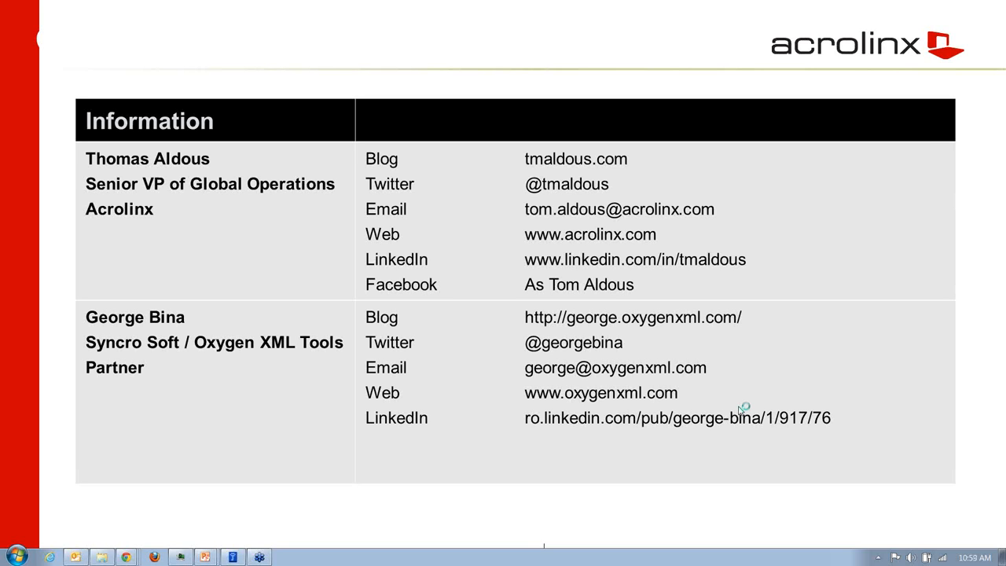
mouse_move(995, 33)
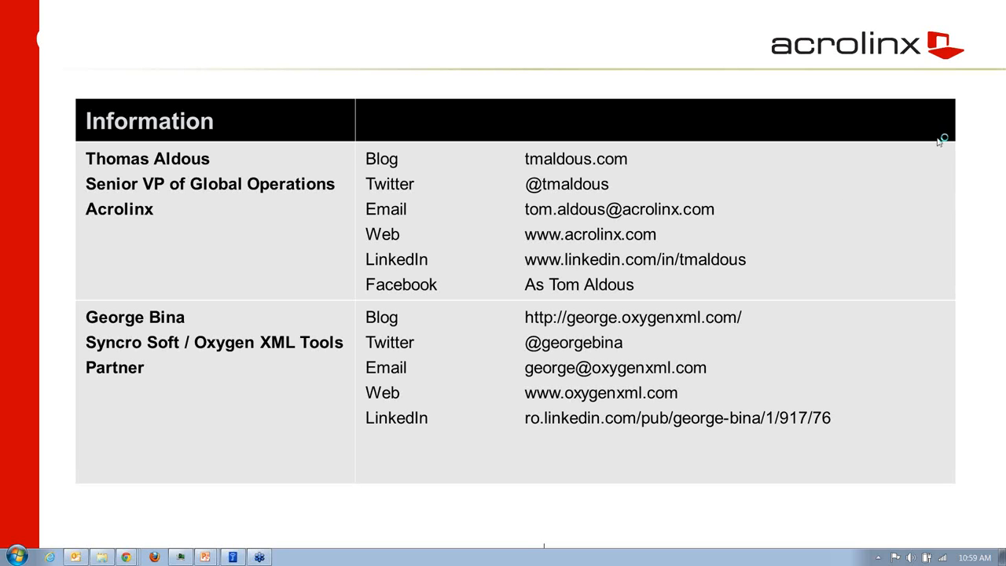
mouse_move(879, 140)
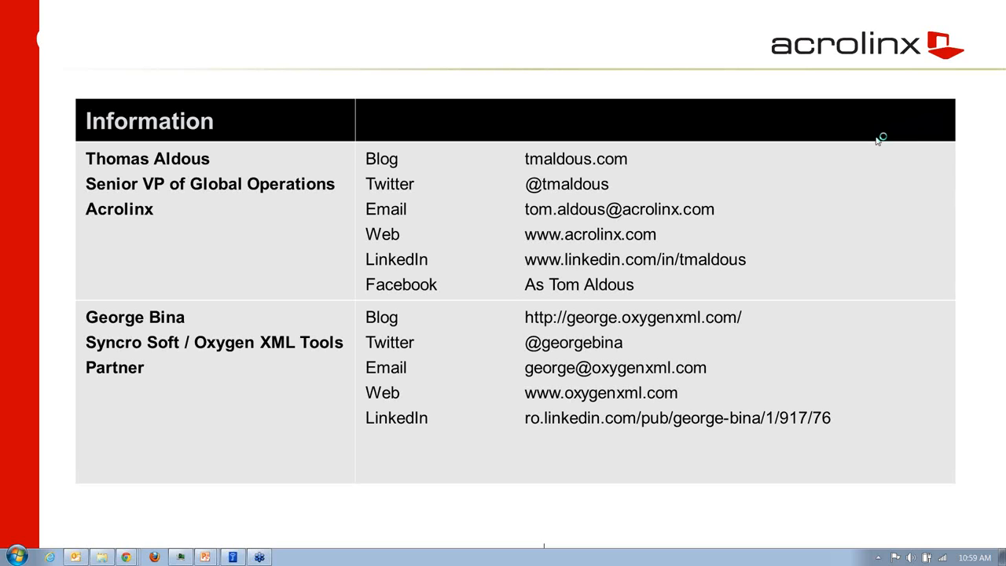
mouse_move(862, 136)
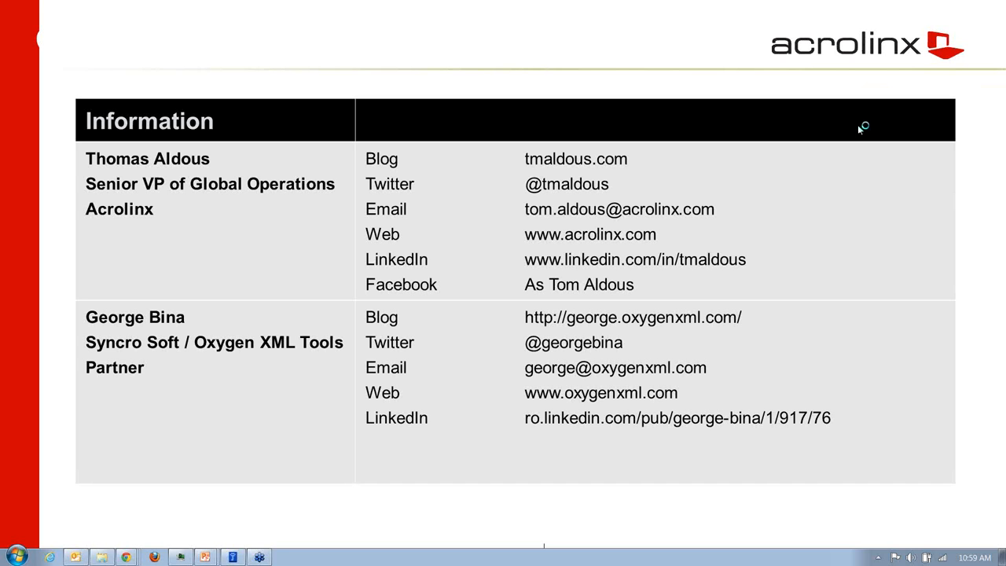
mouse_move(861, 128)
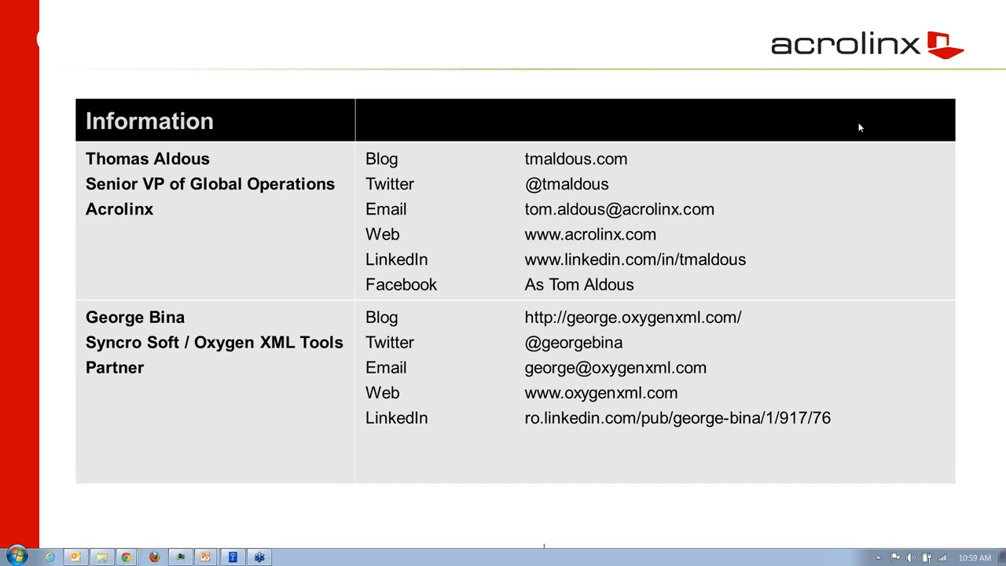
mouse_move(993, 35)
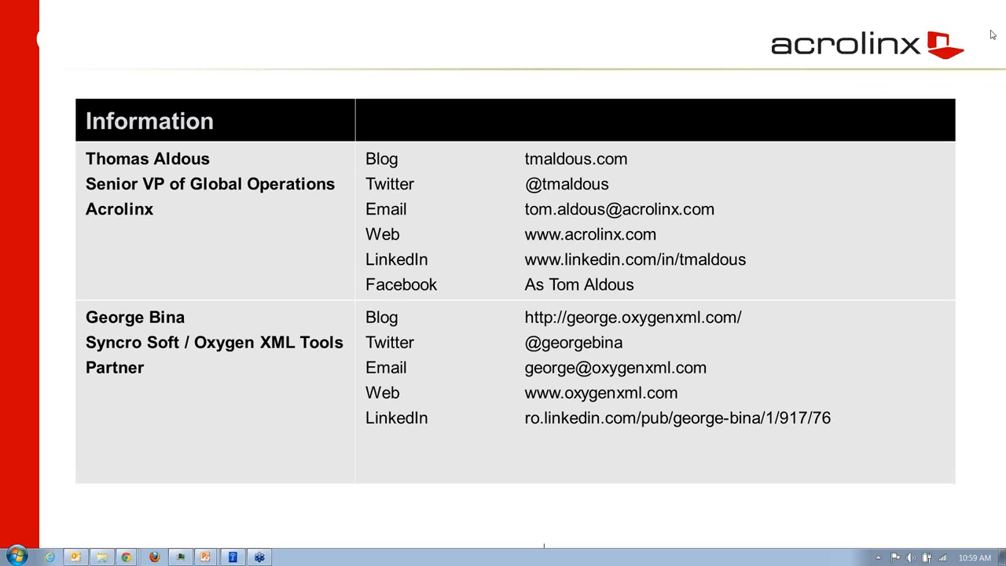
mouse_move(1002, 8)
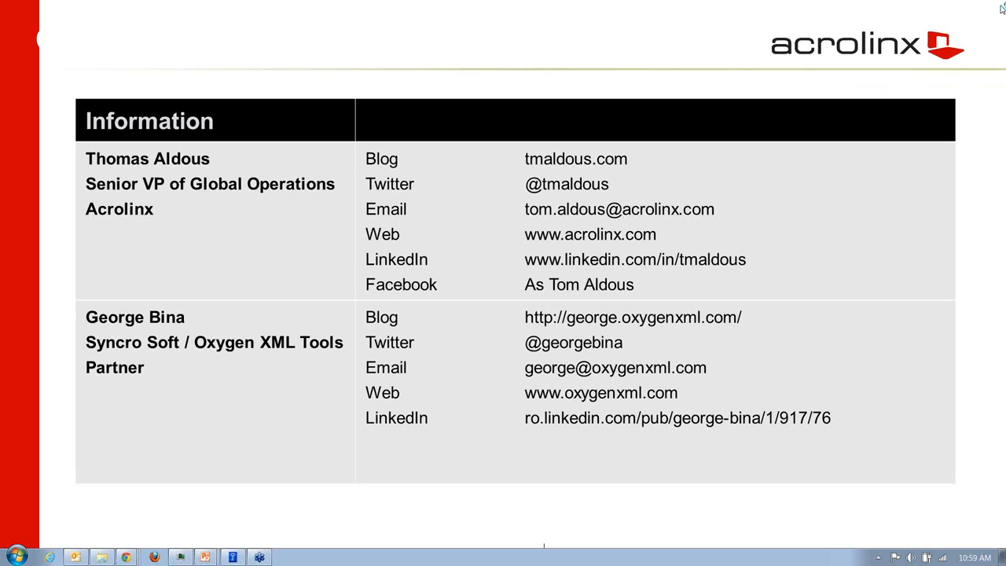